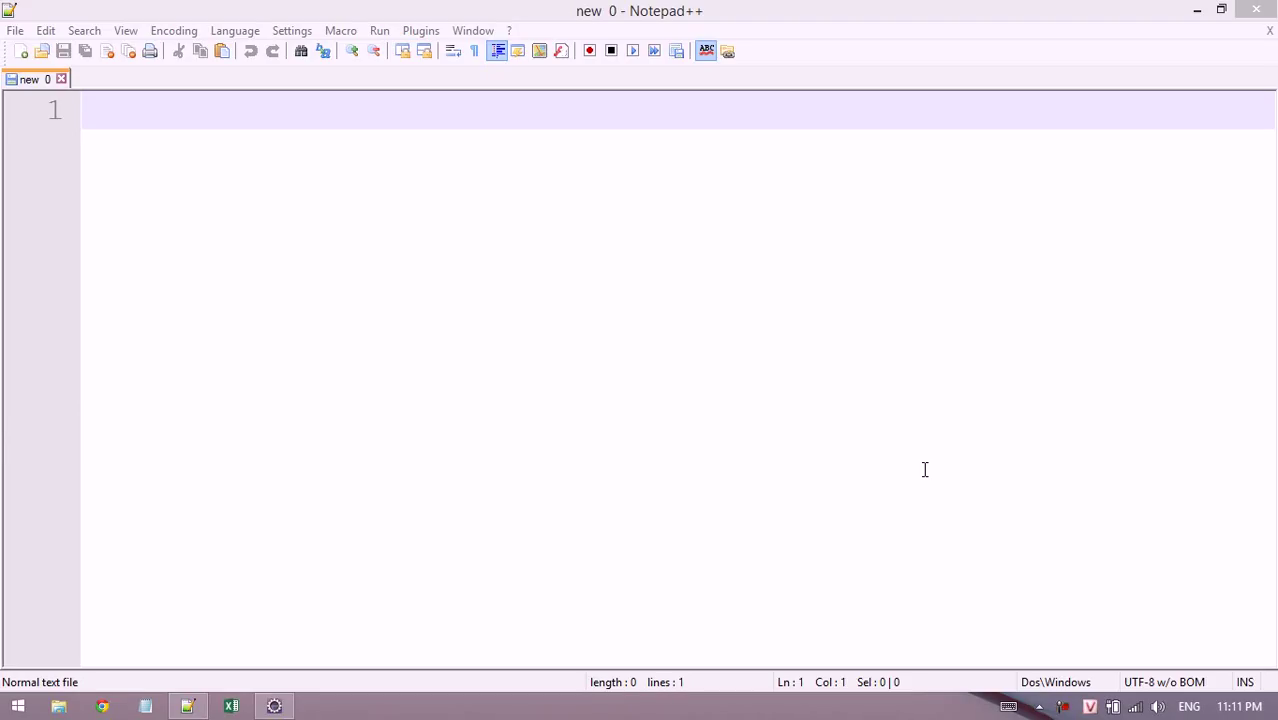
mouse_move(772, 362)
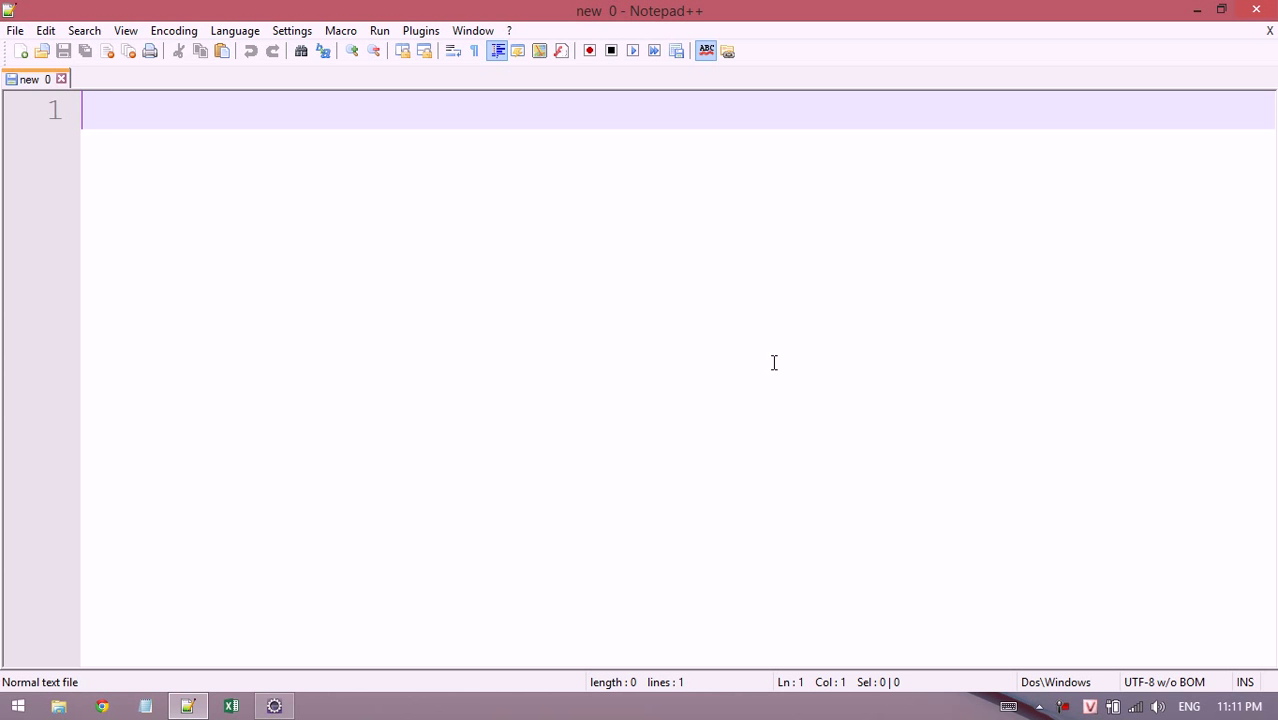
Write the title 'Login Example' and a bullet defining Session as something stored server side.
text(Login Examp)
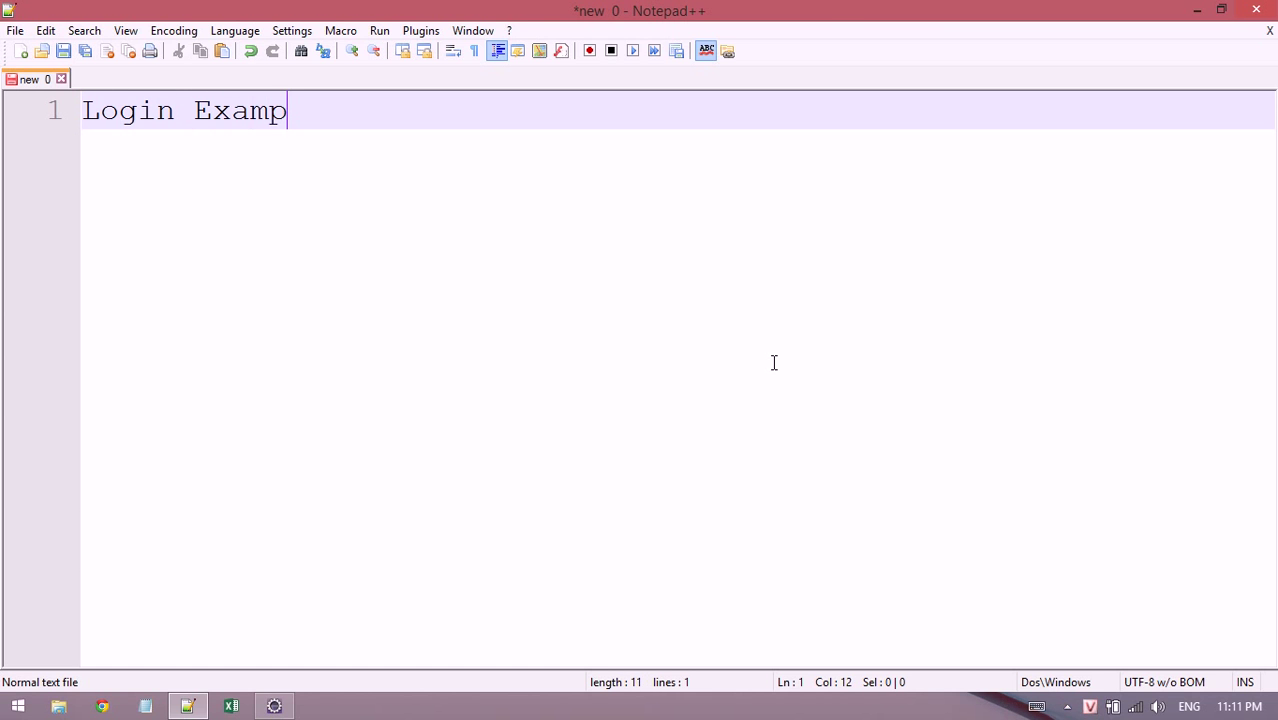
text(le)
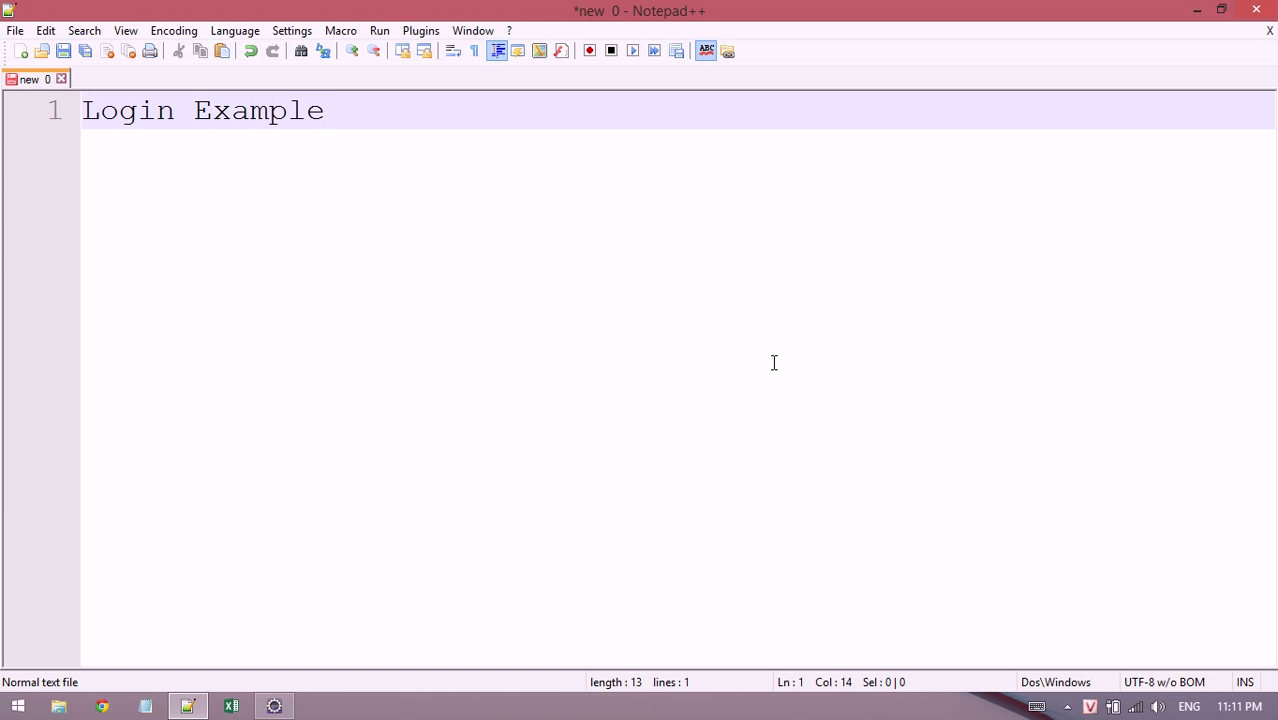
key(Return)
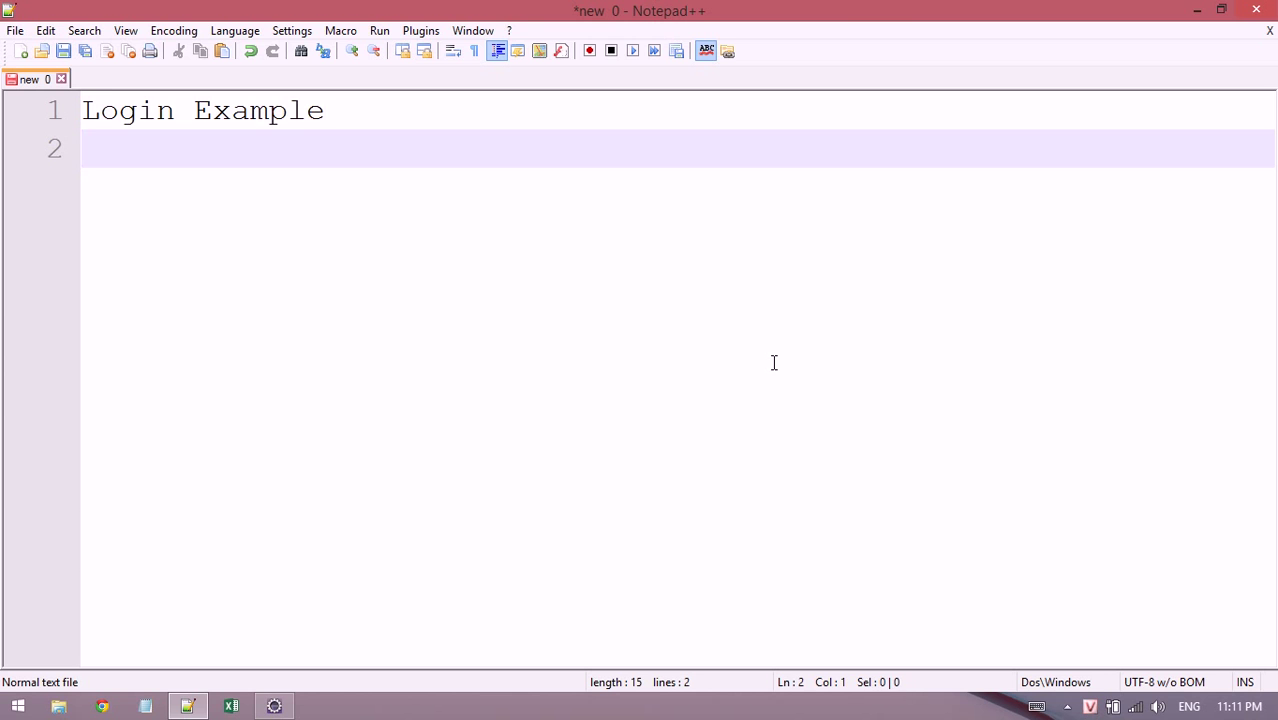
text(- S)
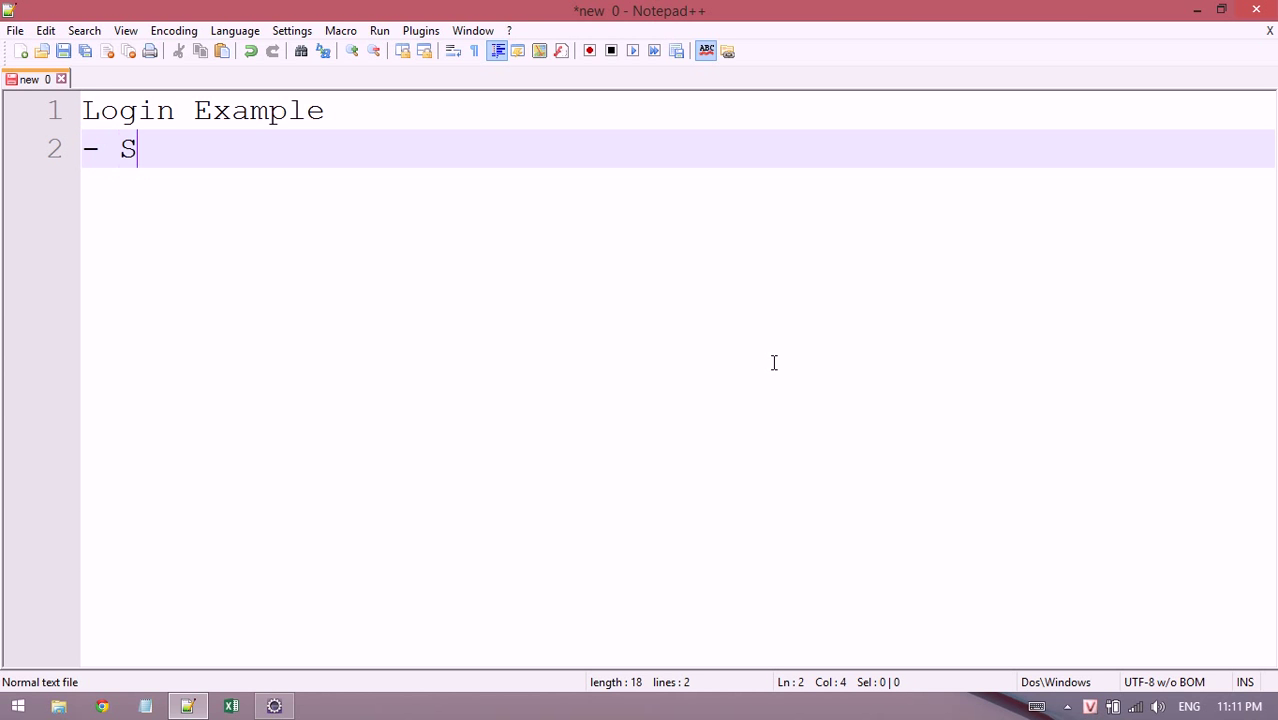
text(ession:)
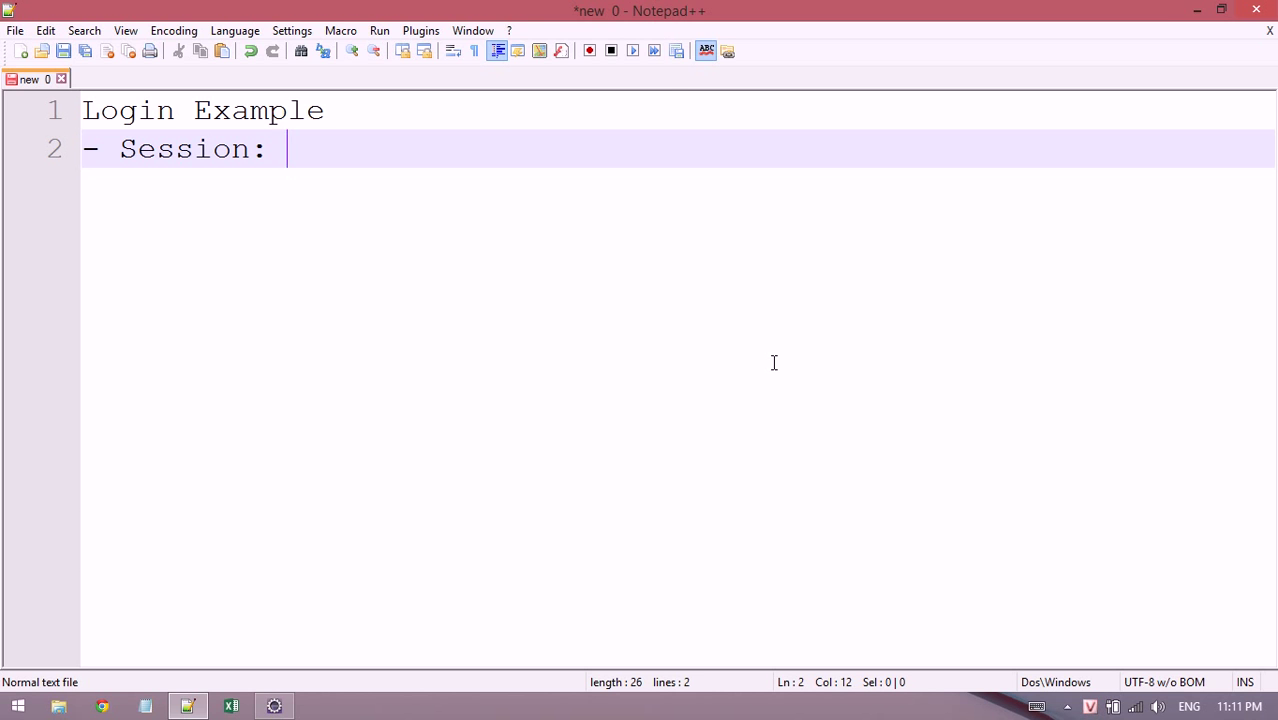
text(sth stored in server side)
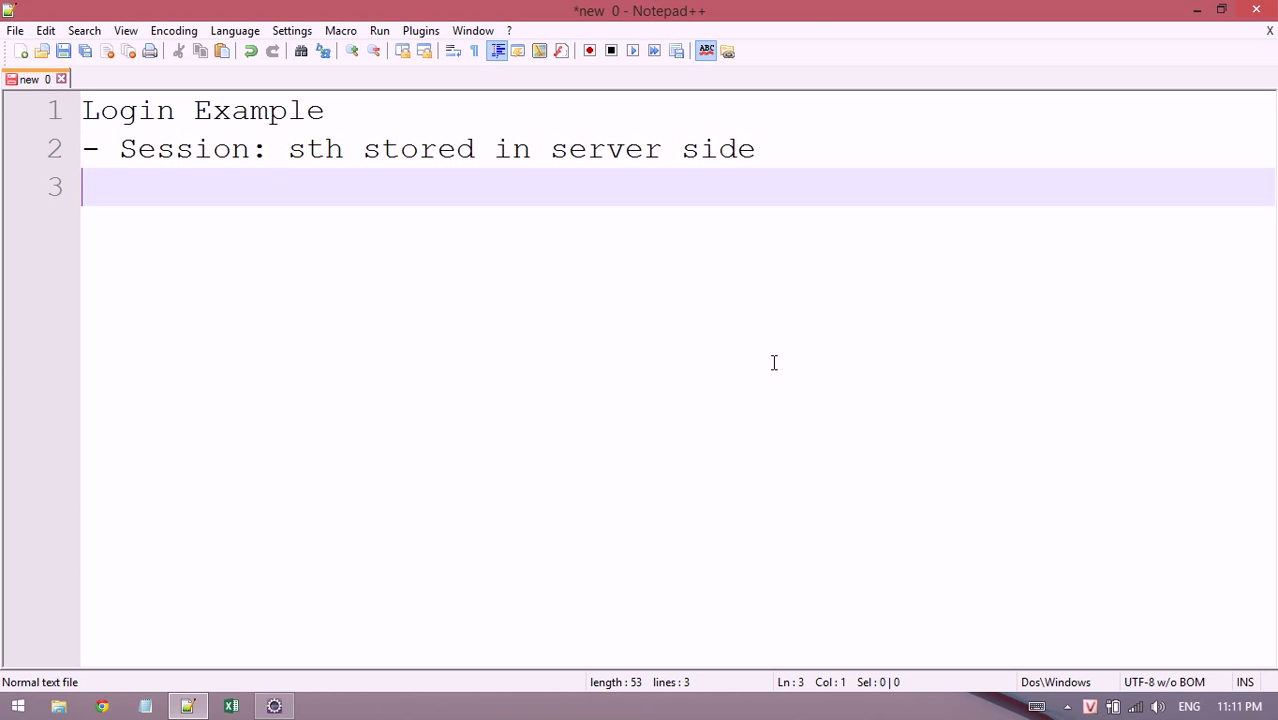
Add a bullet defining Session ID as a number stored at the browser.
text(- Session ID:)
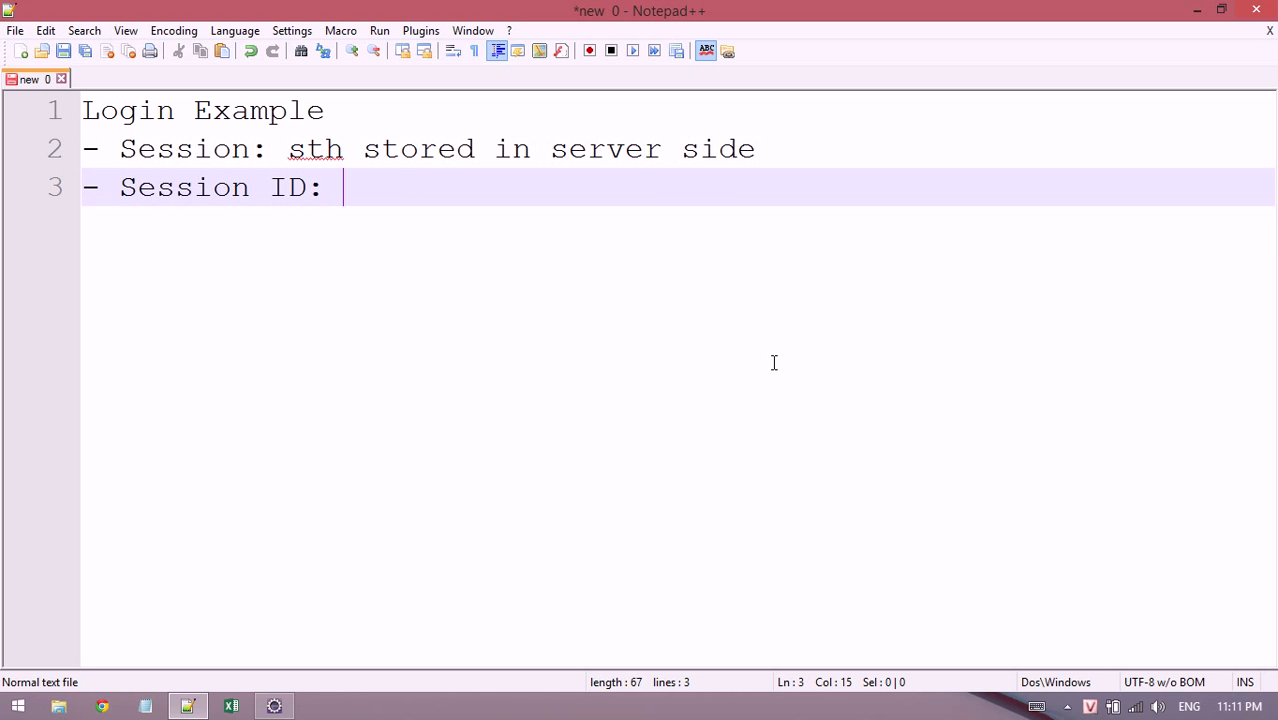
text(is numb)
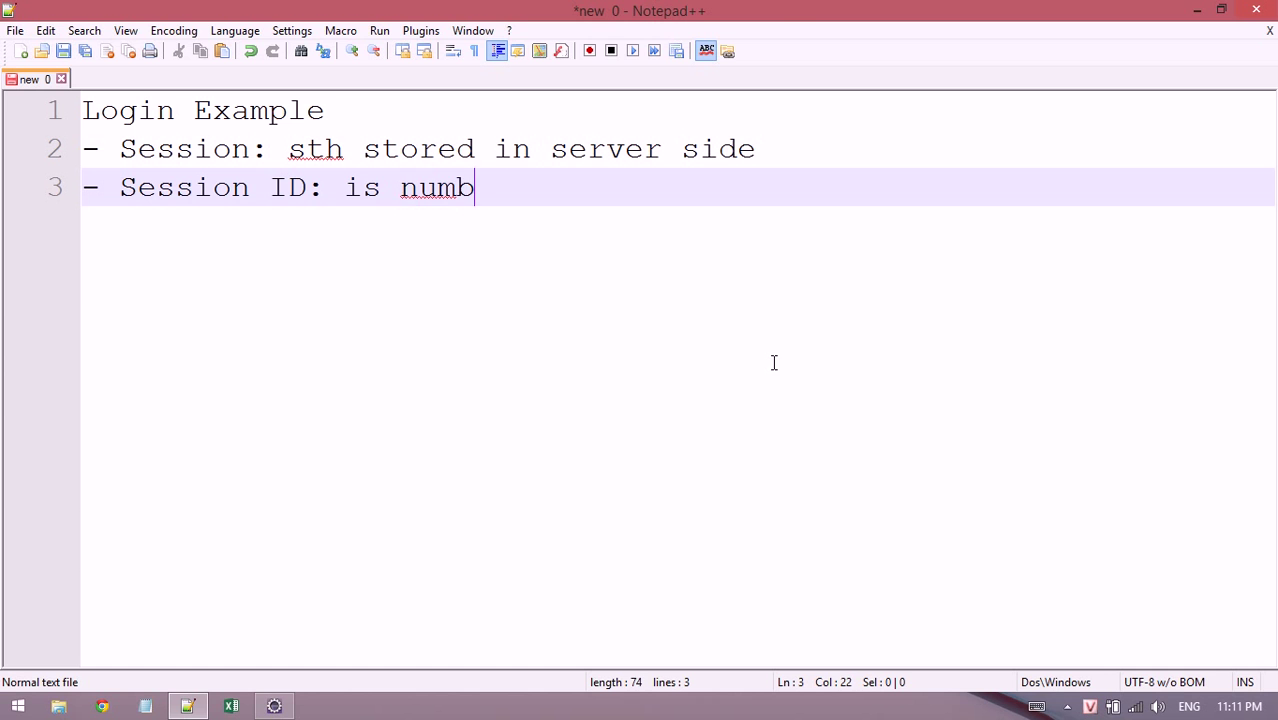
text(er stored)
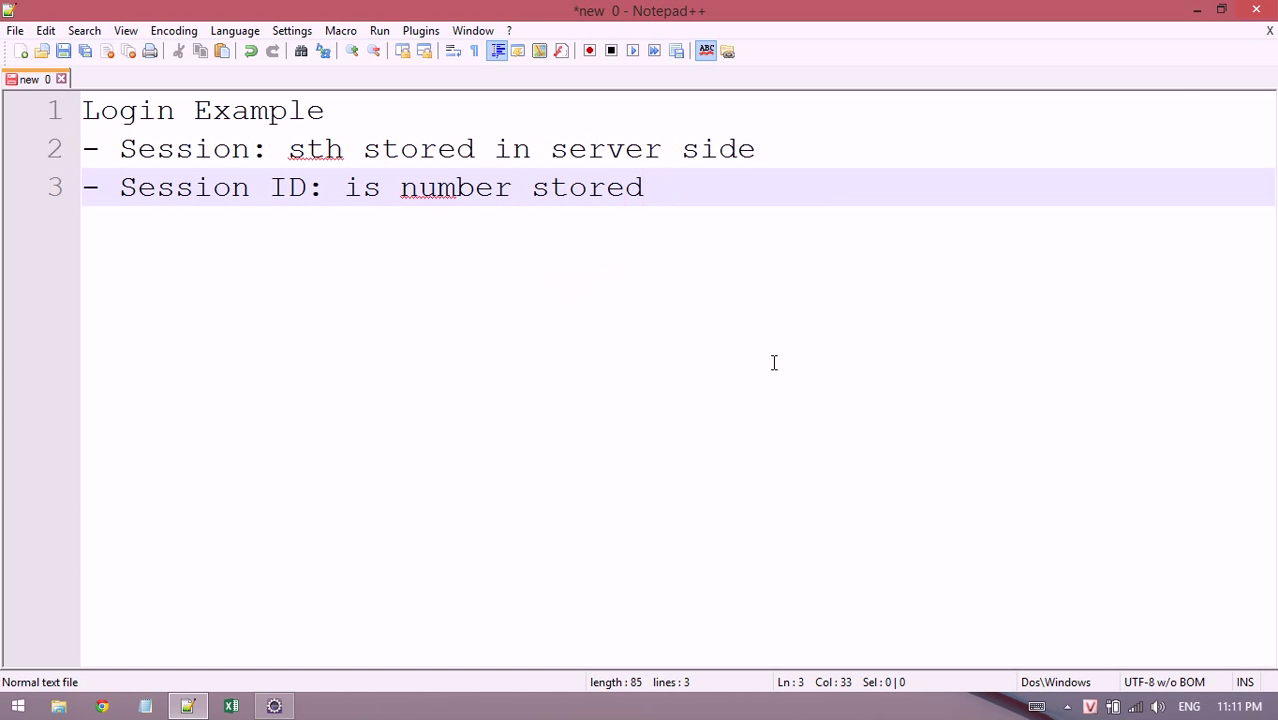
text(at b)
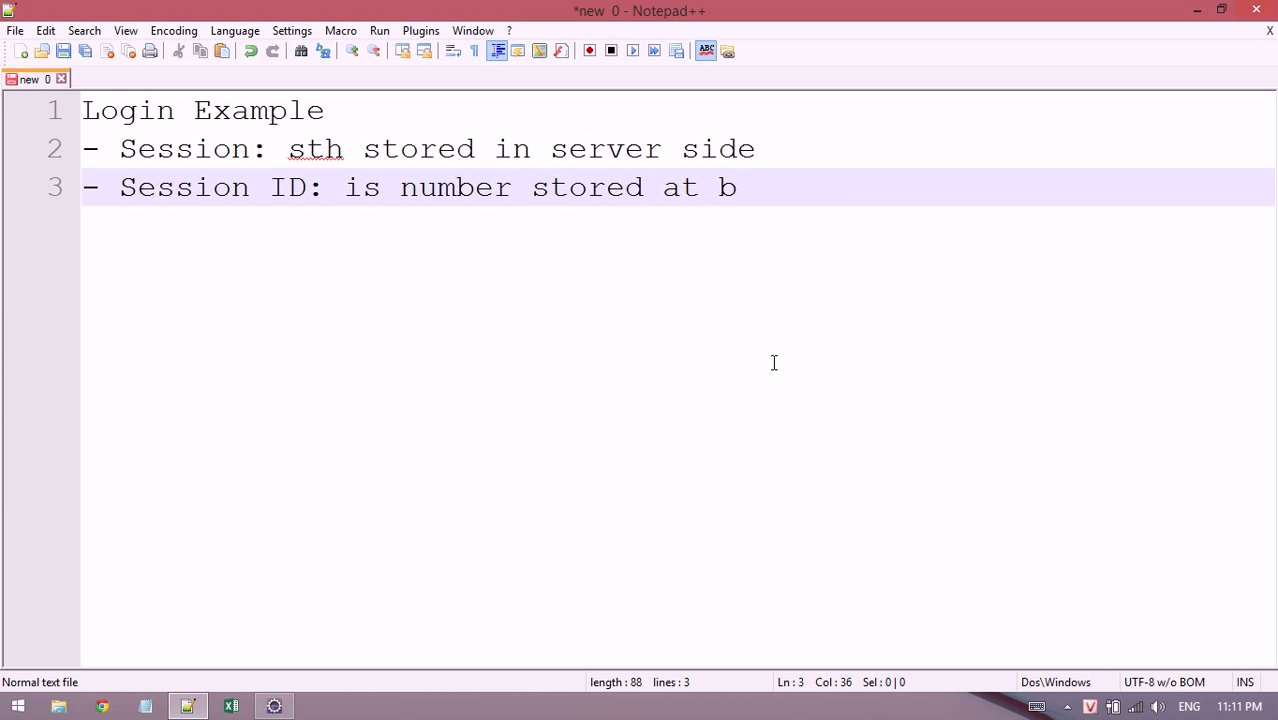
text(rows)
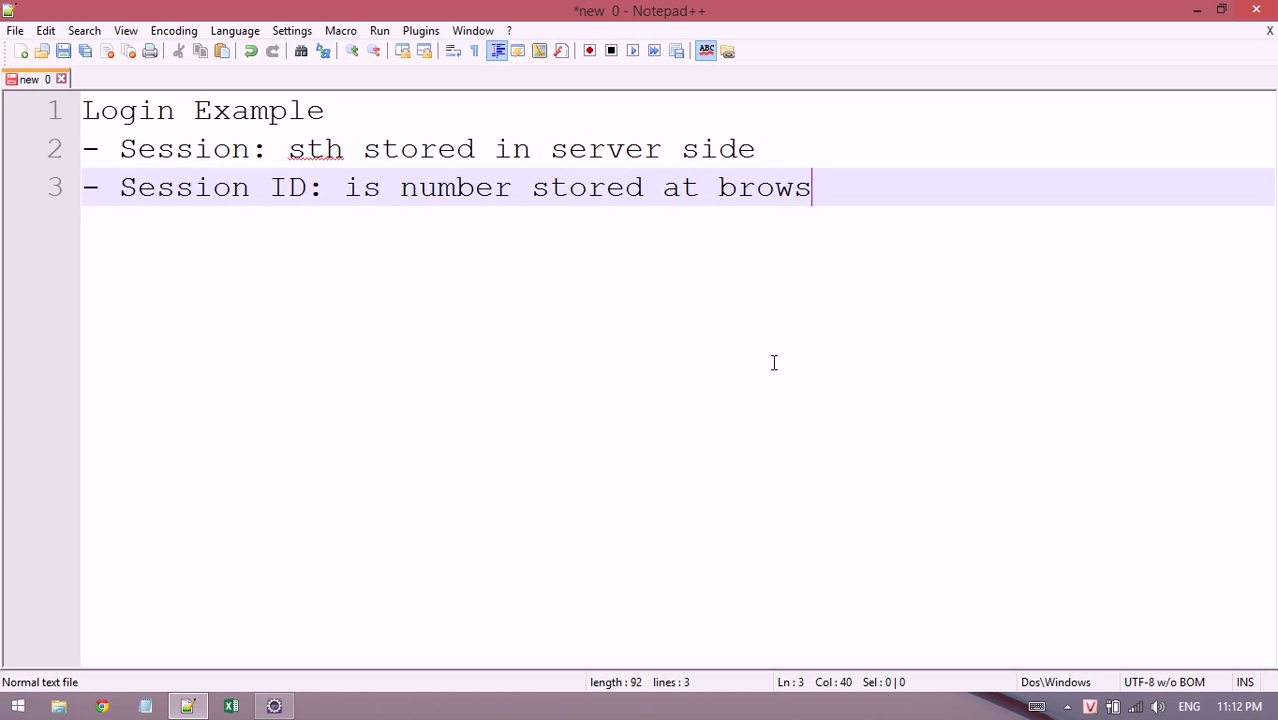
text(er)
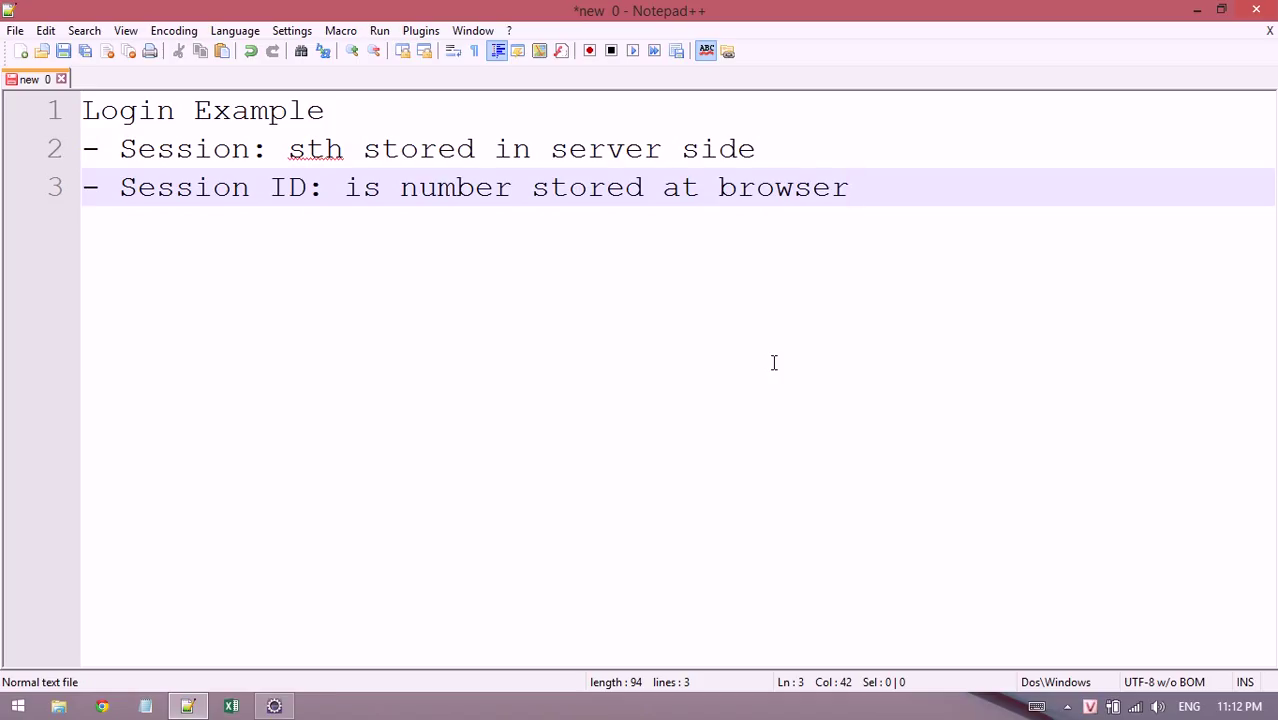
Create a dynamic web project named Login with web module version 2.5 and a web.xml descriptor.
click(848, 188)
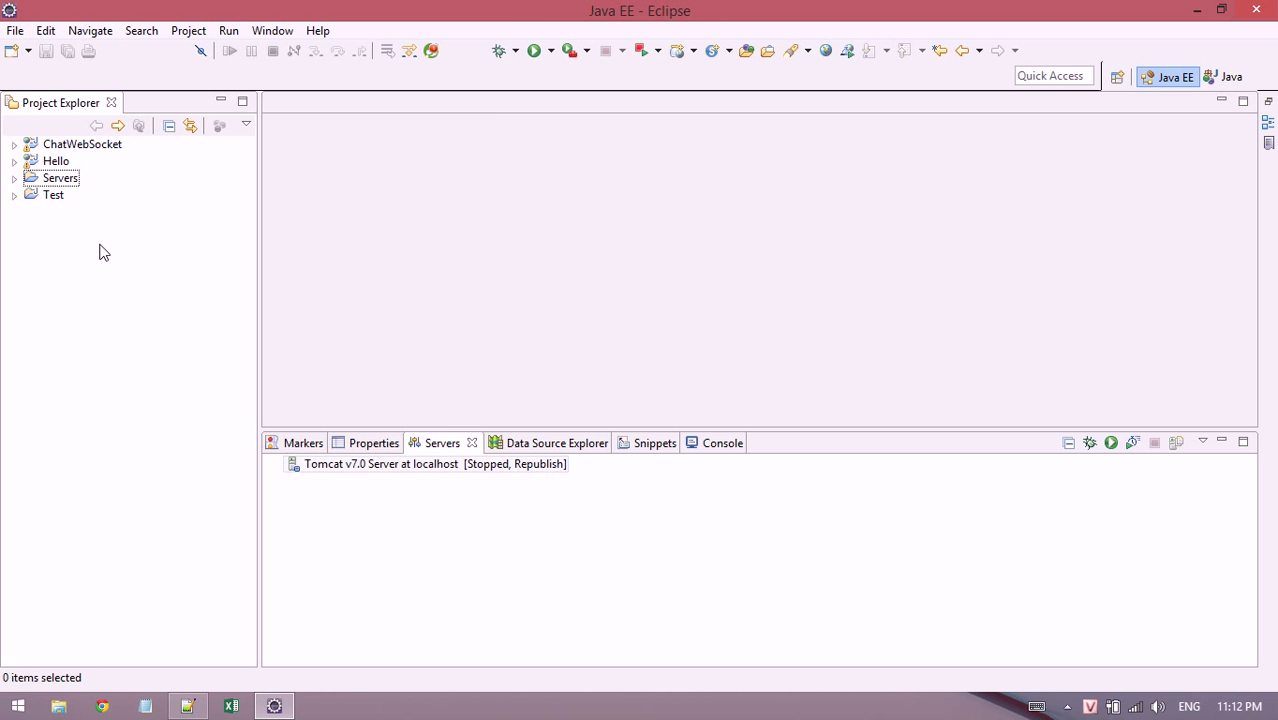
right_click(106, 250)
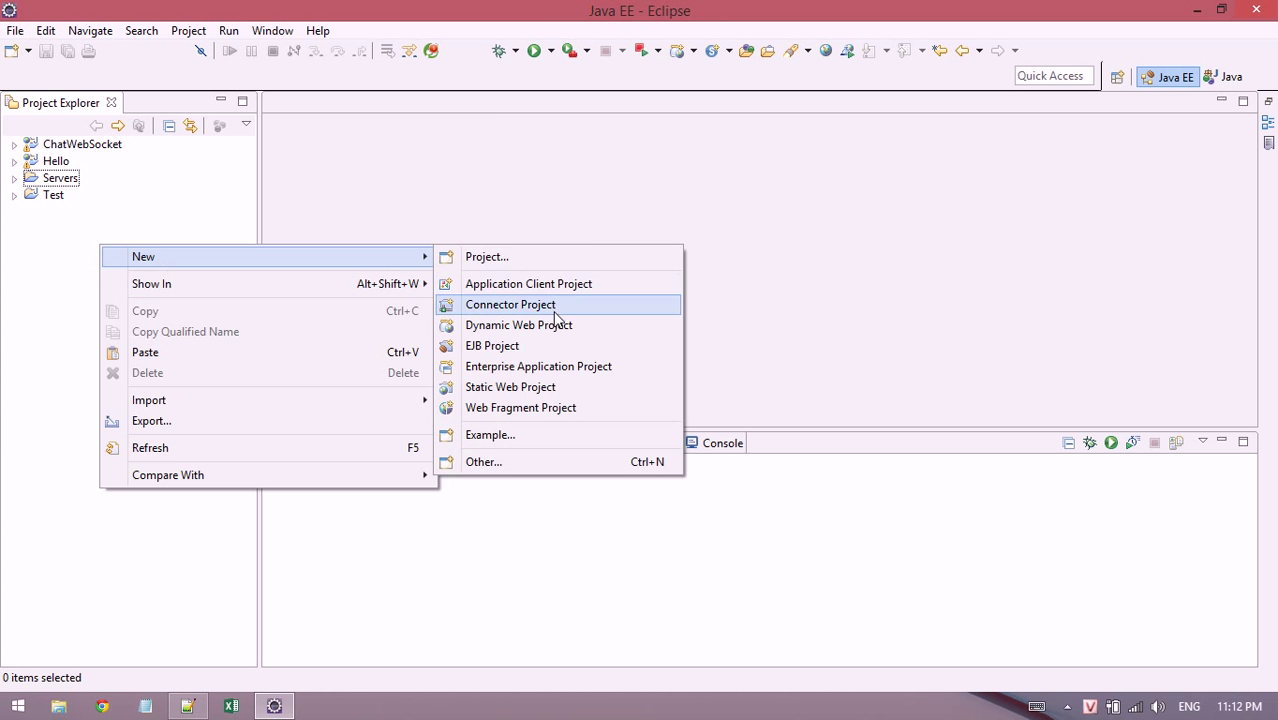
click(518, 324)
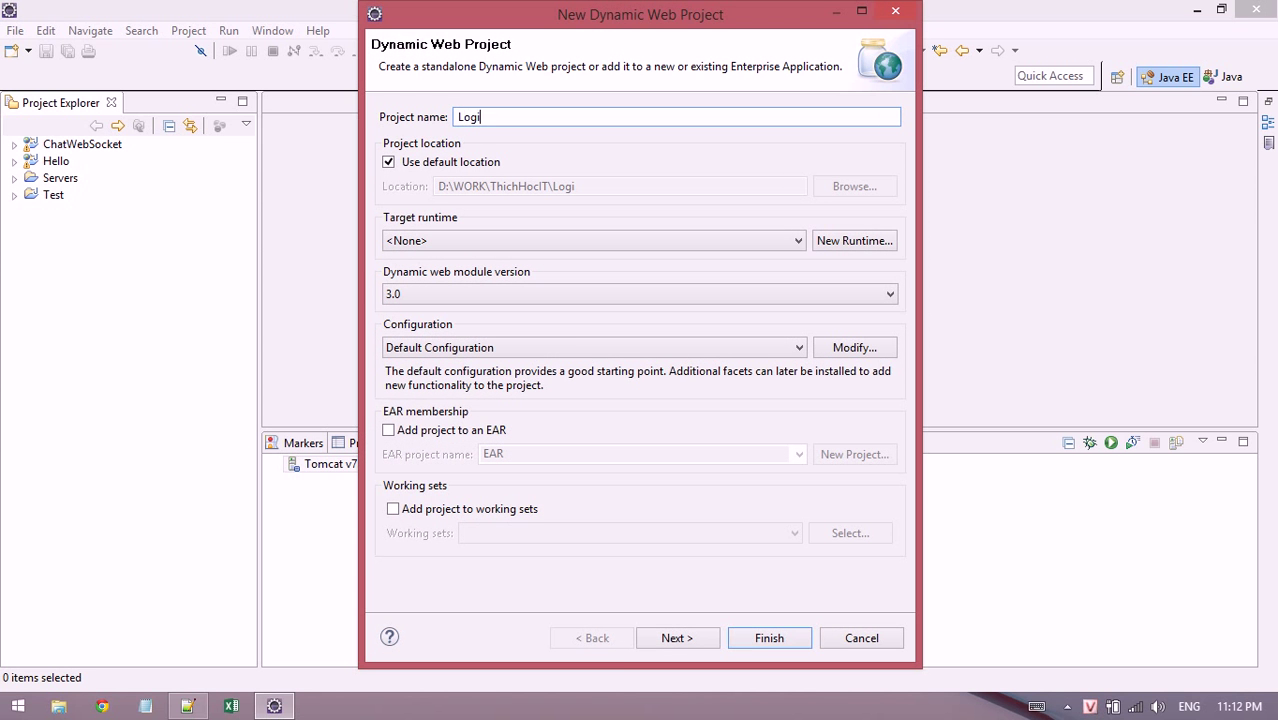
click(886, 292)
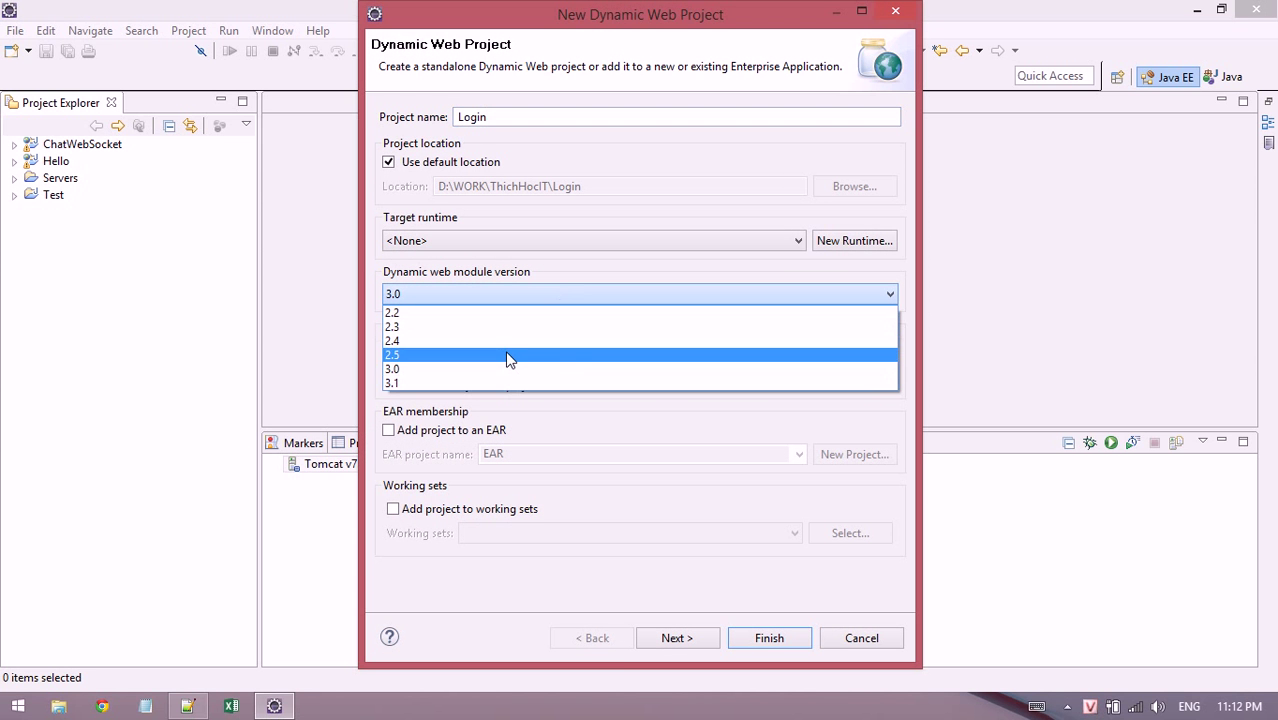
click(392, 354)
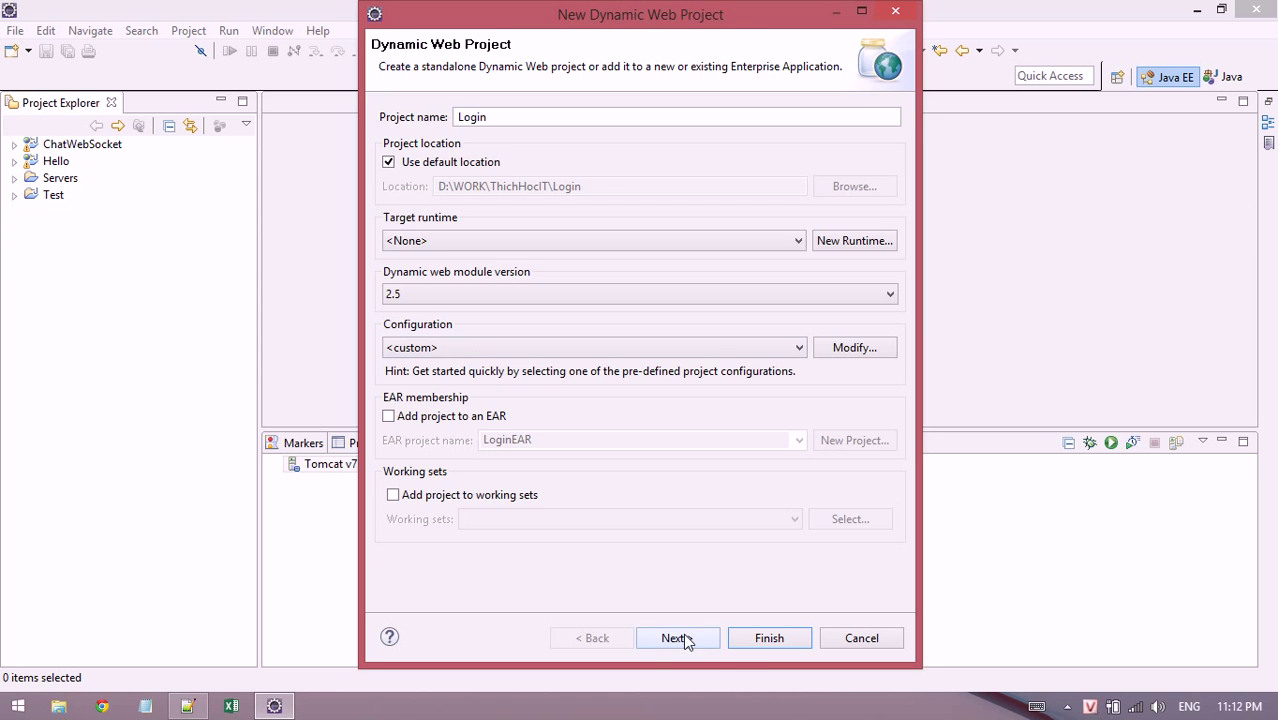
click(676, 638)
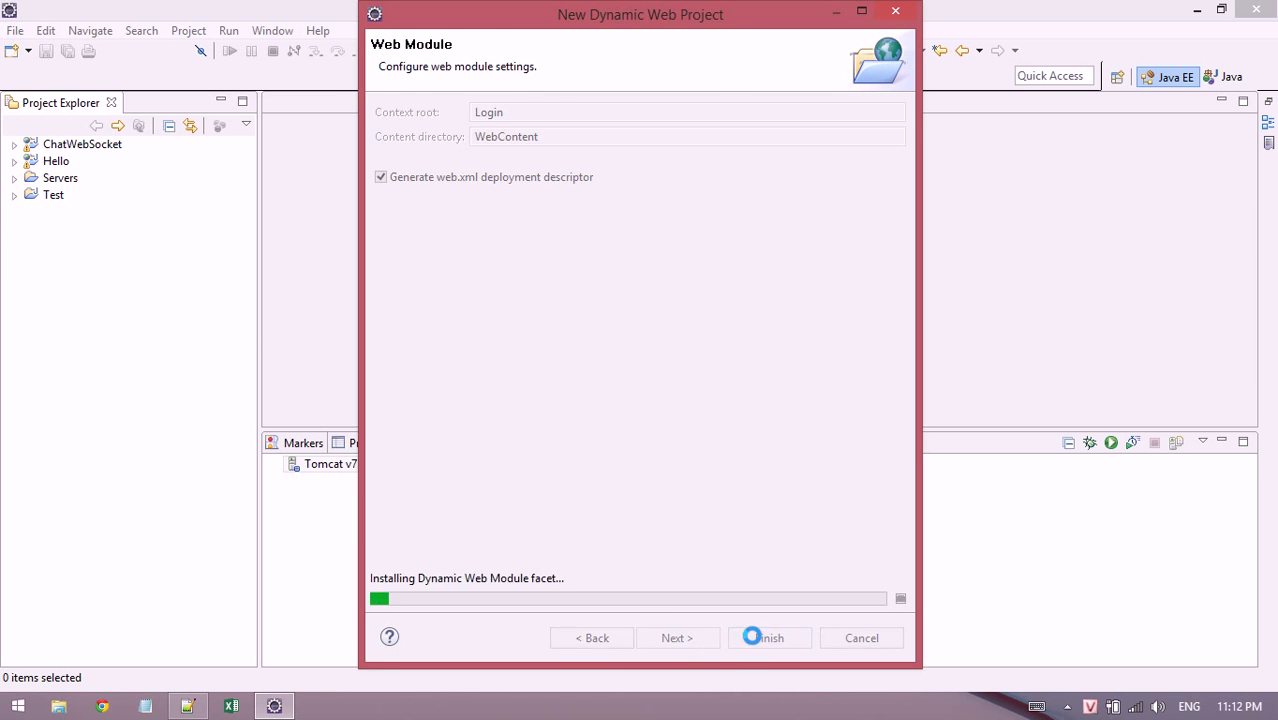
click(770, 636)
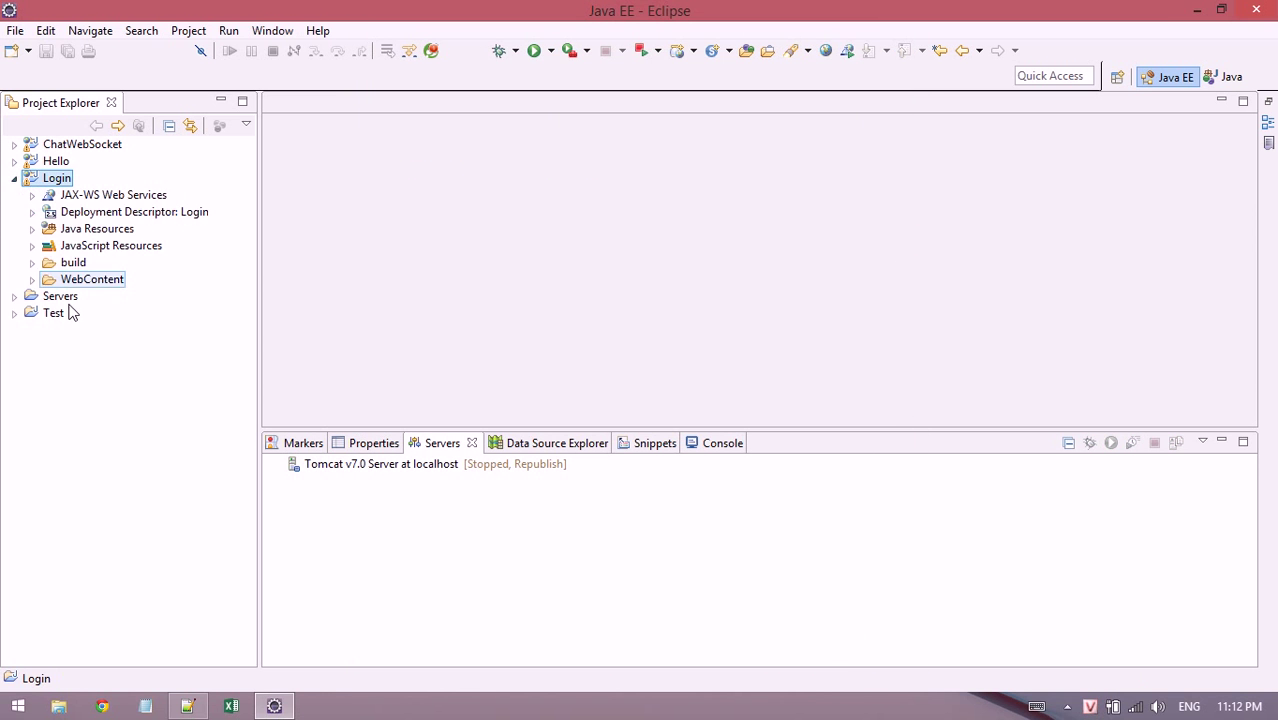
Create index.jsp in the Login project's WebContent folder with the default JSP template.
right_click(92, 280)
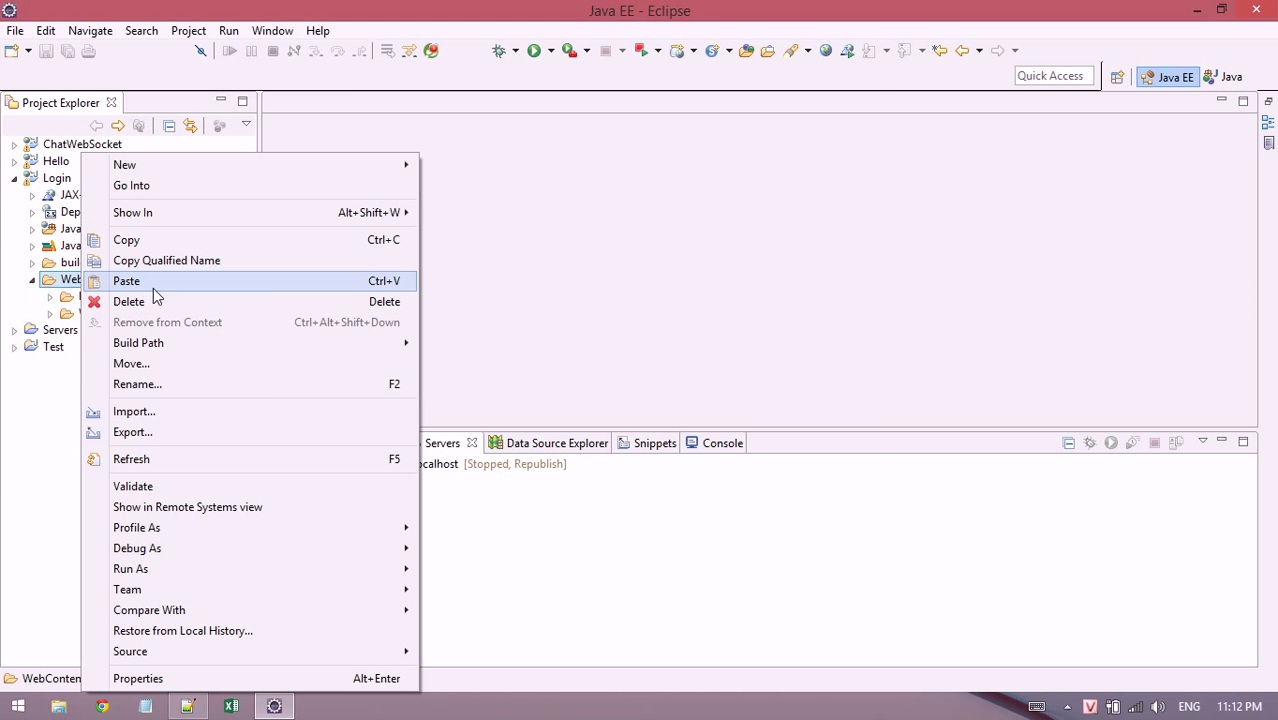
click(124, 164)
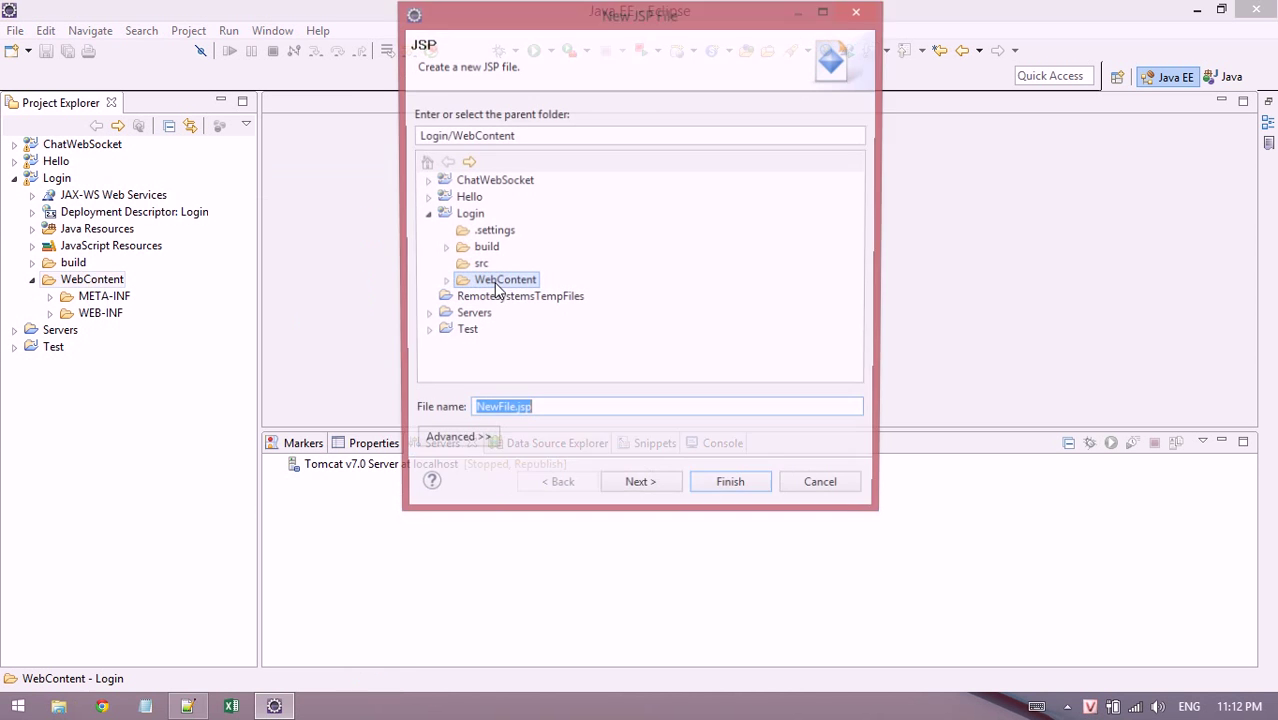
click(730, 480)
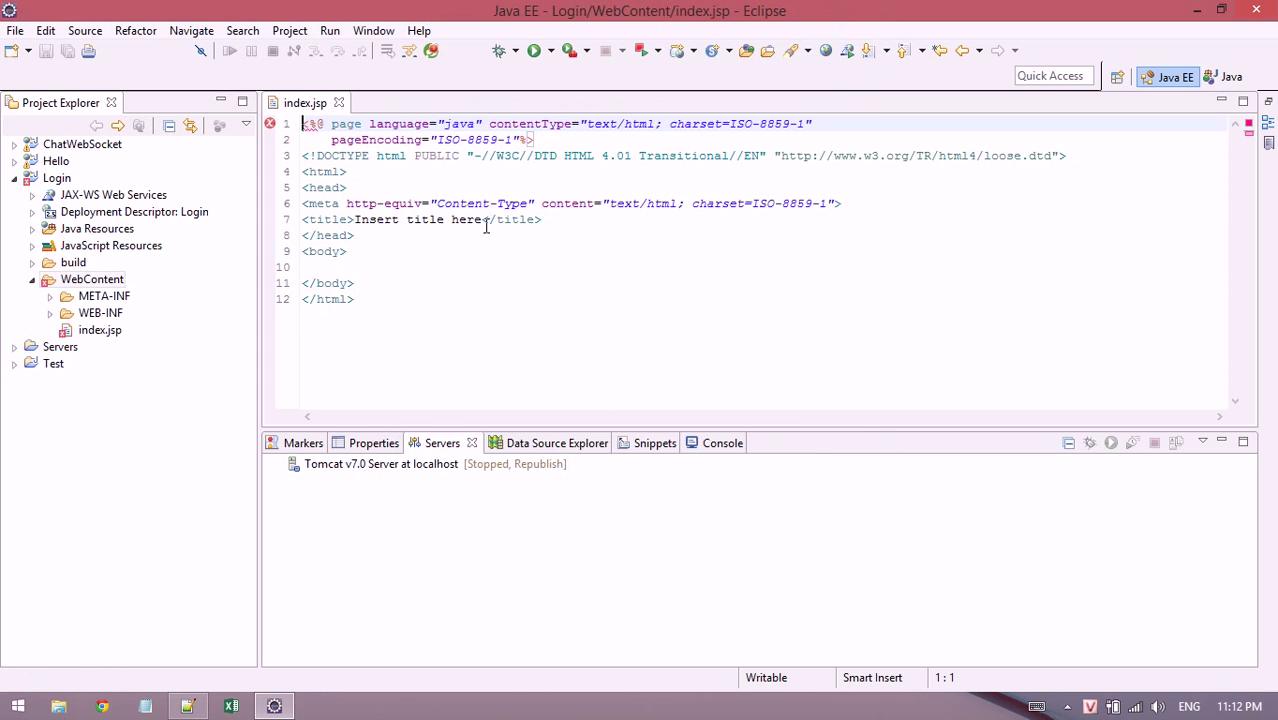
click(56, 178)
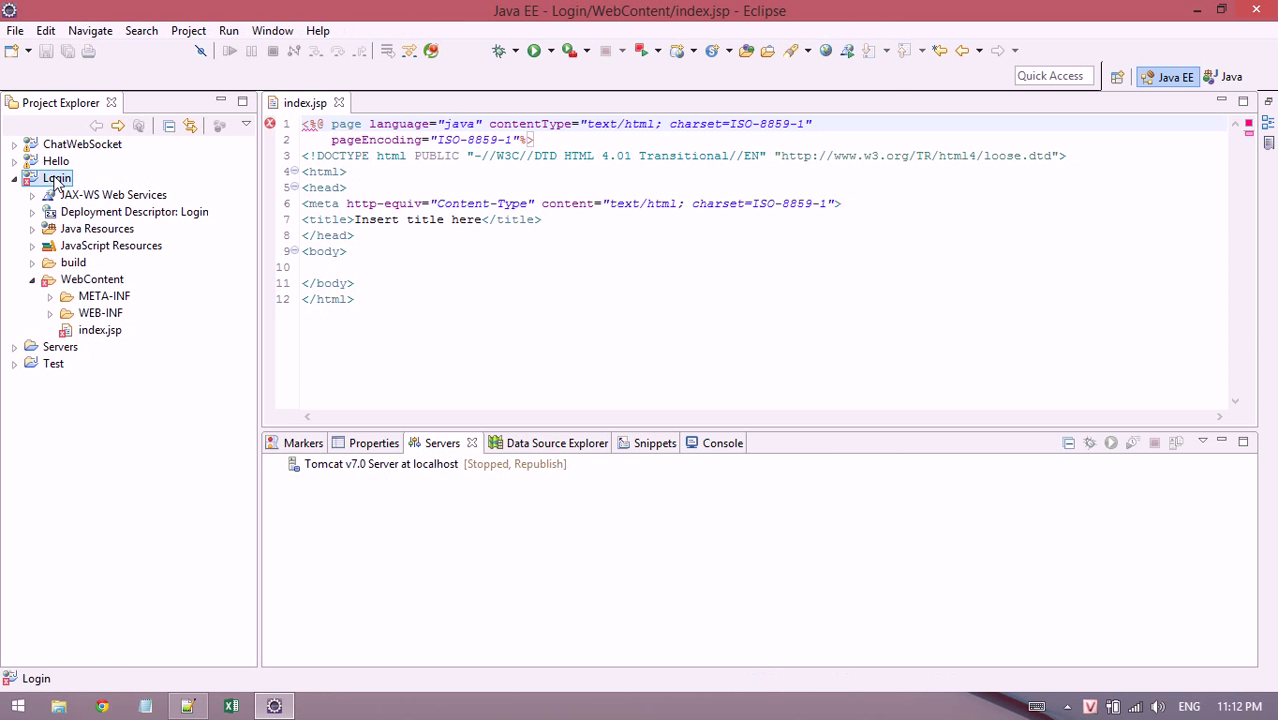
Add the Apache Tomcat v7.0 server runtime library to the Login project's build path.
right_click(56, 178)
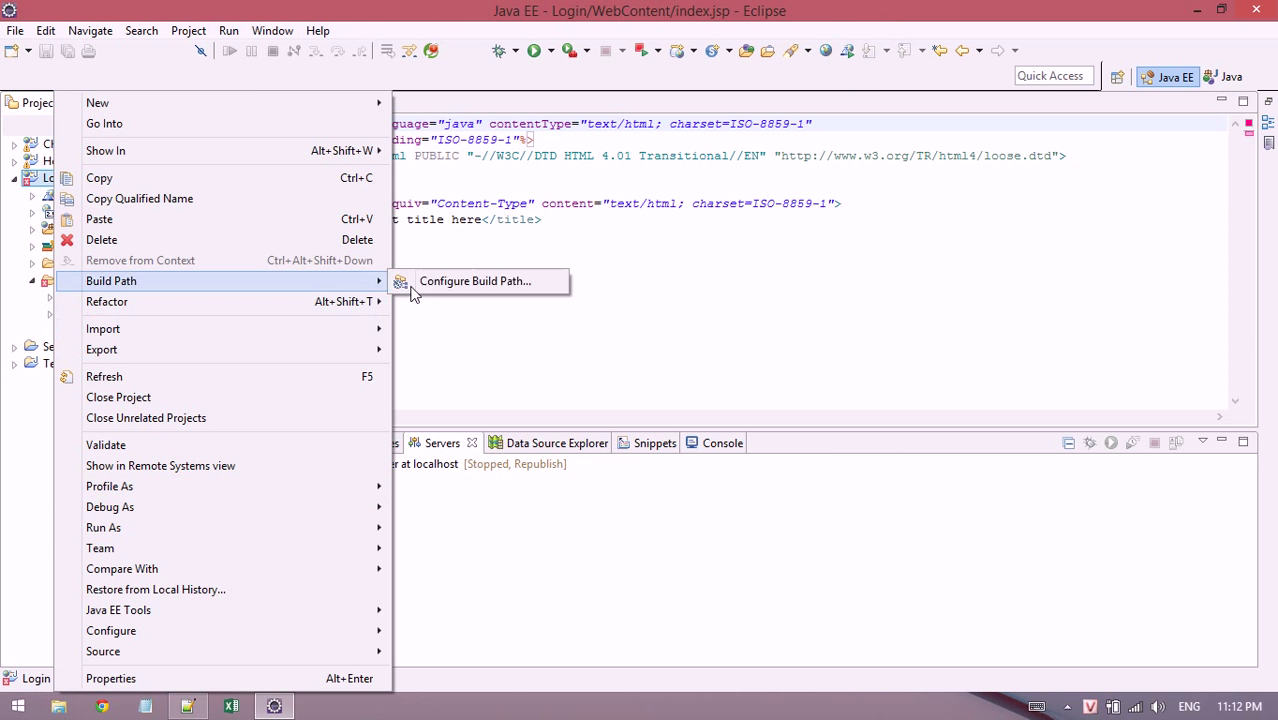
click(474, 280)
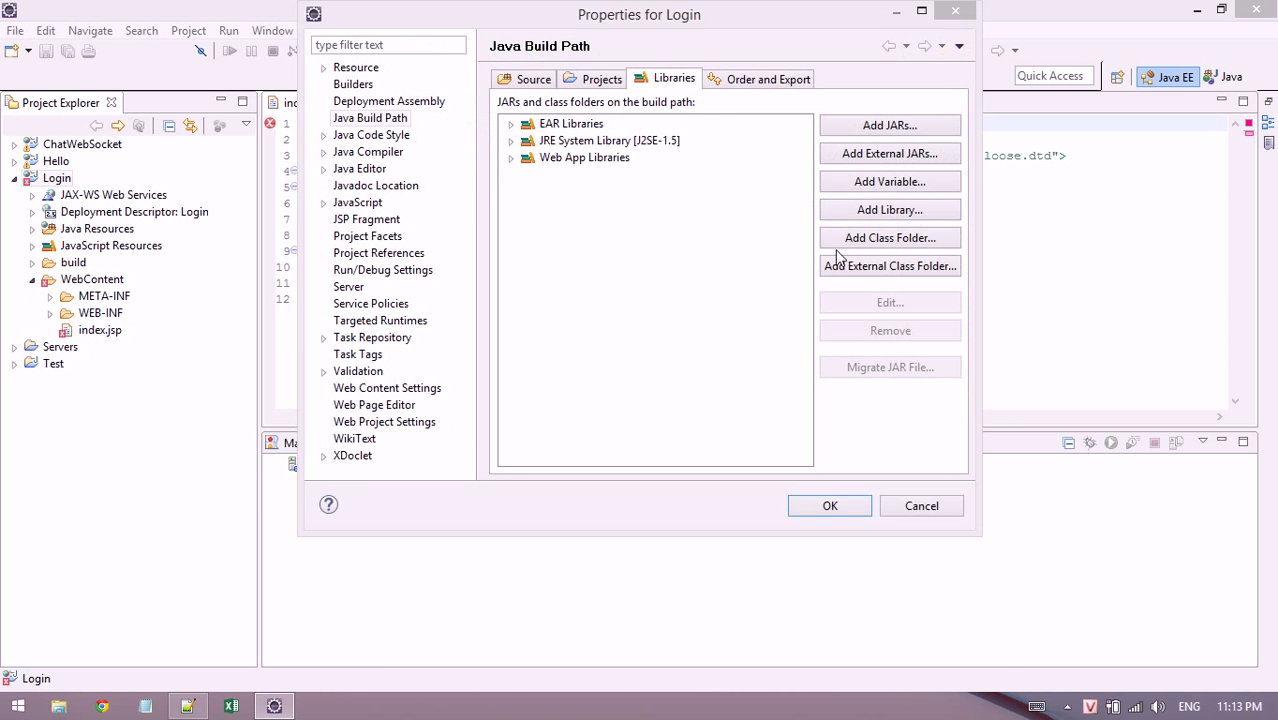
click(890, 210)
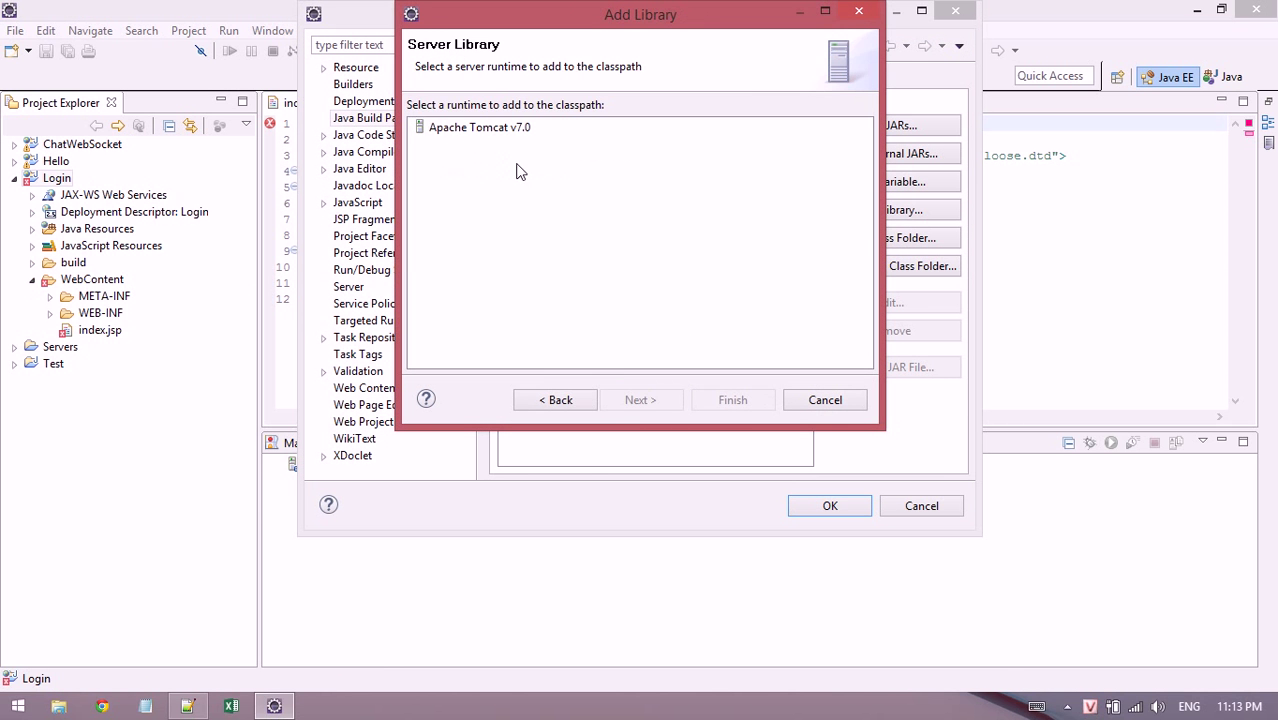
click(732, 400)
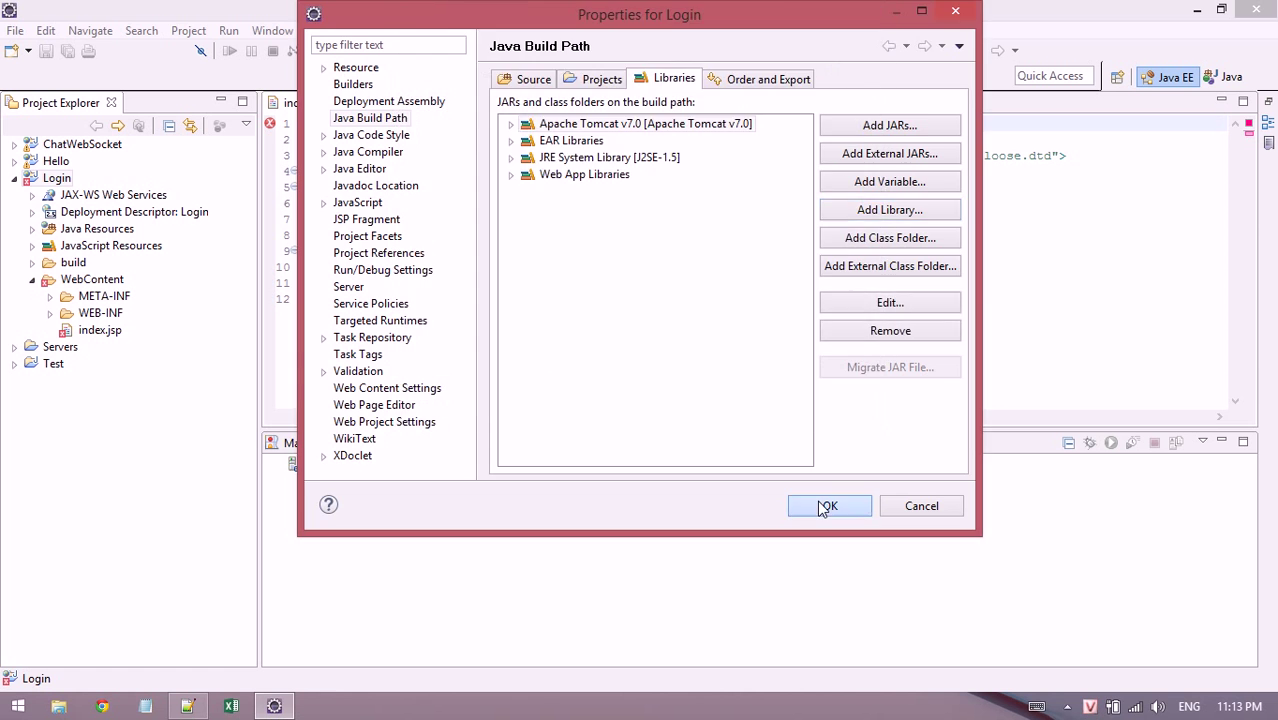
click(828, 504)
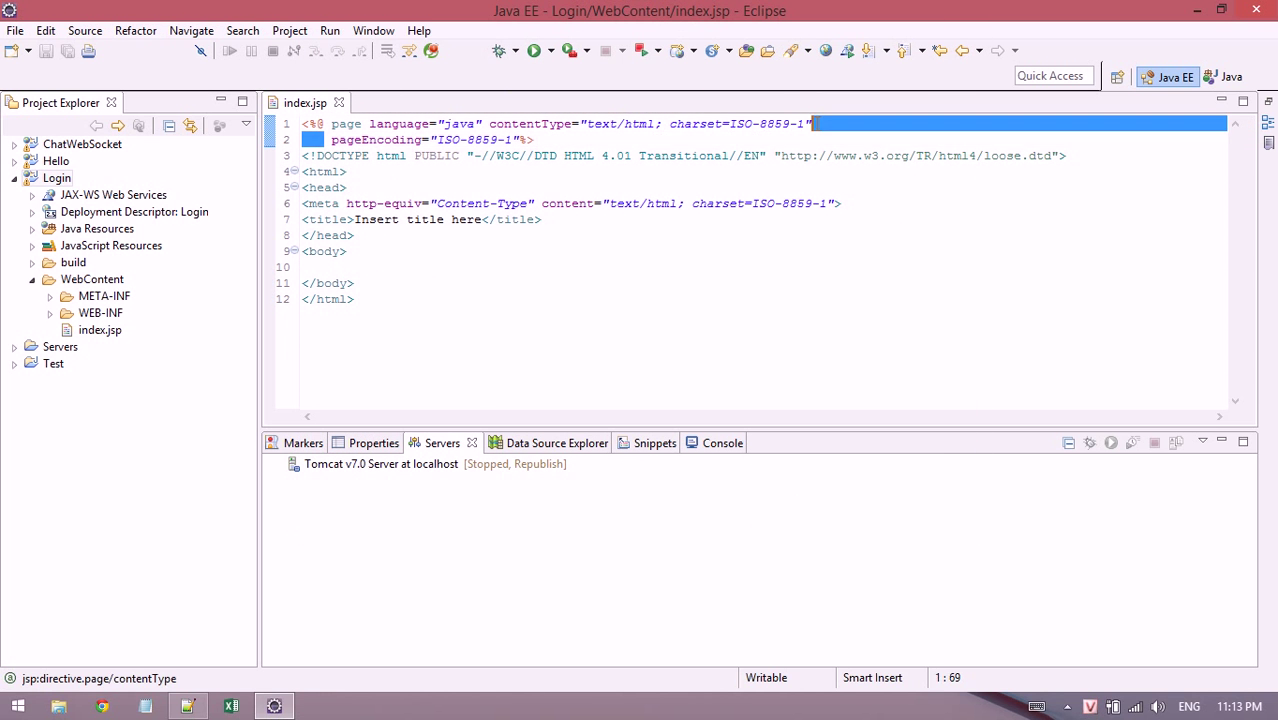
Set index.jsp charset and pageEncoding to UTF-8 with an HTML5 doctype.
key(Delete)
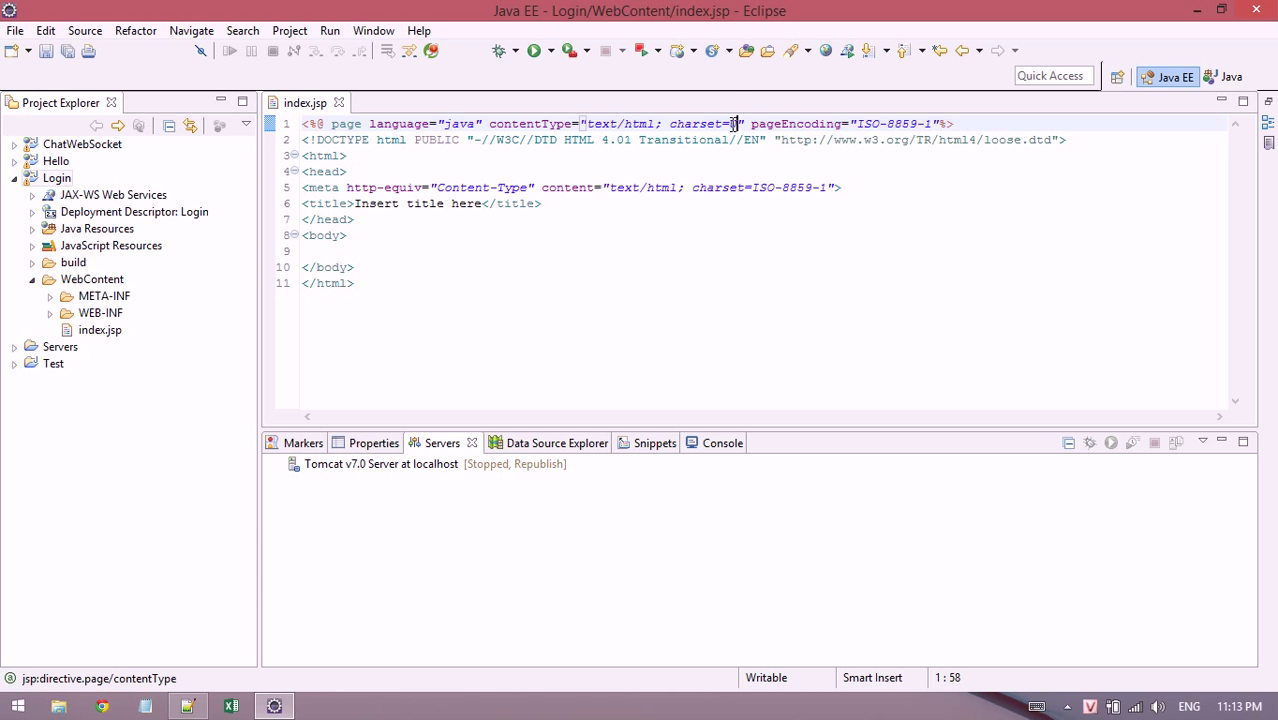
text(UTF-8)
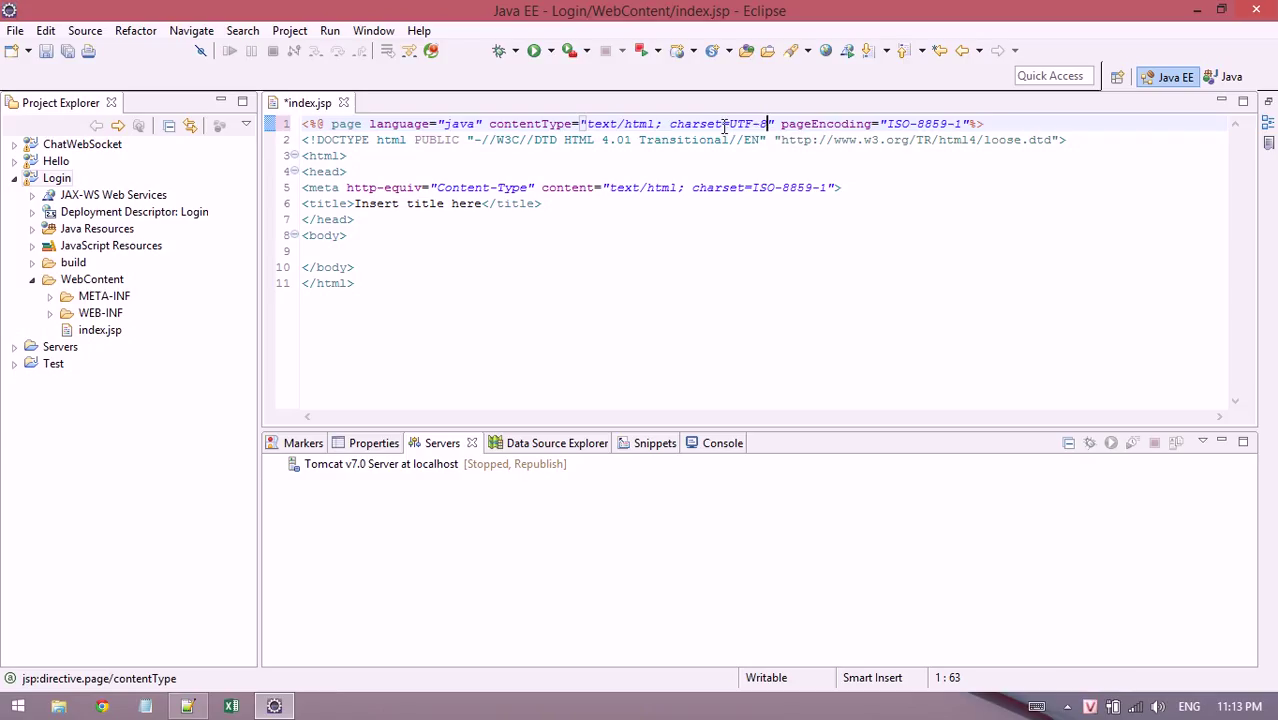
double_click(748, 124)
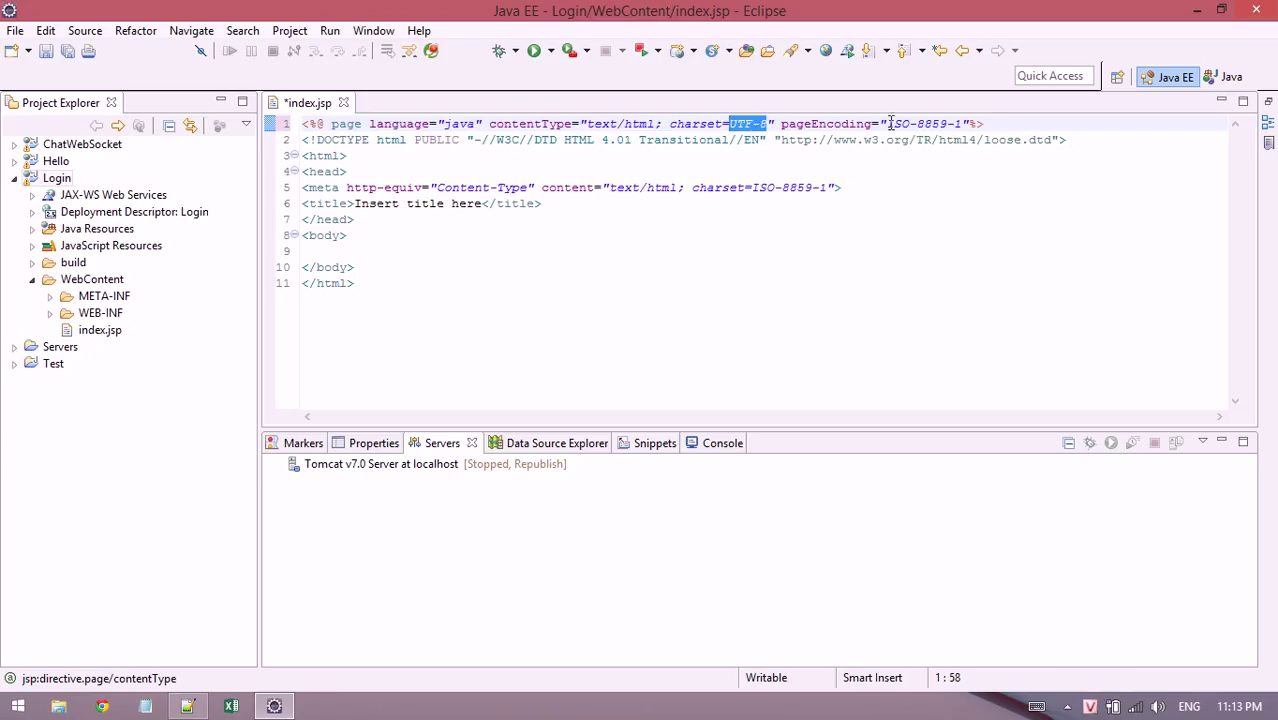
double_click(918, 124)
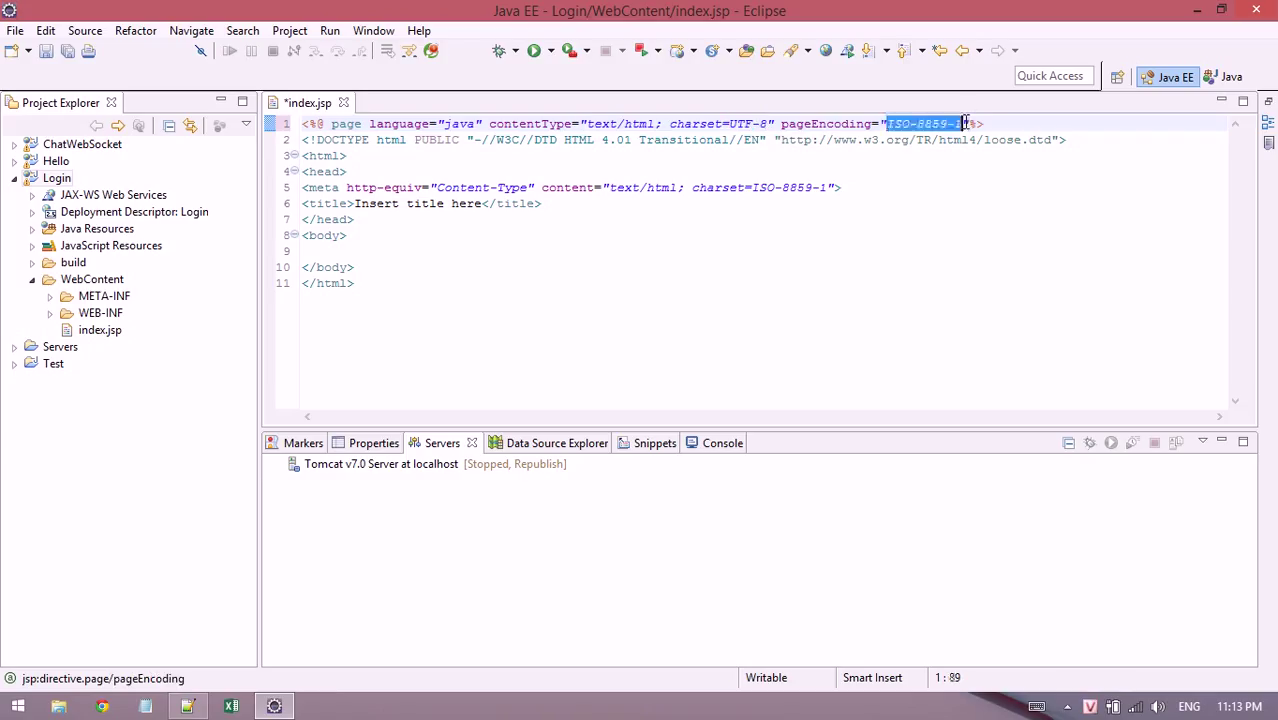
text(UTF-8)
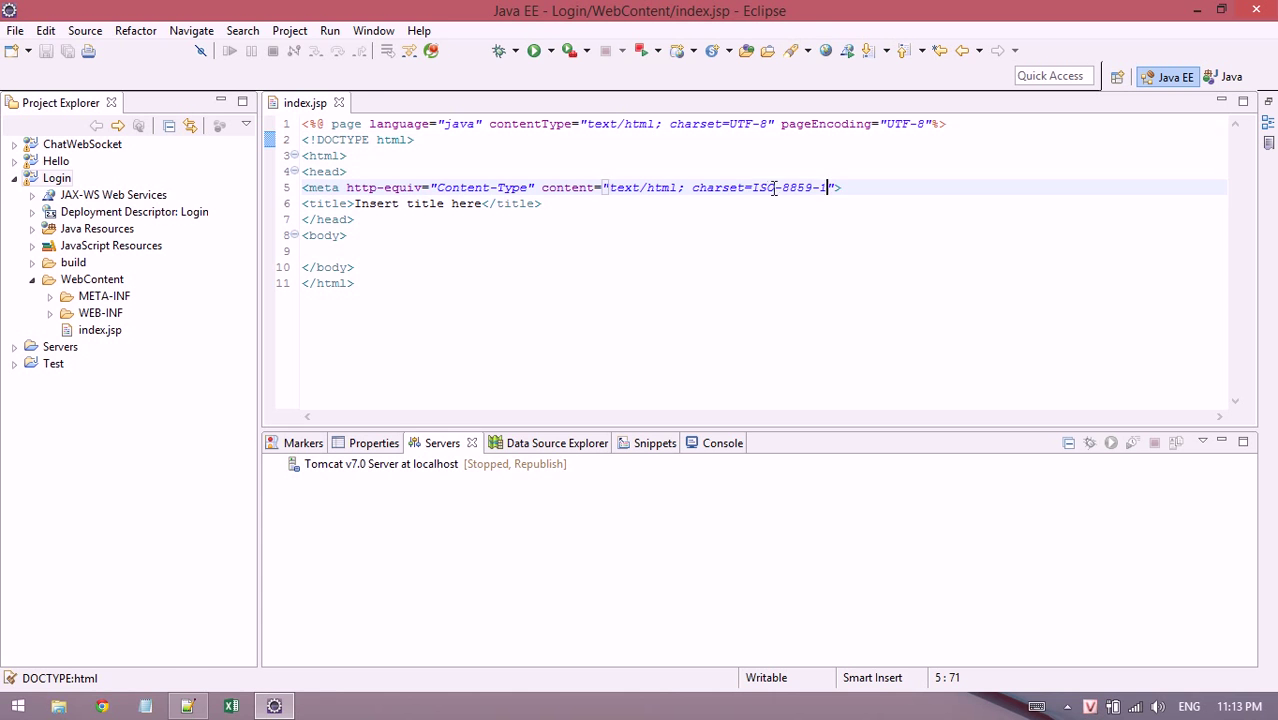
text(UTF-8)
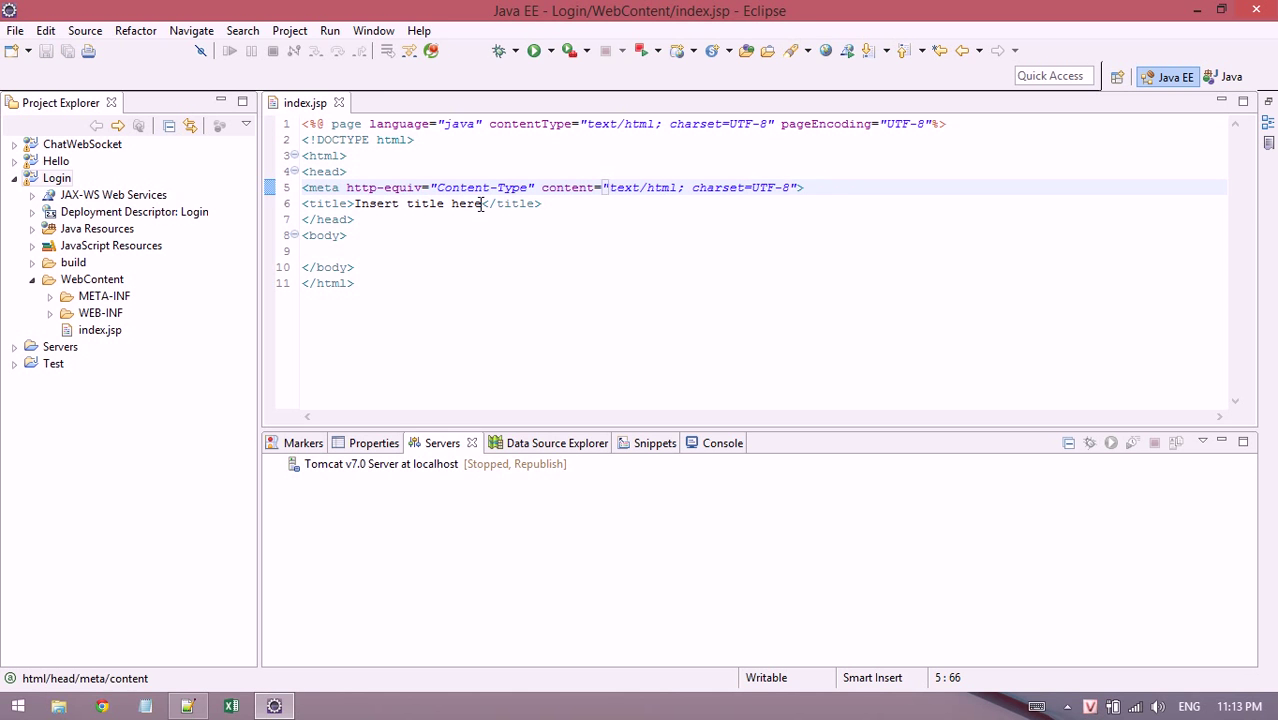
Change the page title to 'Login Example' and save index.jsp.
key(Delete)
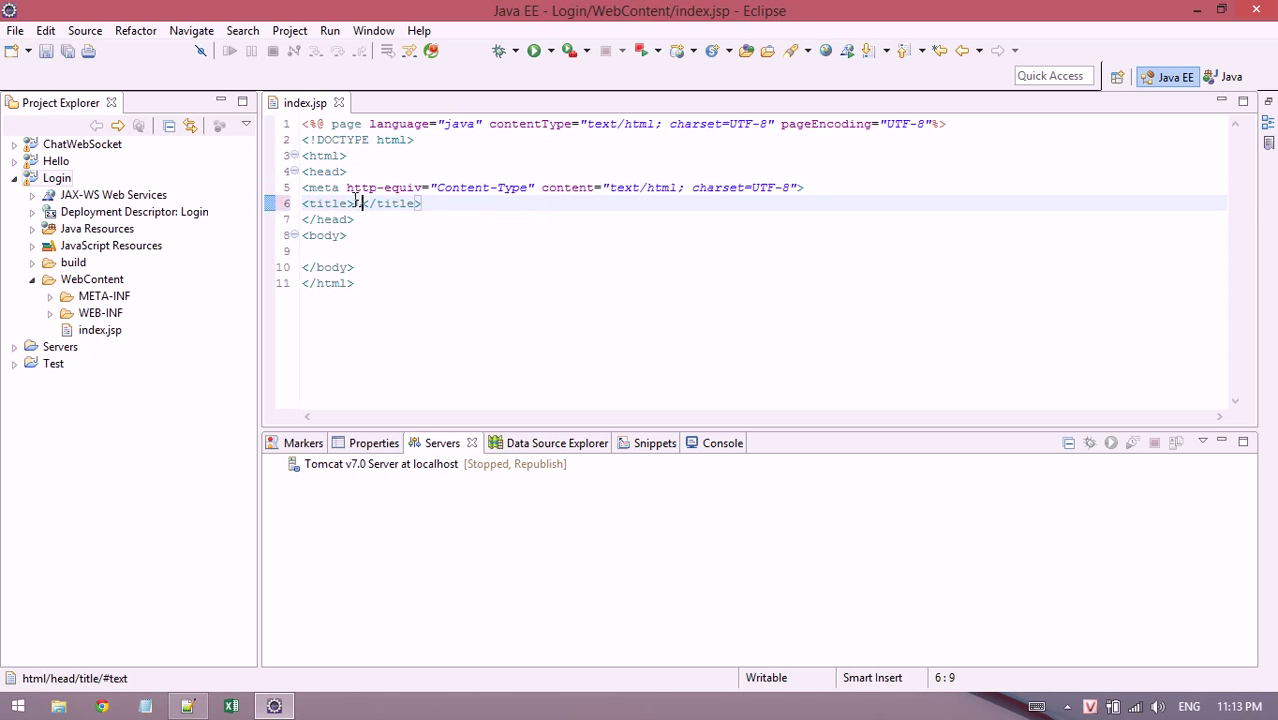
text(Login Example)
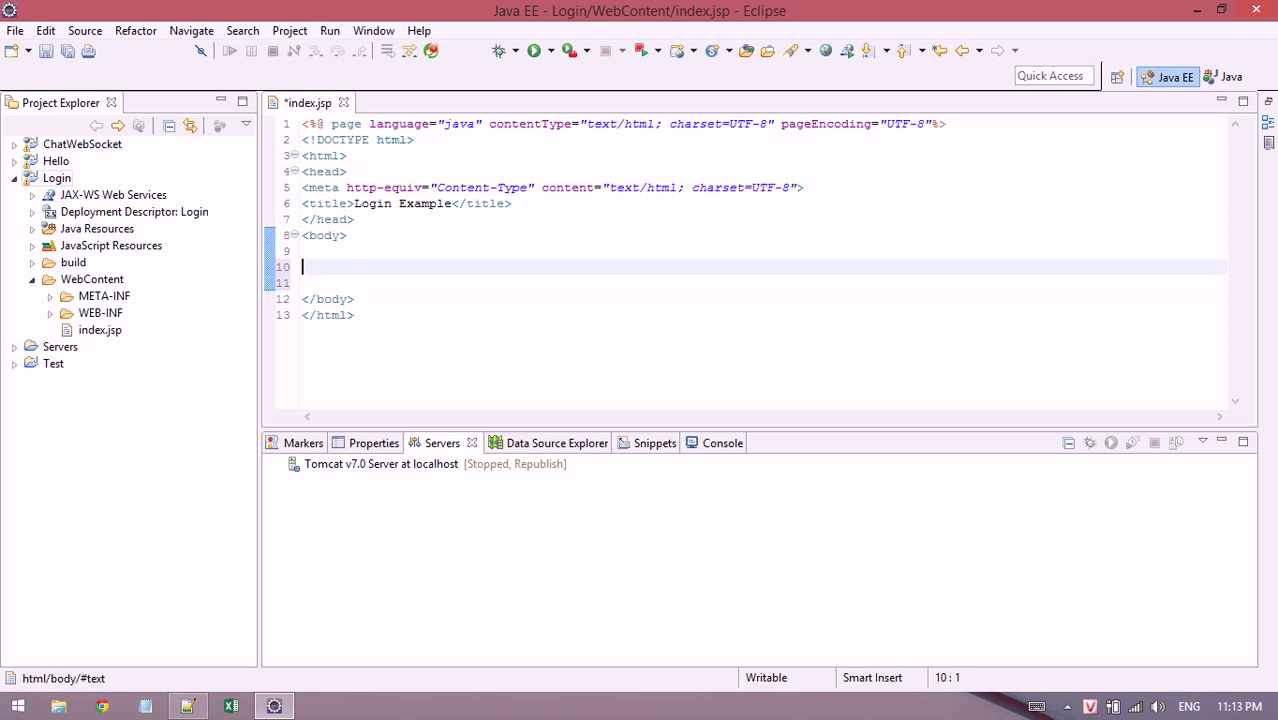
key(ctrl+s)
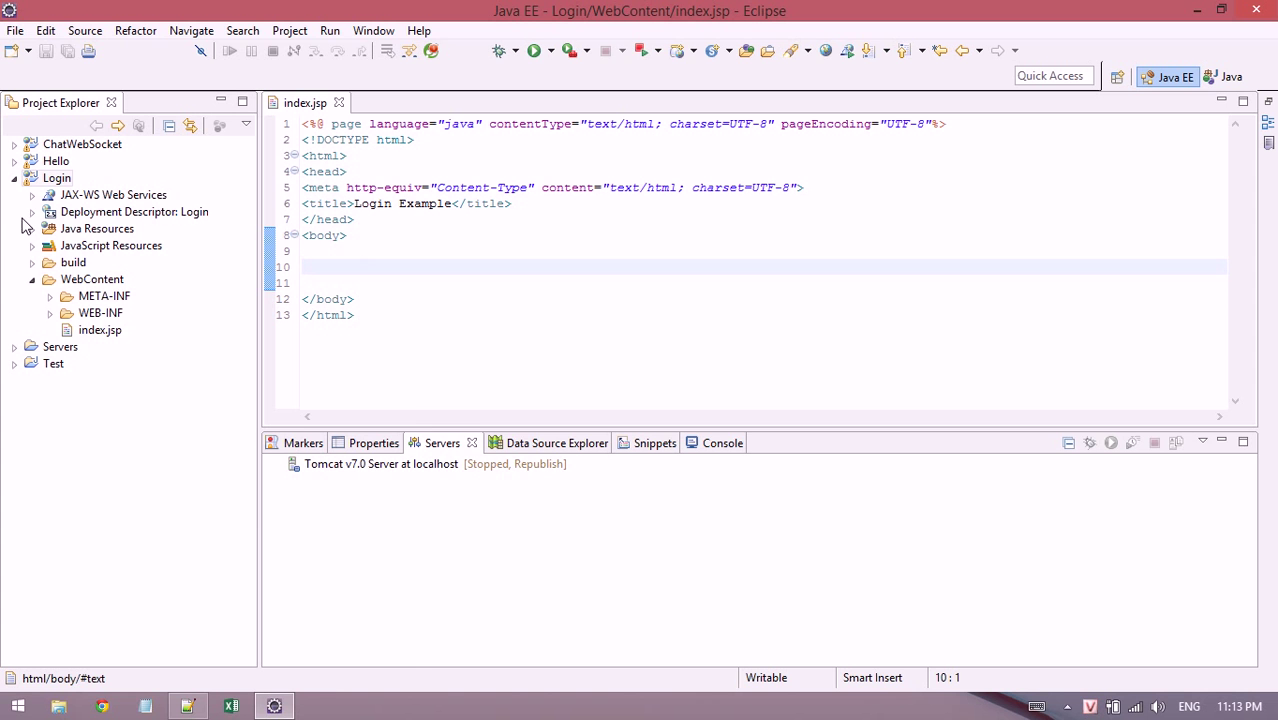
Copy index.jsp as login.jsp in WebContent and open the copy for editing.
right_click(92, 280)
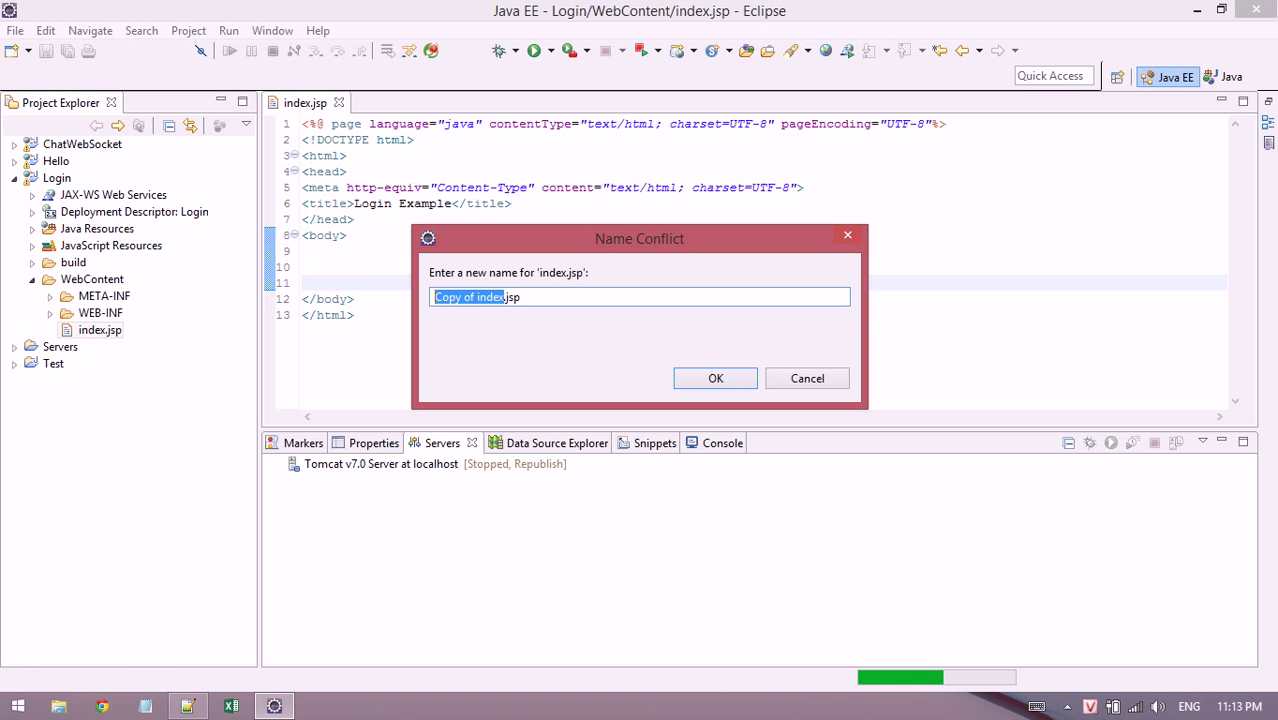
click(716, 378)
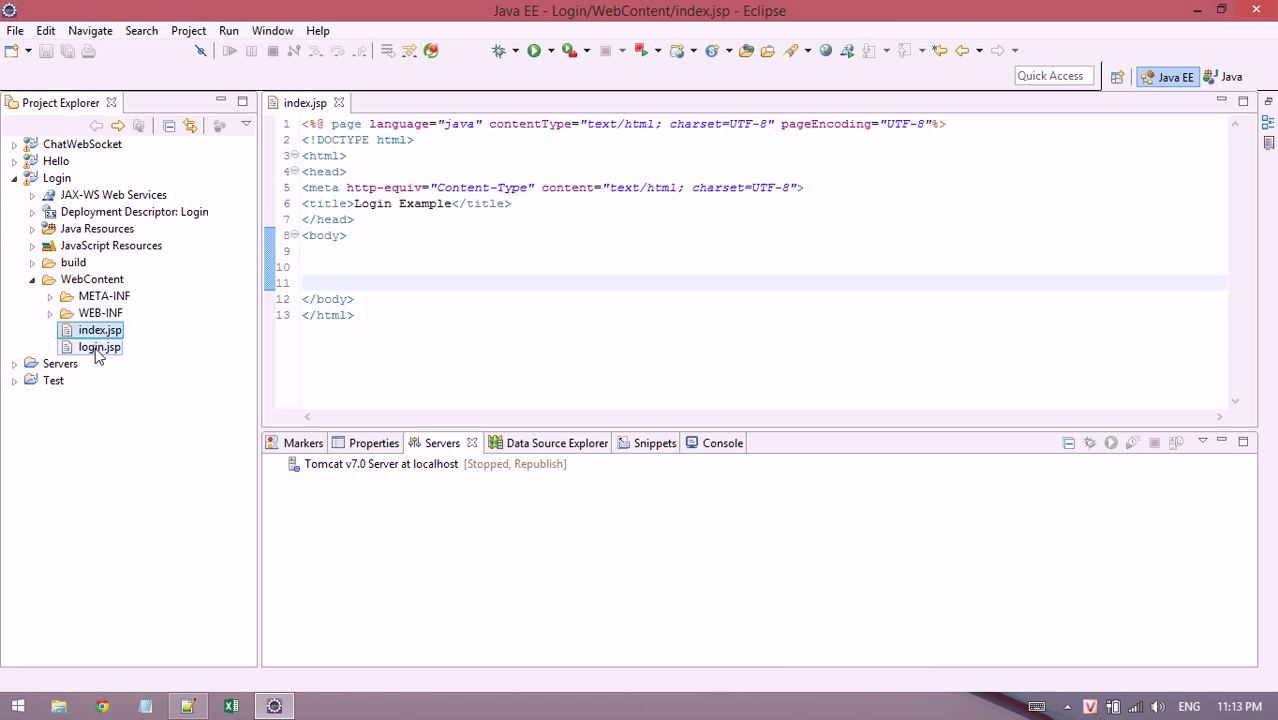
double_click(98, 348)
text(<form>)
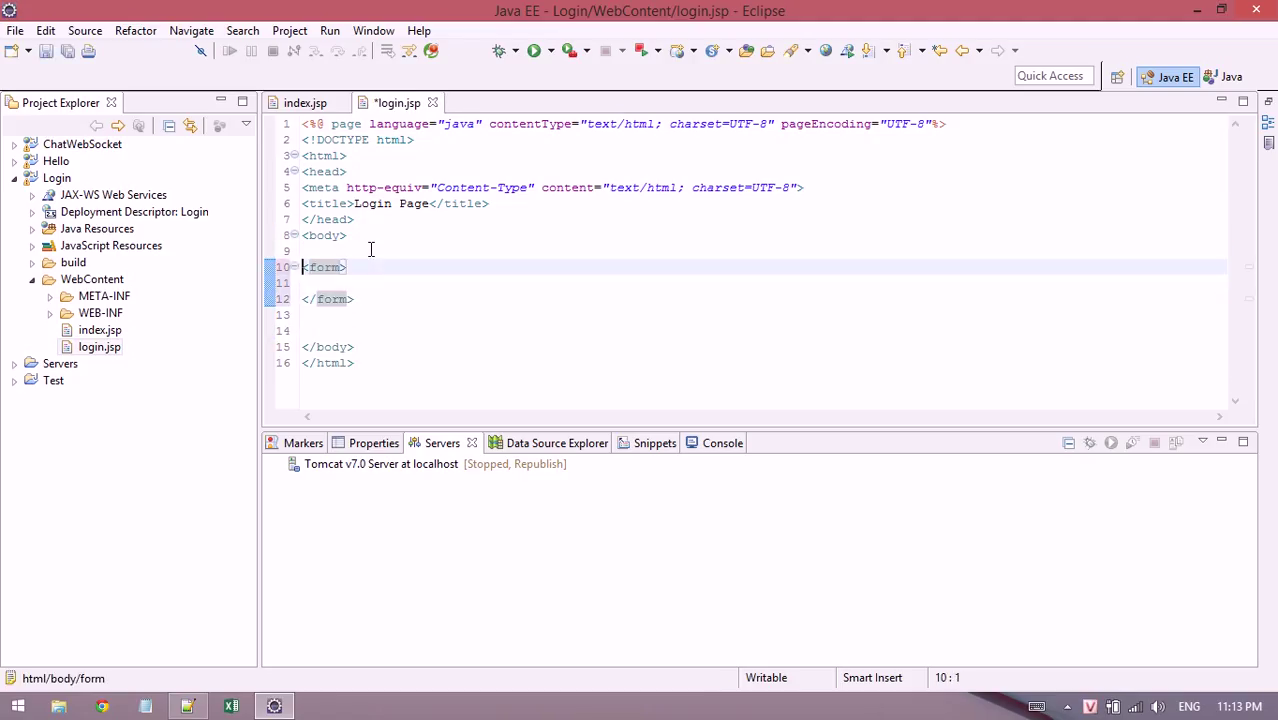
Add a form with a text input named username and a Username placeholder.
text(action="")
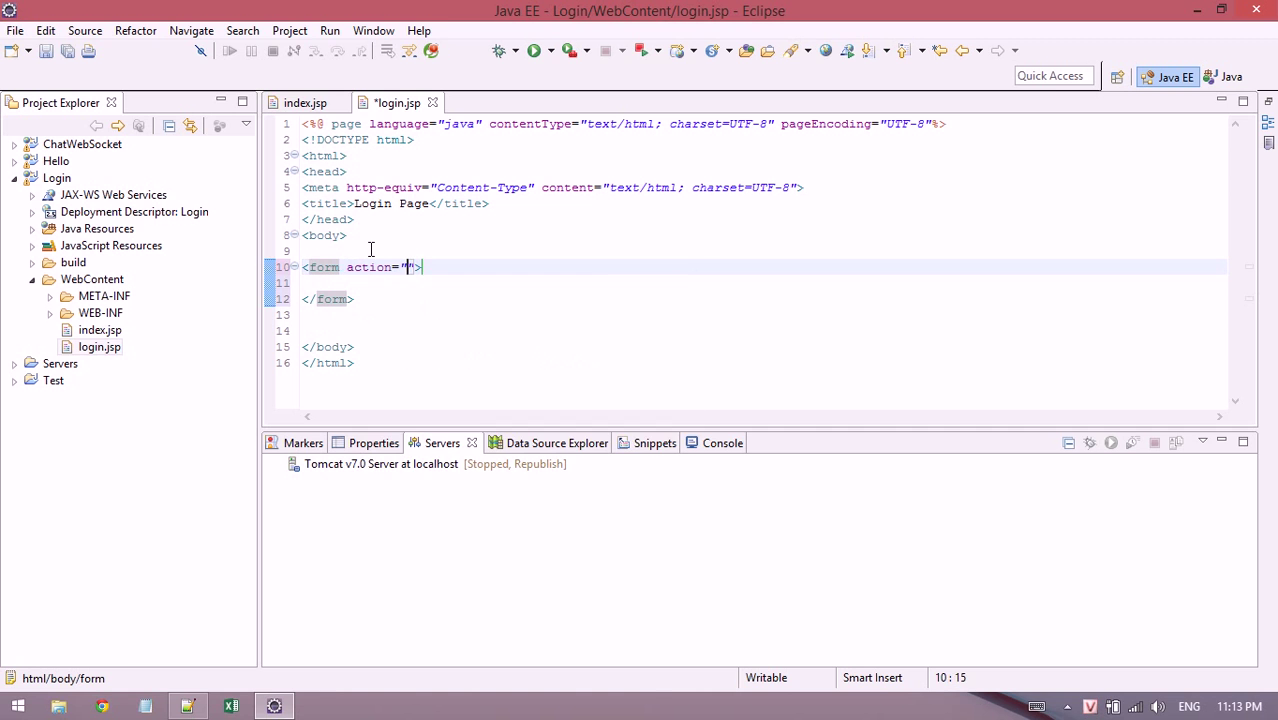
key(ctrl+s)
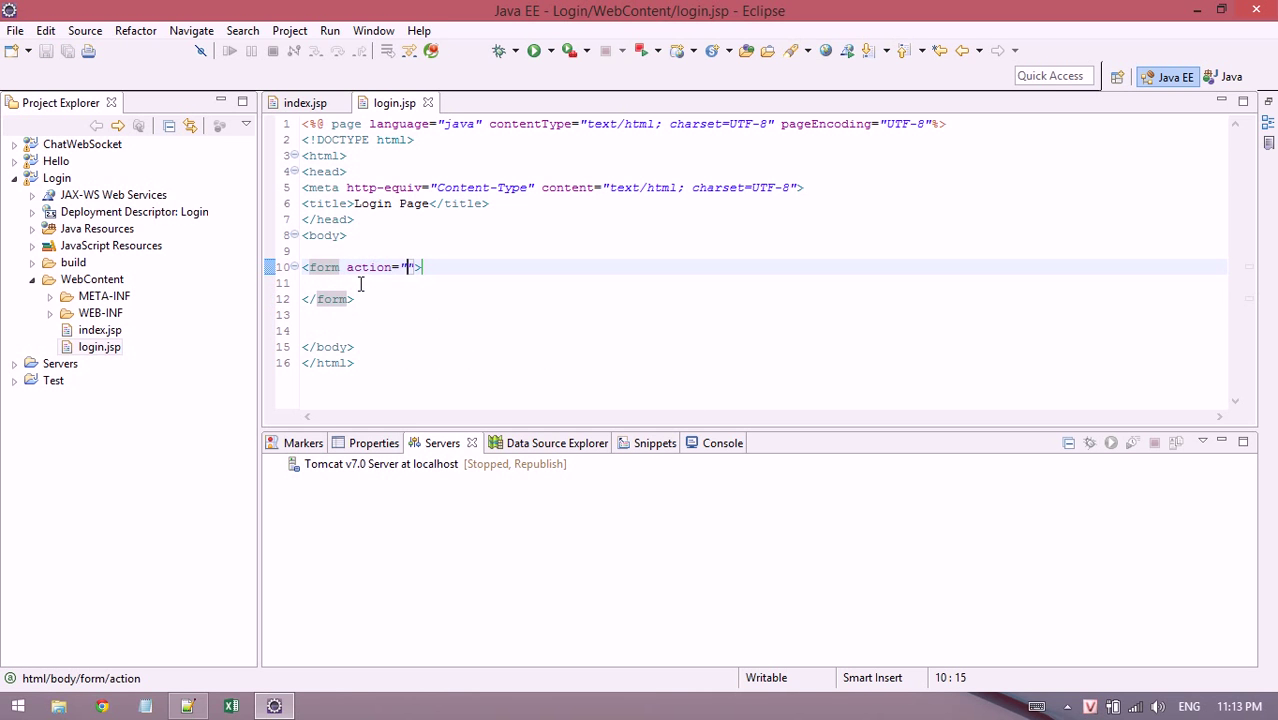
text(<in)
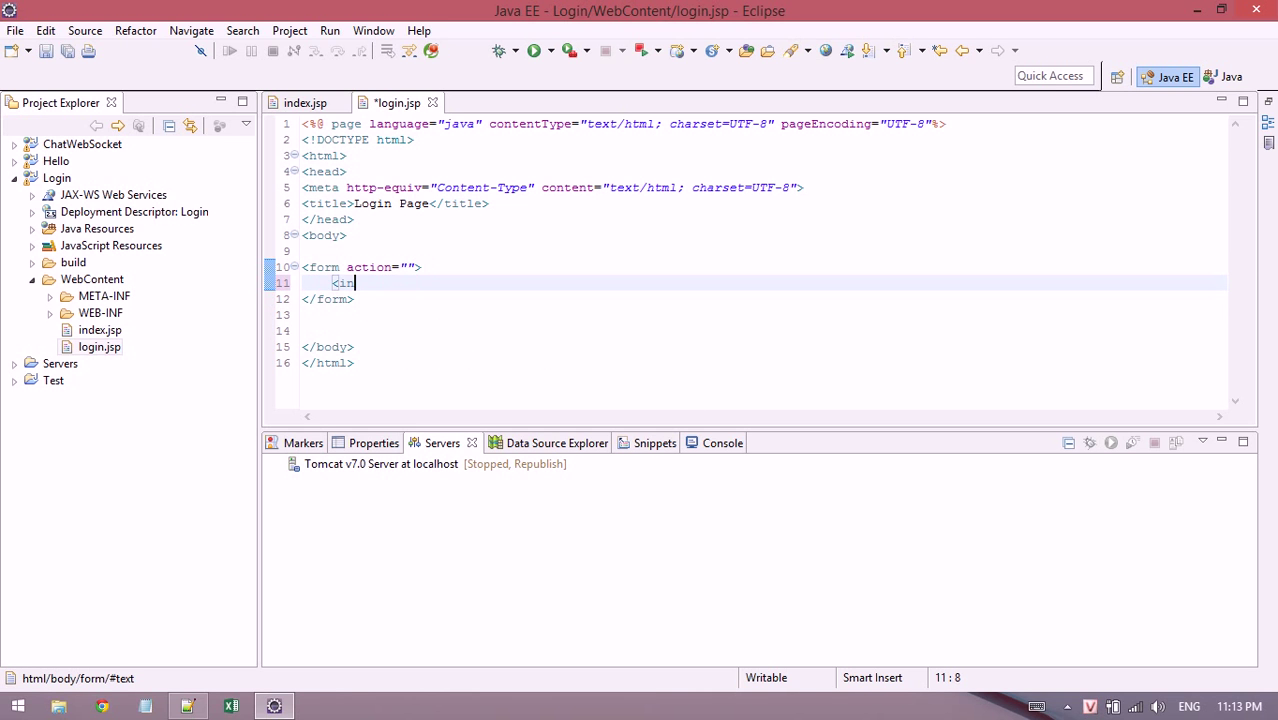
text(put>)
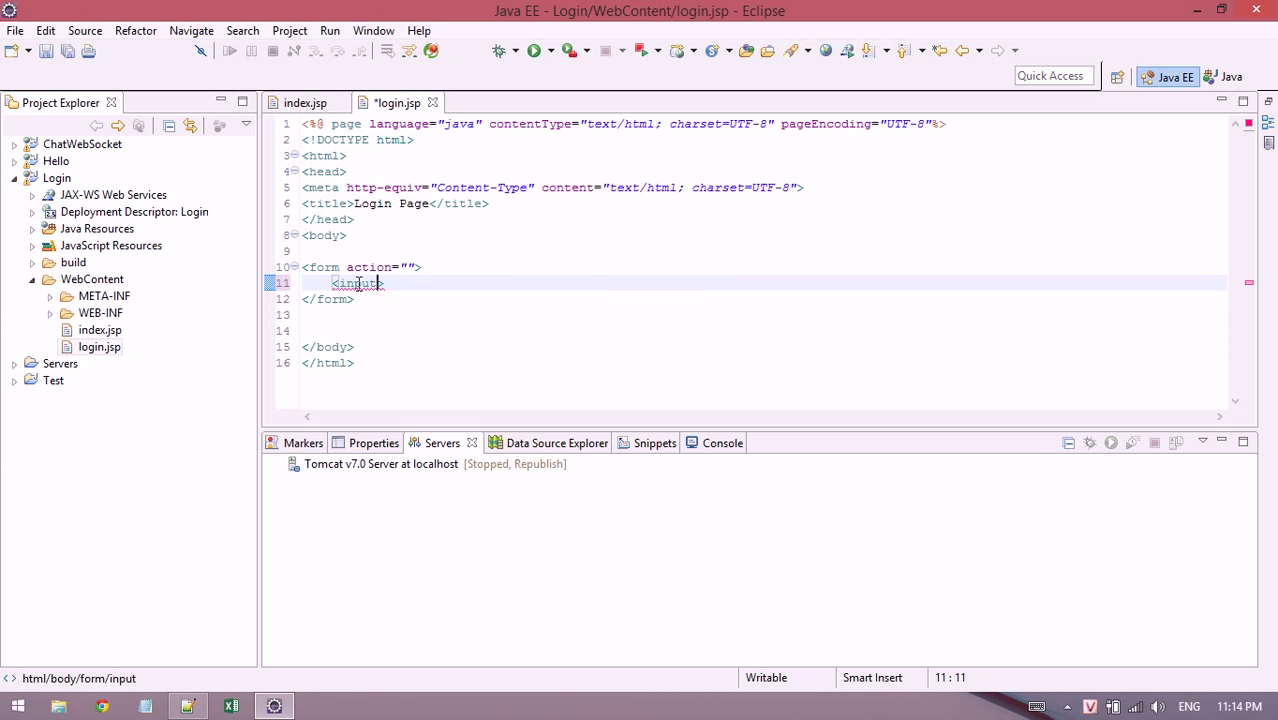
text(type="text")
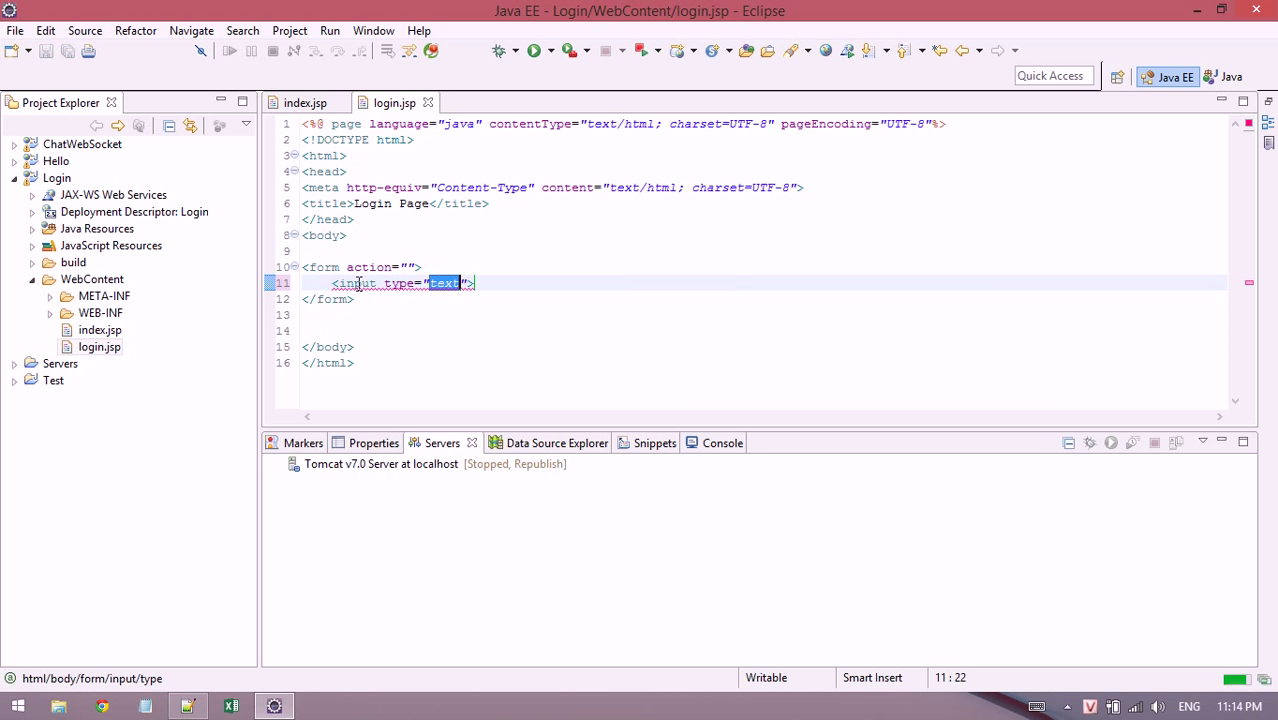
text(name="username)
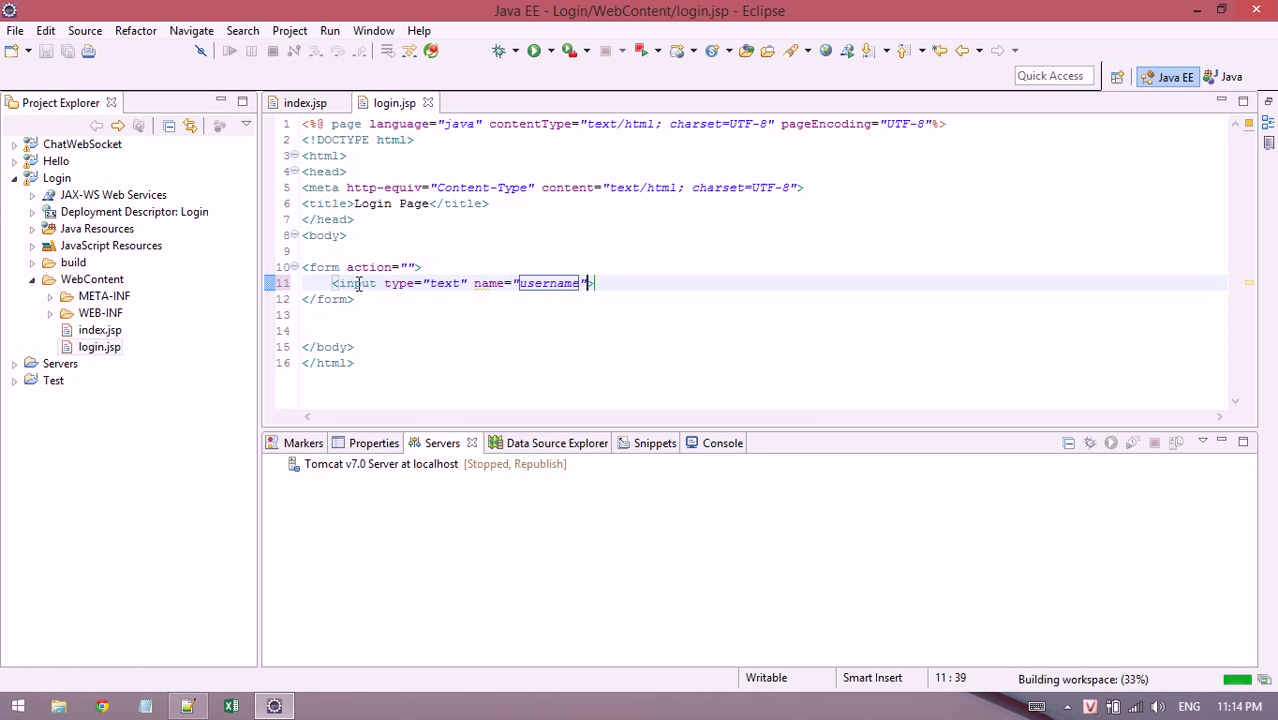
text(p)
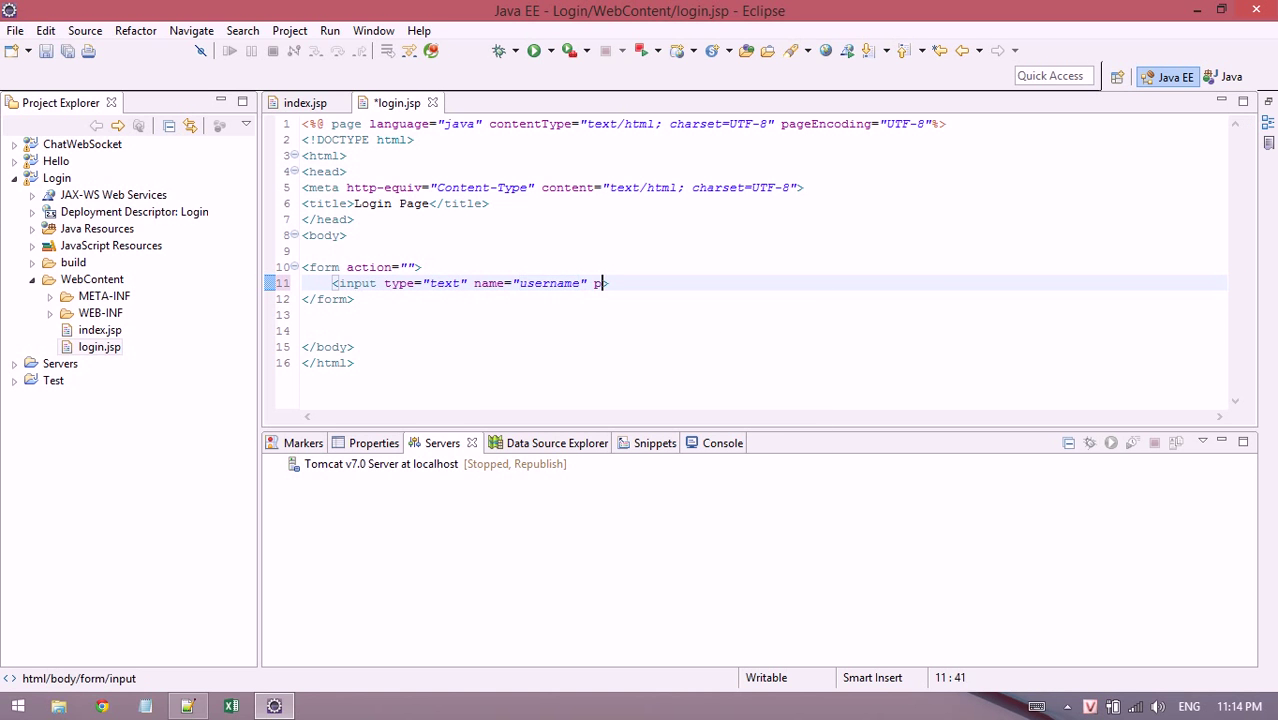
text(laceholder="")
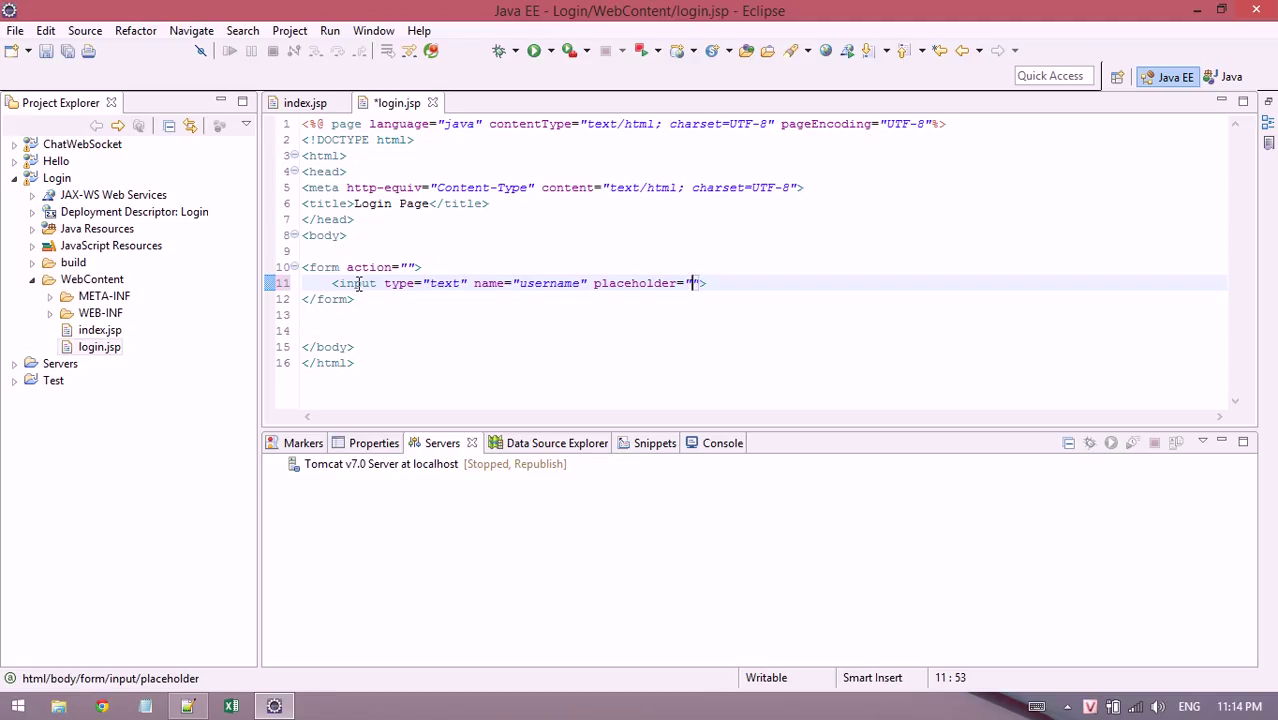
key(ctrl+s)
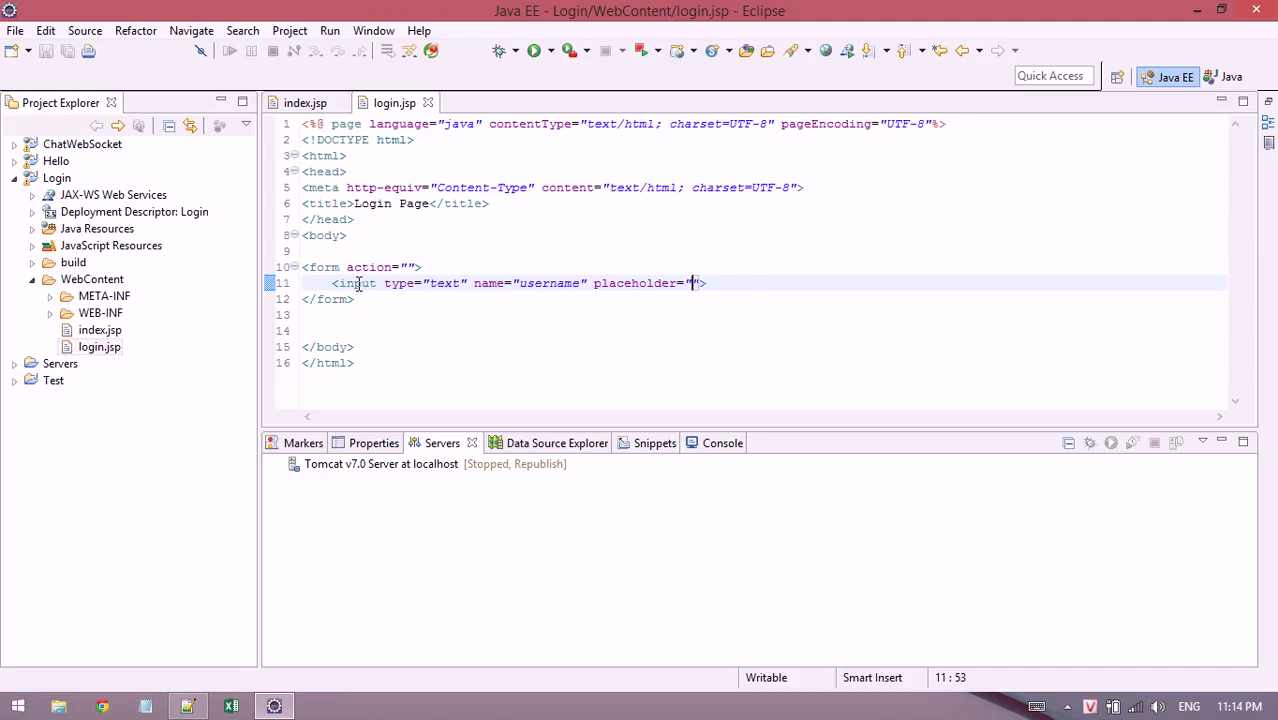
text(Username...)
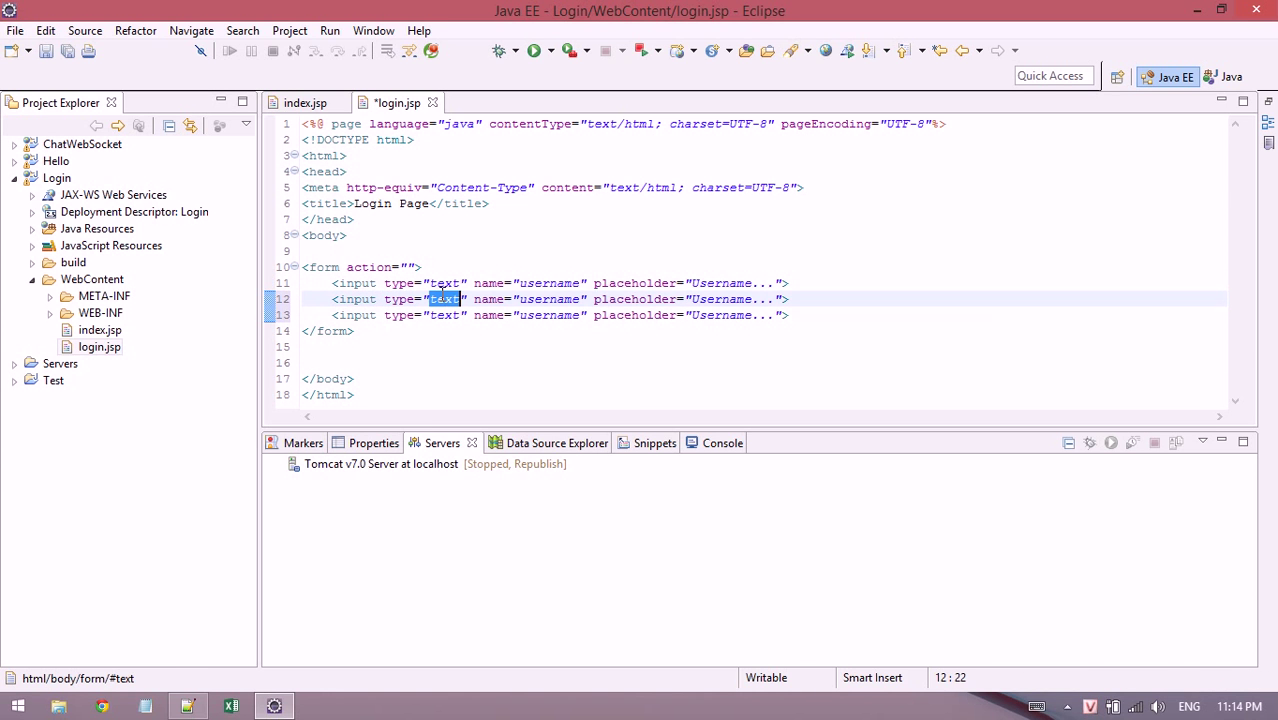
Add a password input and a submit input named submit valued Login, separated by <br> line breaks.
text(password)
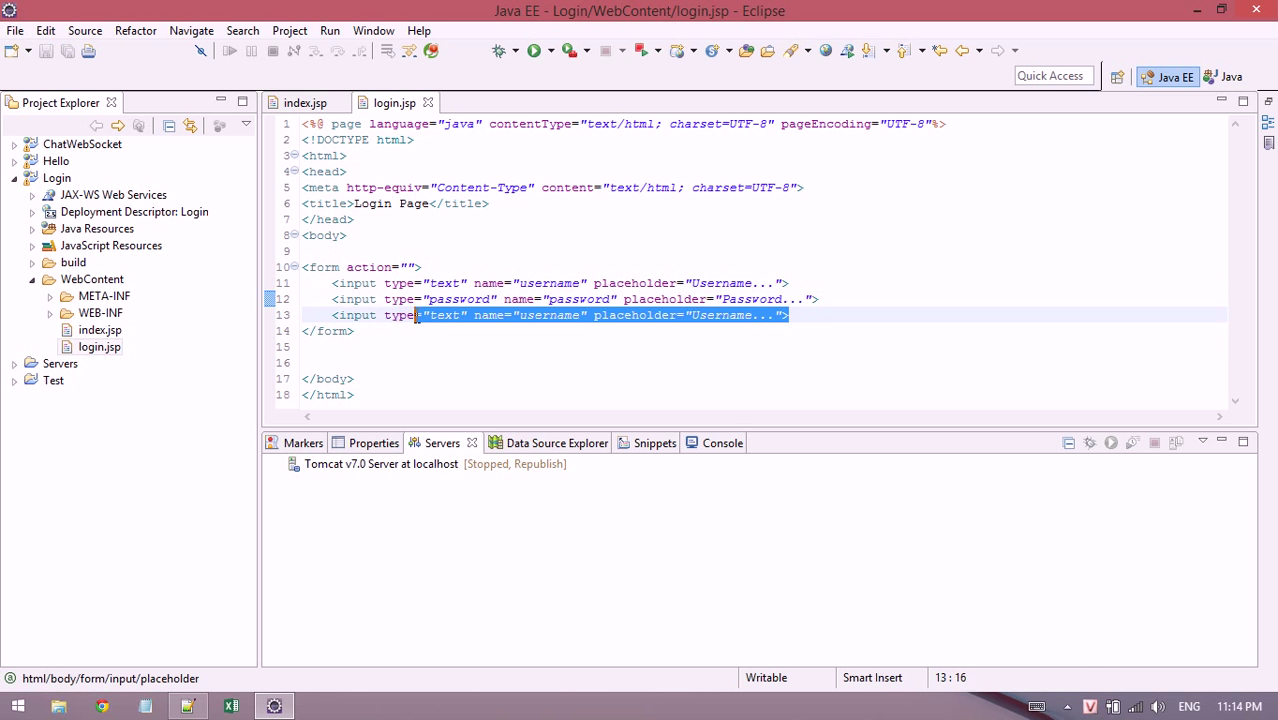
text("submit)
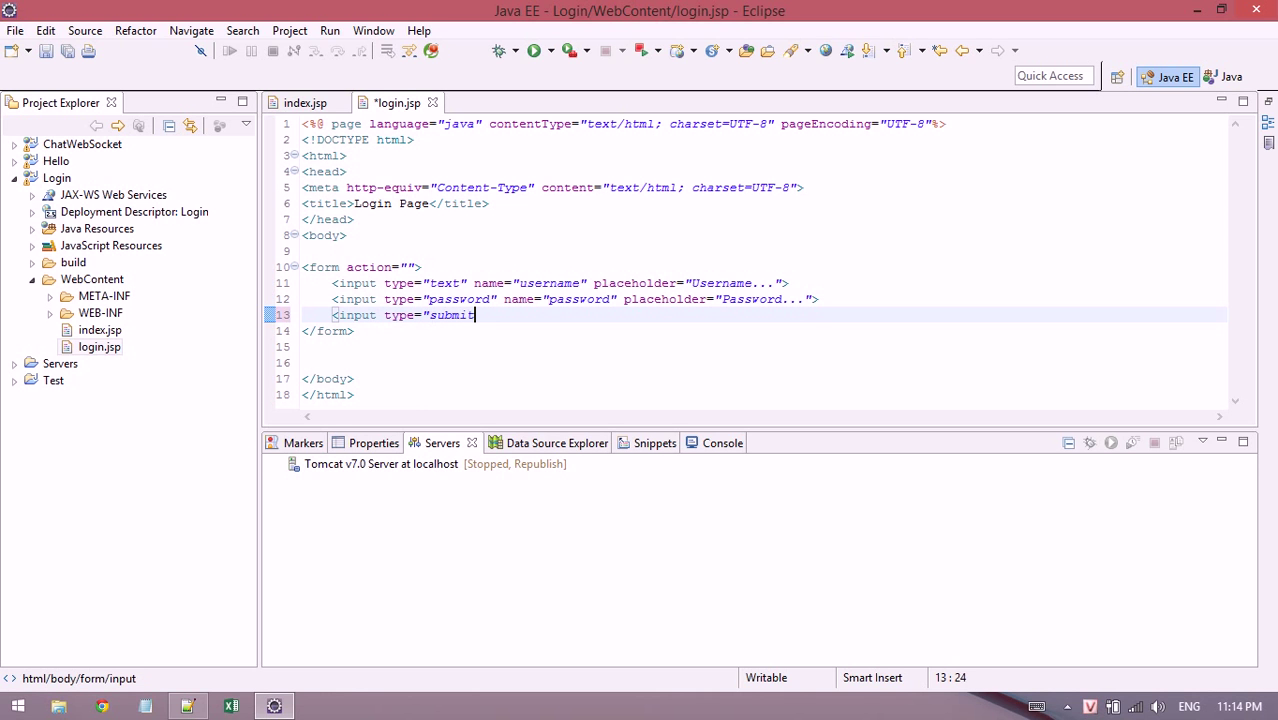
text(nam)
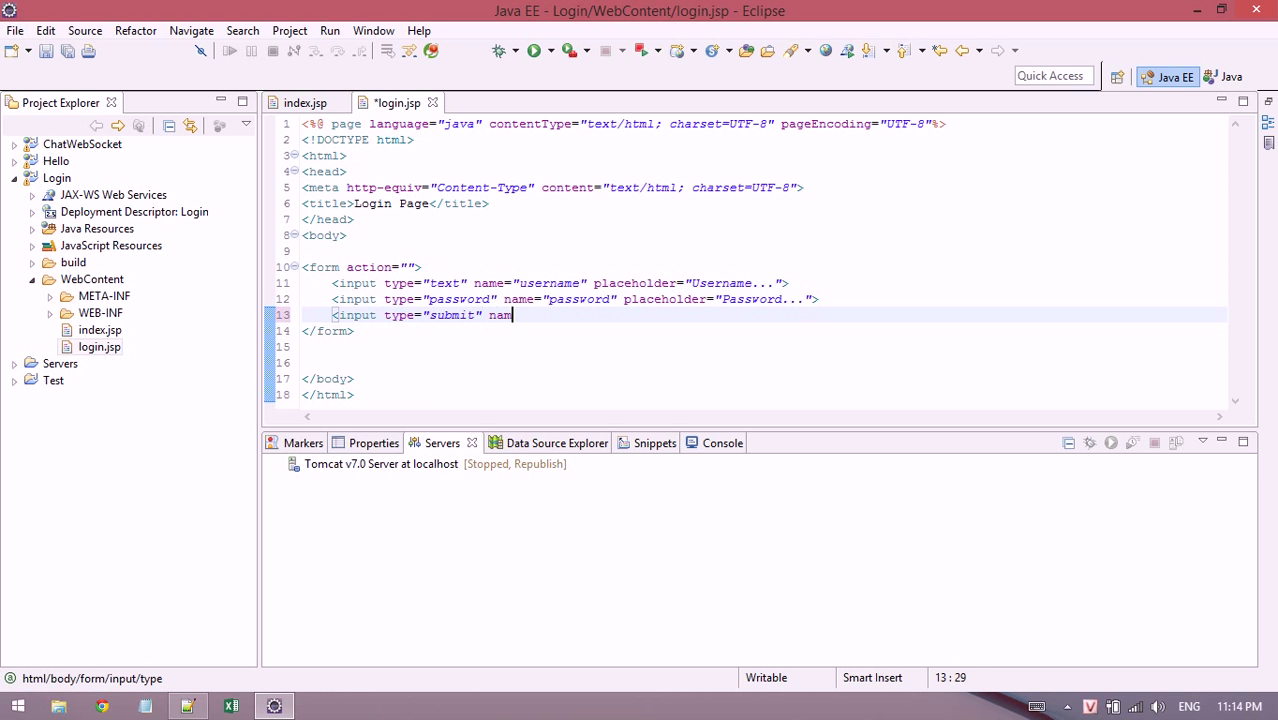
text(e="submit")
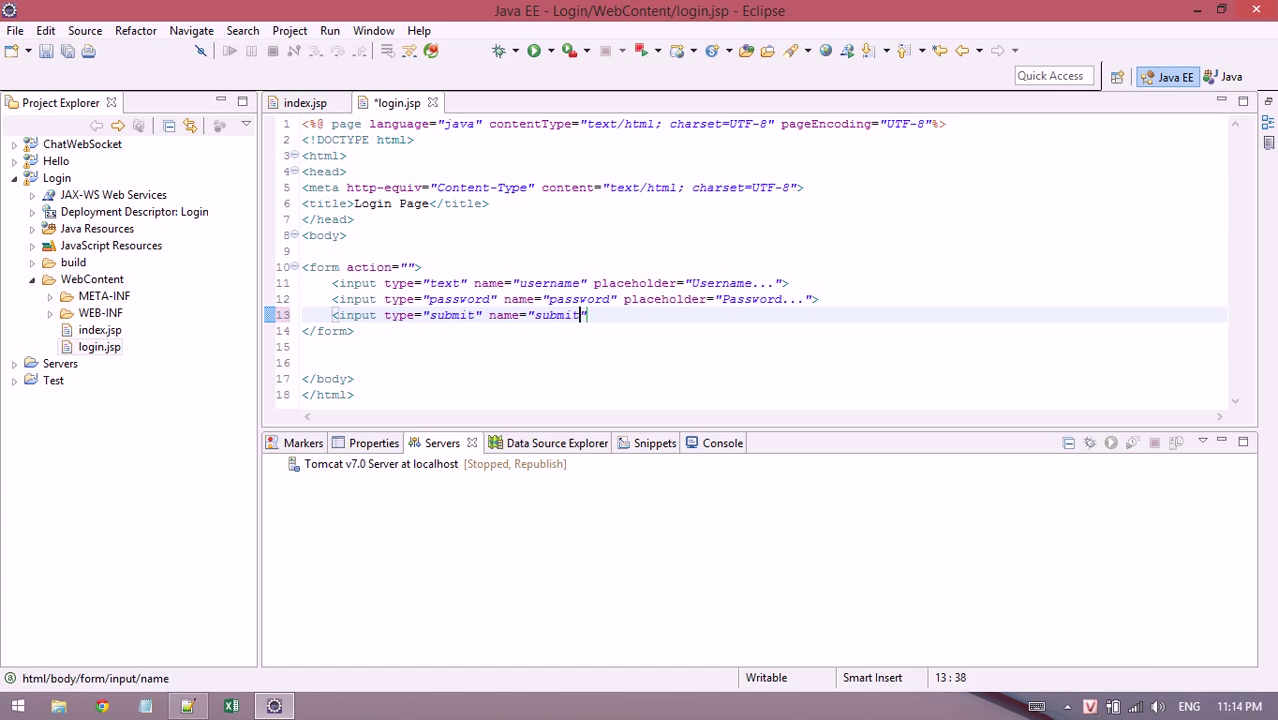
text(value="Login">)
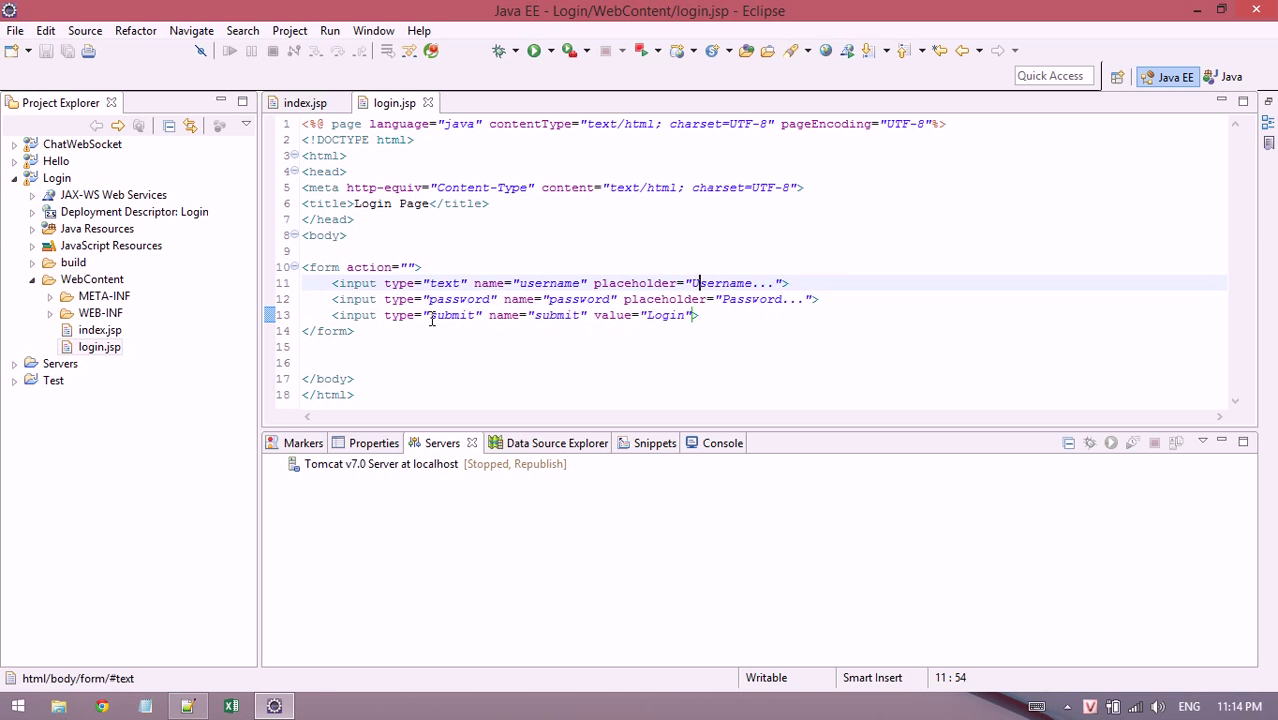
text(<br>)
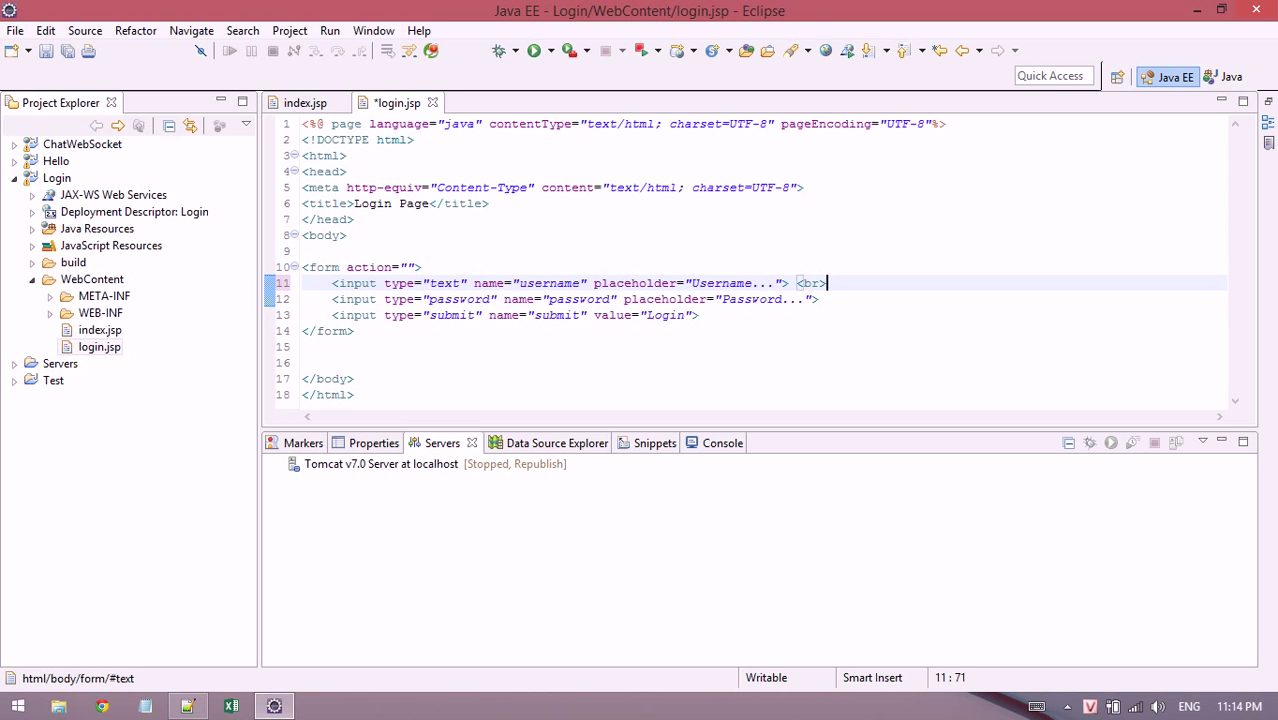
text(<br>)
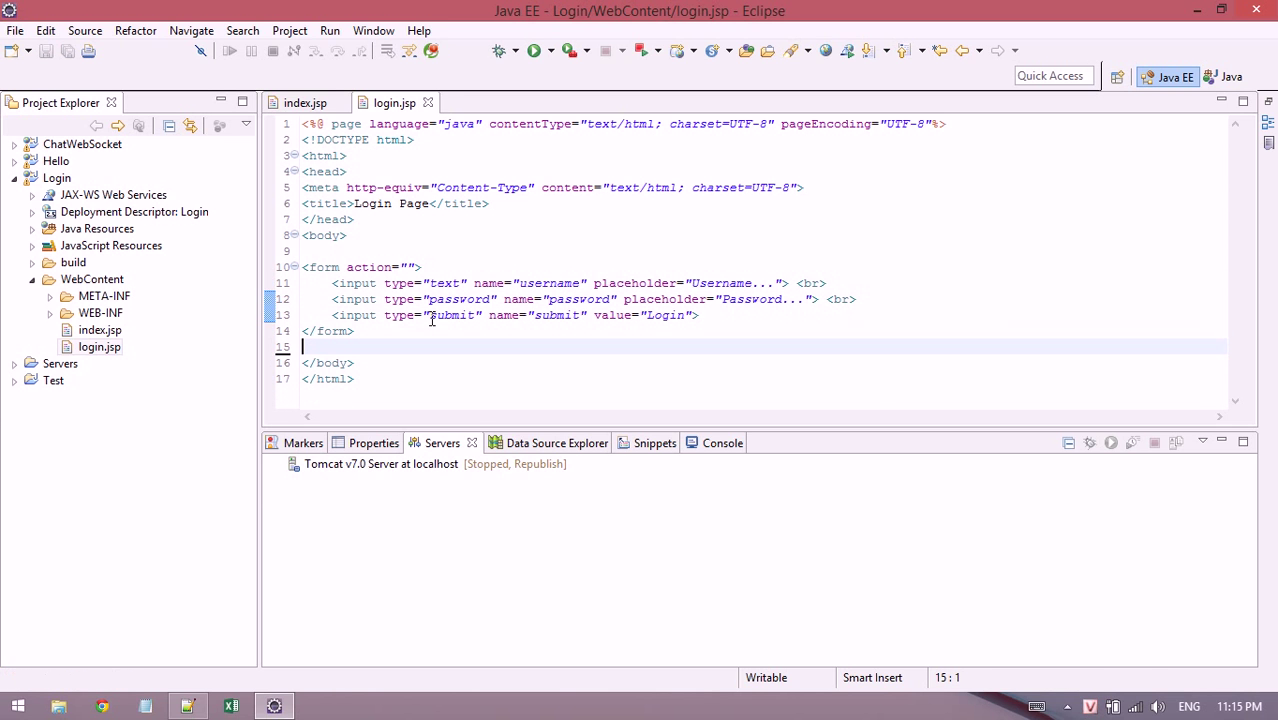
Create servlet LoginServlet in package com.thichhocit.login.servlet from the src folder.
click(32, 228)
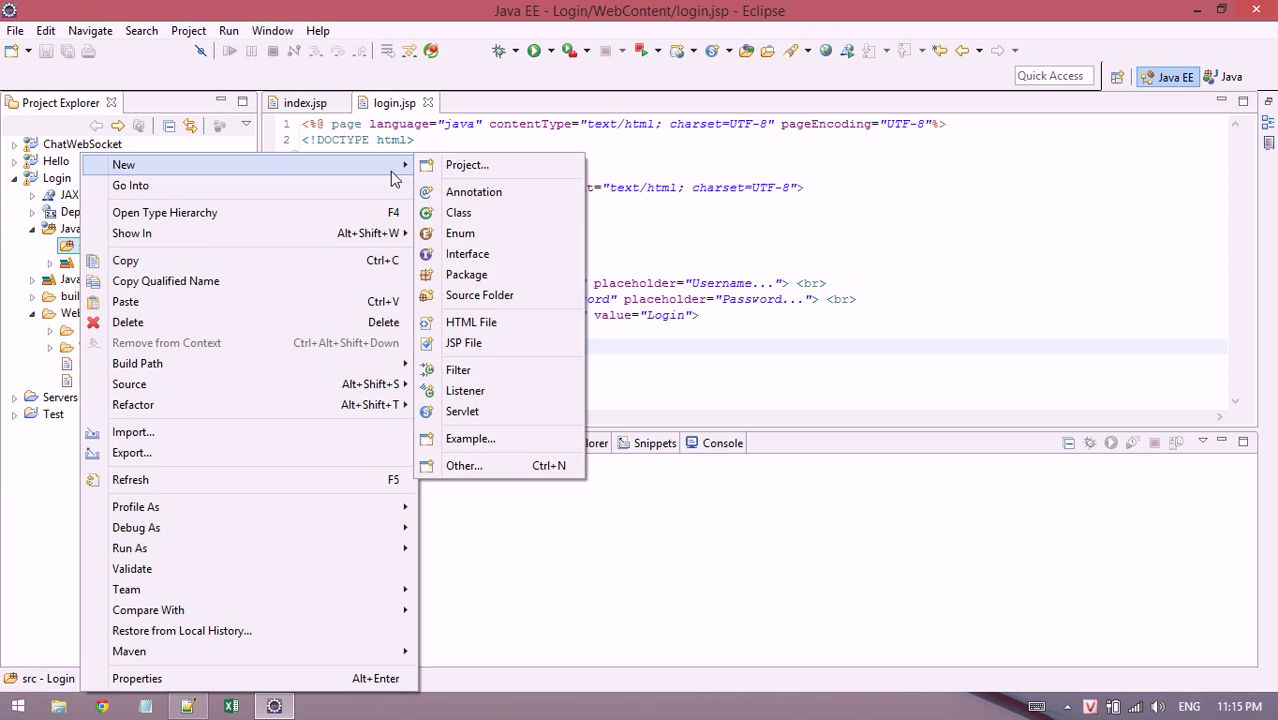
click(458, 212)
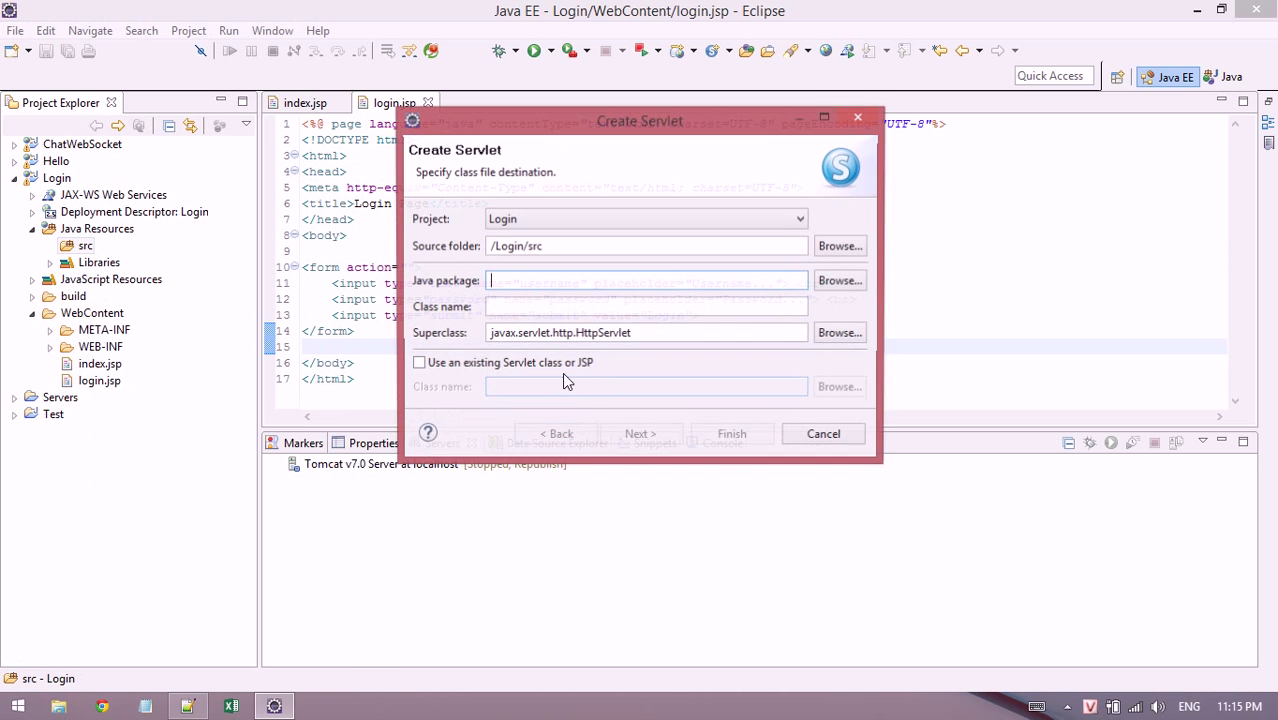
text(com.thichho)
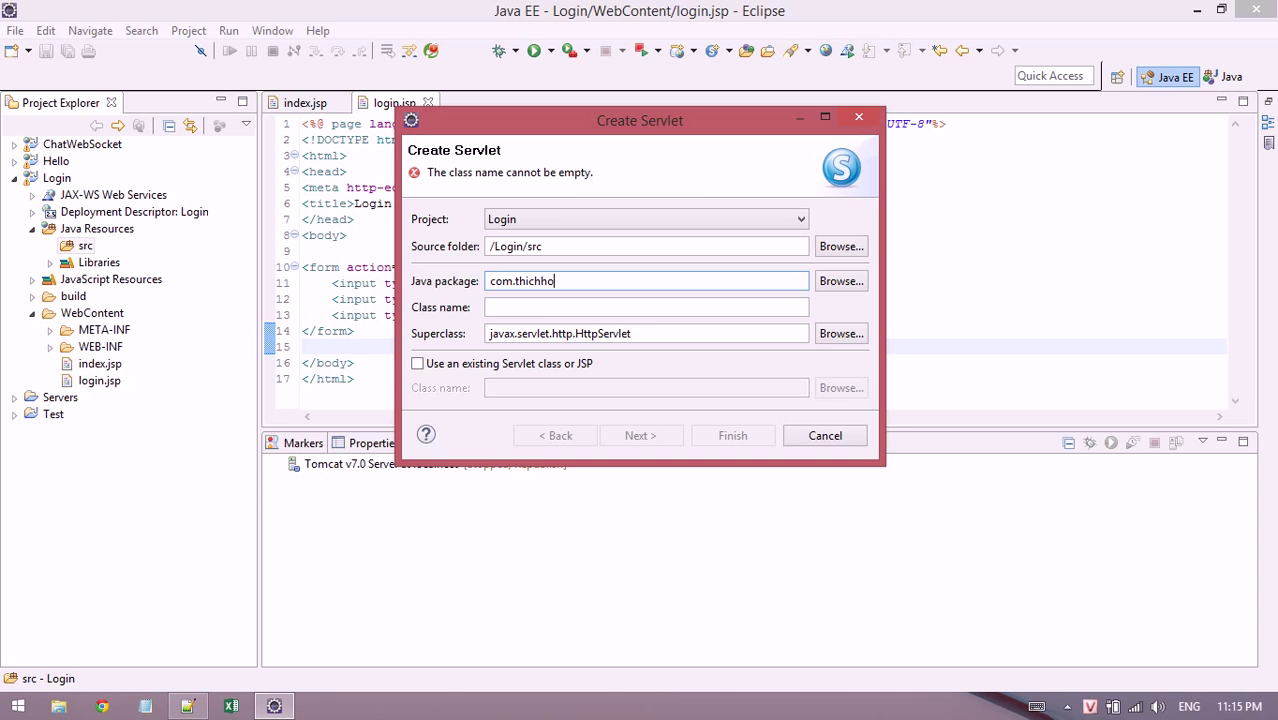
text(cit.)
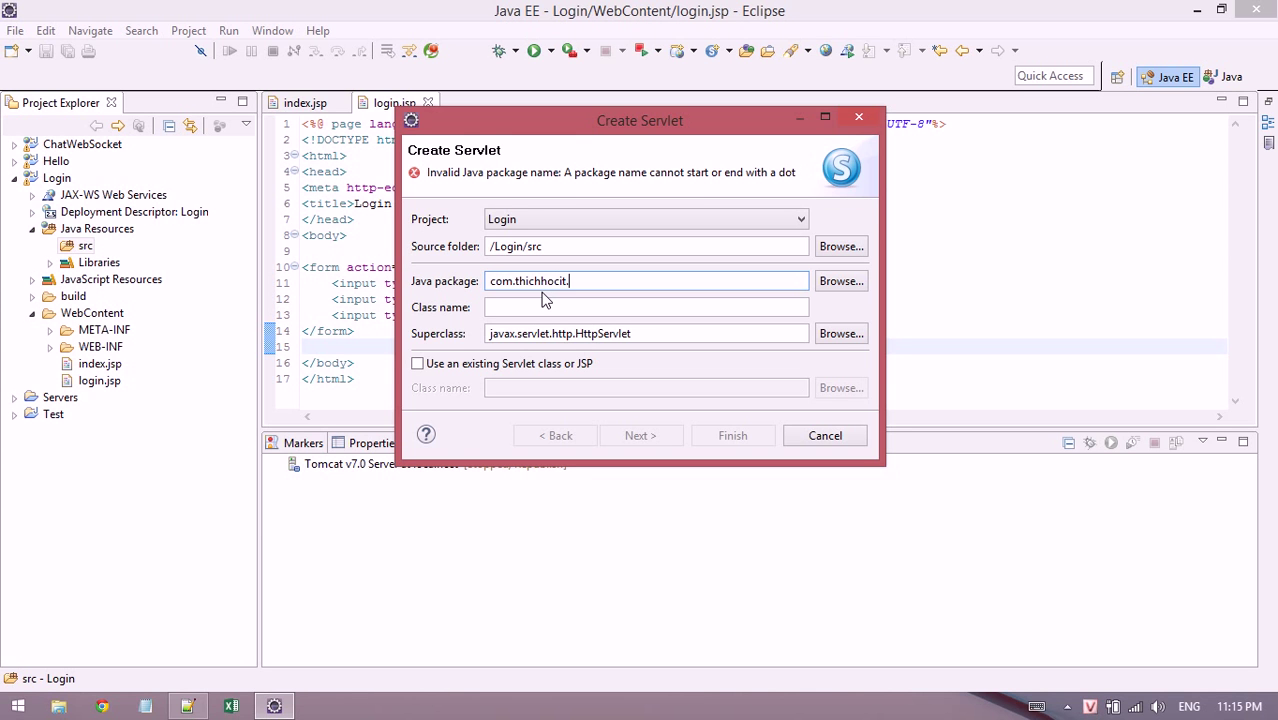
text(login.)
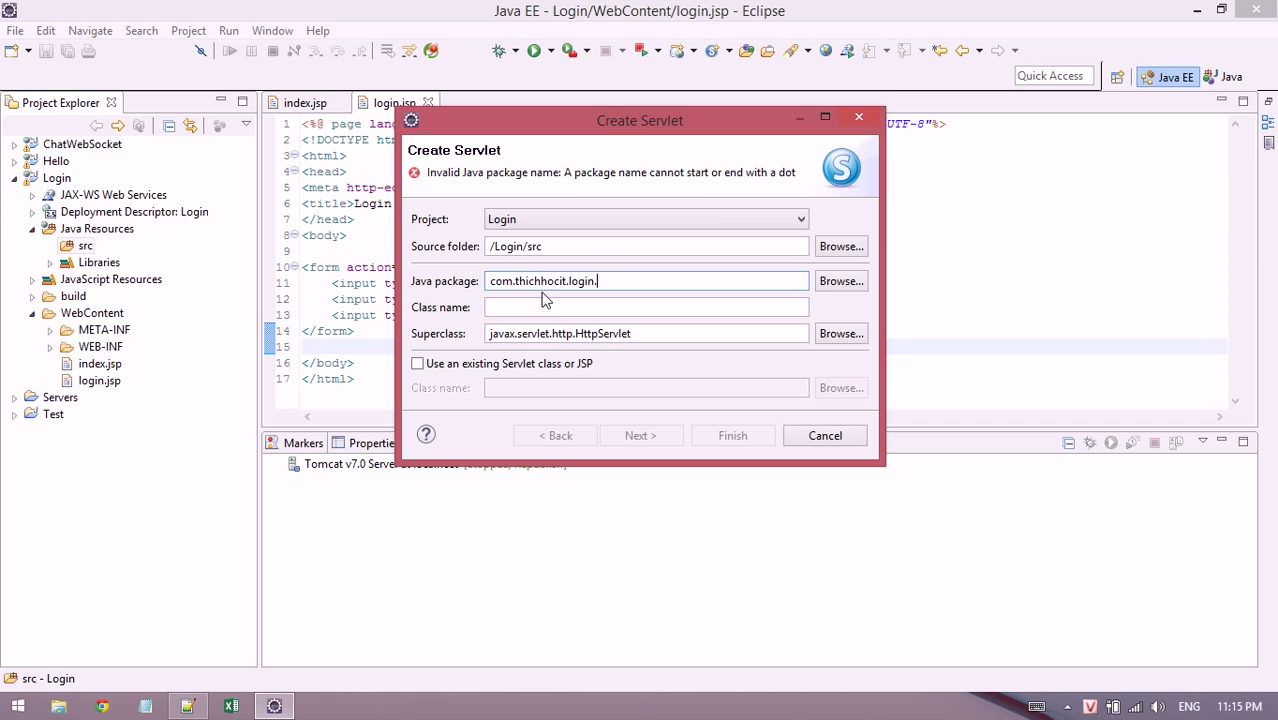
text(servlet)
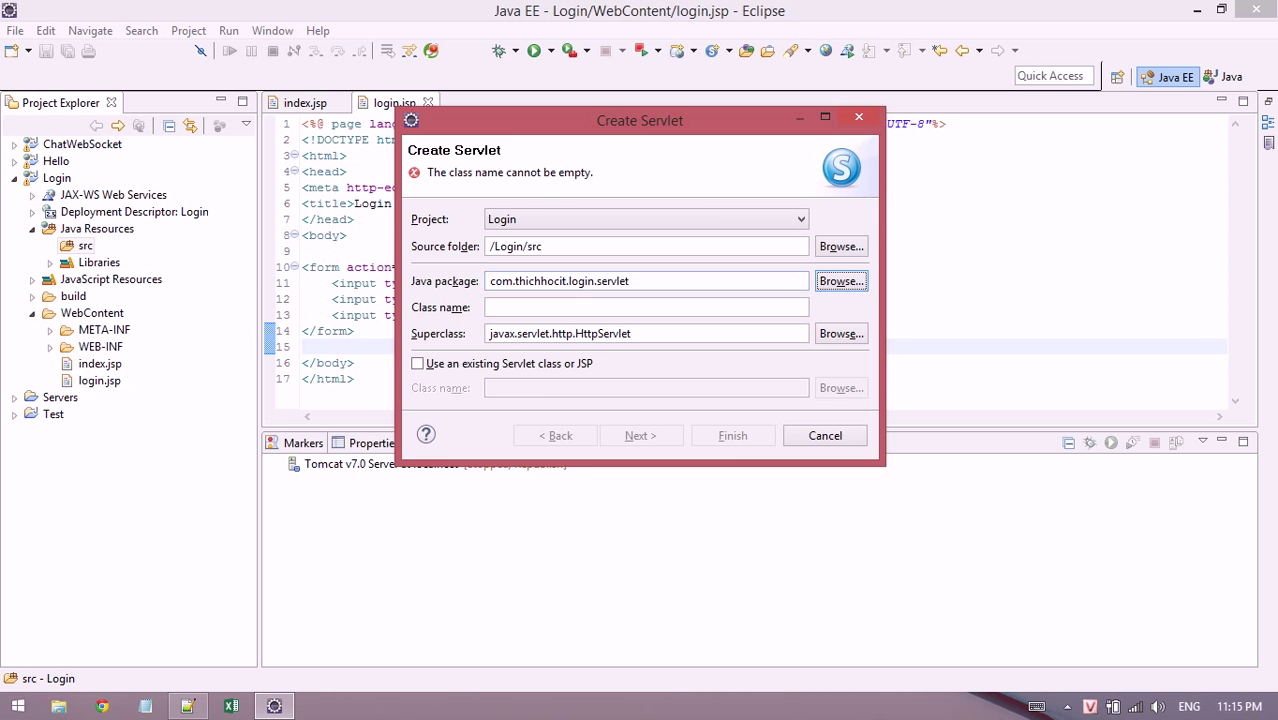
text(LoginSw)
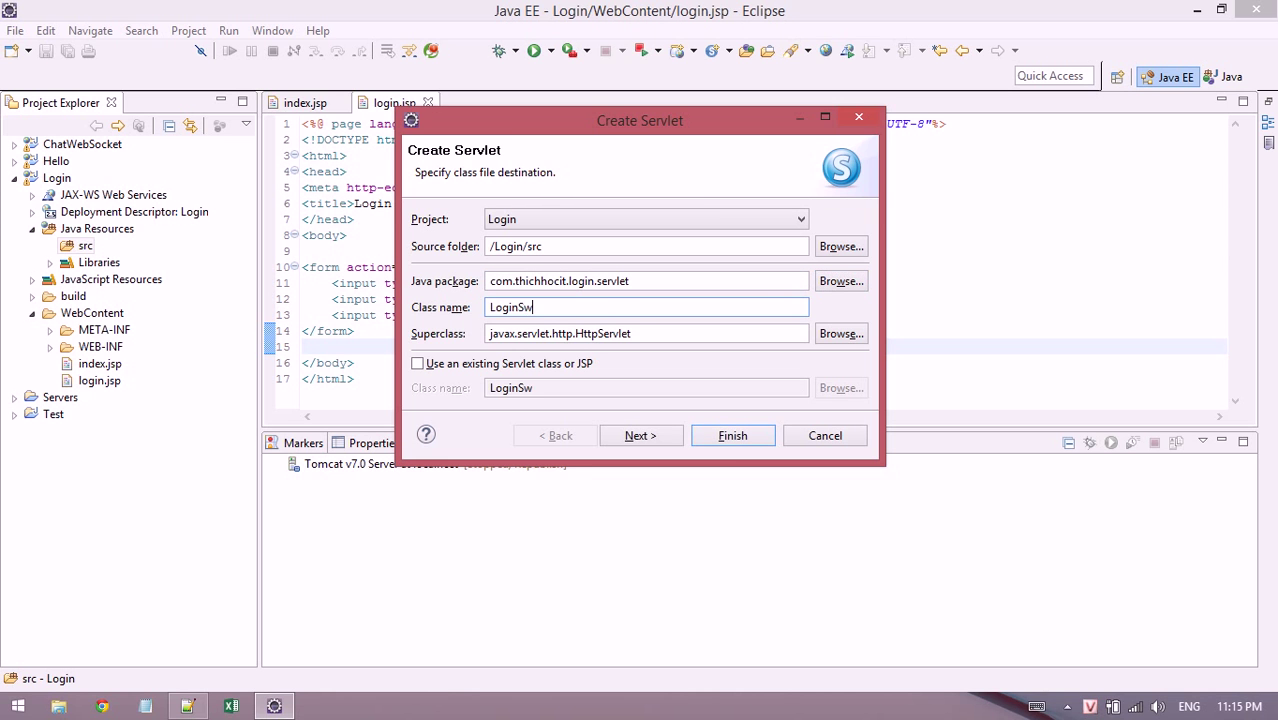
text(ervlet)
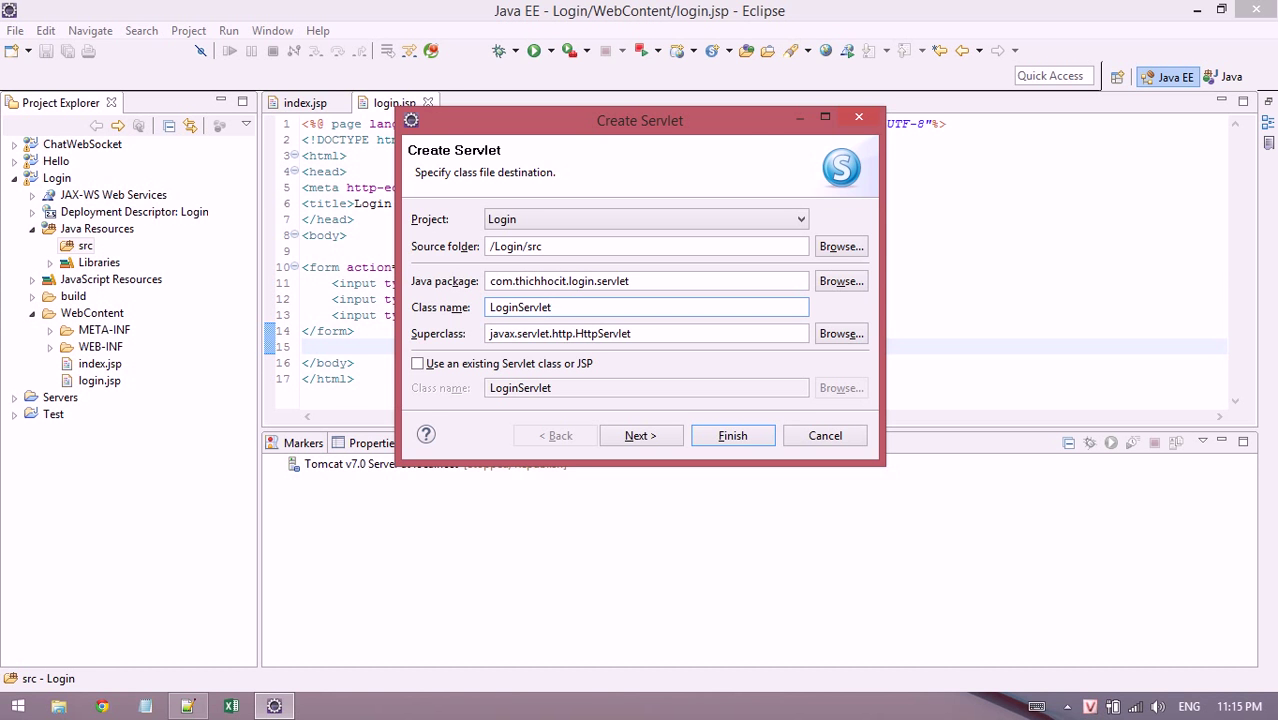
click(732, 436)
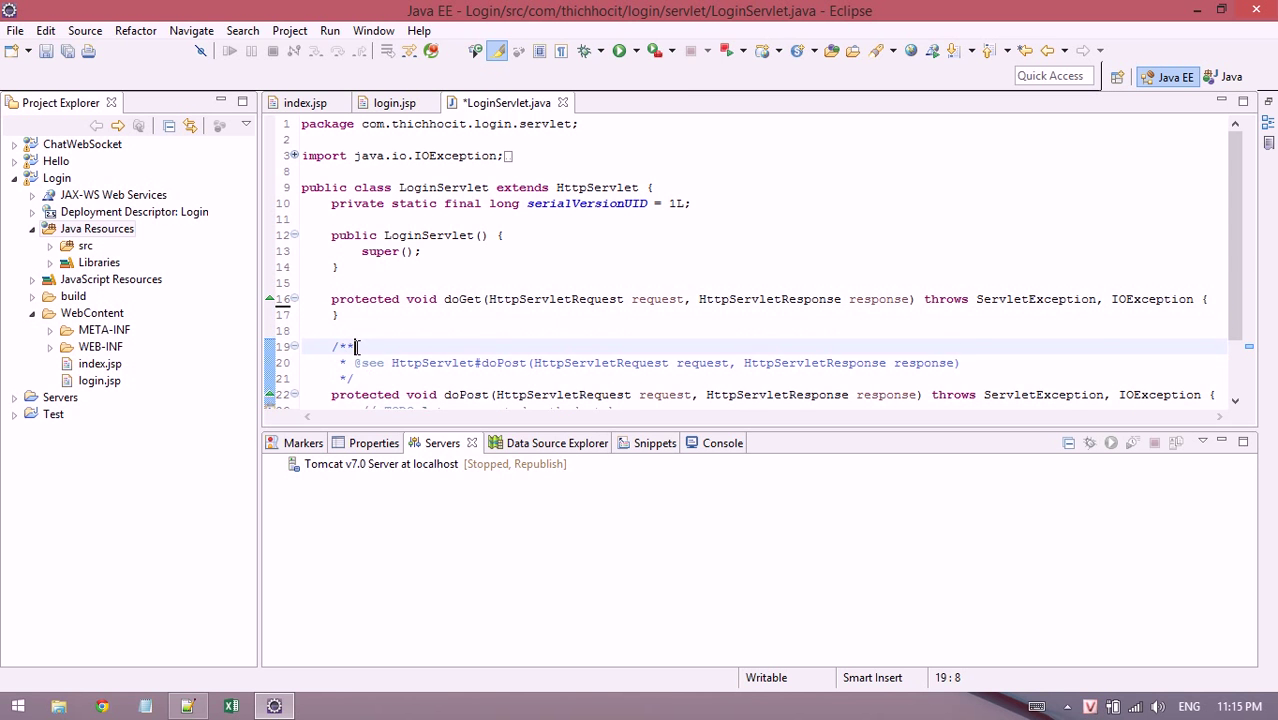
Remove the generated comments and mark doGet with a '// DO NOT IMPLEMENT' comment.
key(Ctrl+S)
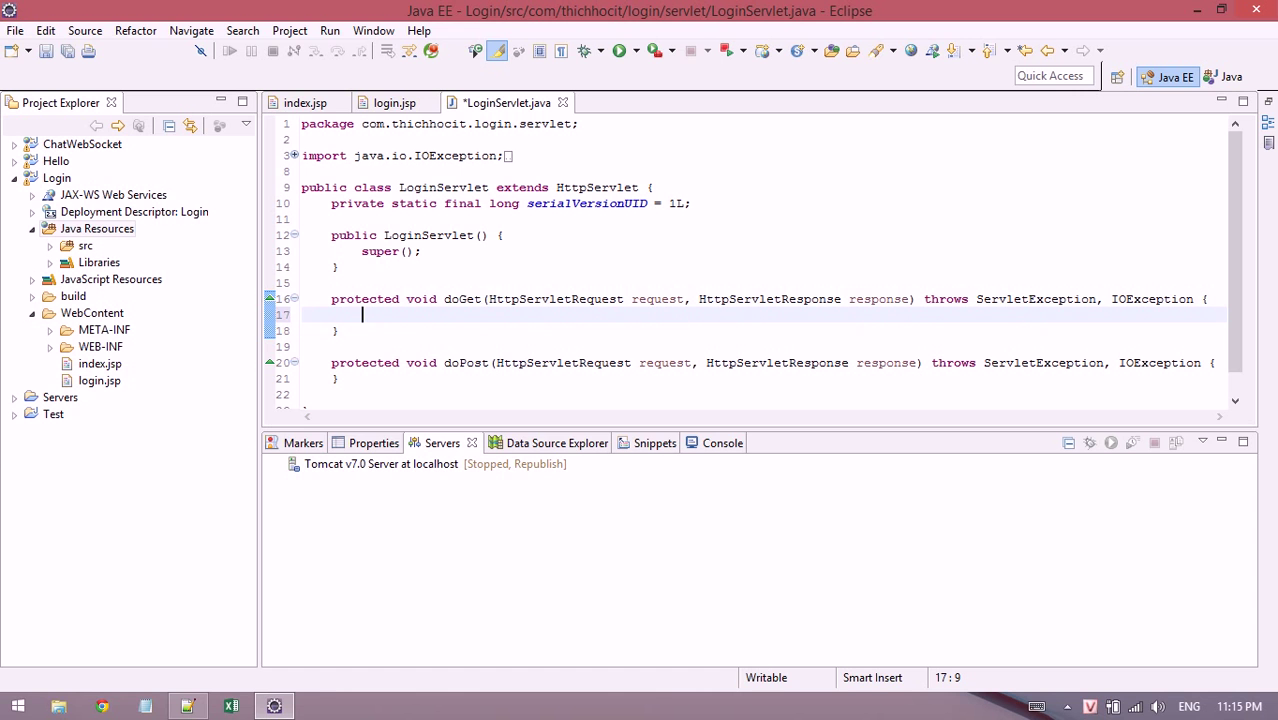
text(//)
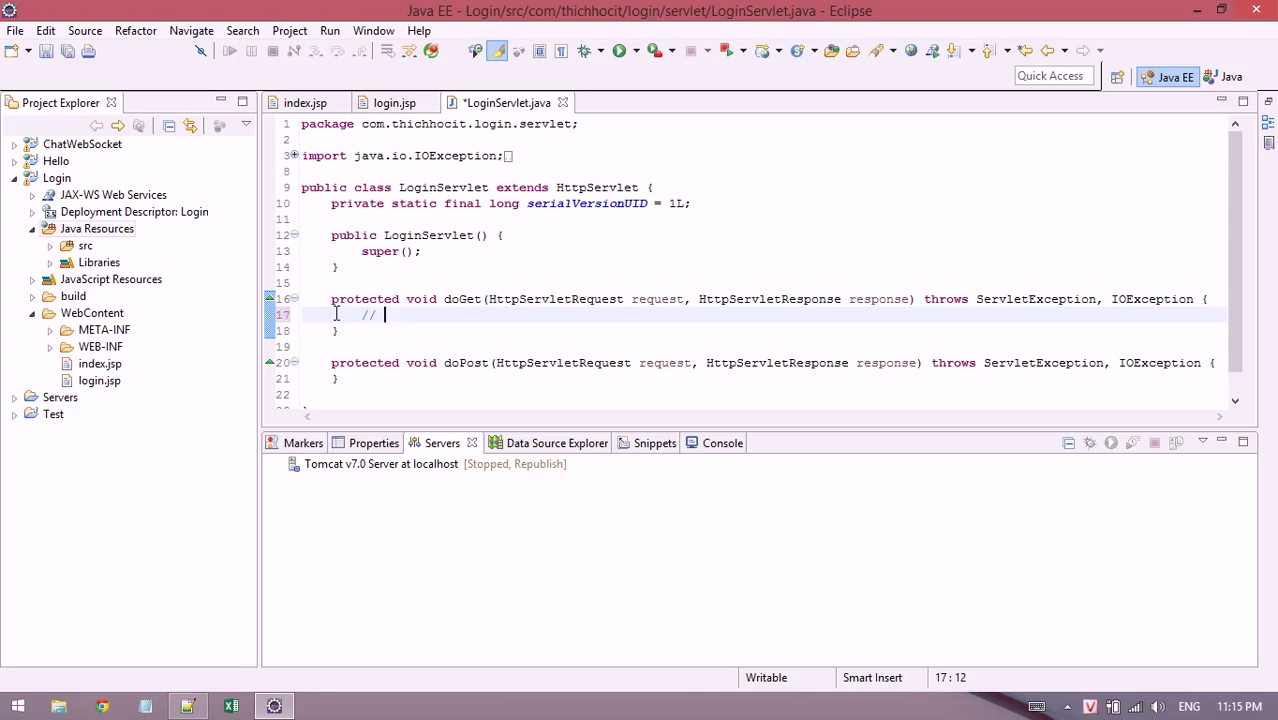
text(DO NOT IMPLEMENT)
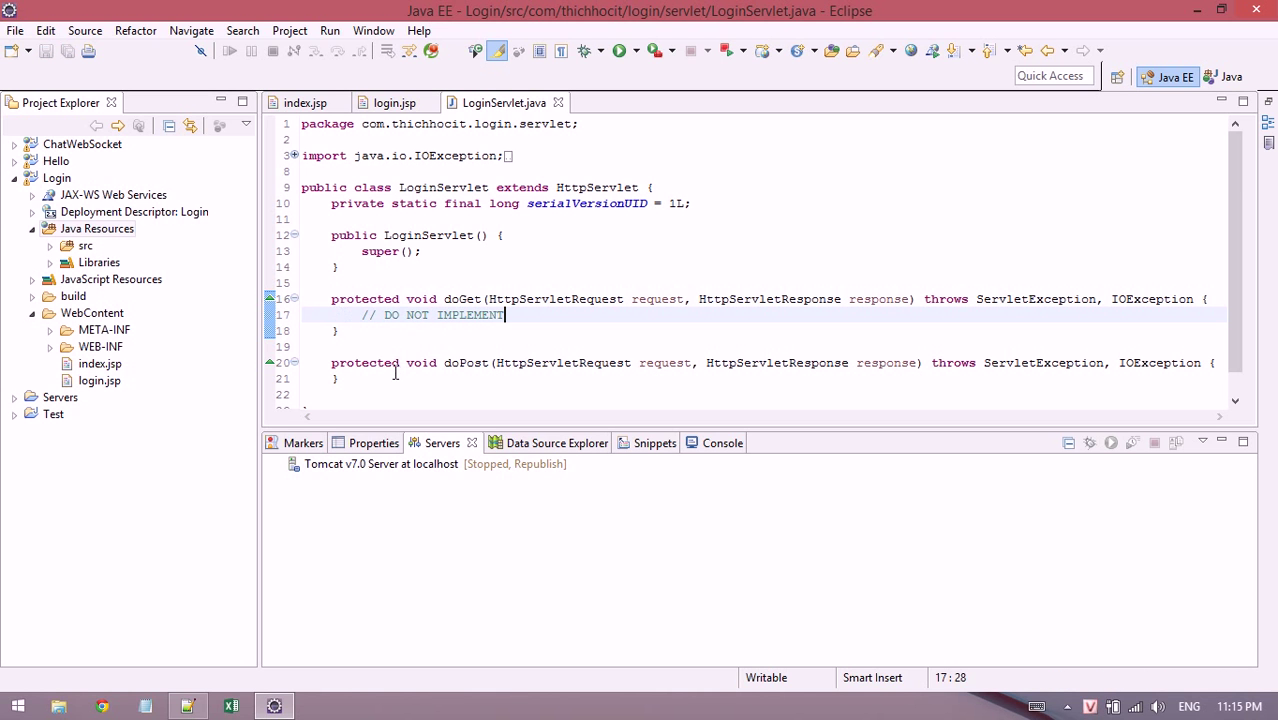
Start a String declaration in doPost and show login.jsp beside the servlet code.
click(332, 378)
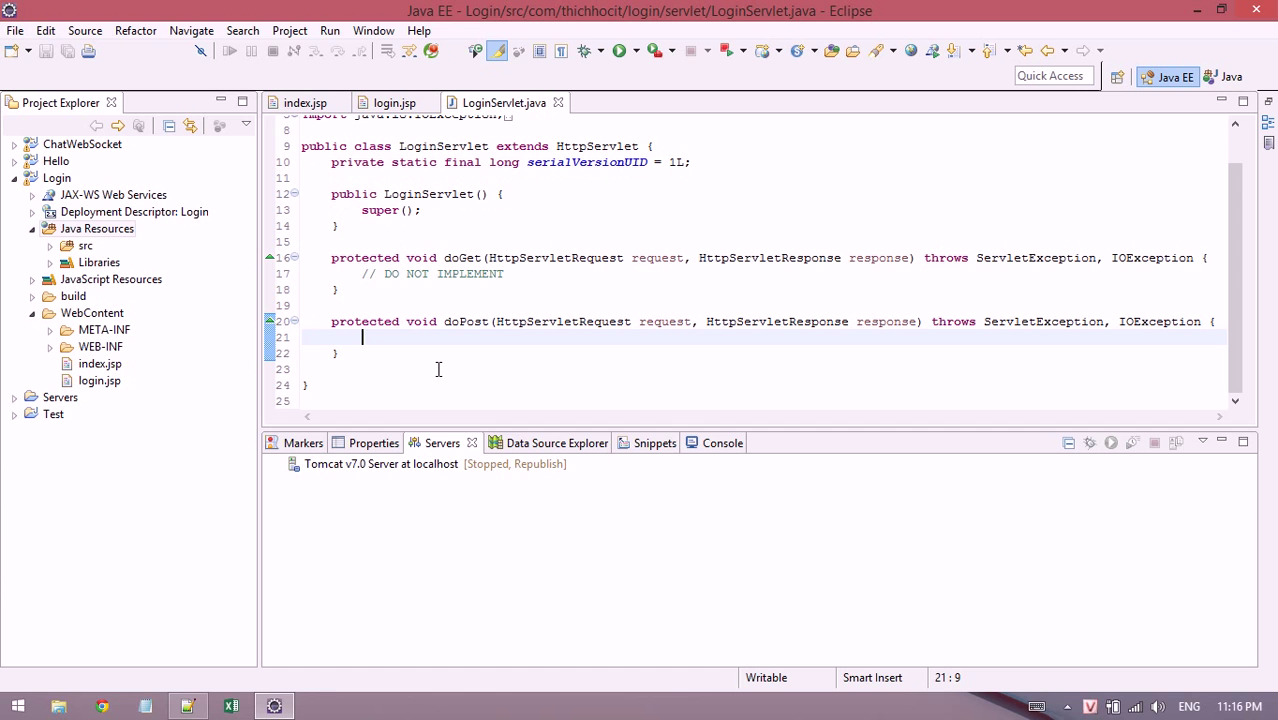
text(s)
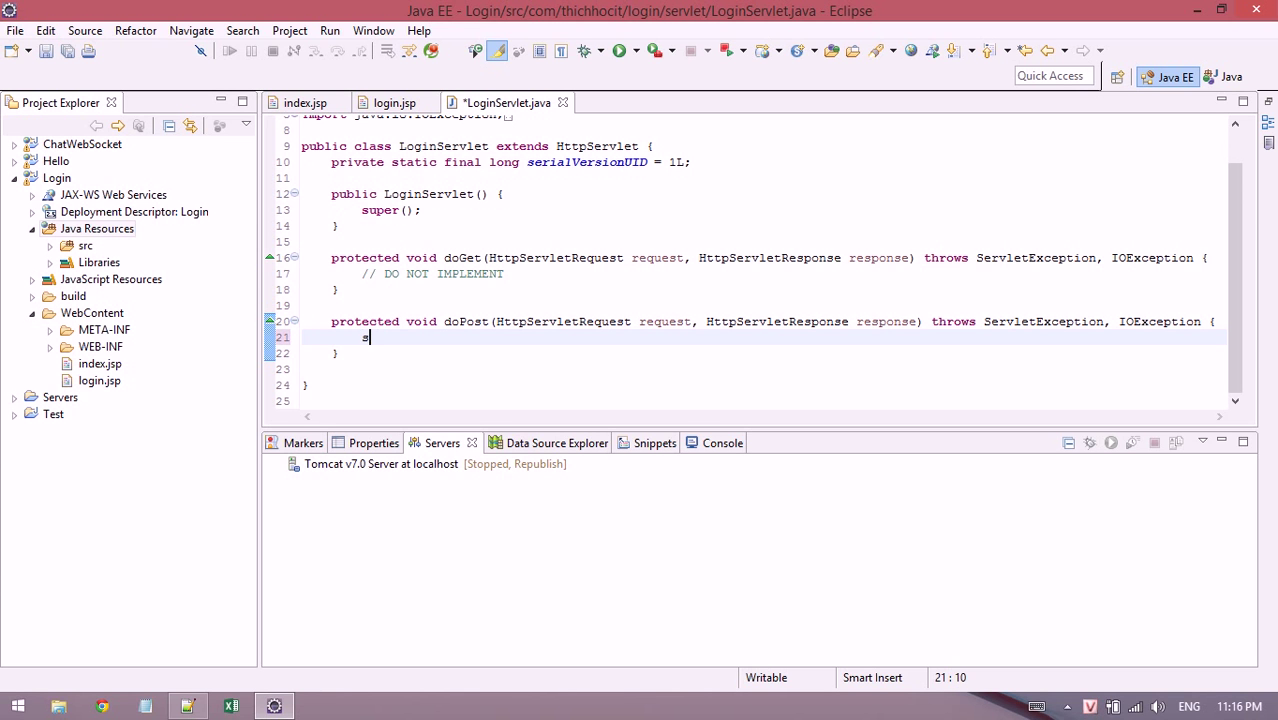
text(String)
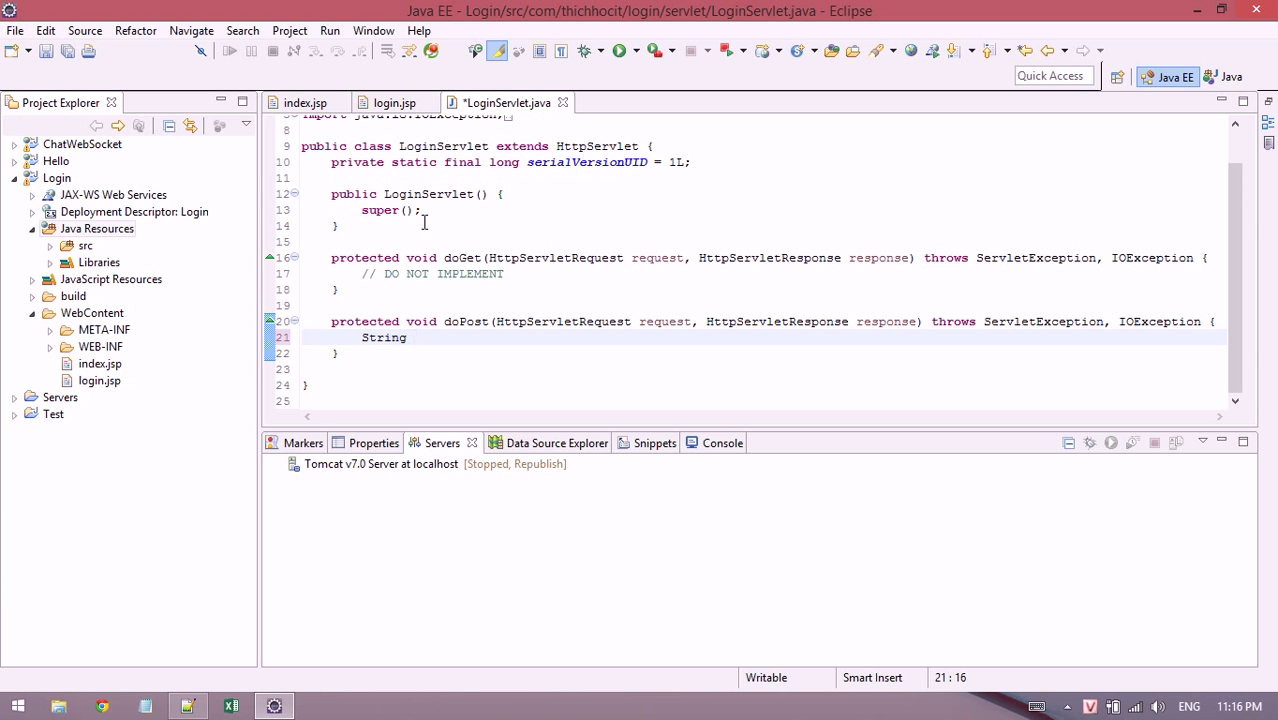
click(392, 102)
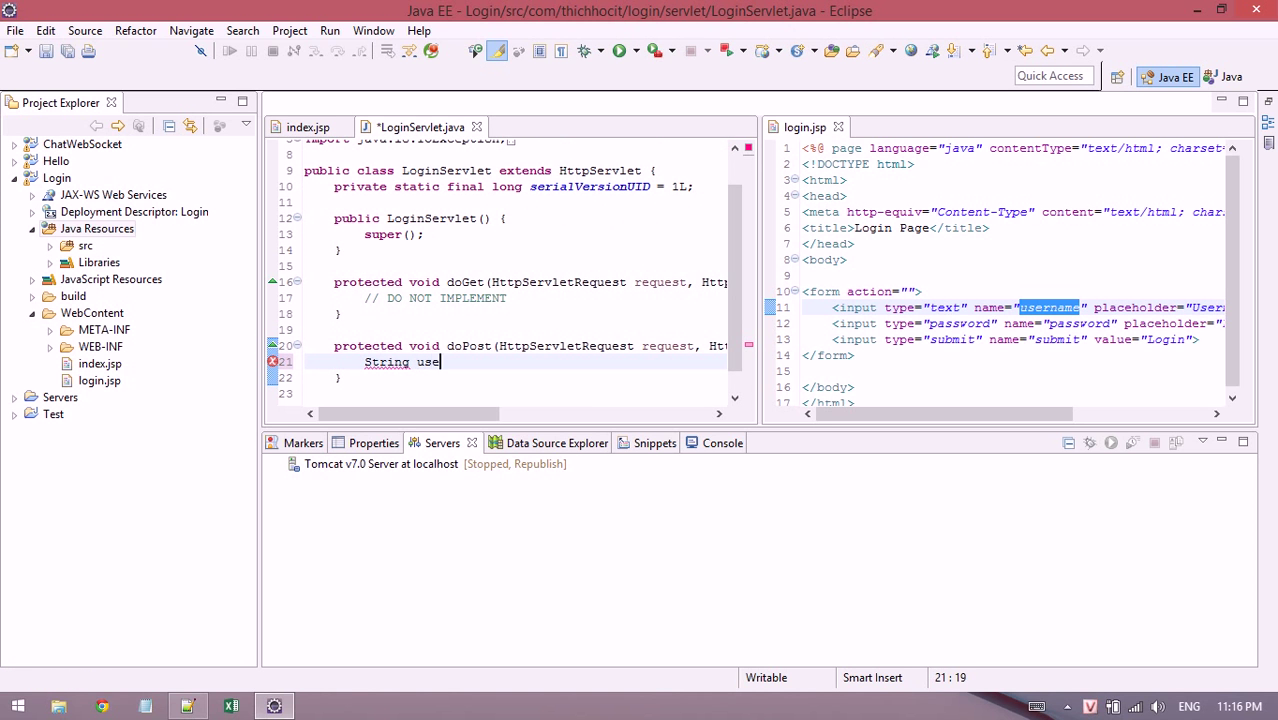
Read username and password into String variables via request.getParameter in doPost.
text(rname = request.getParameter("username)
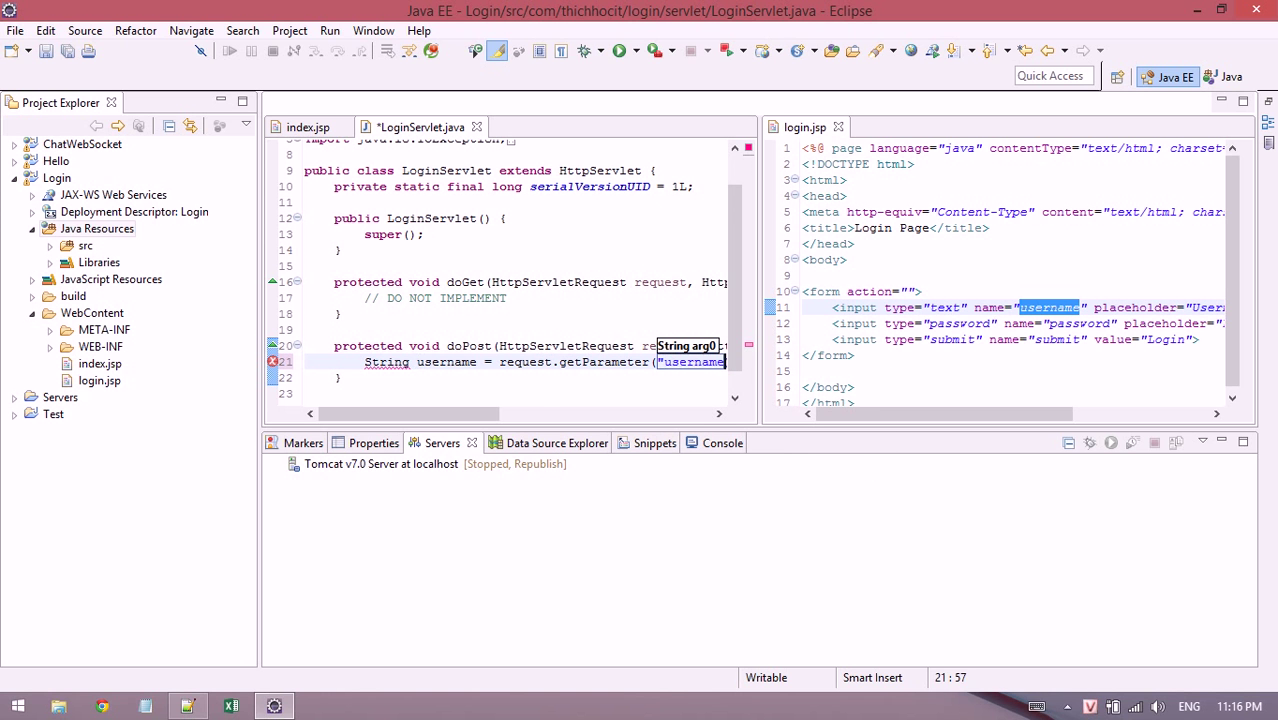
text();)
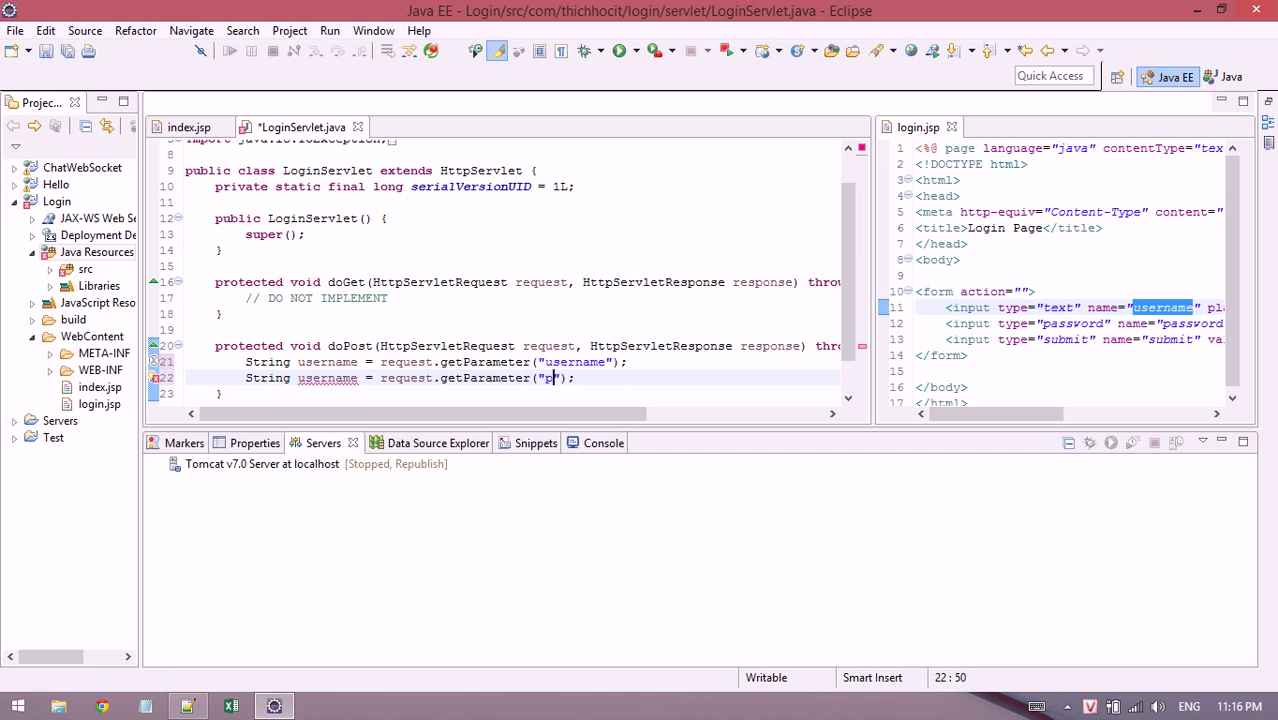
text(assword)
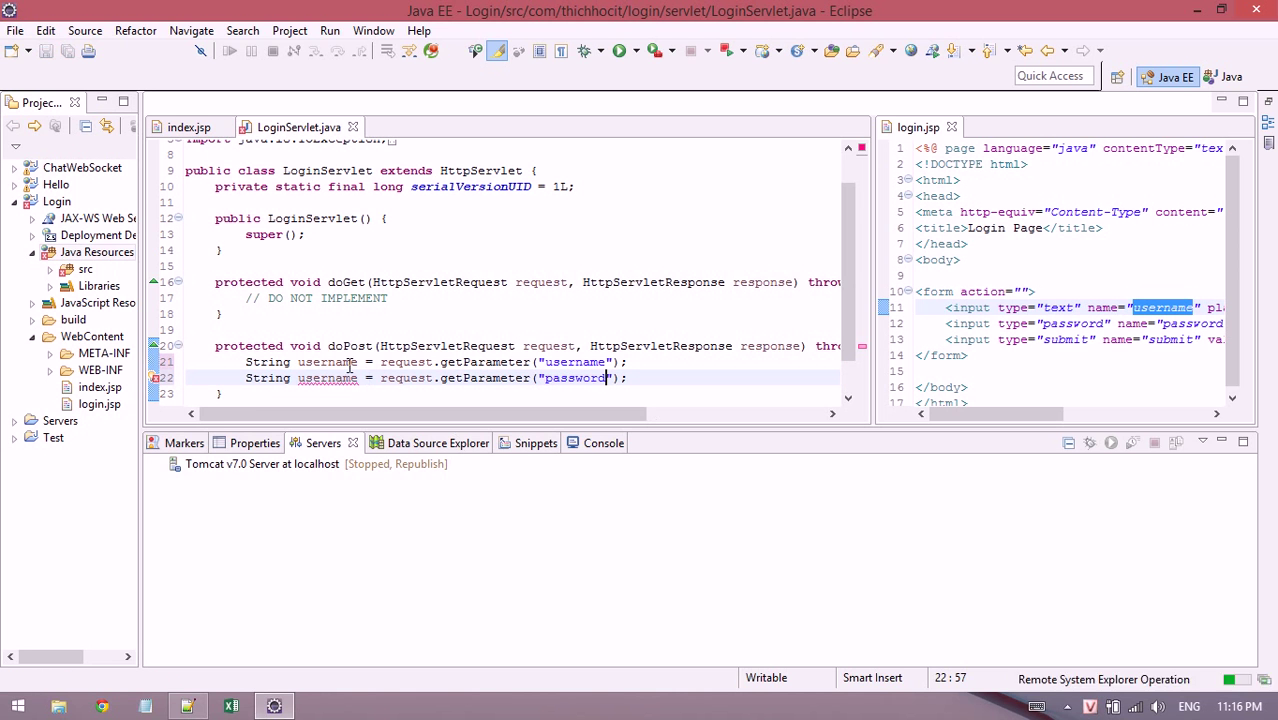
text(password)
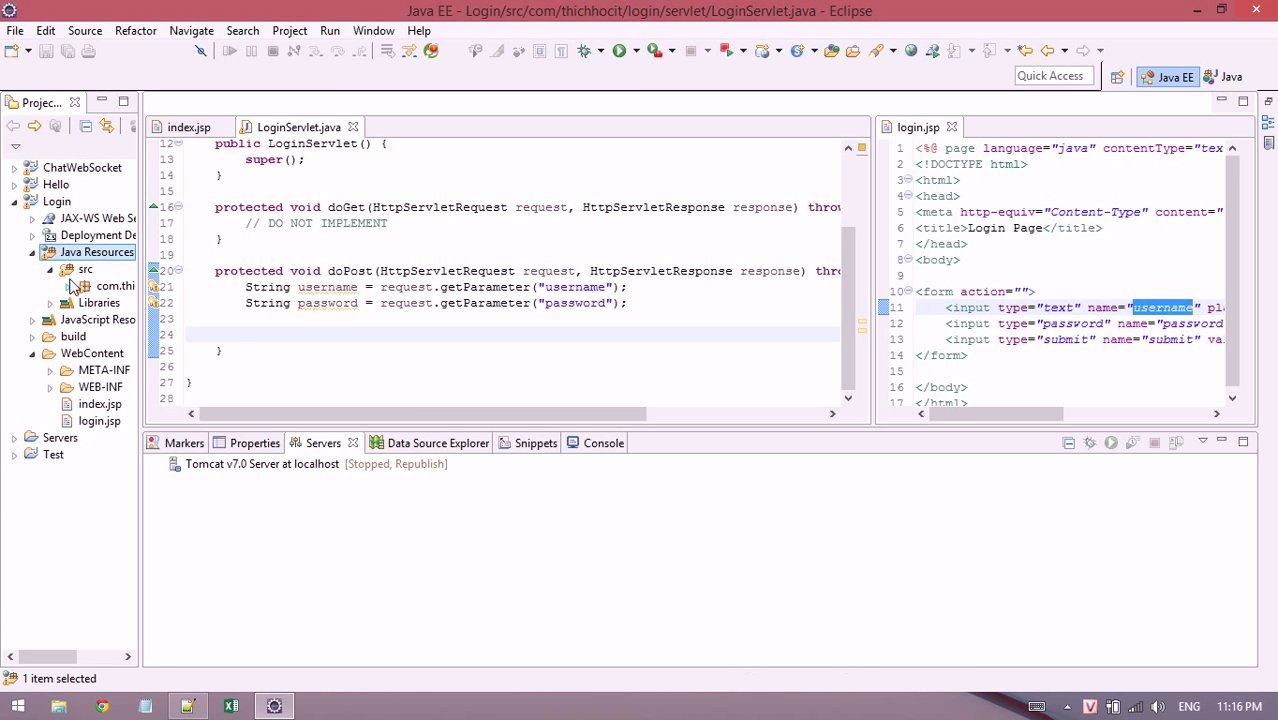
Create a new UserDAO class in the source package.
right_click(96, 252)
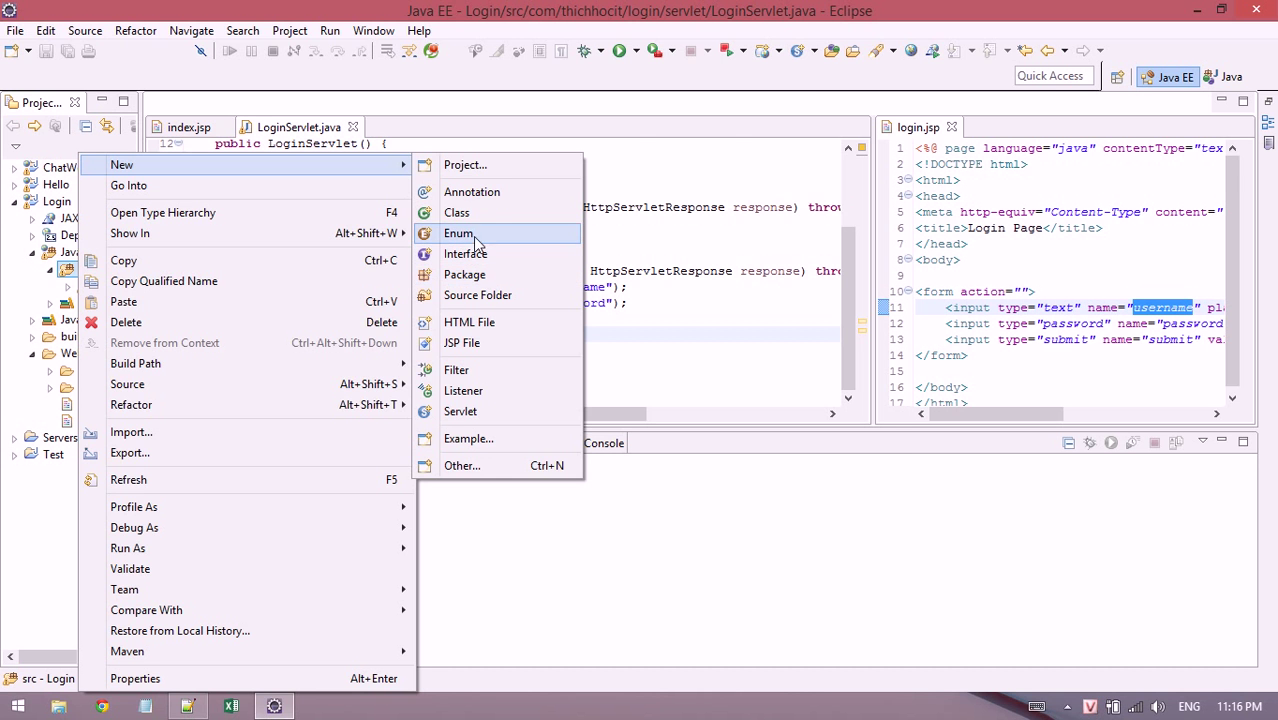
click(456, 212)
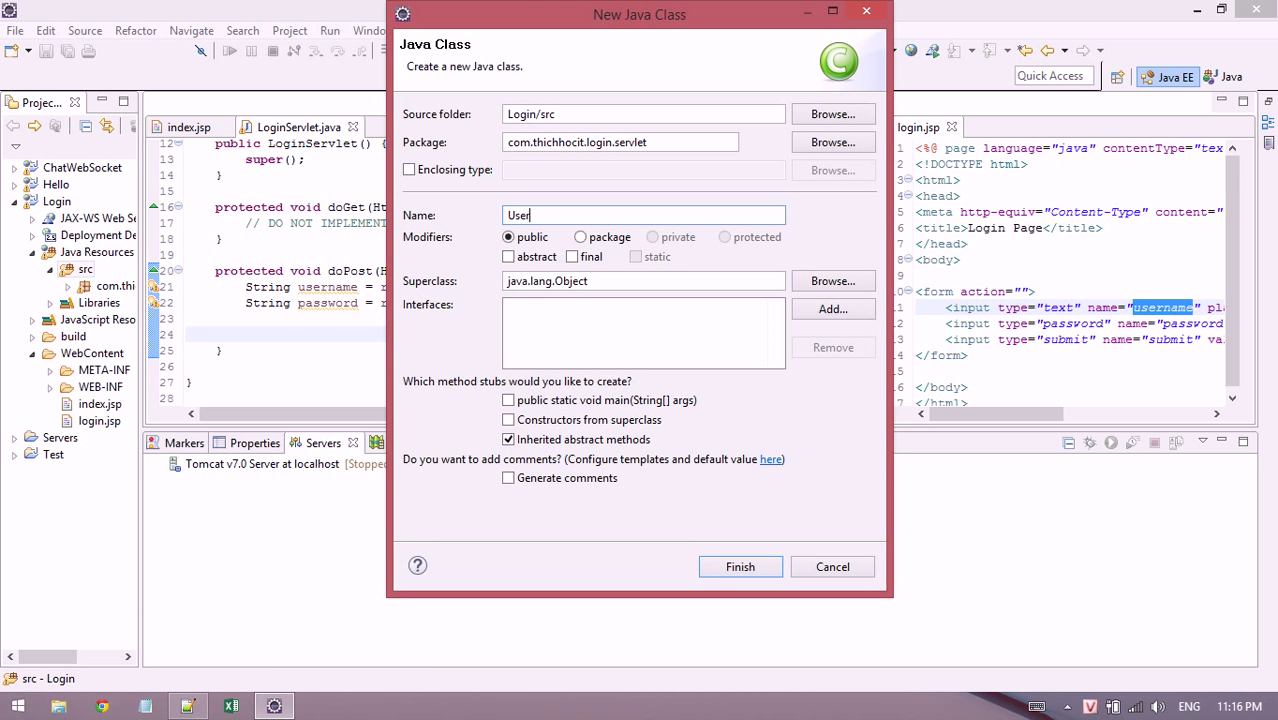
text(DAO)
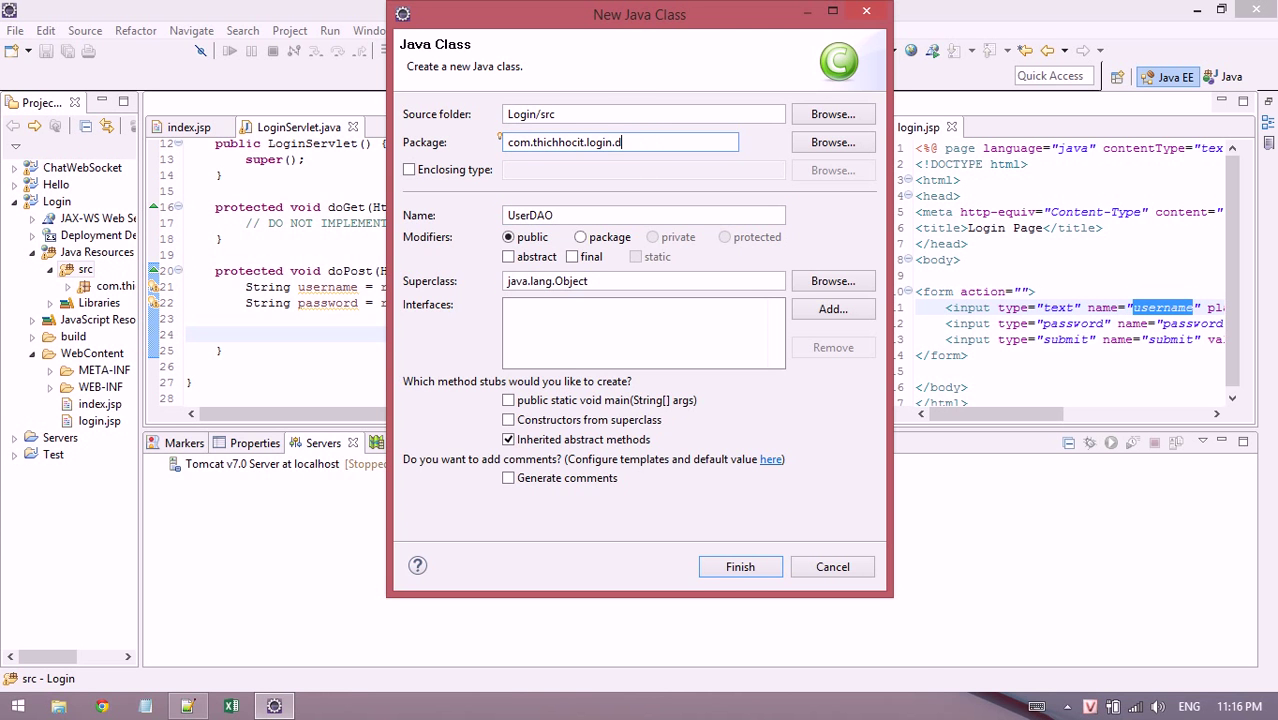
click(740, 566)
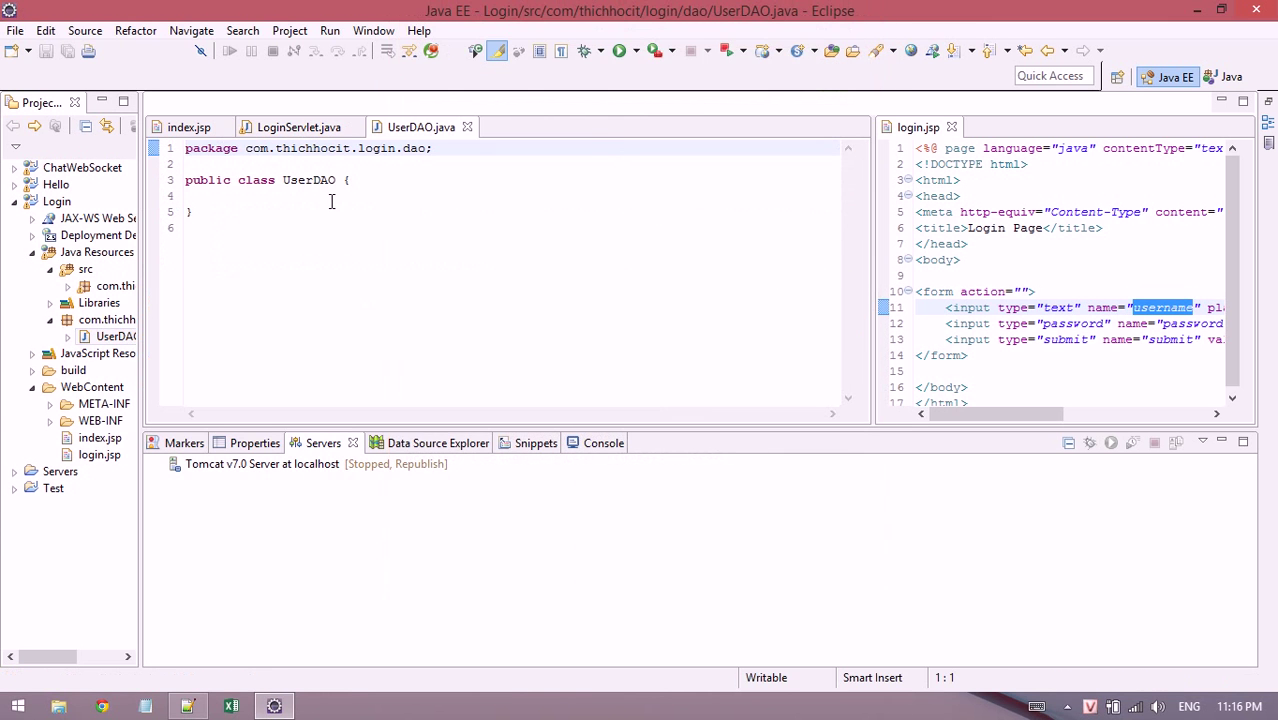
Declare public static User getUser(String username) returning null.
text(s)
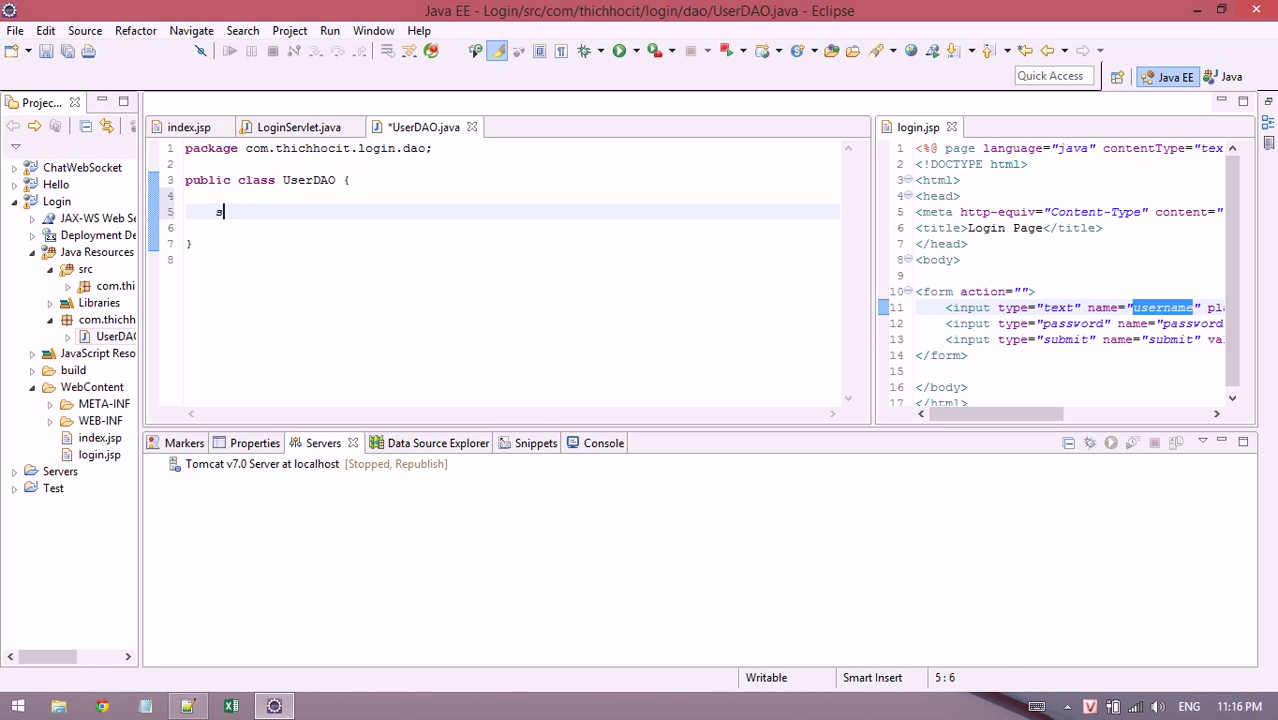
text(public static)
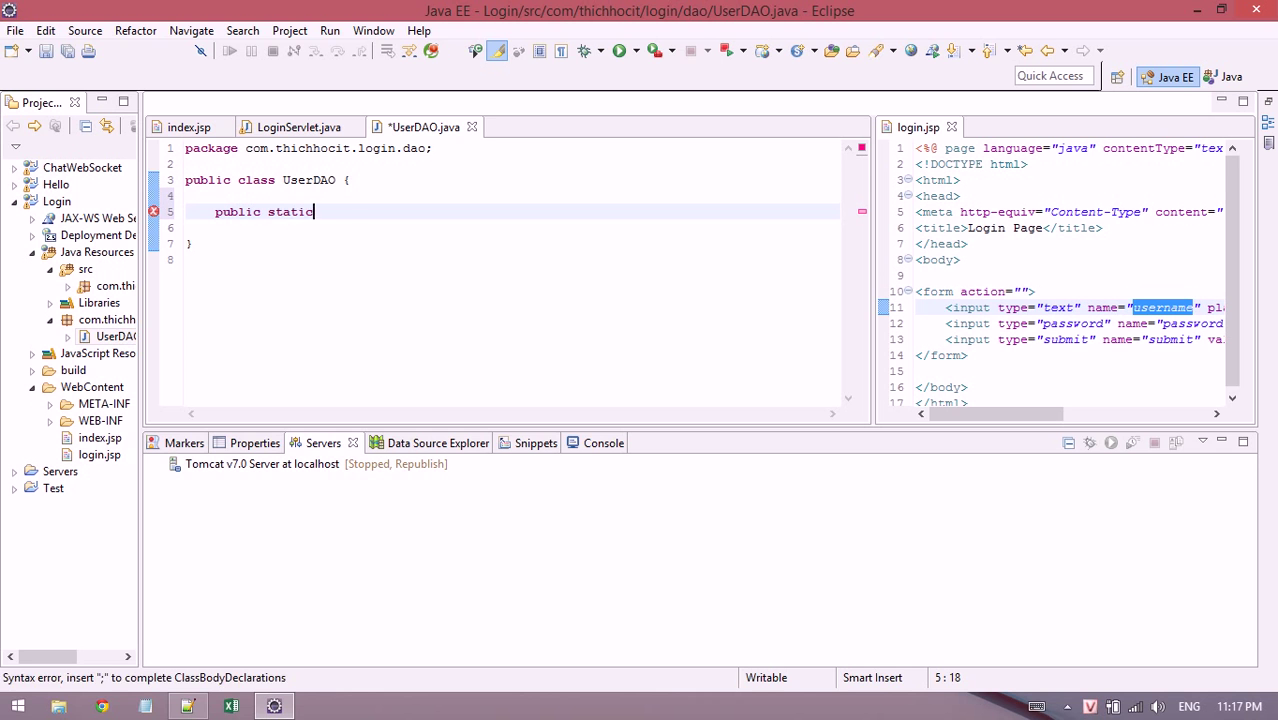
text(U)
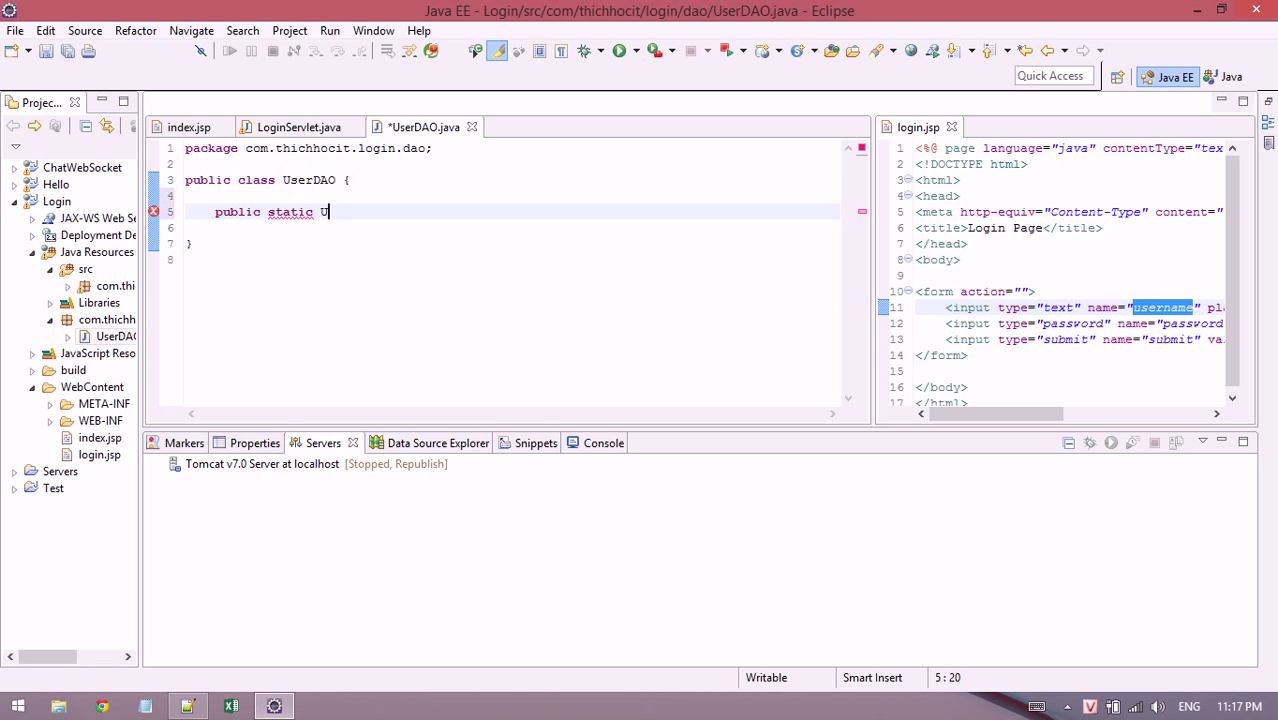
text(ser getUser(Strin)
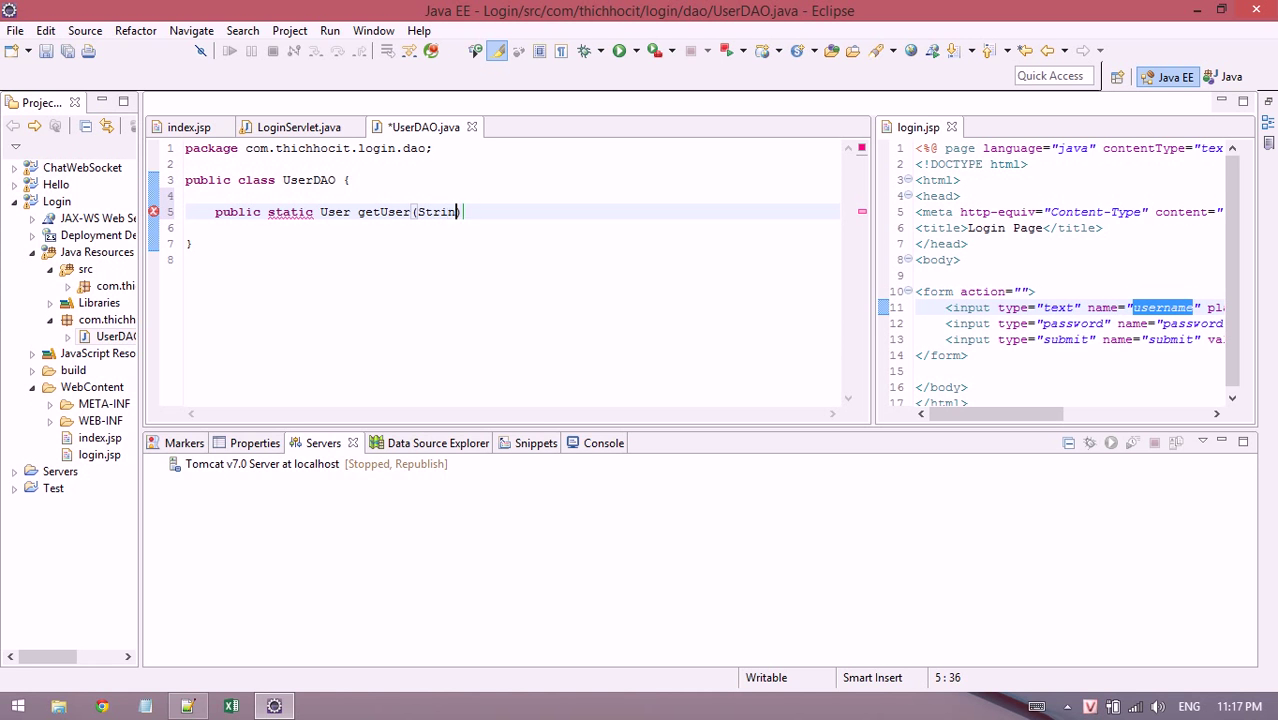
text(username))
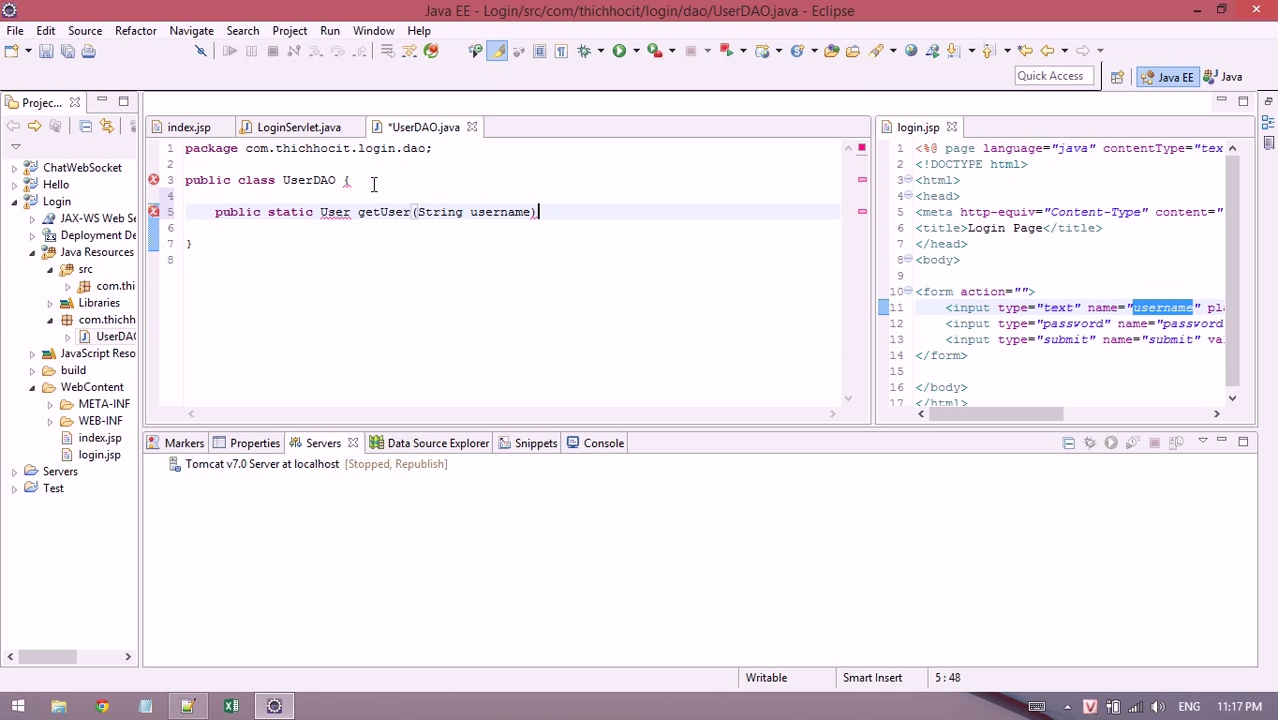
text({)
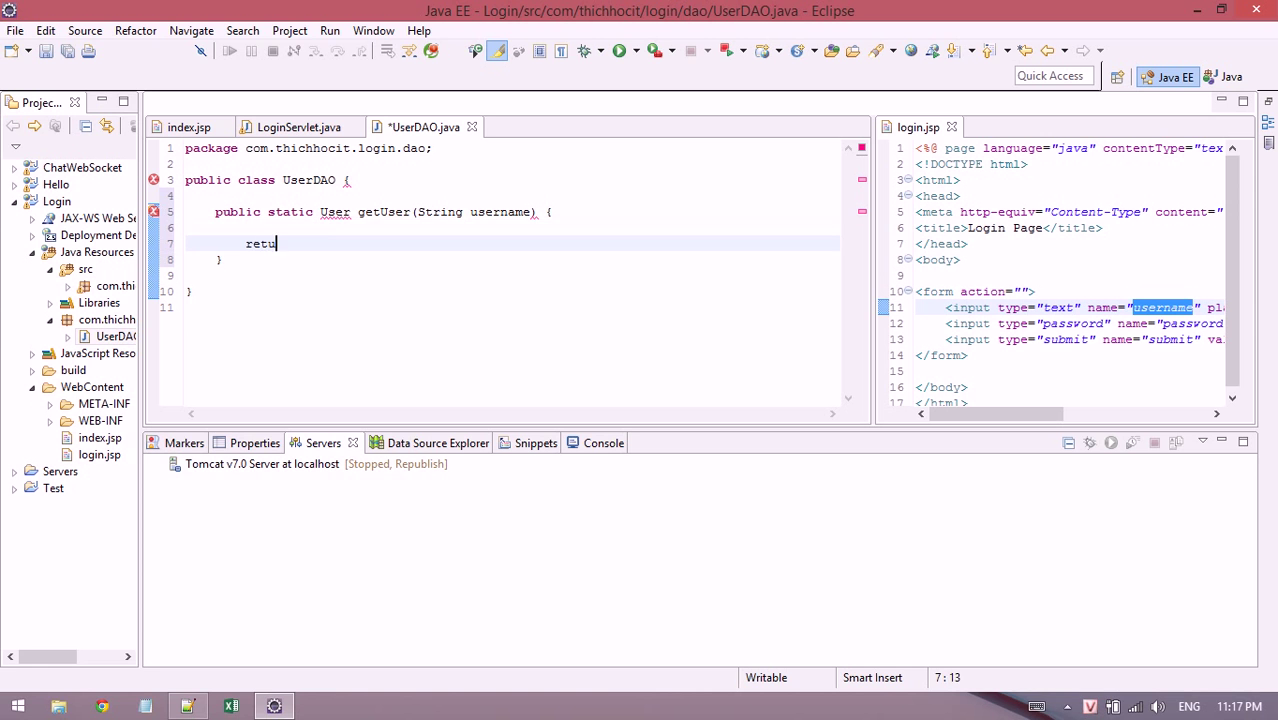
text(rn null;)
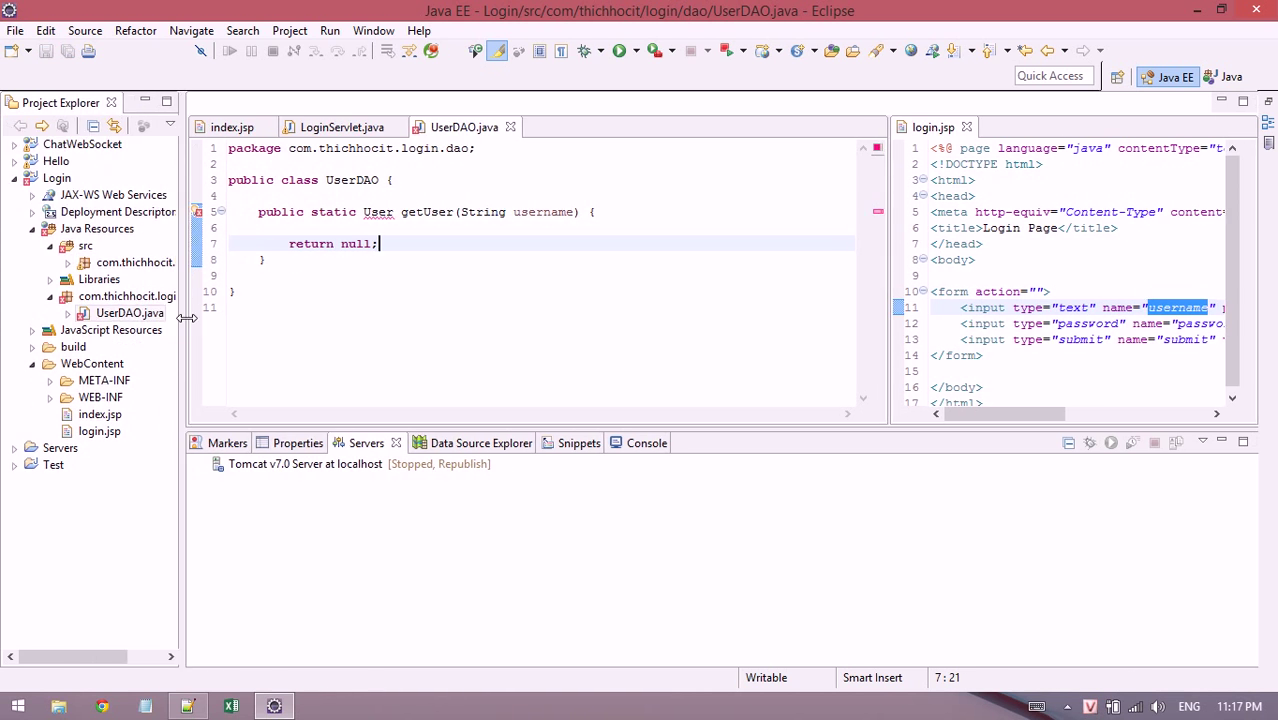
Create a User class in the com.thichhocit.login.entity package.
right_click(130, 312)
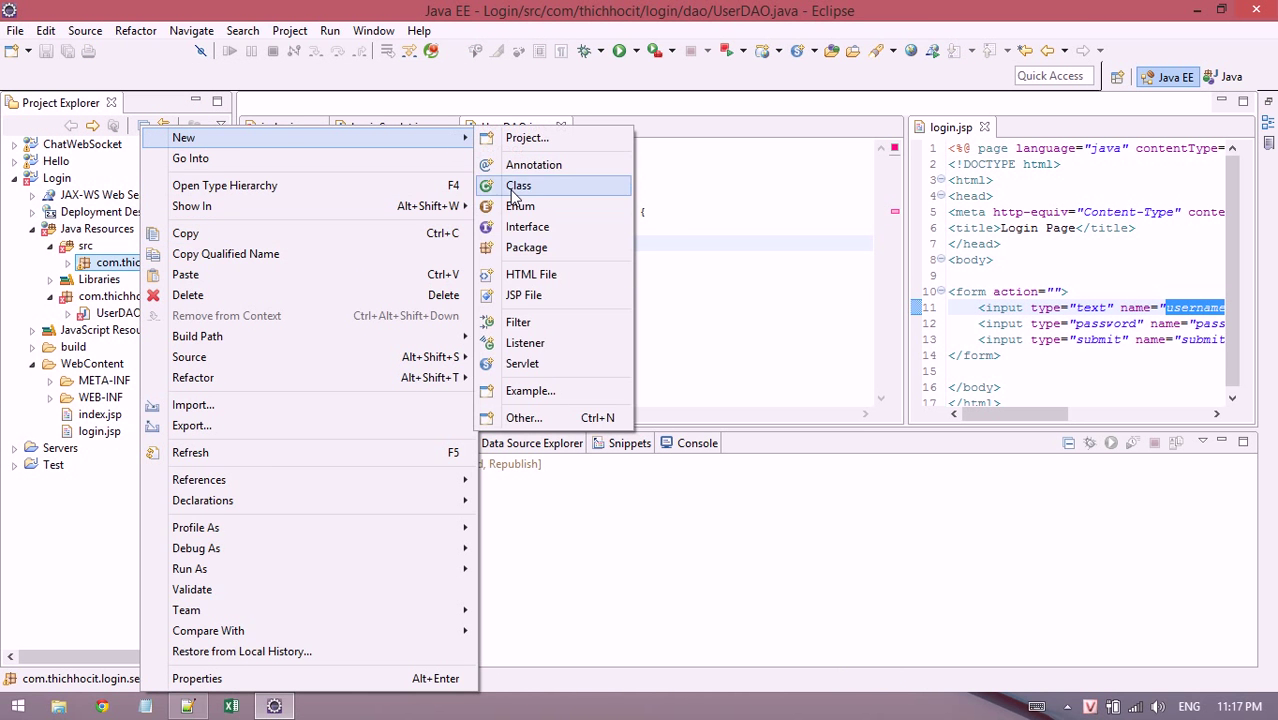
click(518, 184)
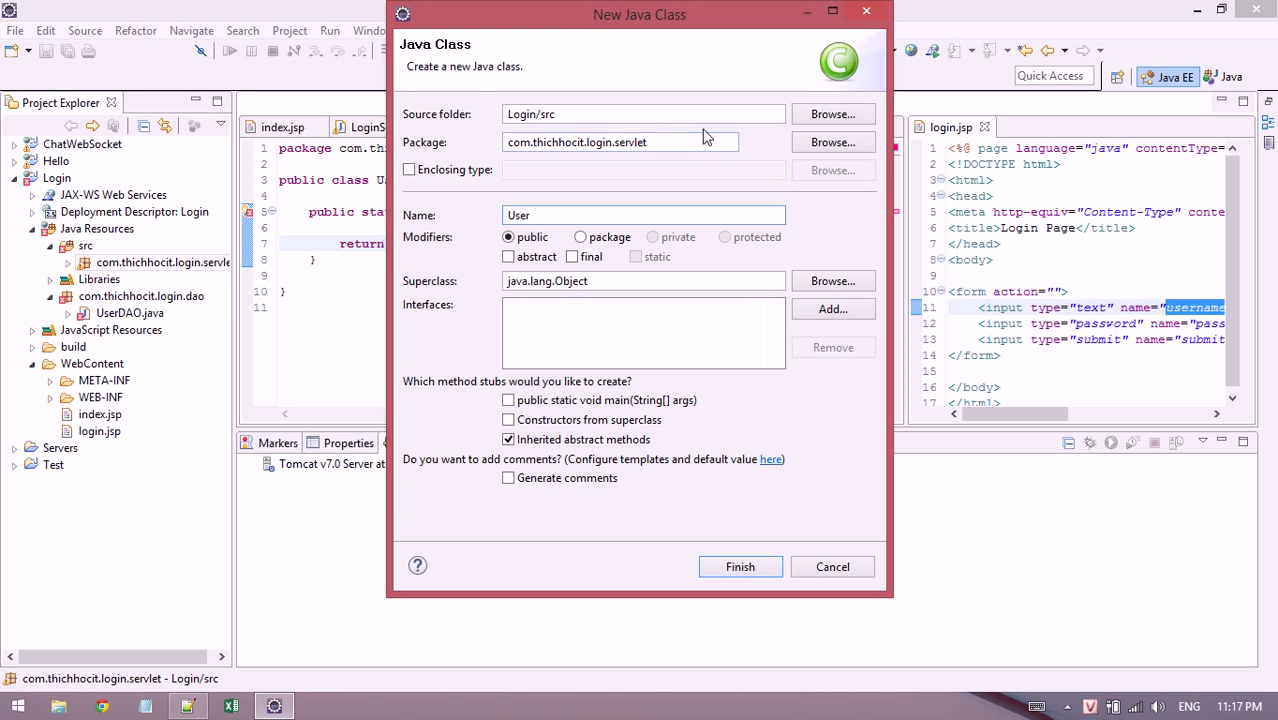
text(enti)
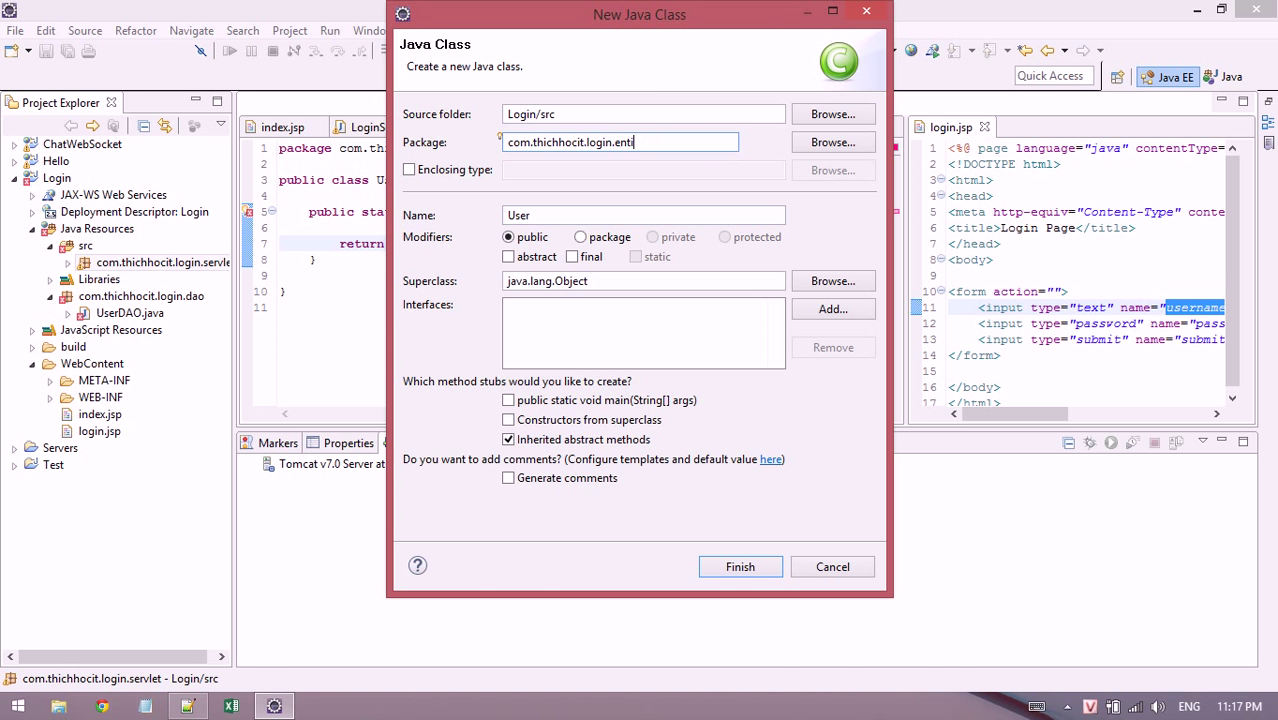
click(740, 566)
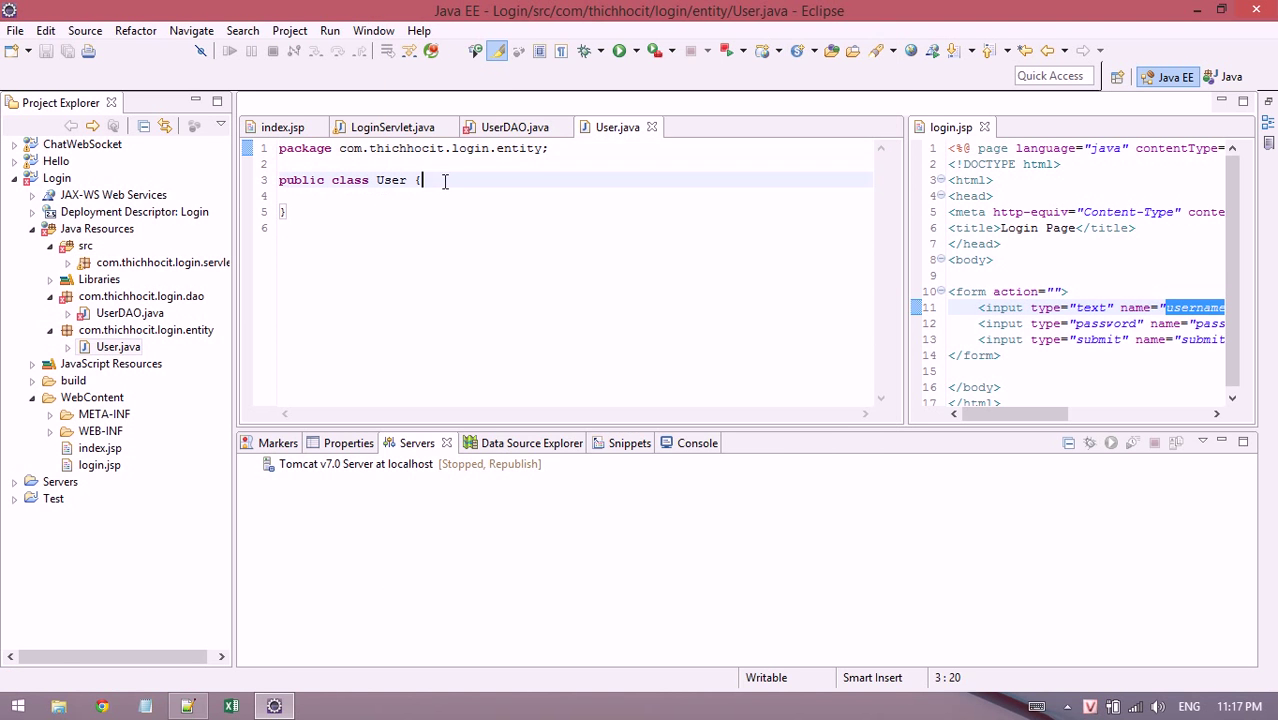
Add private String username, password and fullName fields to User.
text(pri)
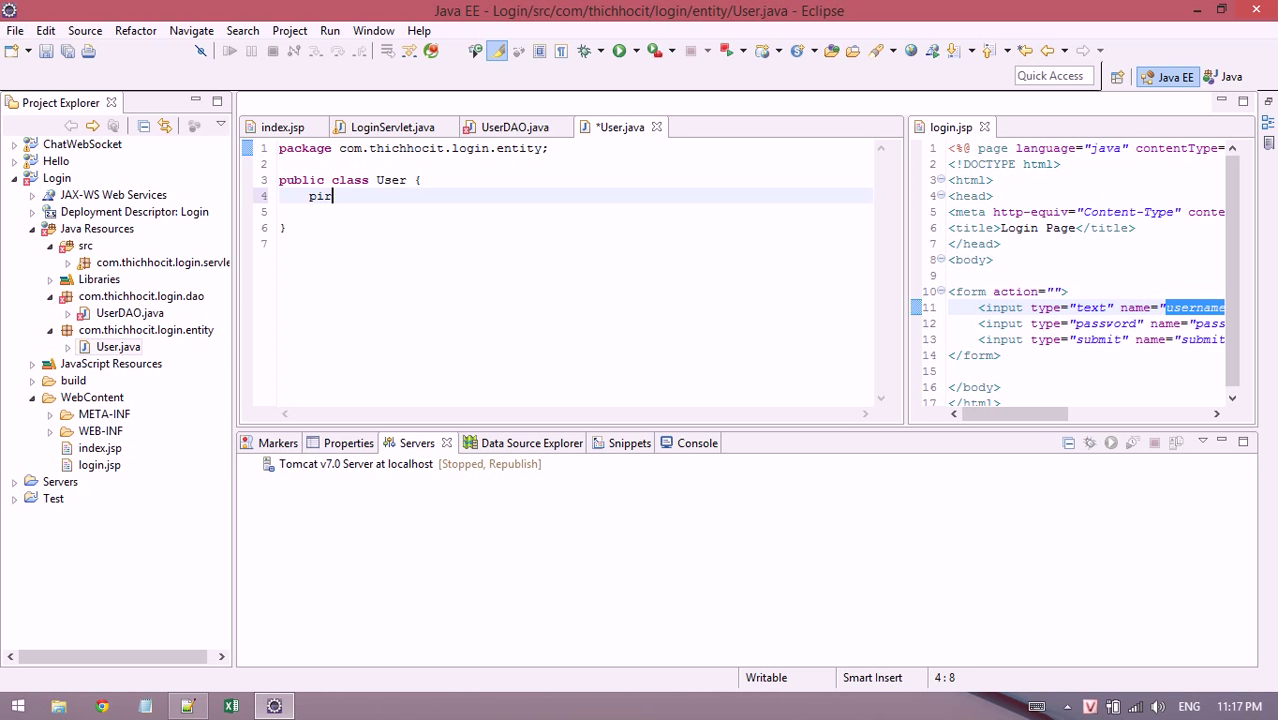
text(bvat)
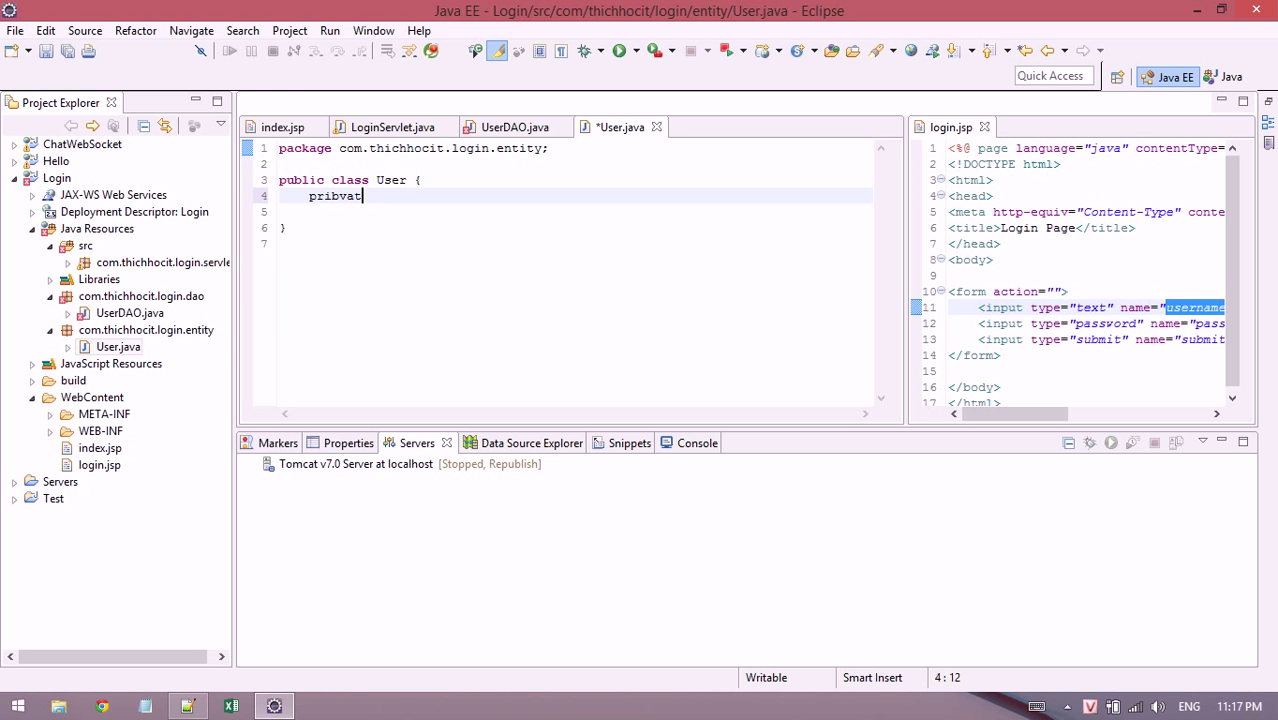
text(private Stri)
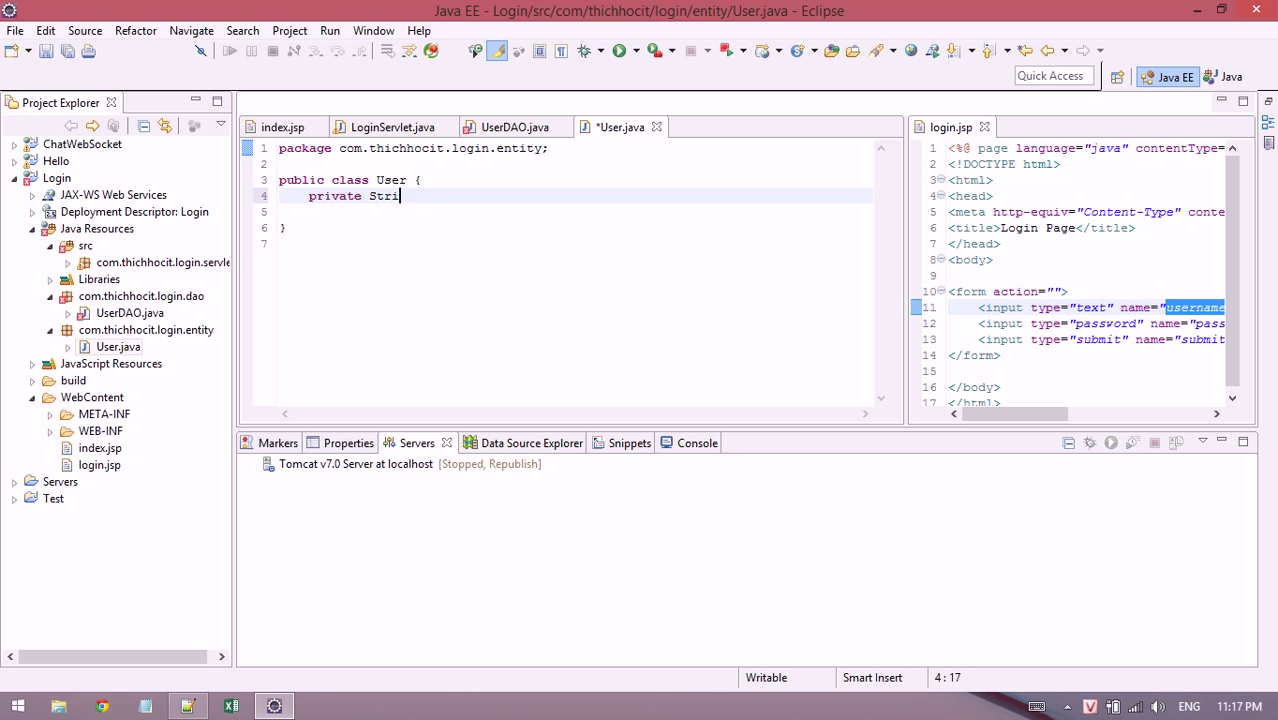
text(ng username;)
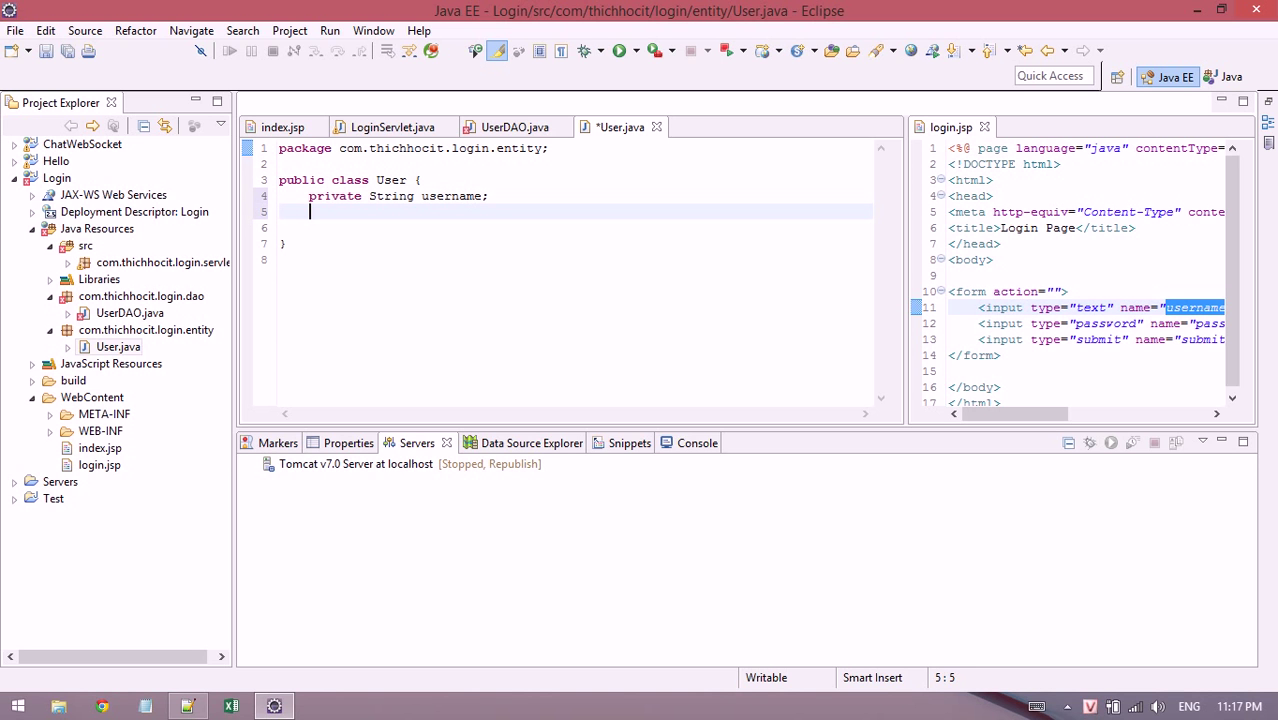
text(private String)
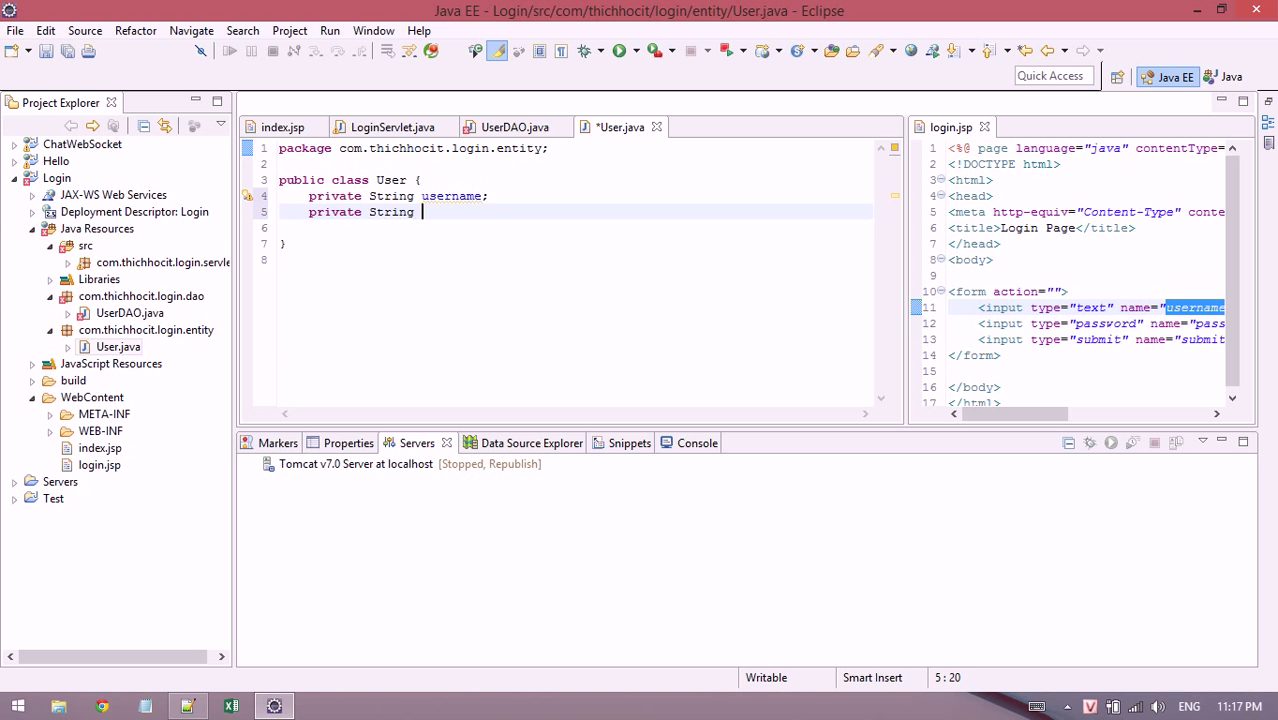
text(password;)
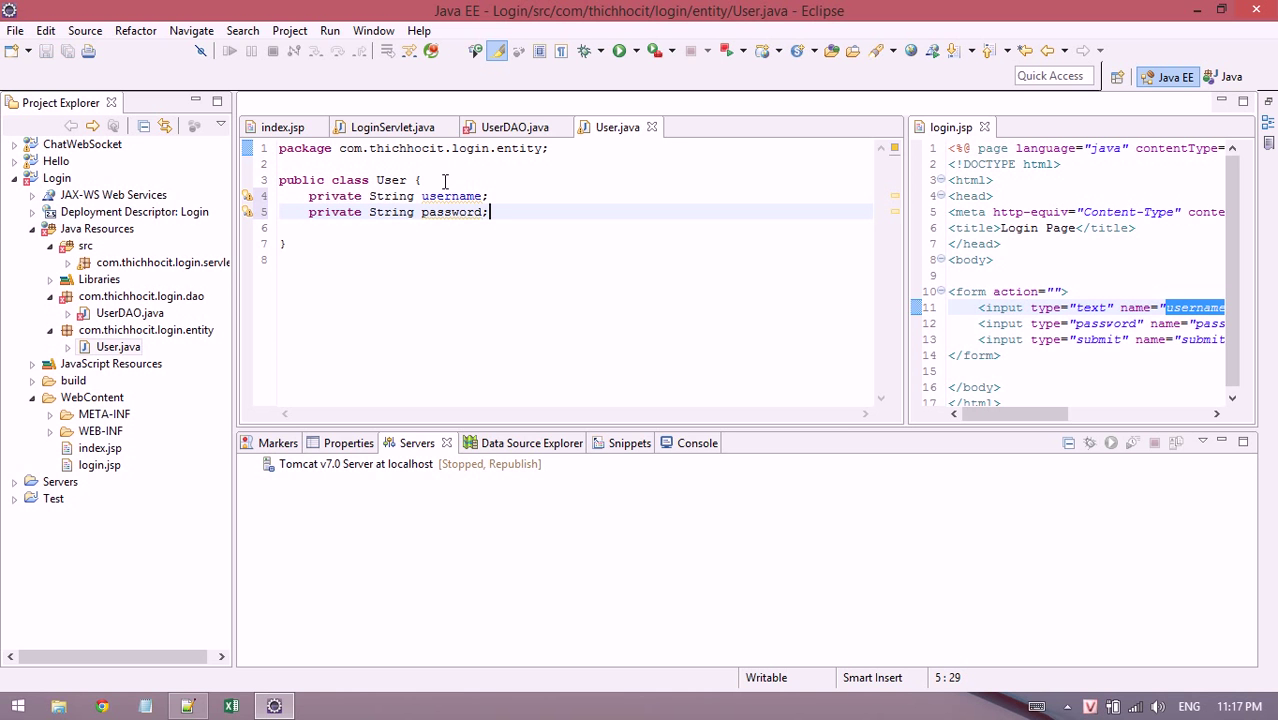
text(private S)
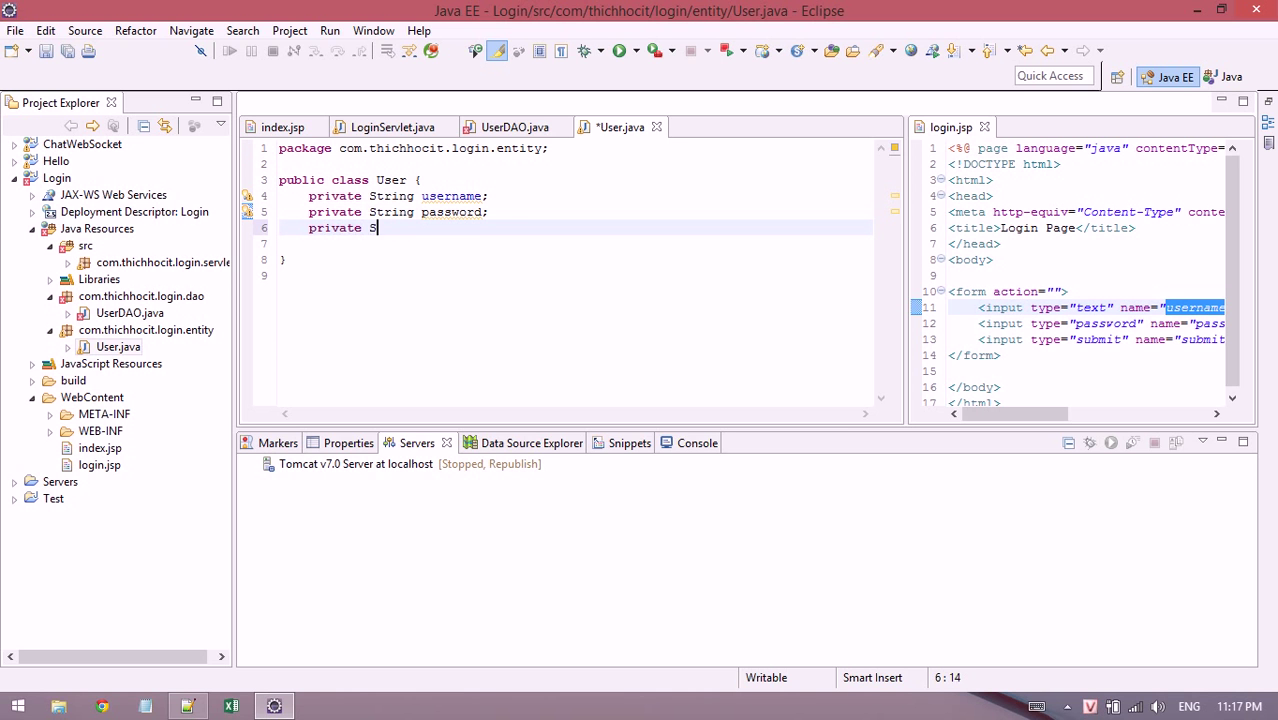
text(tring)
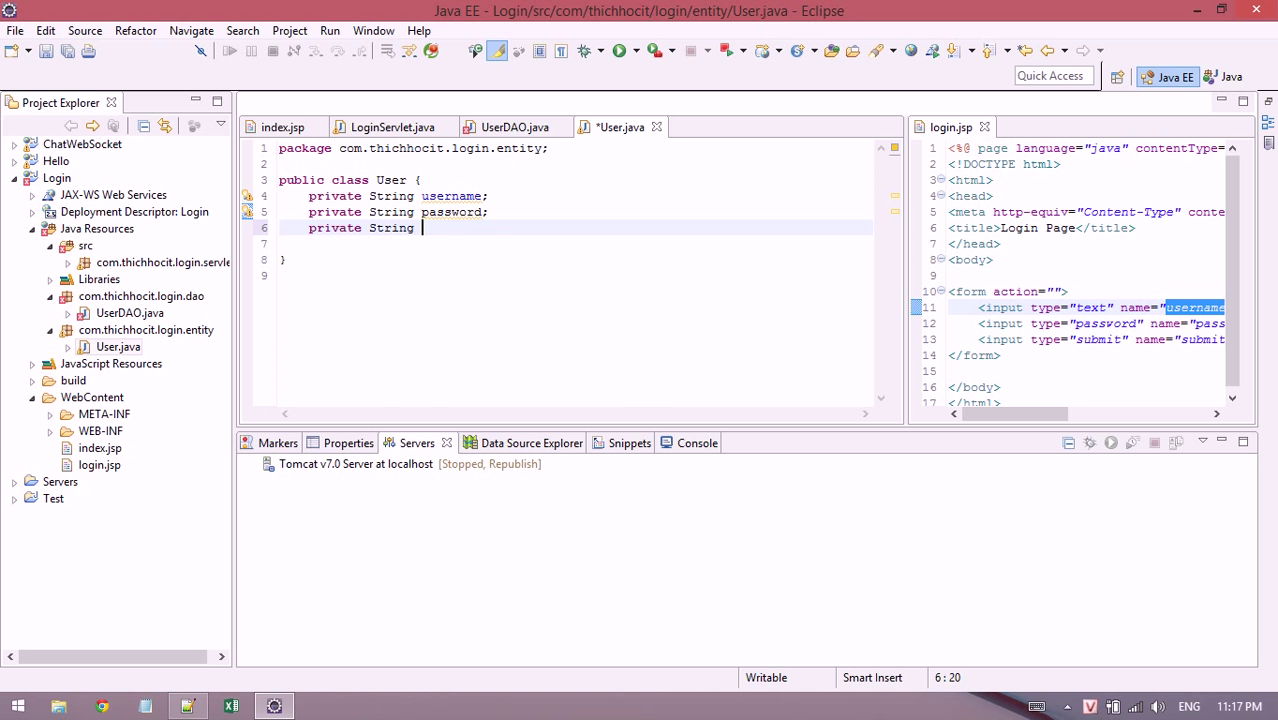
text(fullName;)
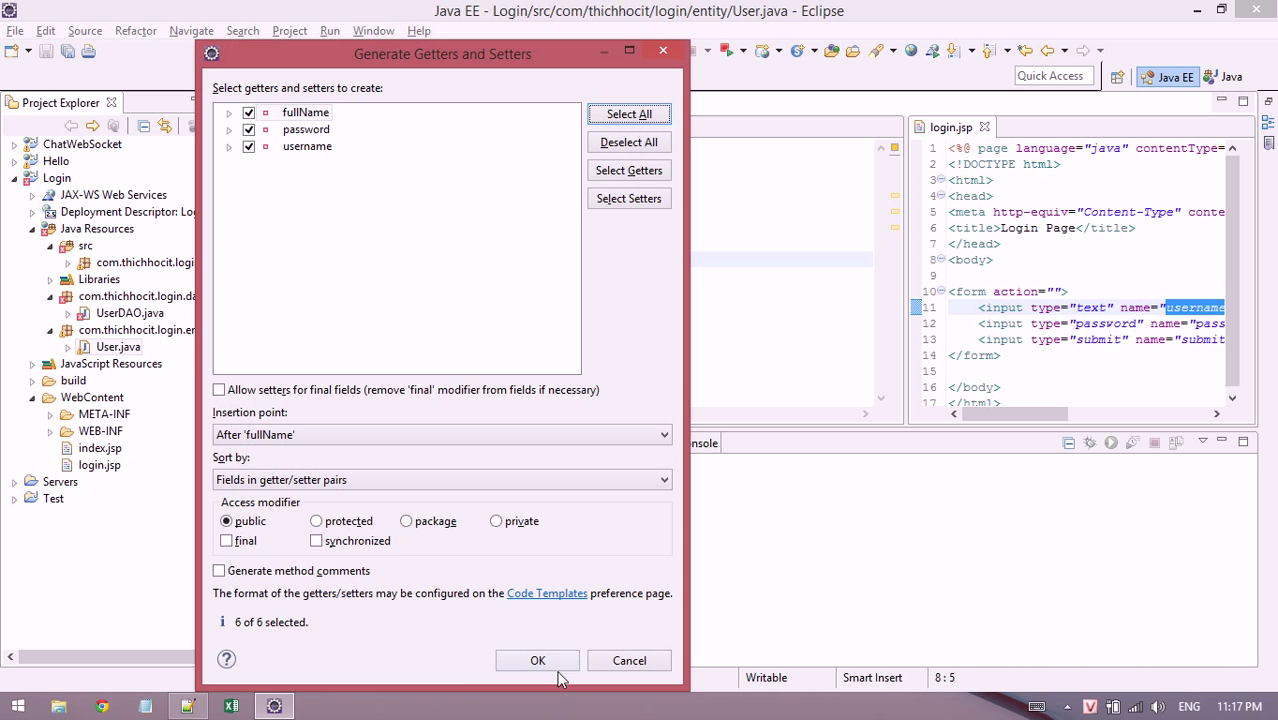
Generate getters, setters and a three-field constructor for User, then return to UserDAO.
click(536, 660)
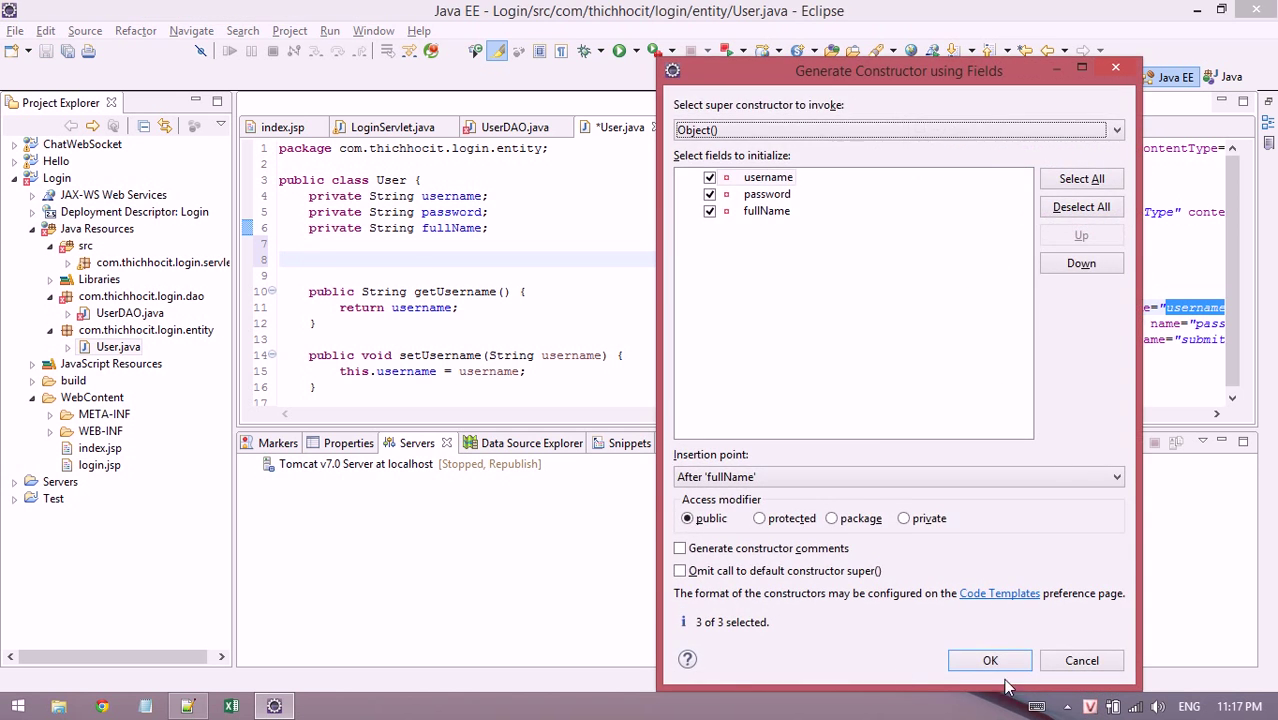
click(990, 660)
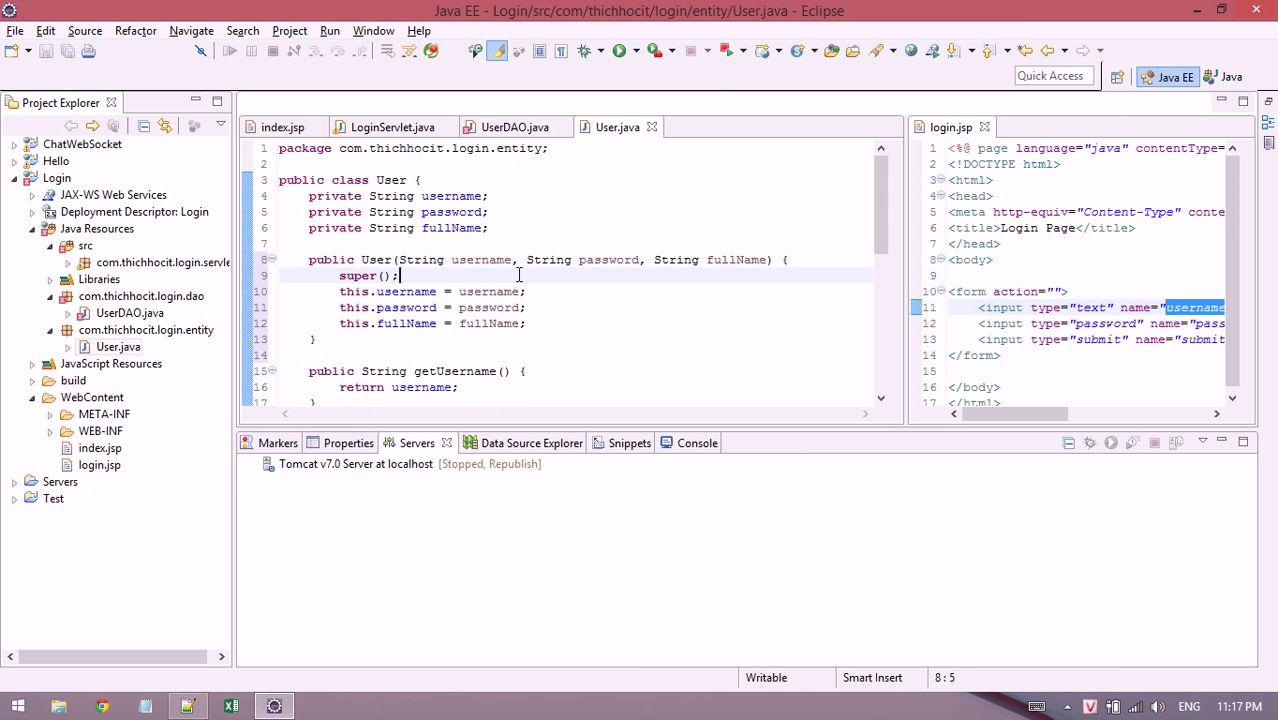
click(516, 128)
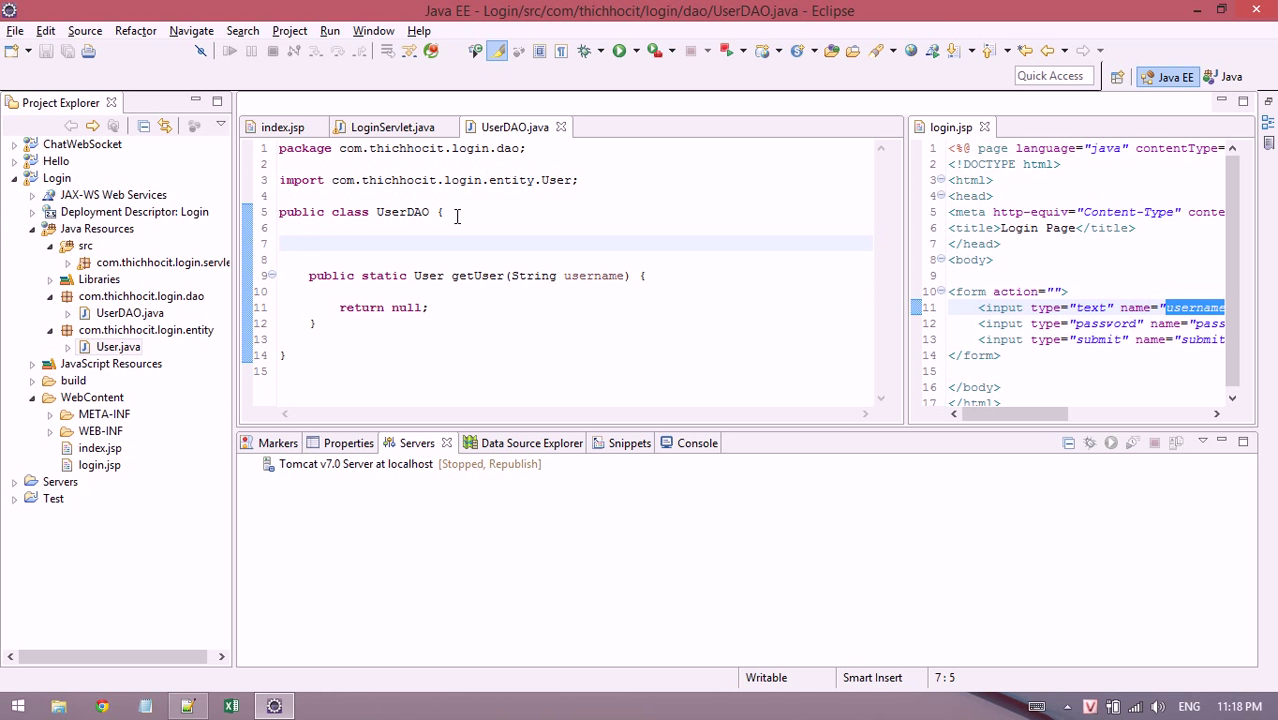
Declare static Map<String, User> USERS = new HashMap<String, User>(); with auto-imports.
text(stat)
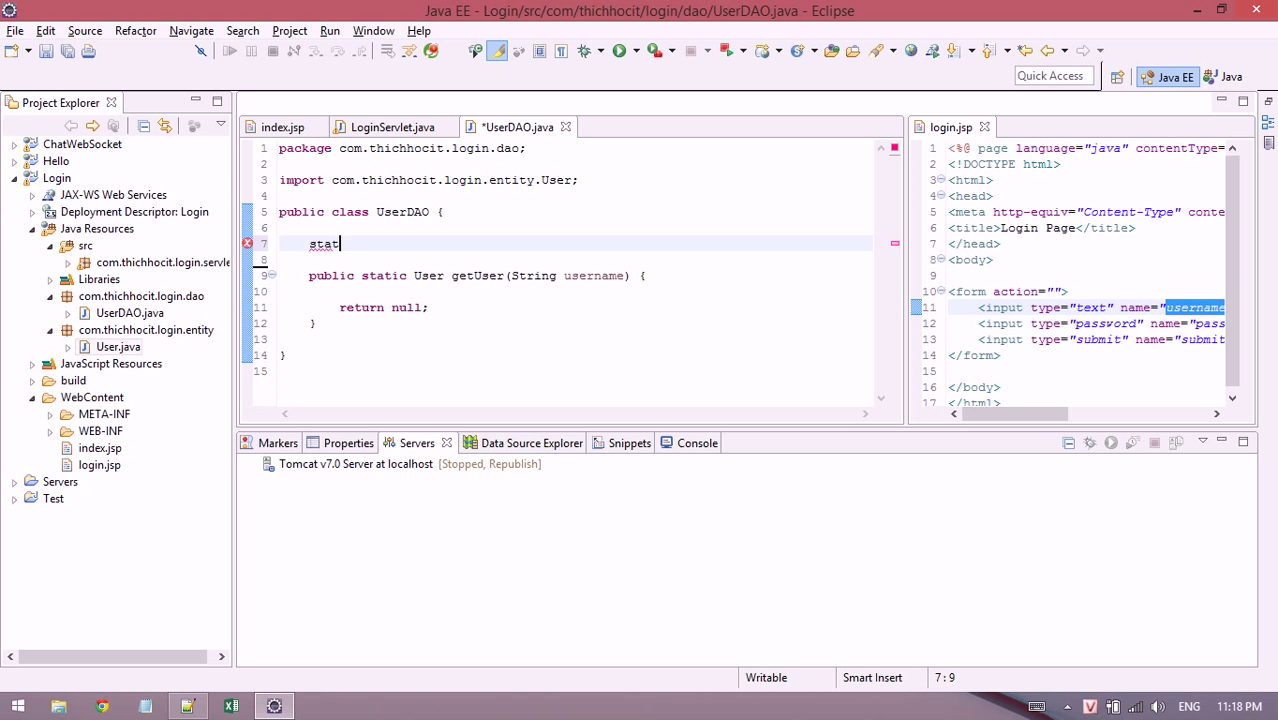
text(ic Map<Strin, V>)
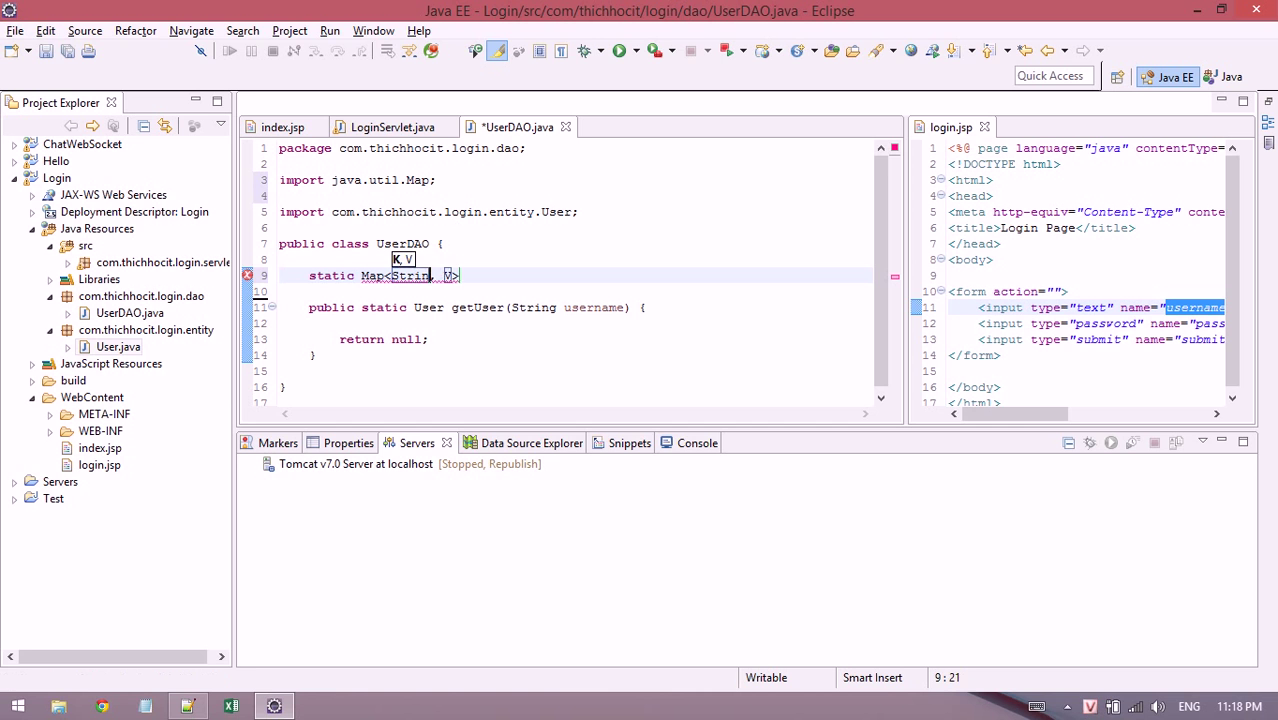
text(user)
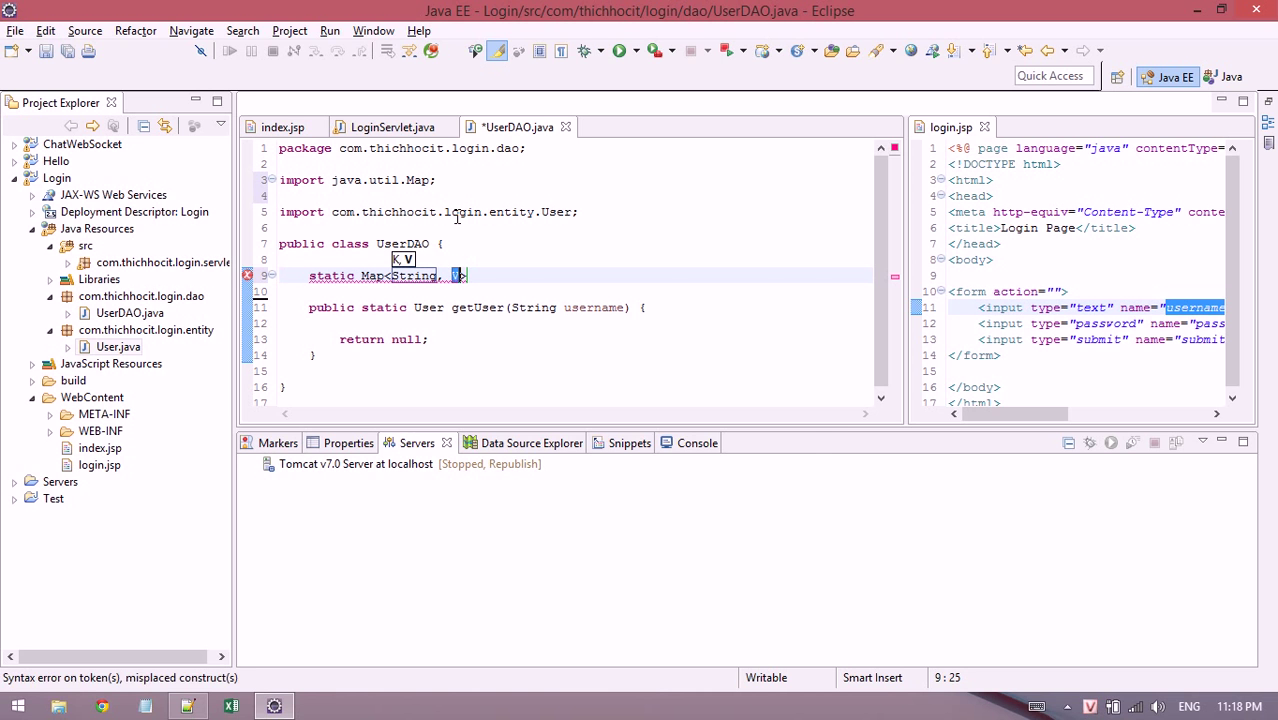
text(User)
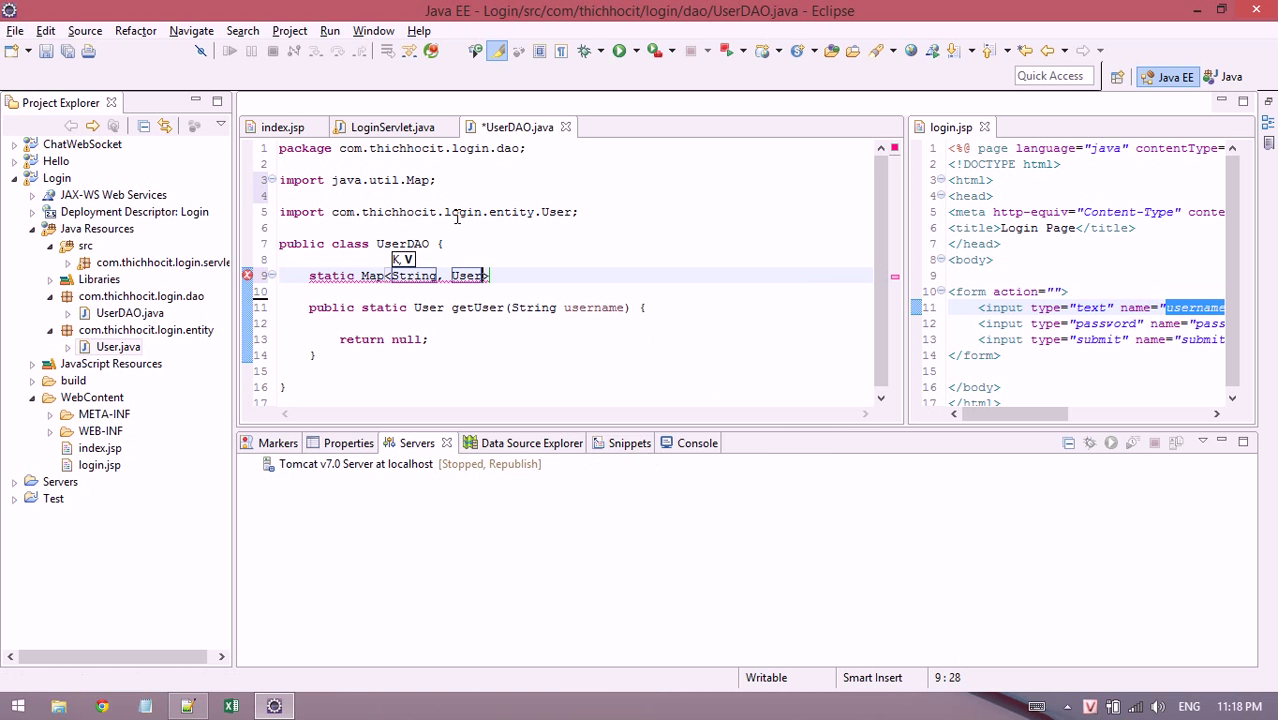
text(USERS)
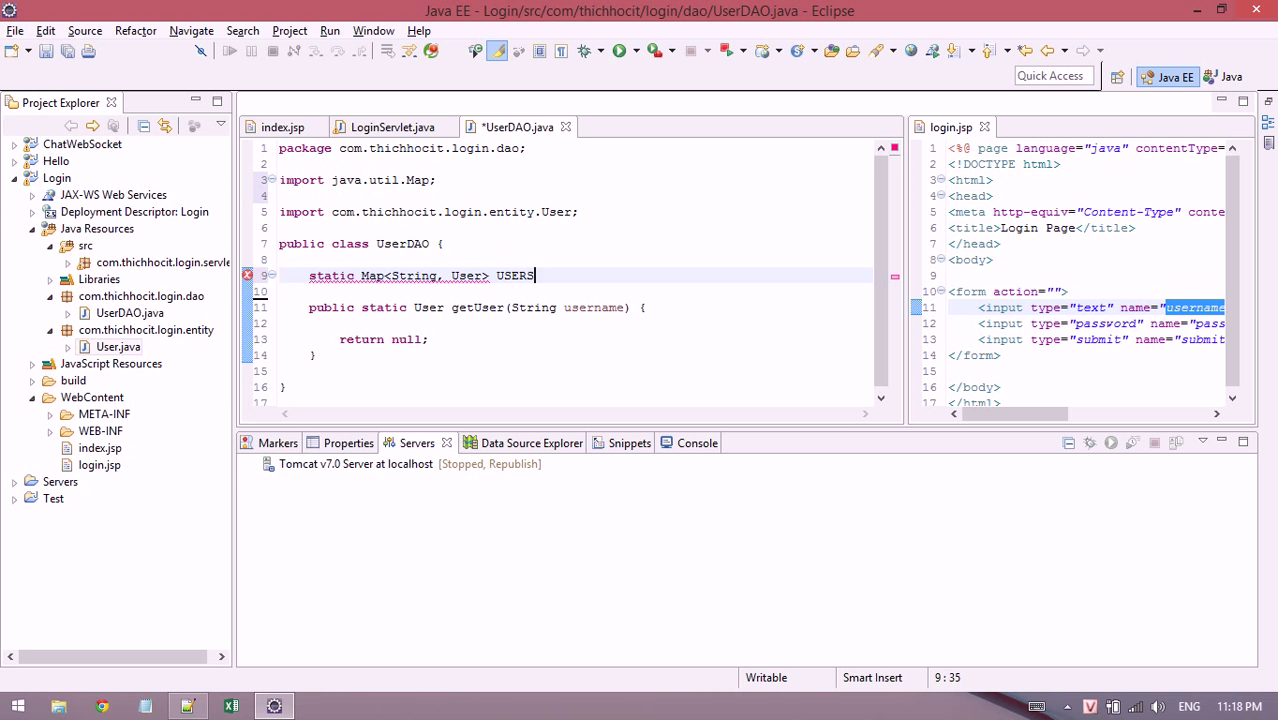
text(= new HashMap<String, User>)
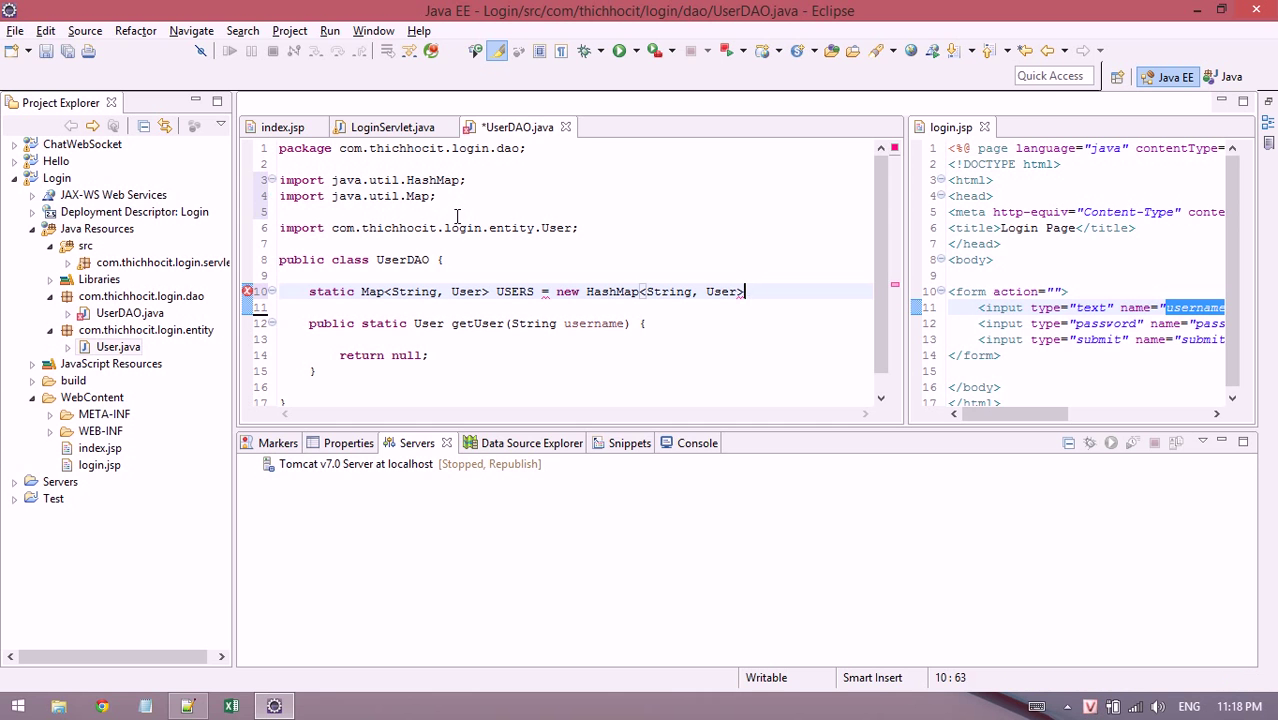
text(();)
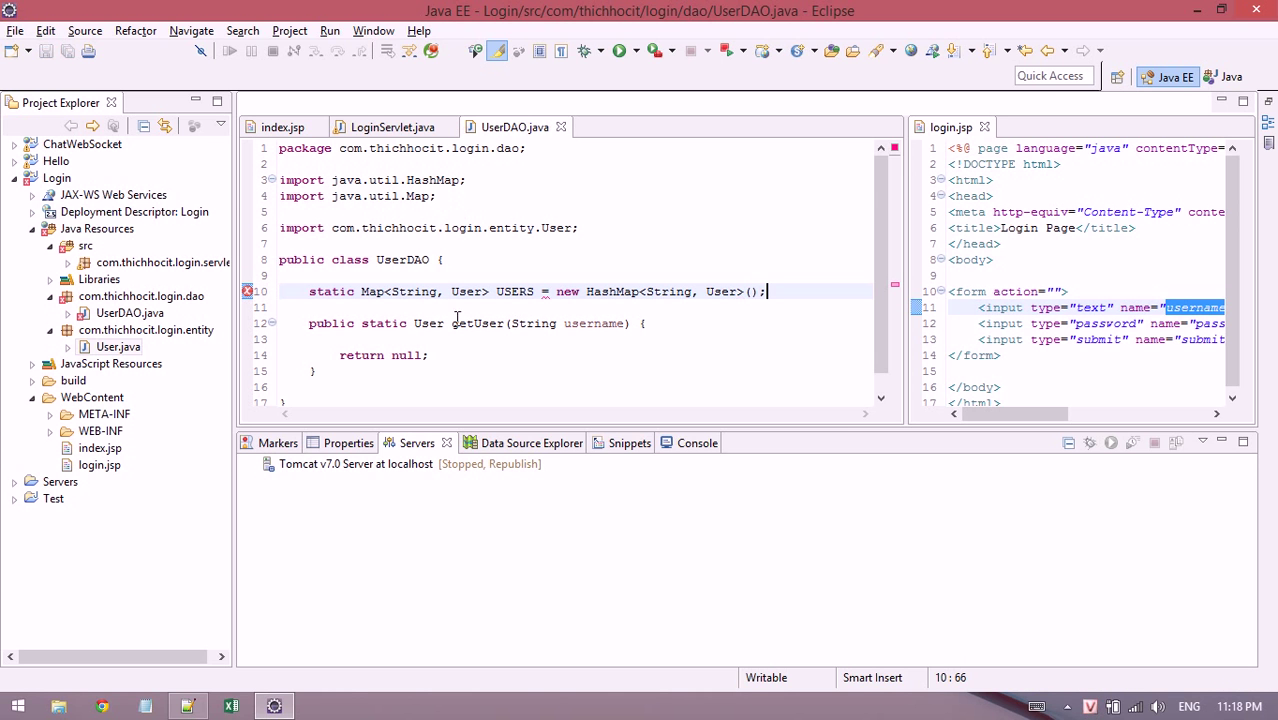
text(static {)
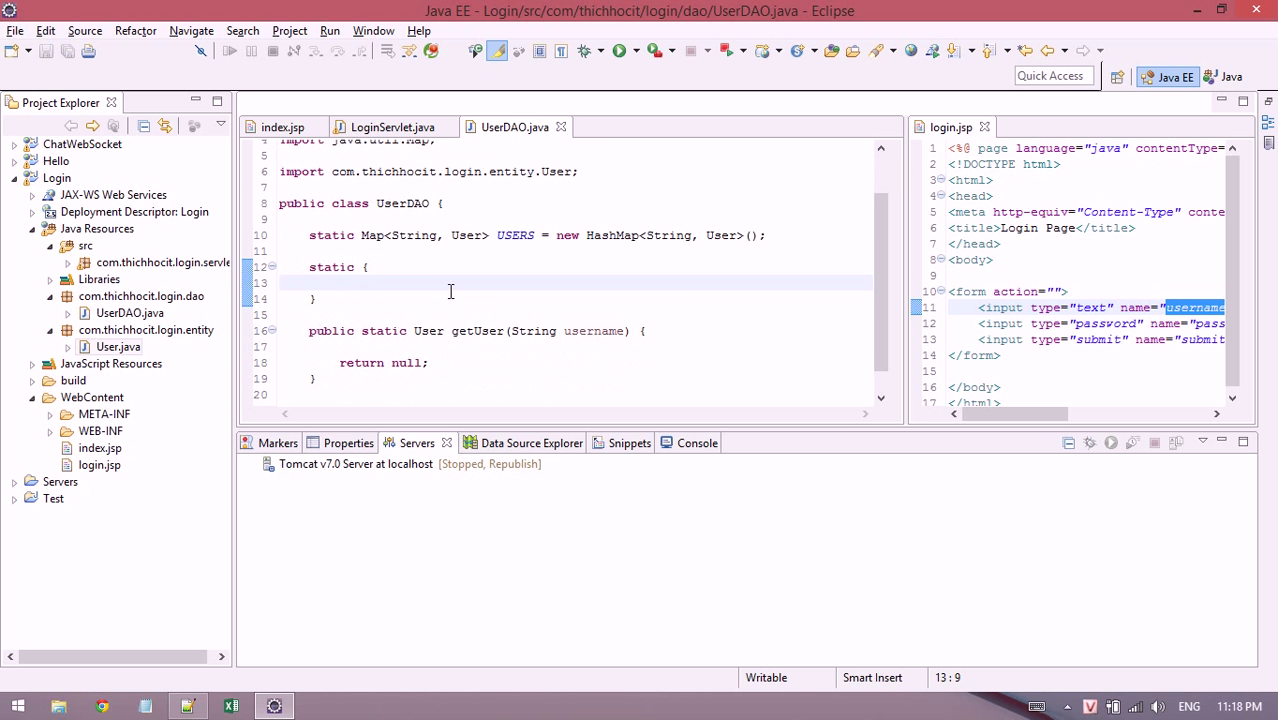
Put sample users vinh and vinhnx2 into USERS and return USERS.get(username) from getUser.
text(USERS.put("vinhnx", new User)
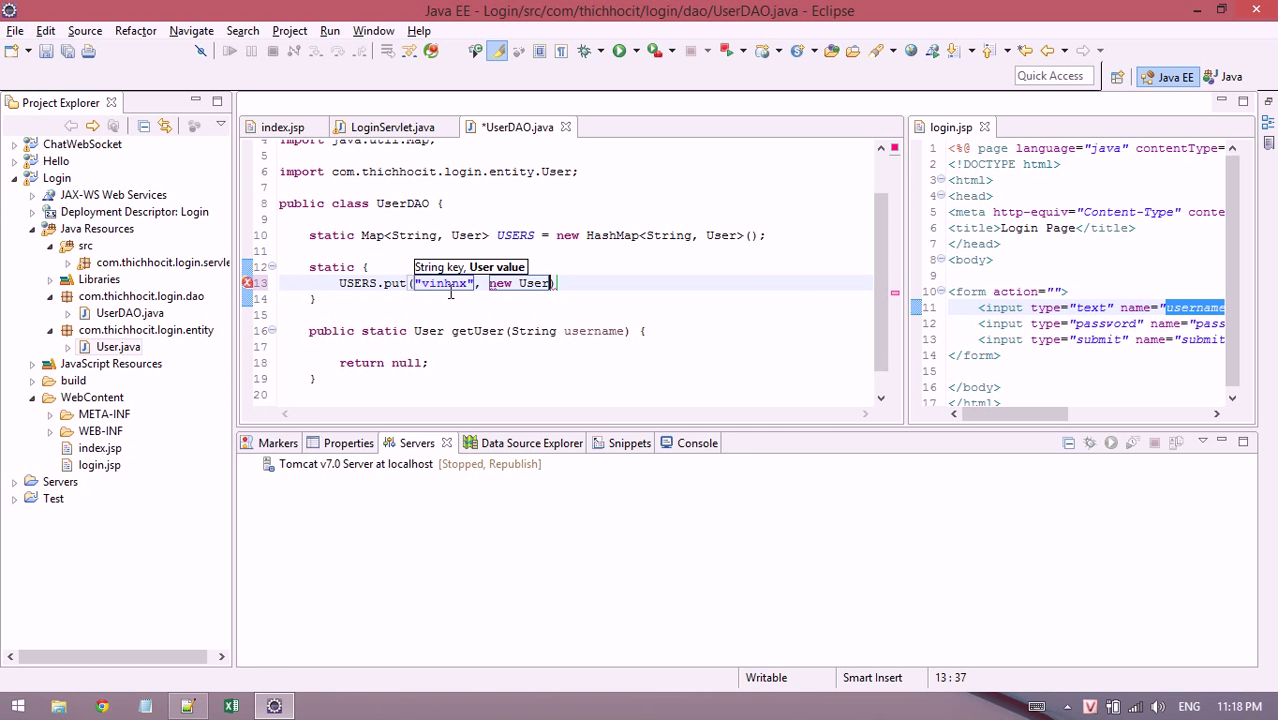
text(("vinh", password, fullName))
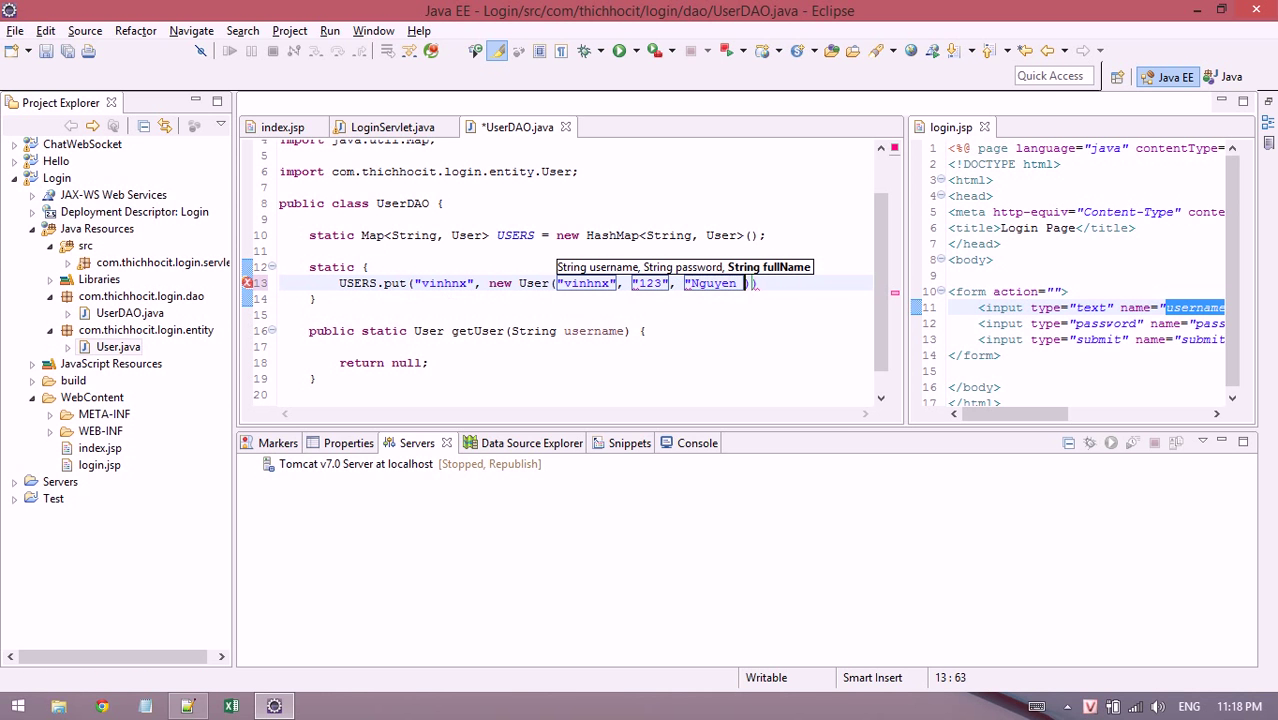
text(Xuan Vinh")
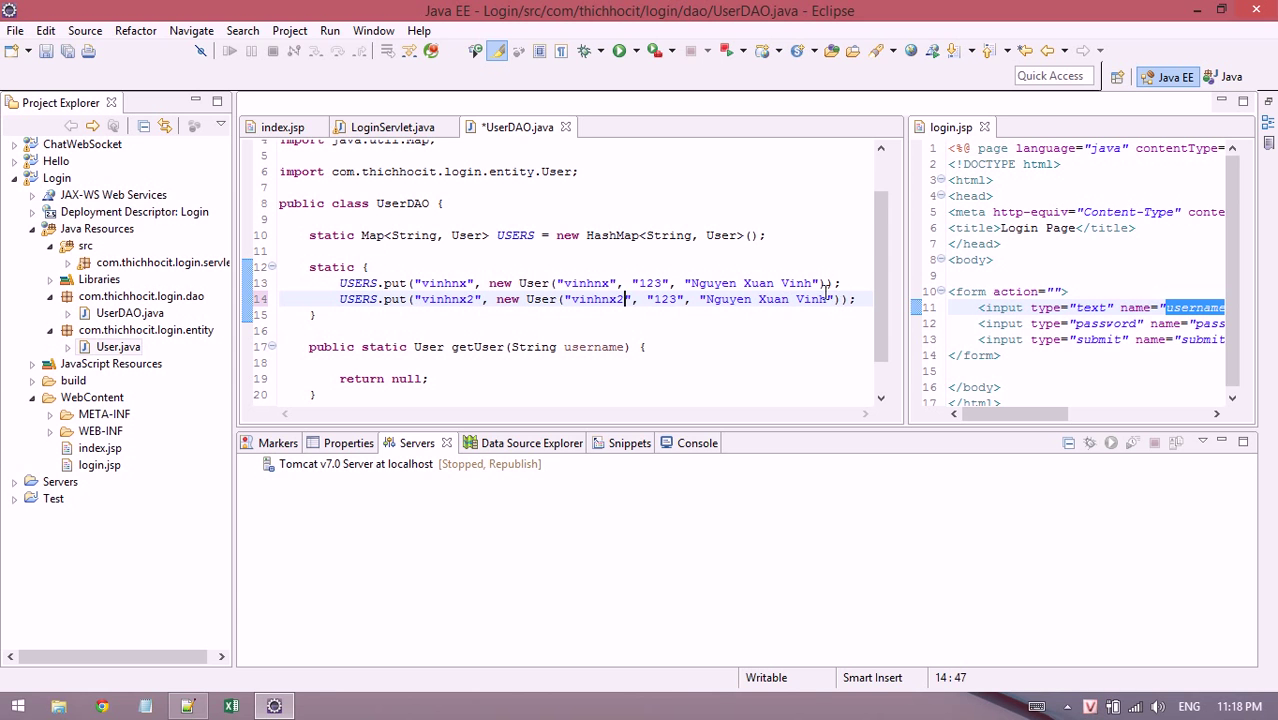
text(2)
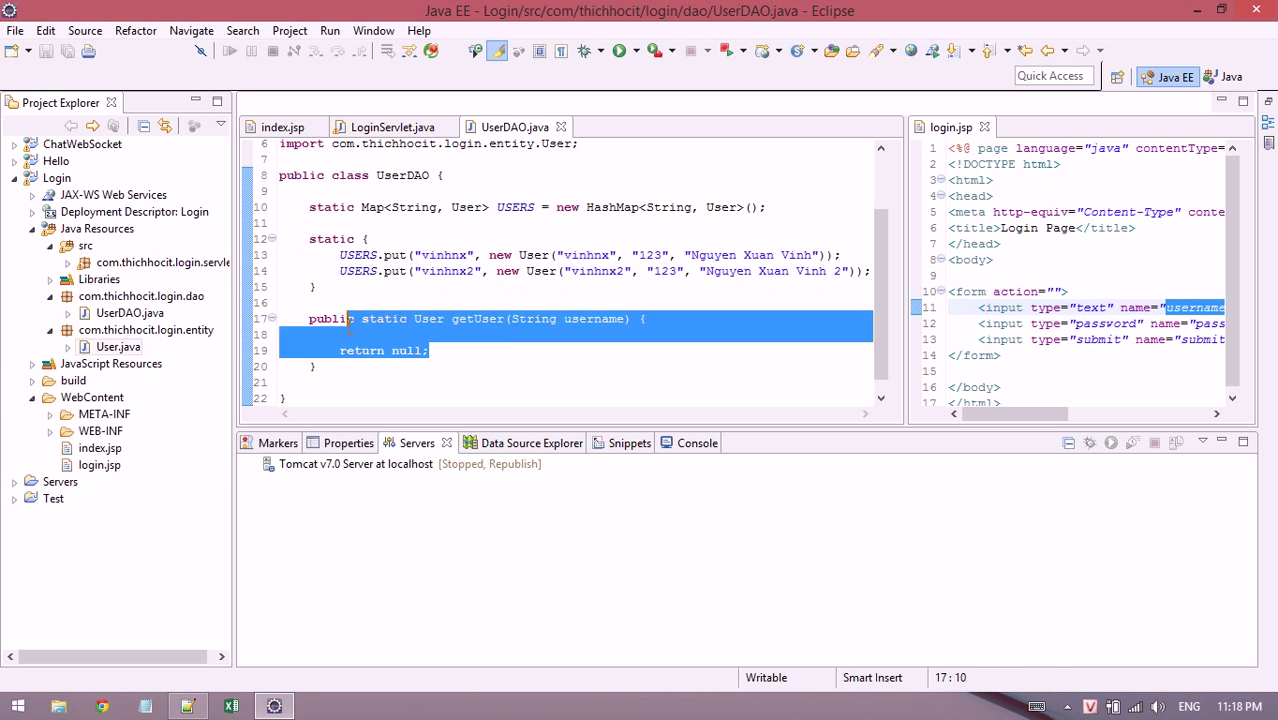
text(retur)
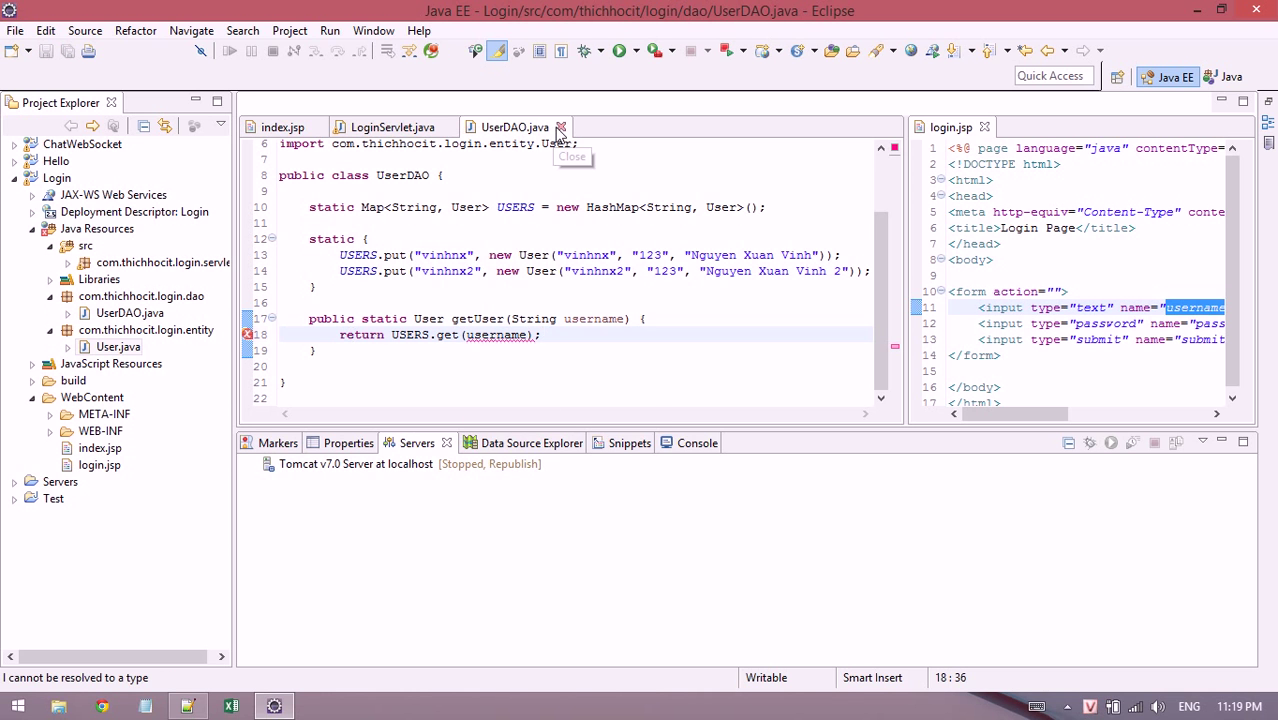
Close UserDAO and fetch User user = UserDAO.getUser(username) in doPost.
click(560, 128)
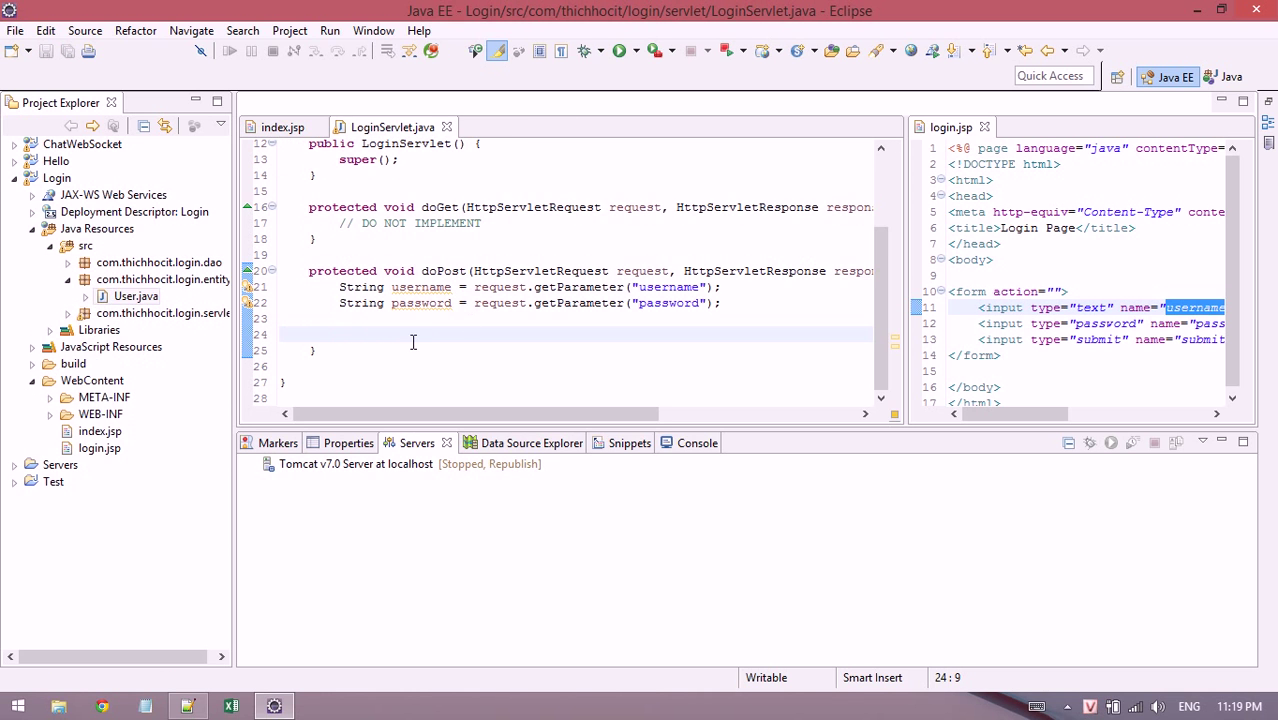
text(Use)
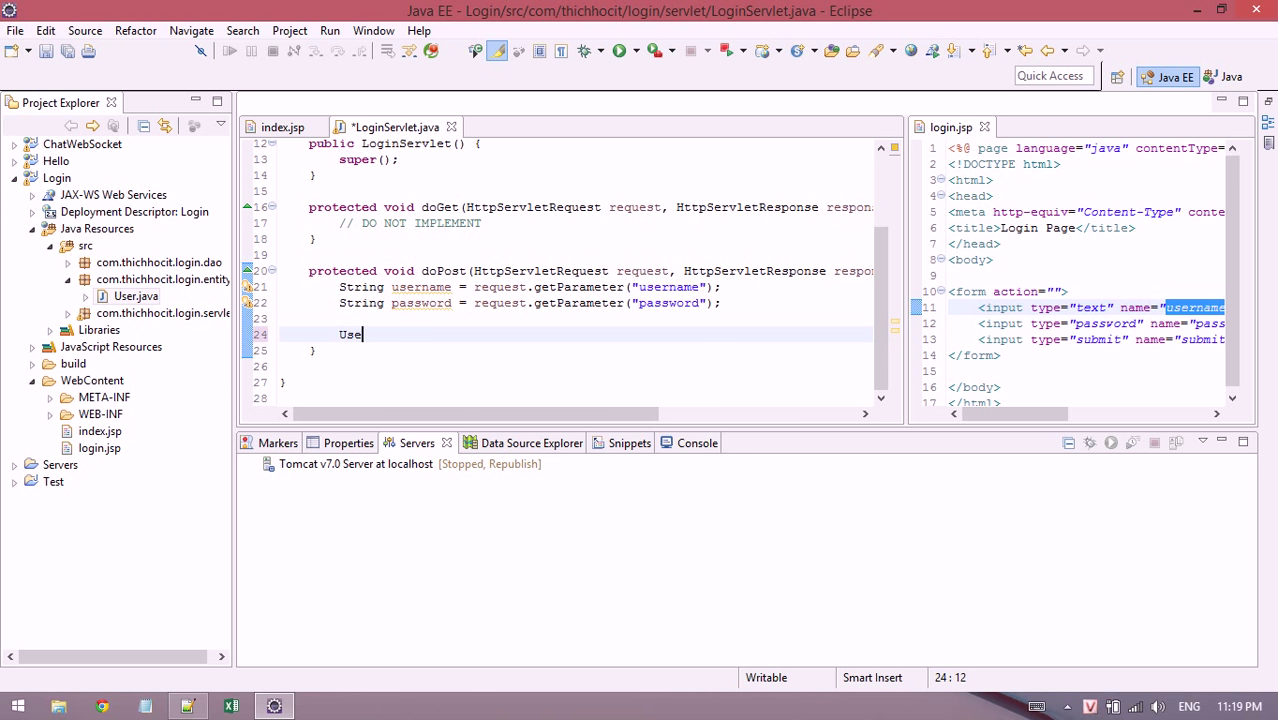
text(r)
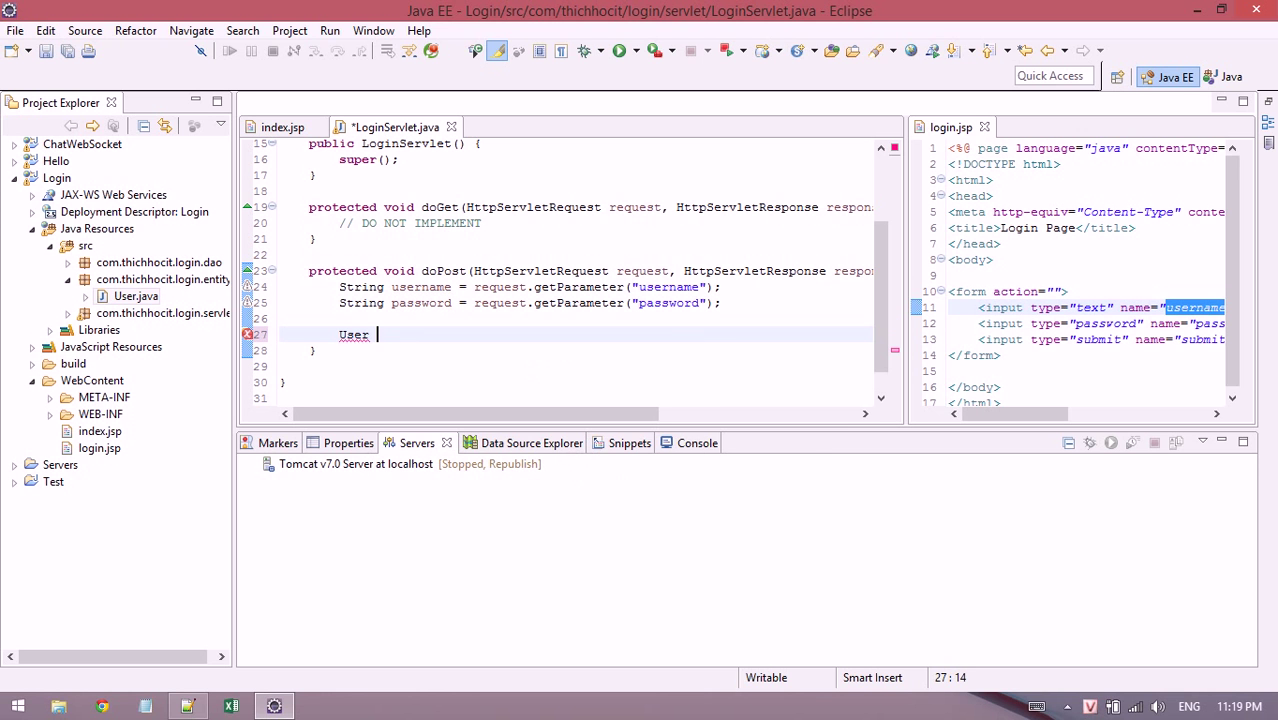
text(user =)
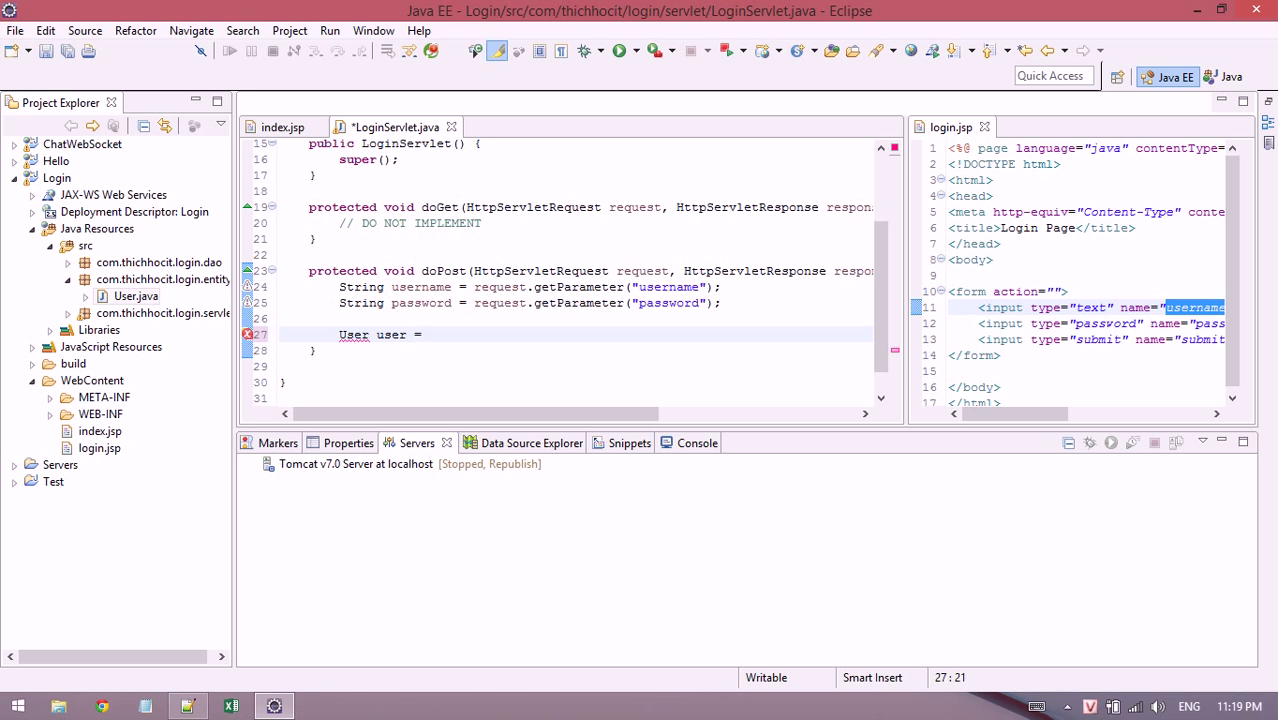
text(UserDAO.getUser(username);)
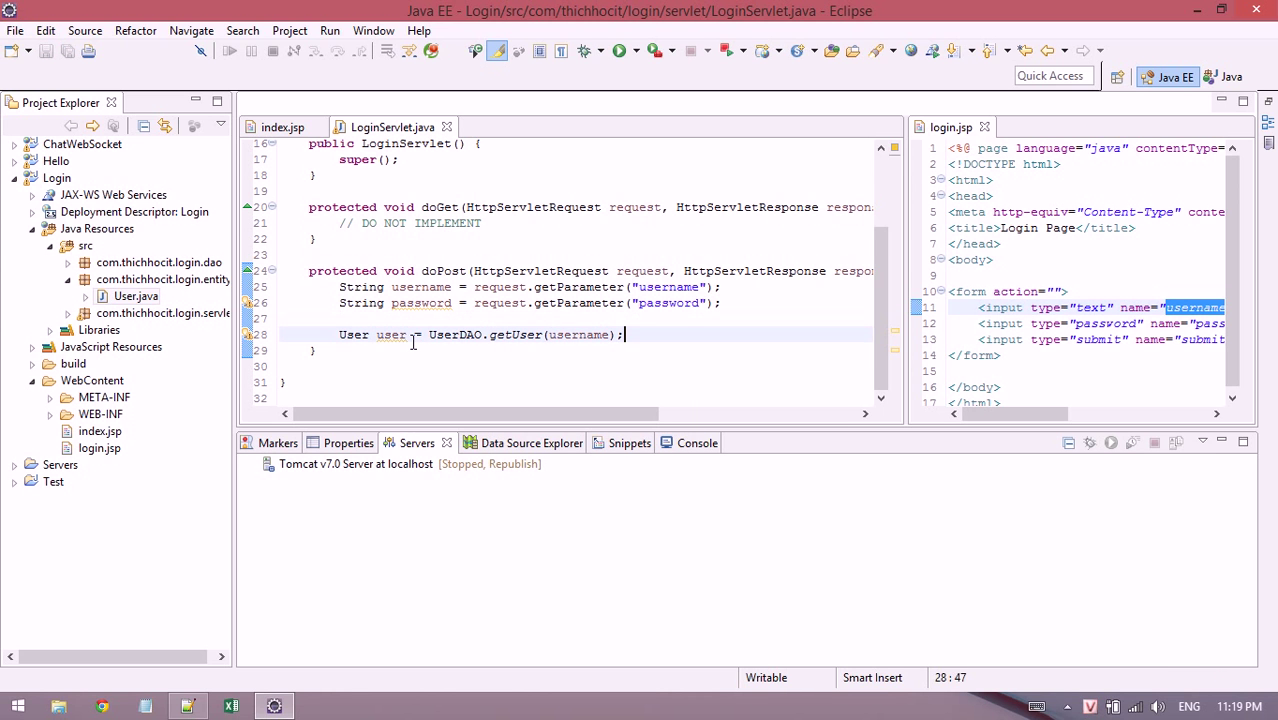
Nest an if (password != null) check inside if (user != null) with an else.
text(if (user)
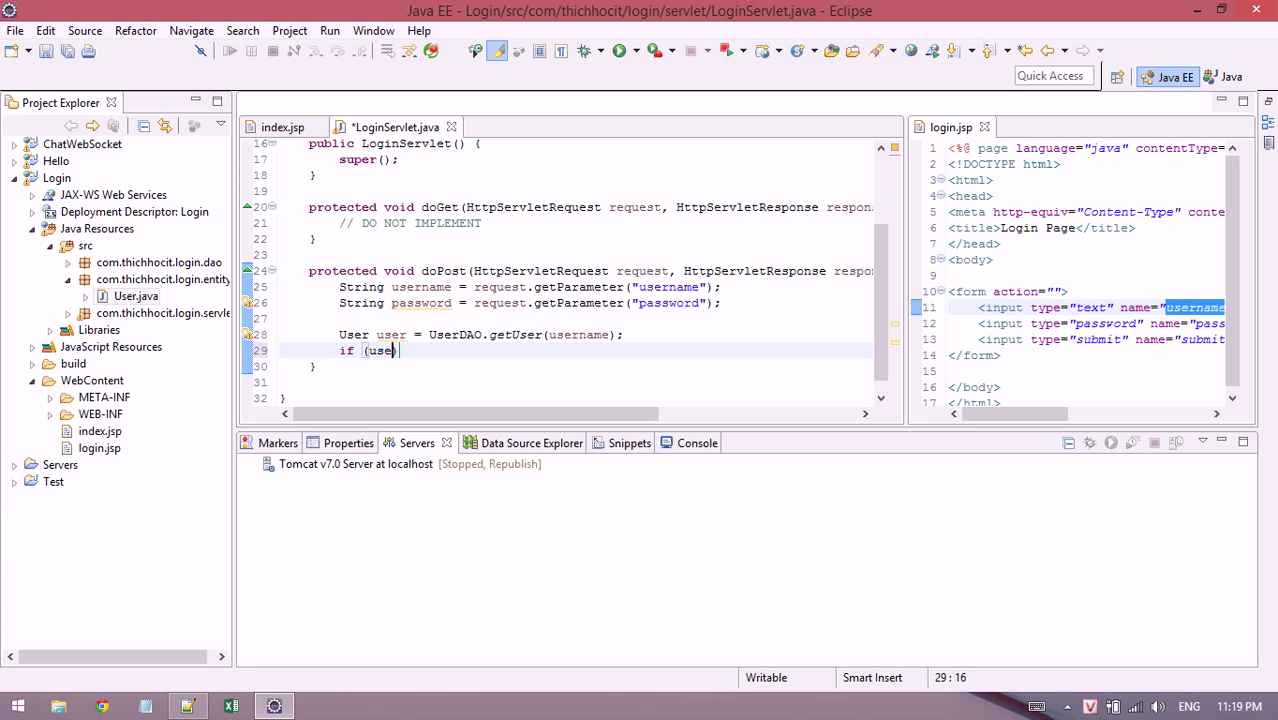
text(== null)
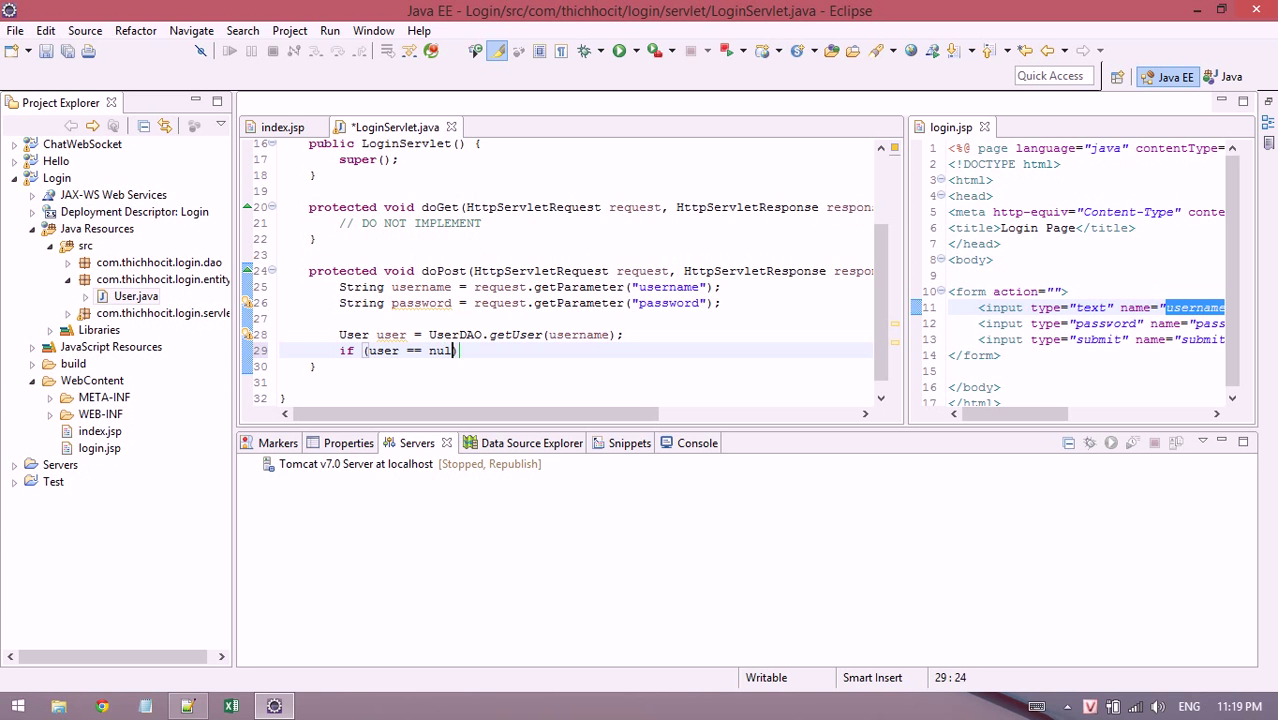
text(l) {)
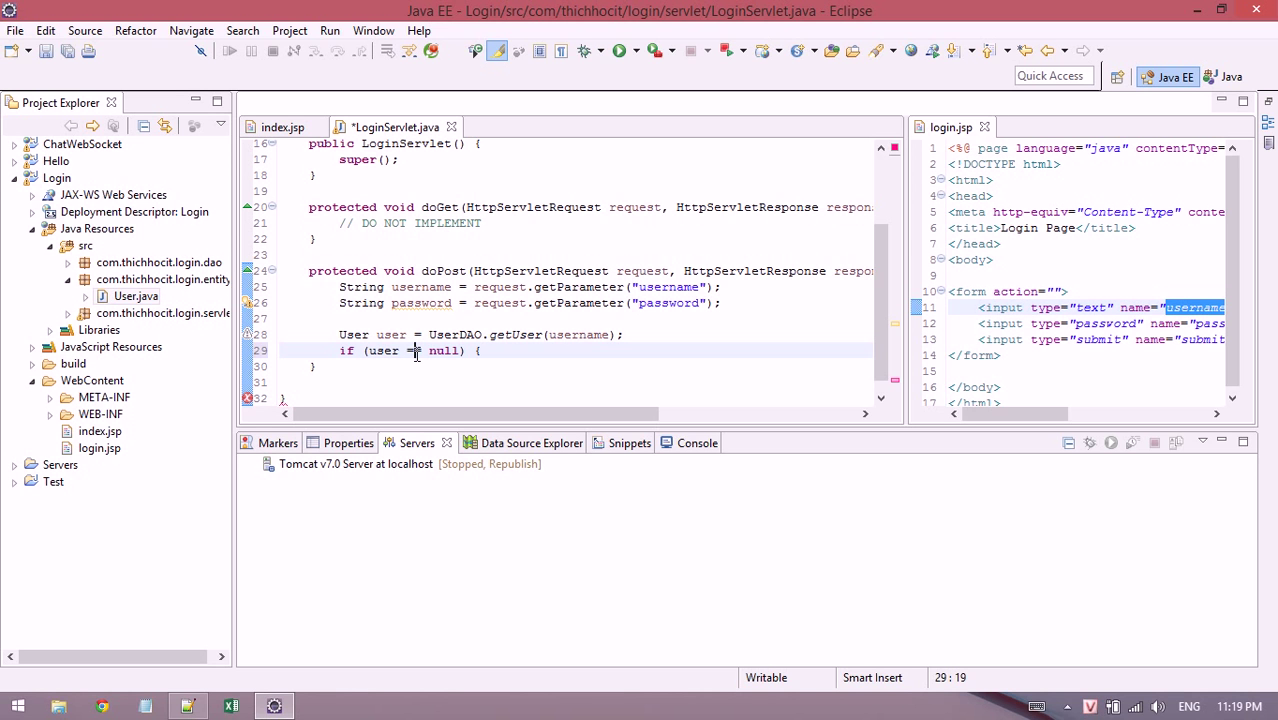
text(!=)
text( else {)
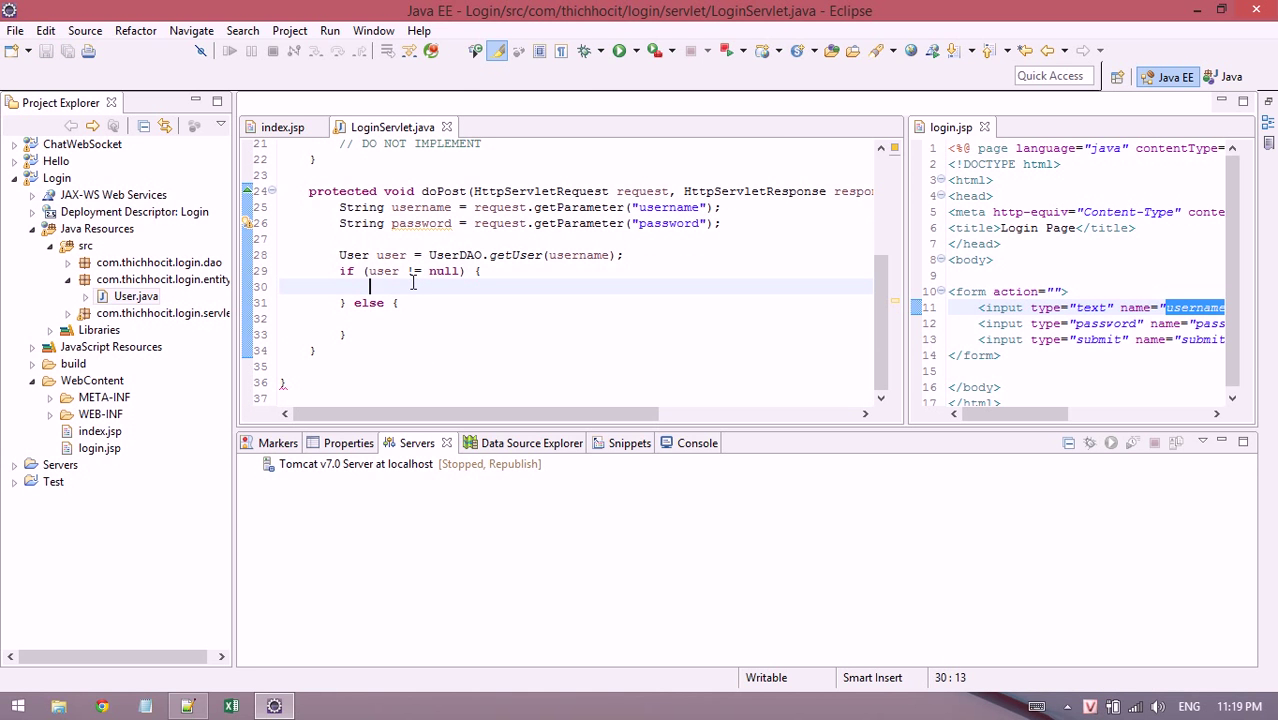
text(if ())
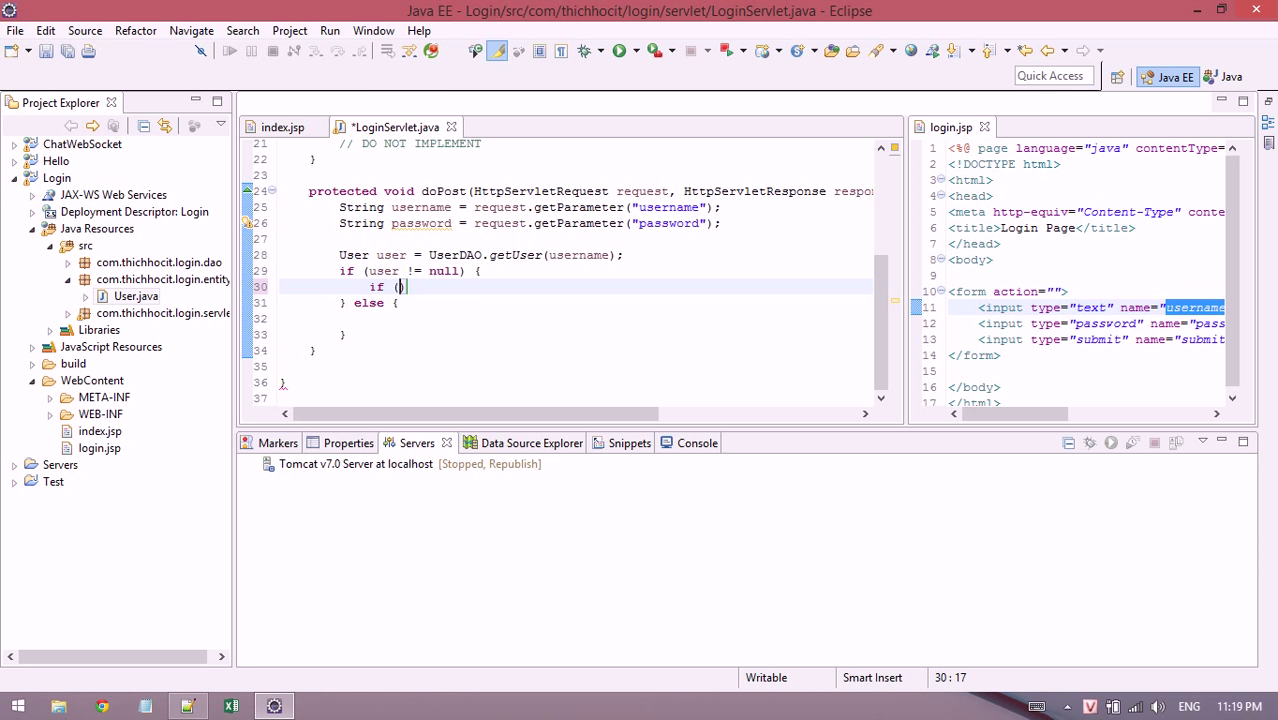
text(password)
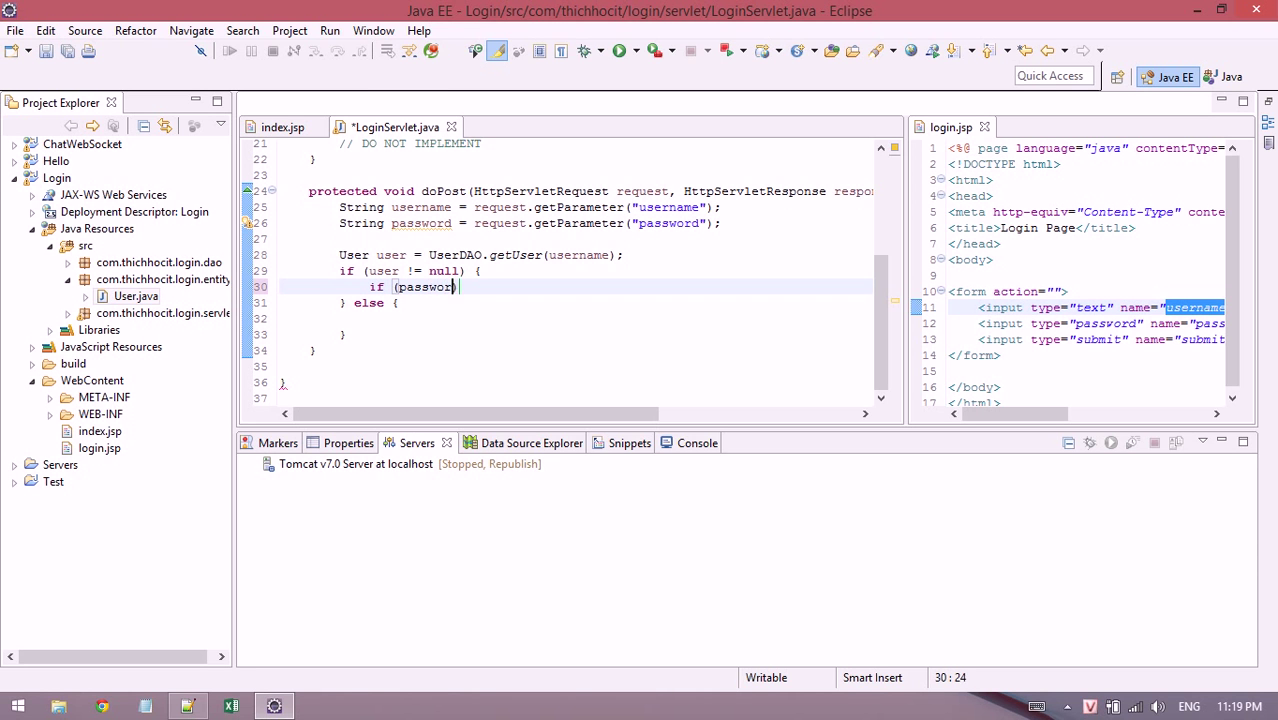
text())
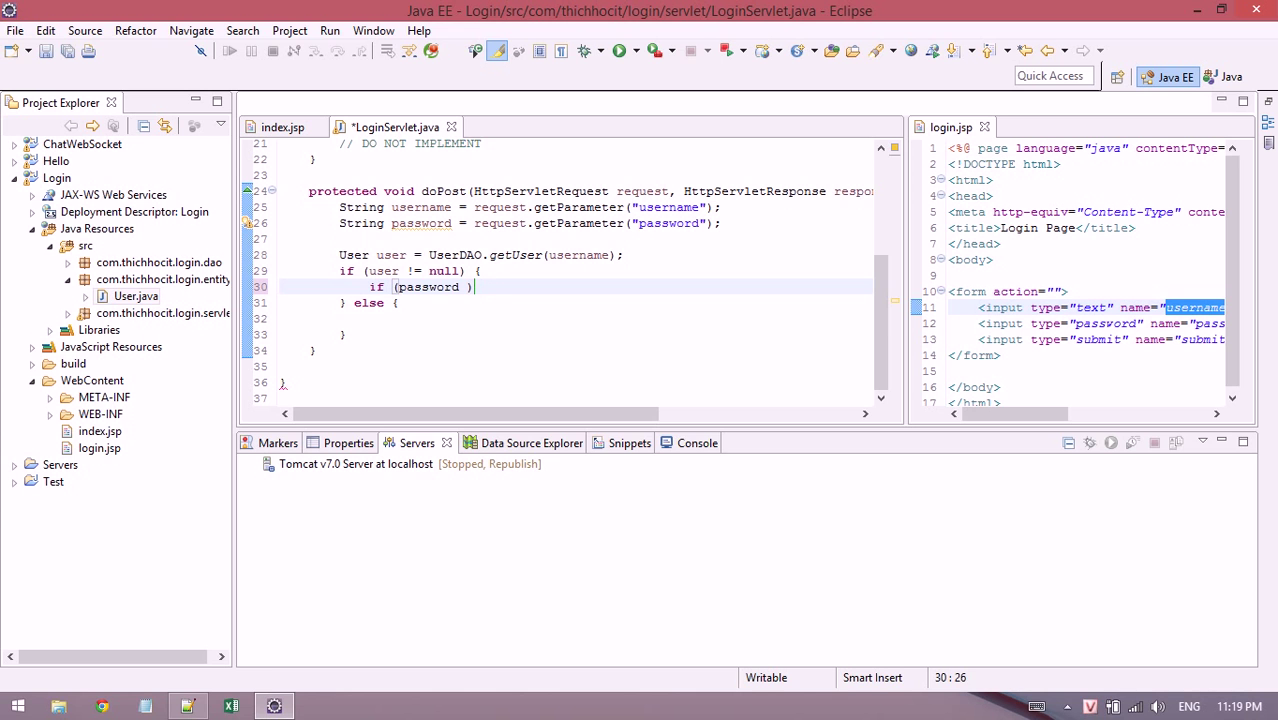
text(=)
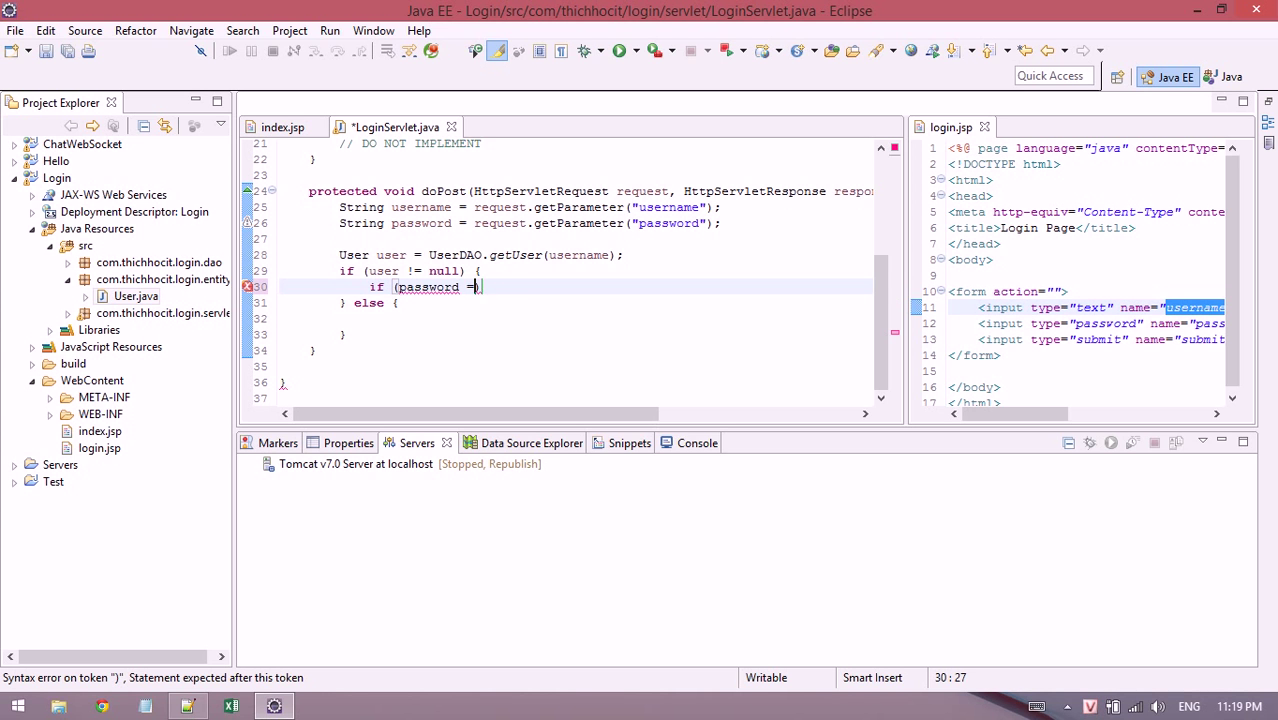
text(=)
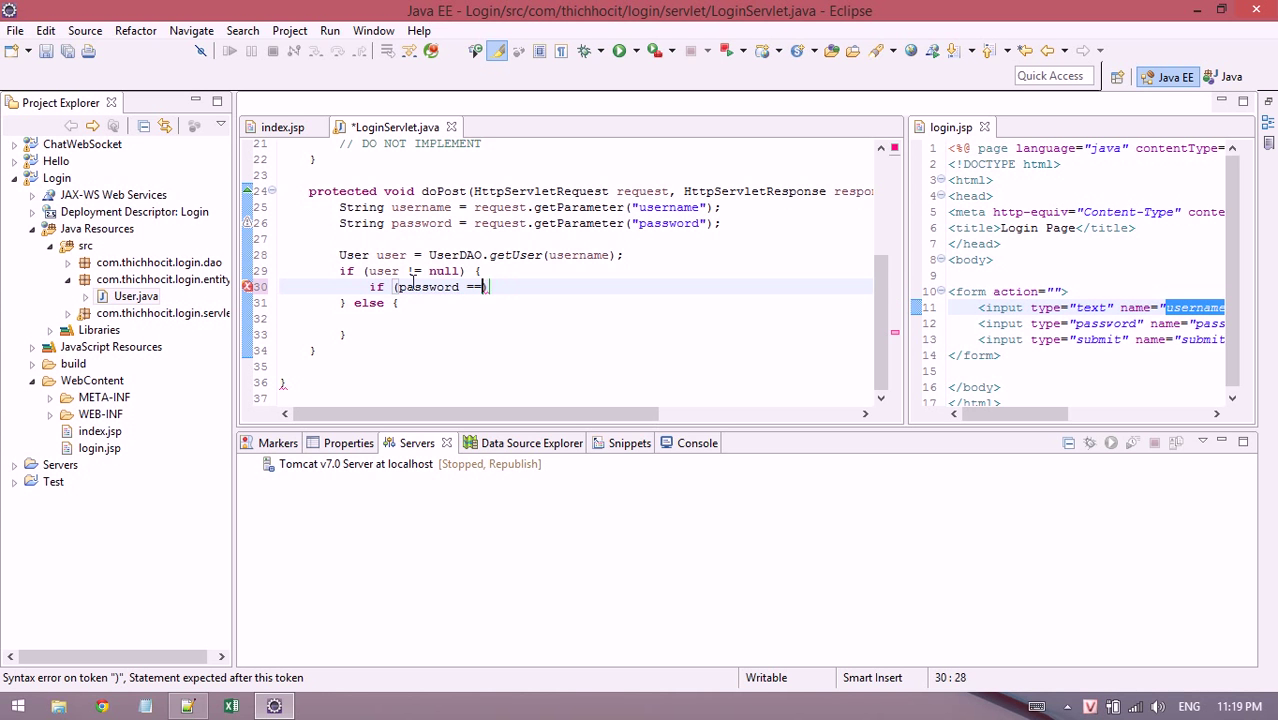
text(!= n)
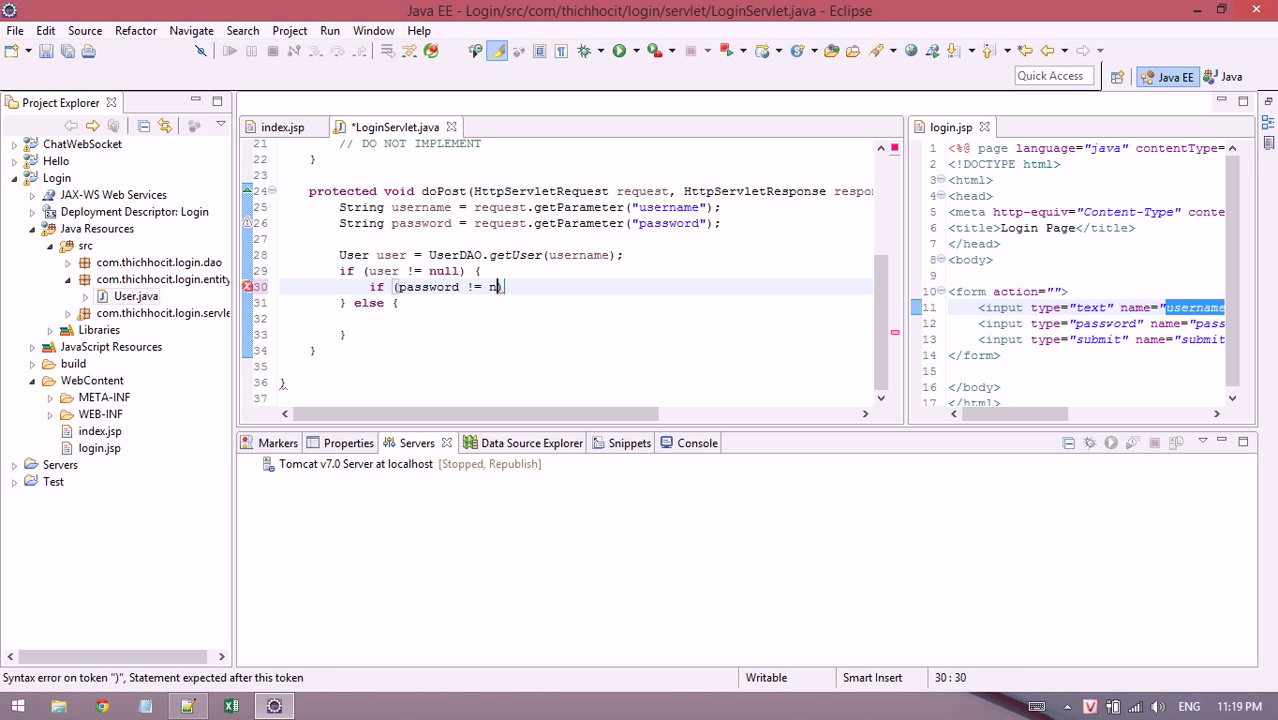
text(ull))
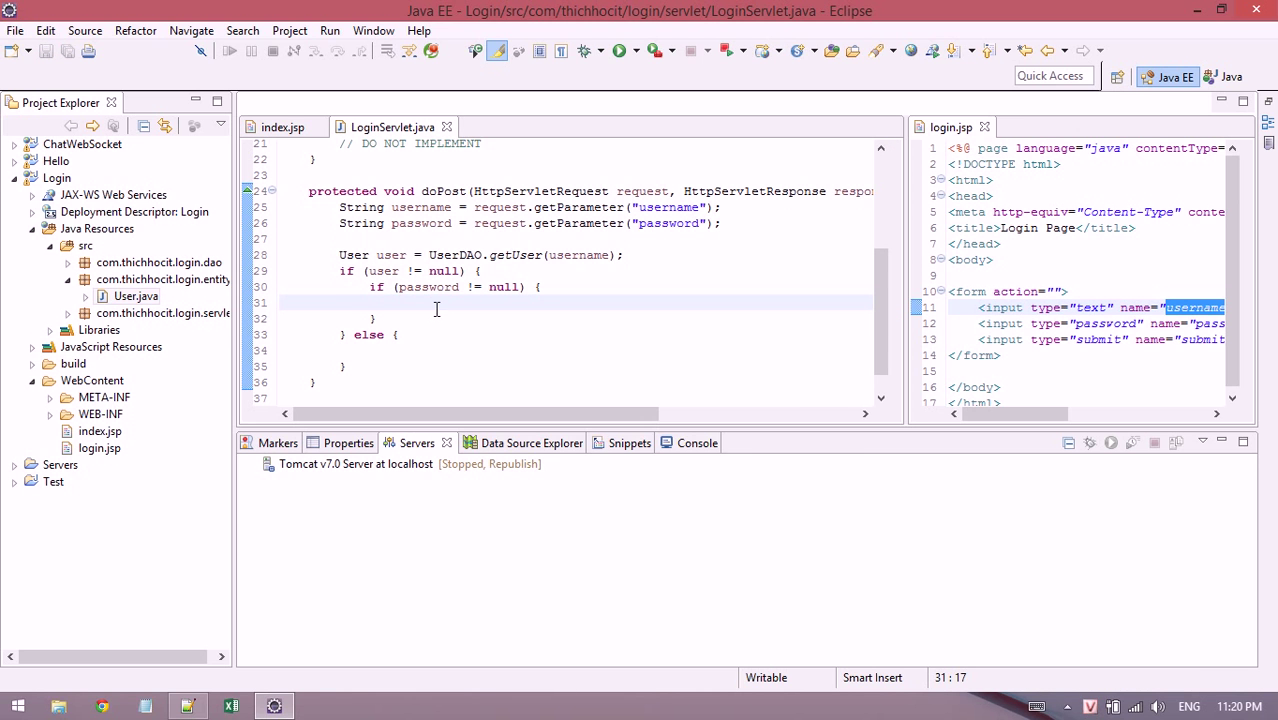
Compare password.equals(user.getPassword()) and comment the user-null and IF checks.
text(password.)
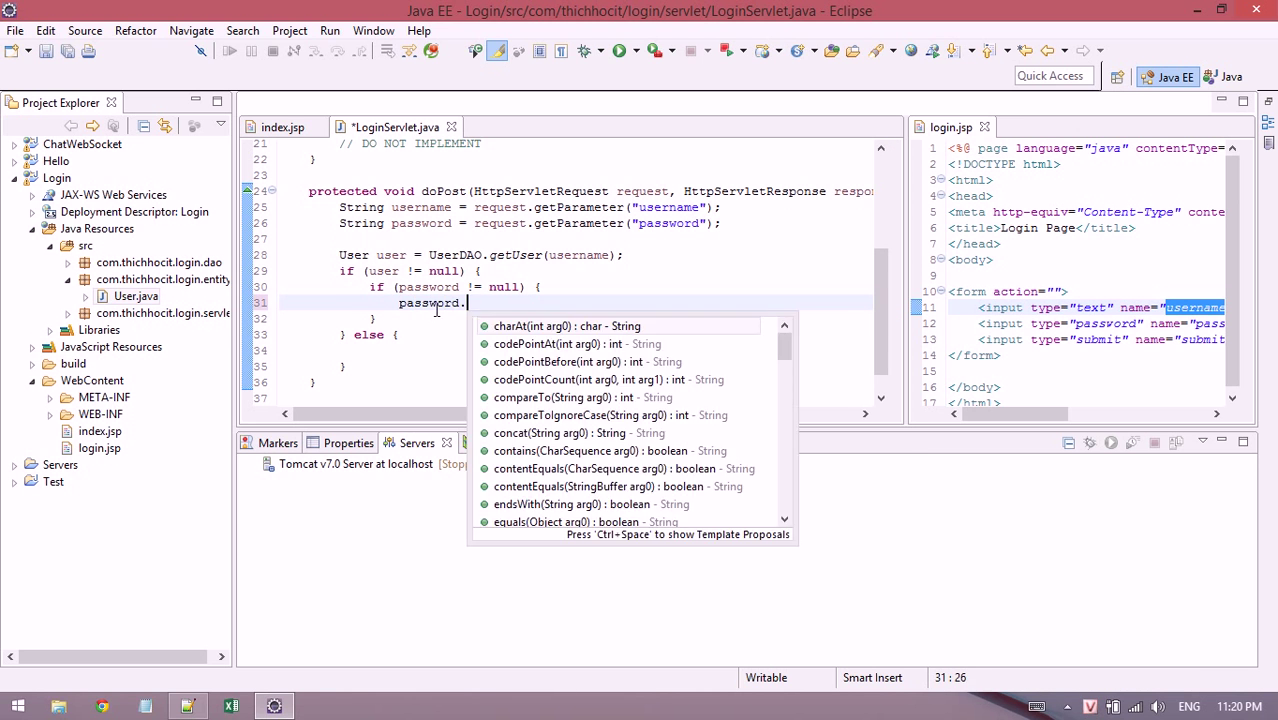
text(equals(arg0))
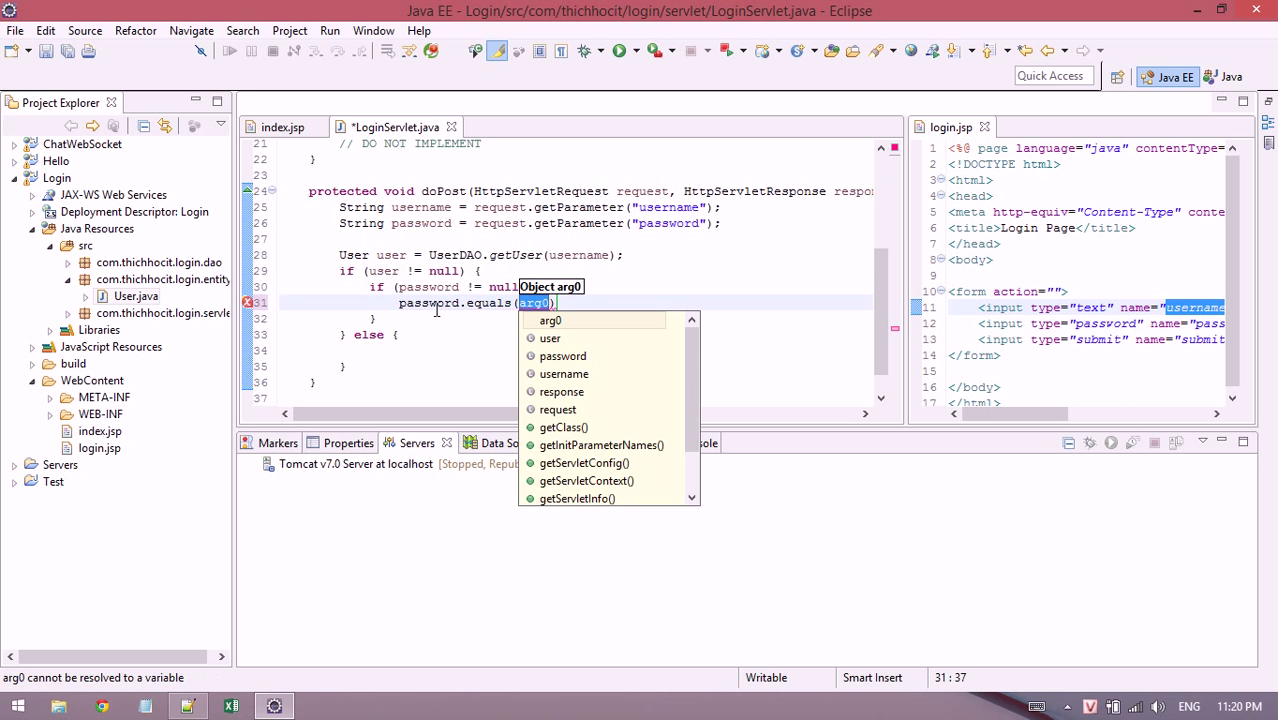
text(user.getPassword()
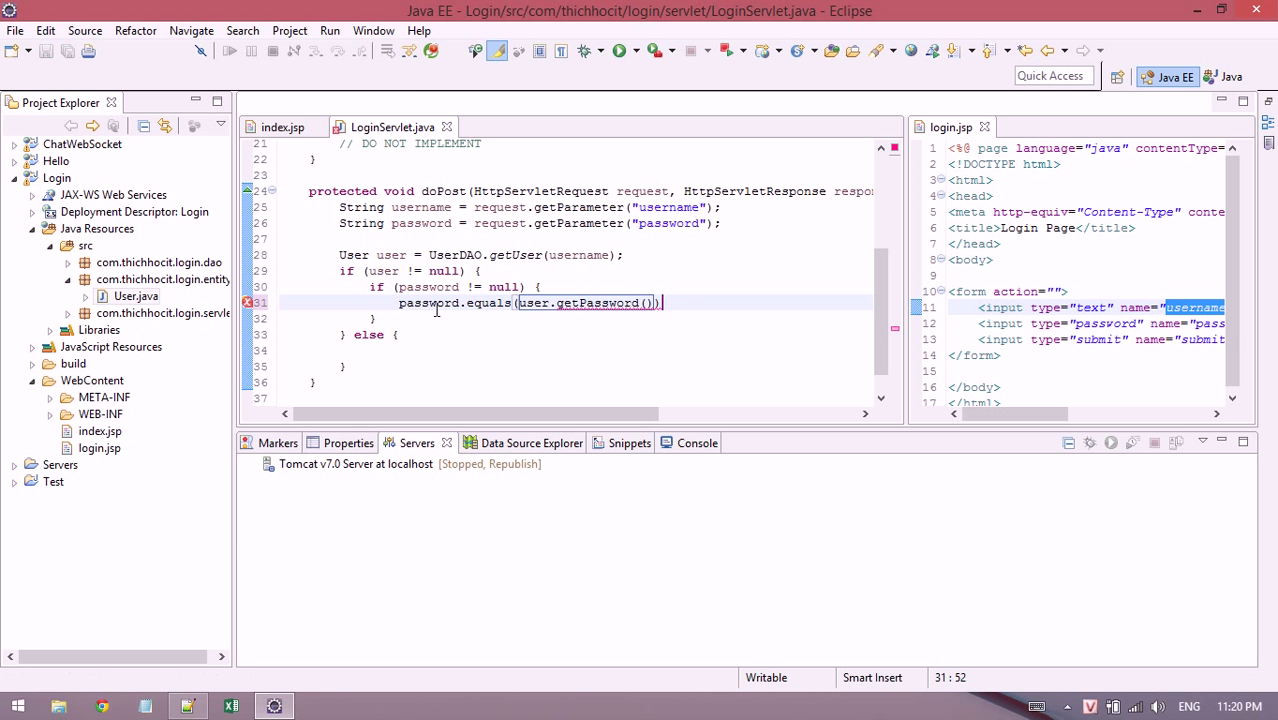
click(428, 288)
text( // may be us)
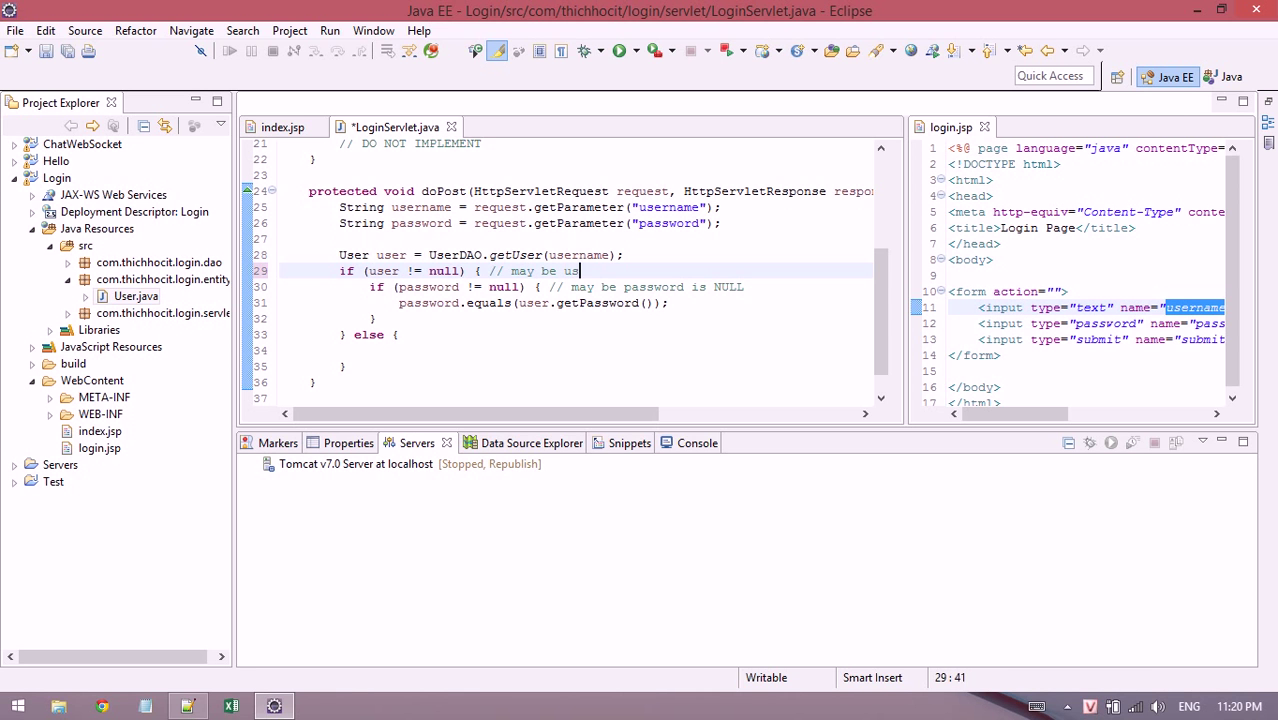
key(BackSpace)
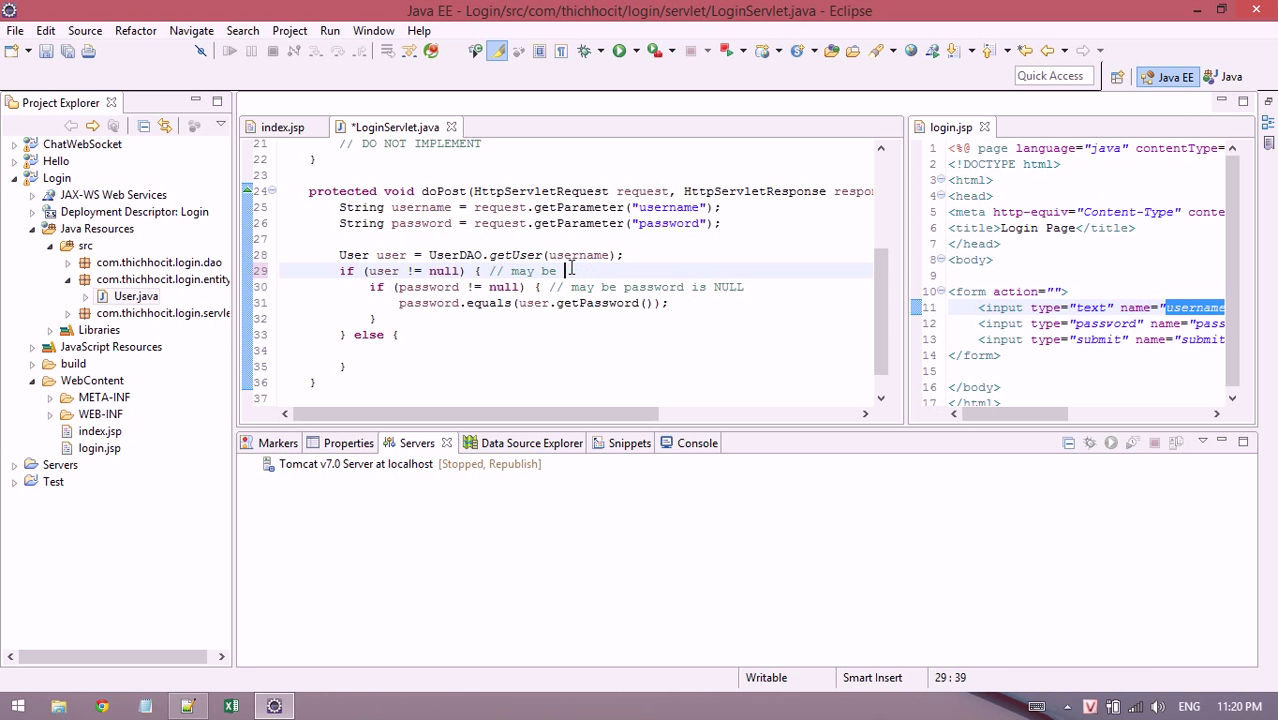
text('user' is)
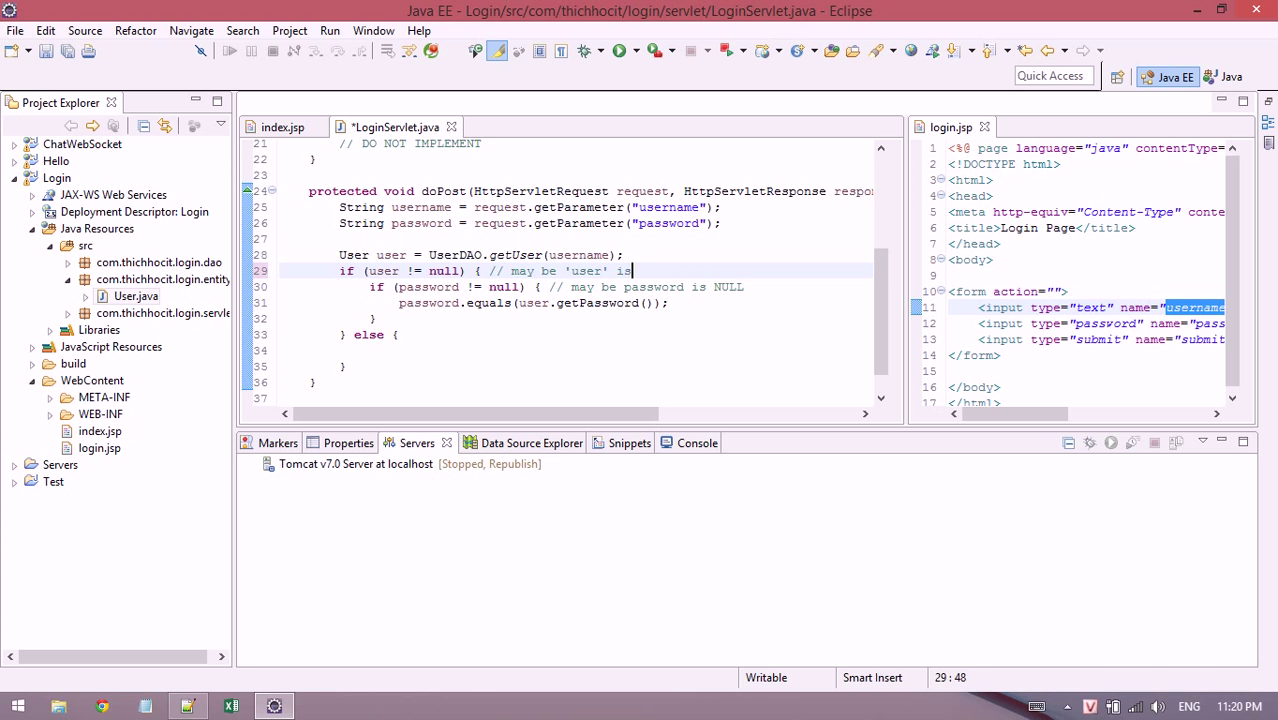
text(NULL)
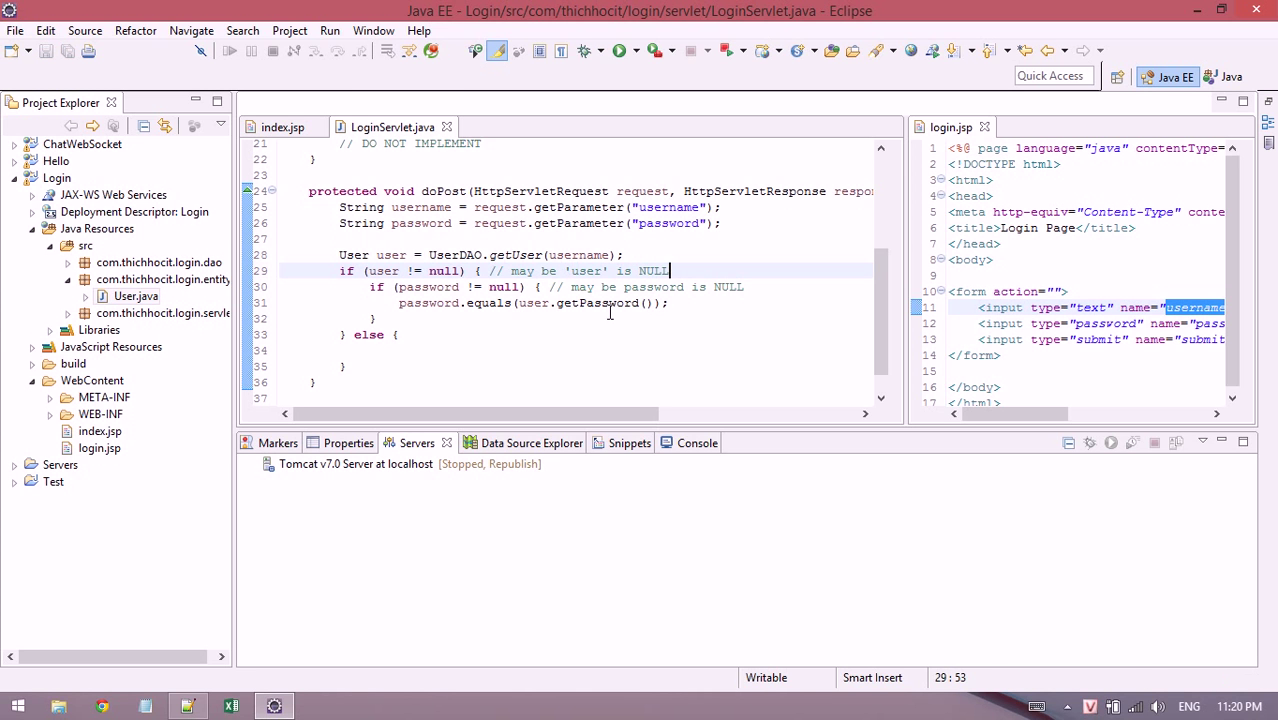
mouse_move(398, 310)
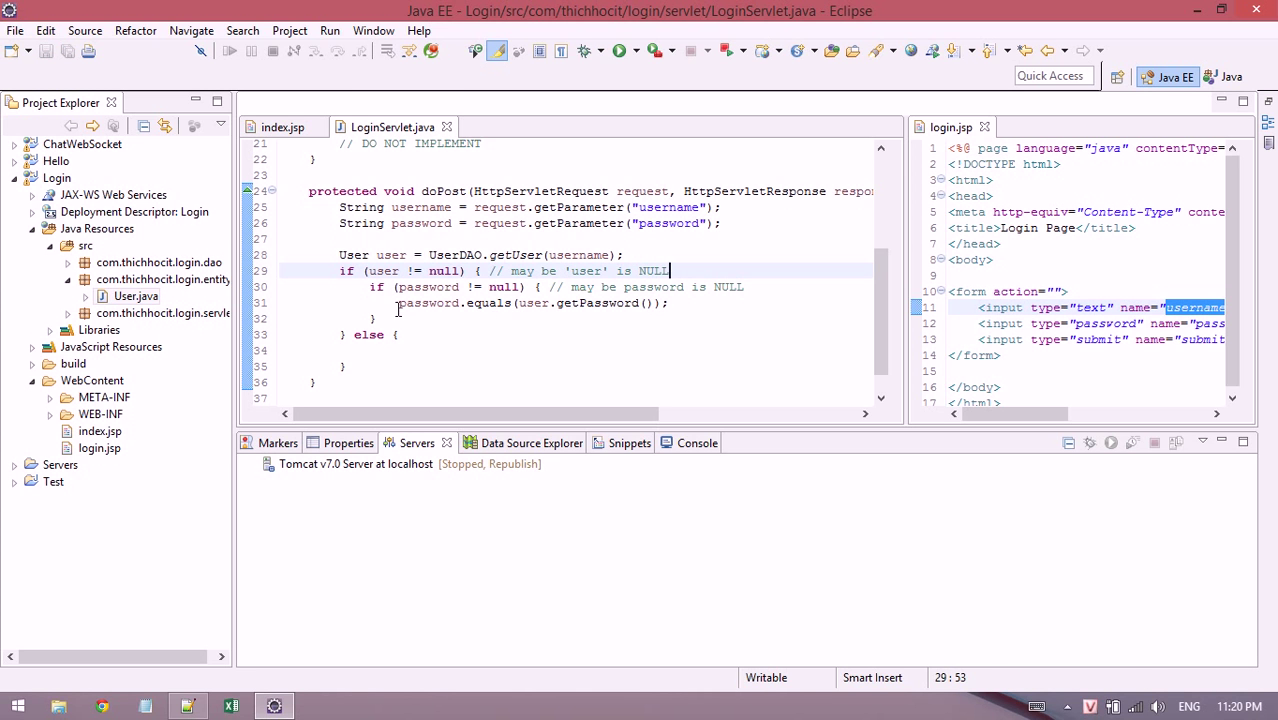
text(IF)
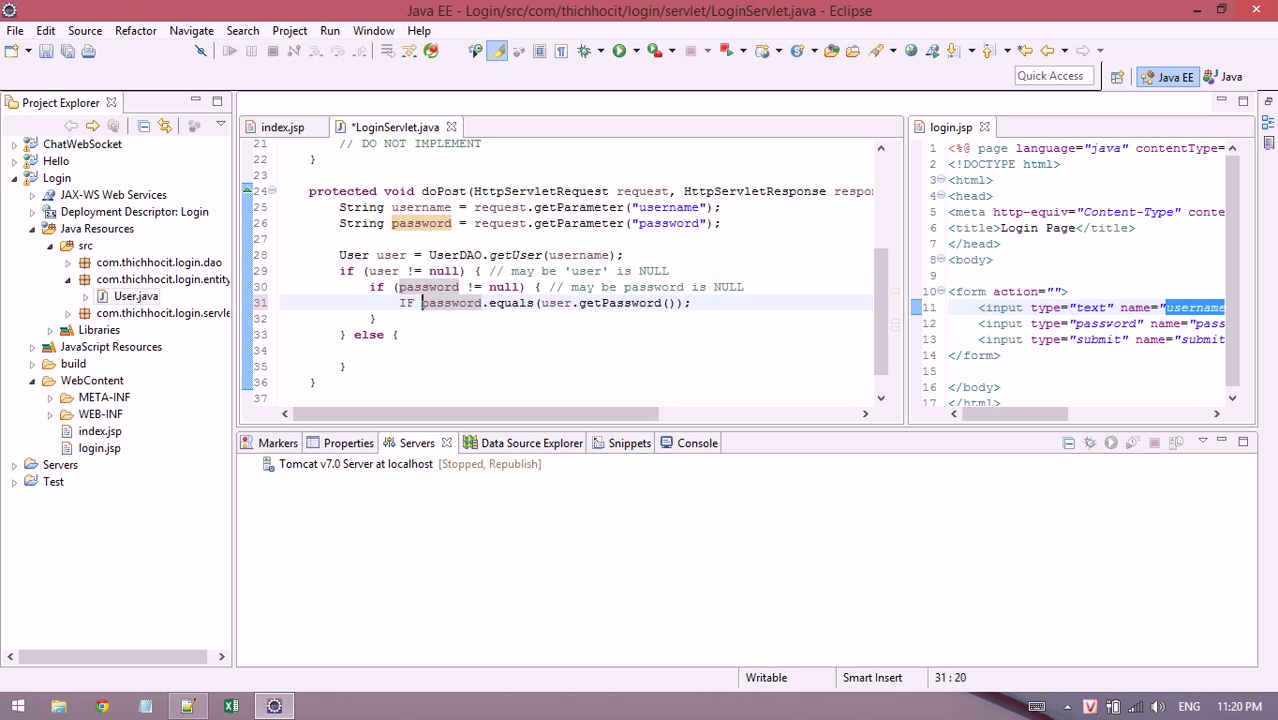
text(()
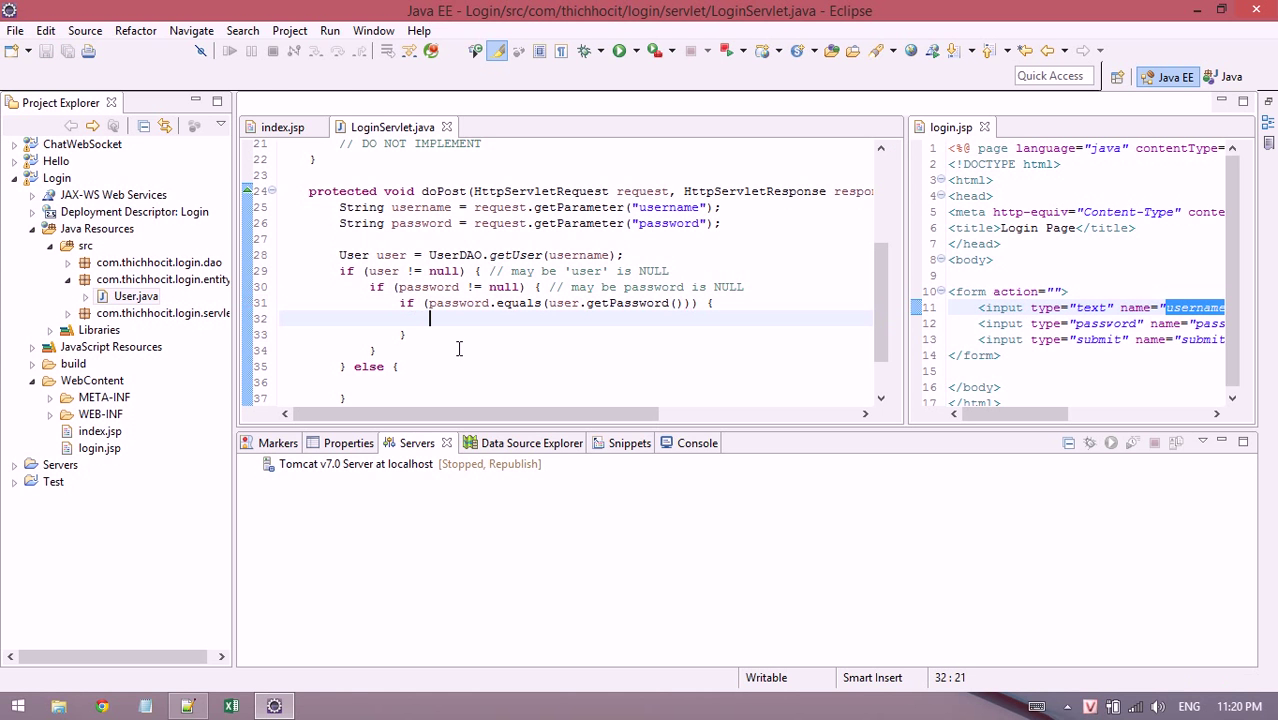
Add // SUCCESS with return; in the match block and a // FAIL comment after the checks.
text(// SUCCE)
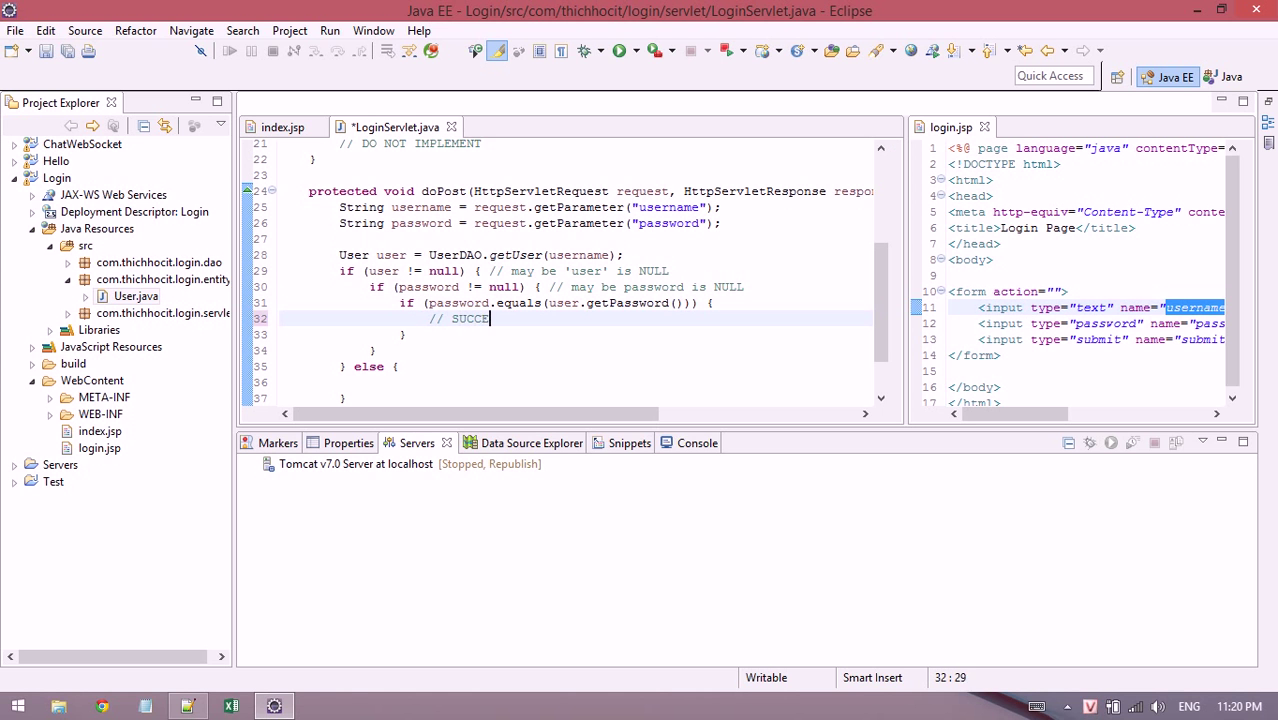
text(SS)
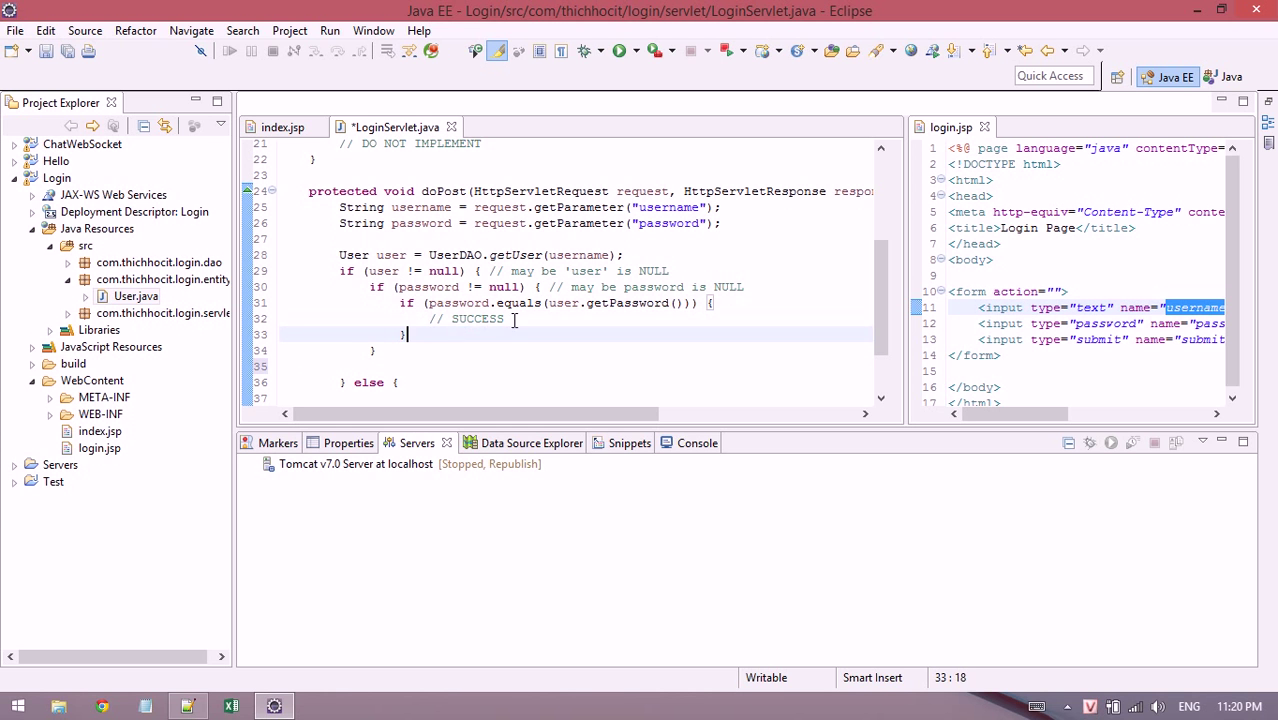
text(RETUR)
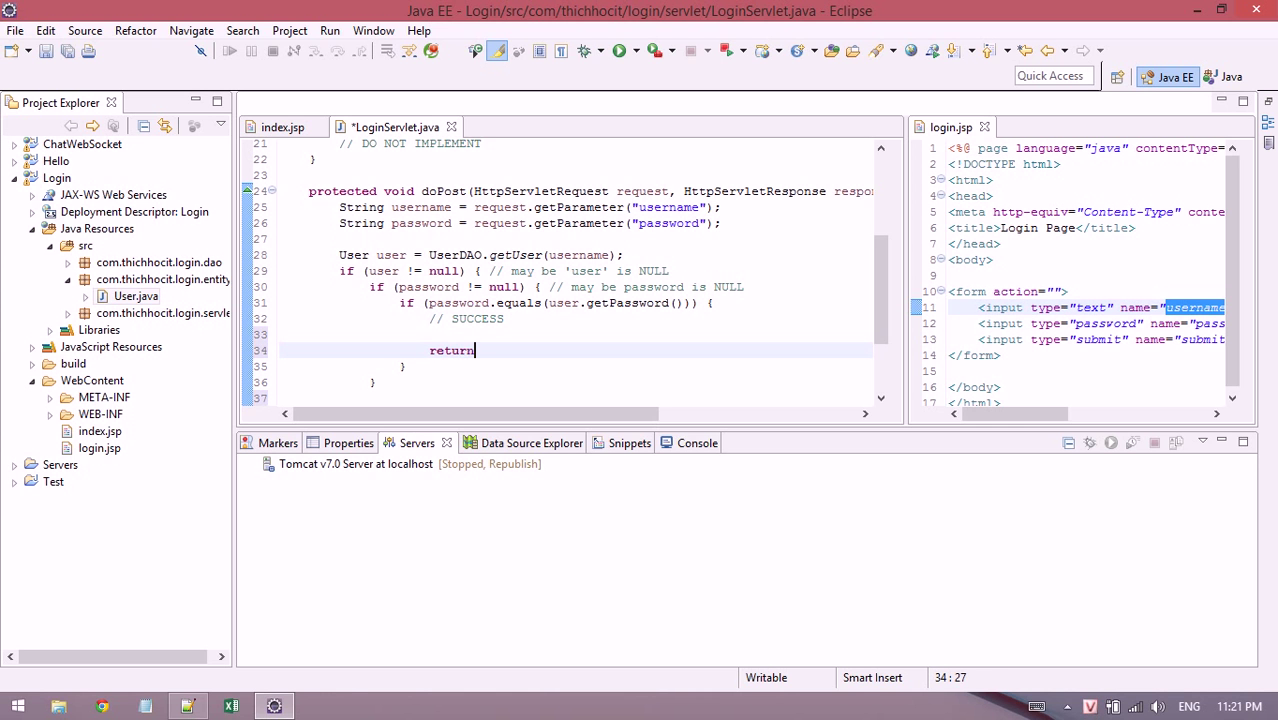
text(;)
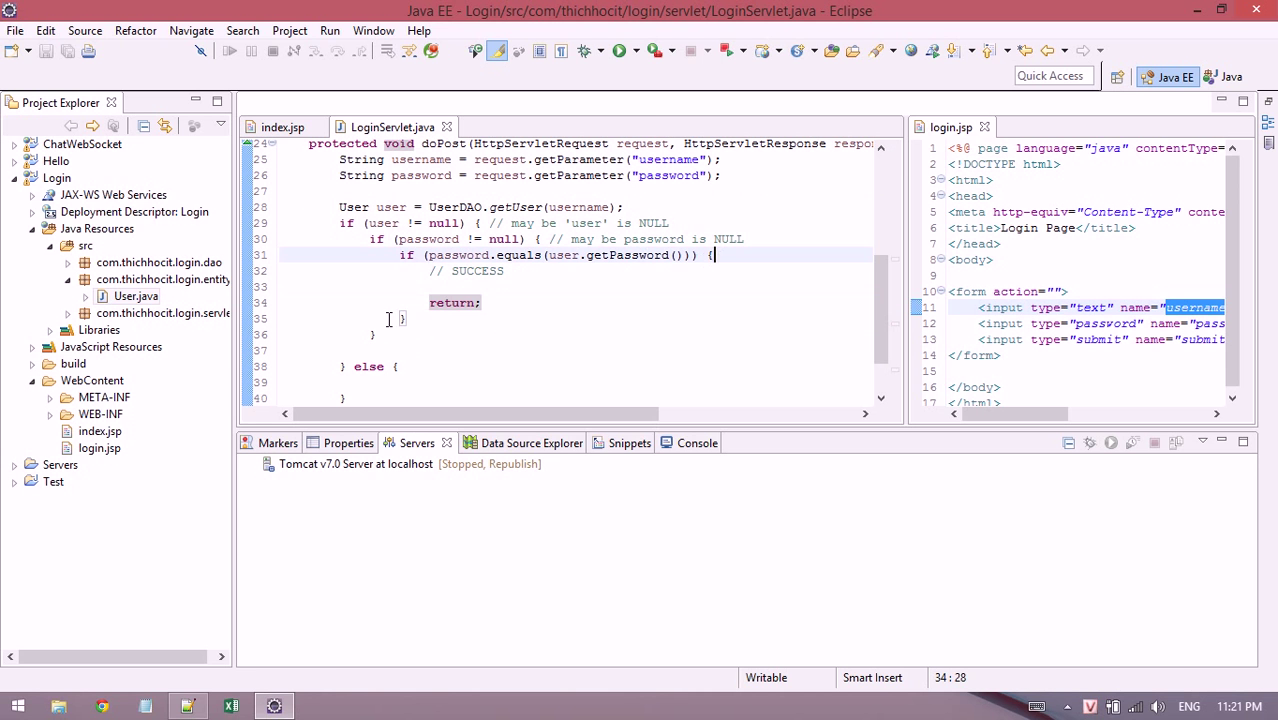
click(378, 334)
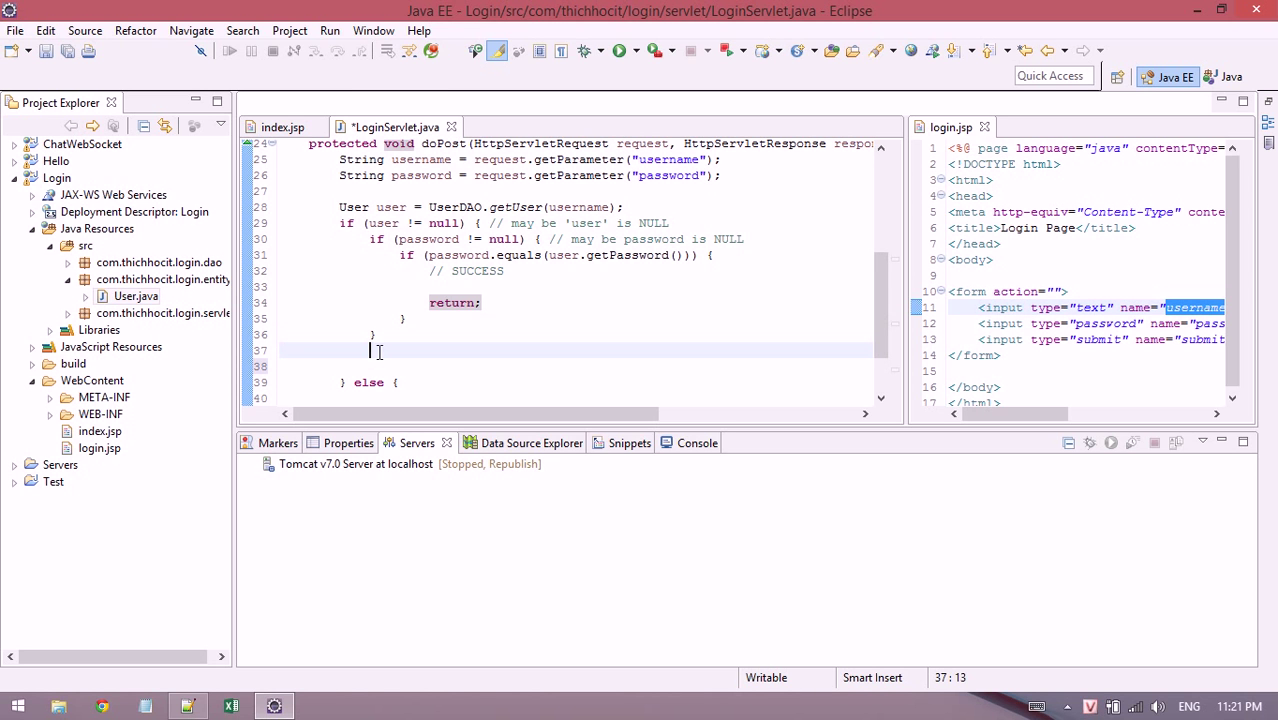
text(// FAIL)
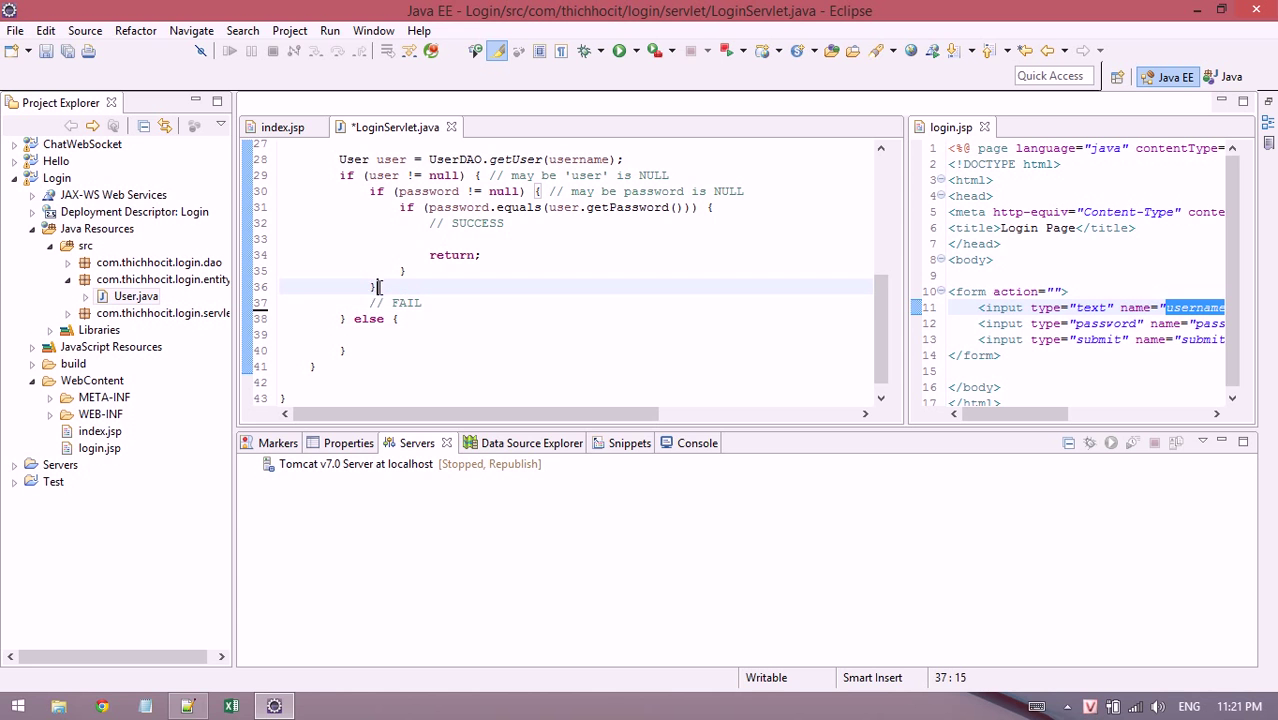
Replace the else branch with // FAIL comments after both checks, save, and add a line under SUCCESS.
click(356, 304)
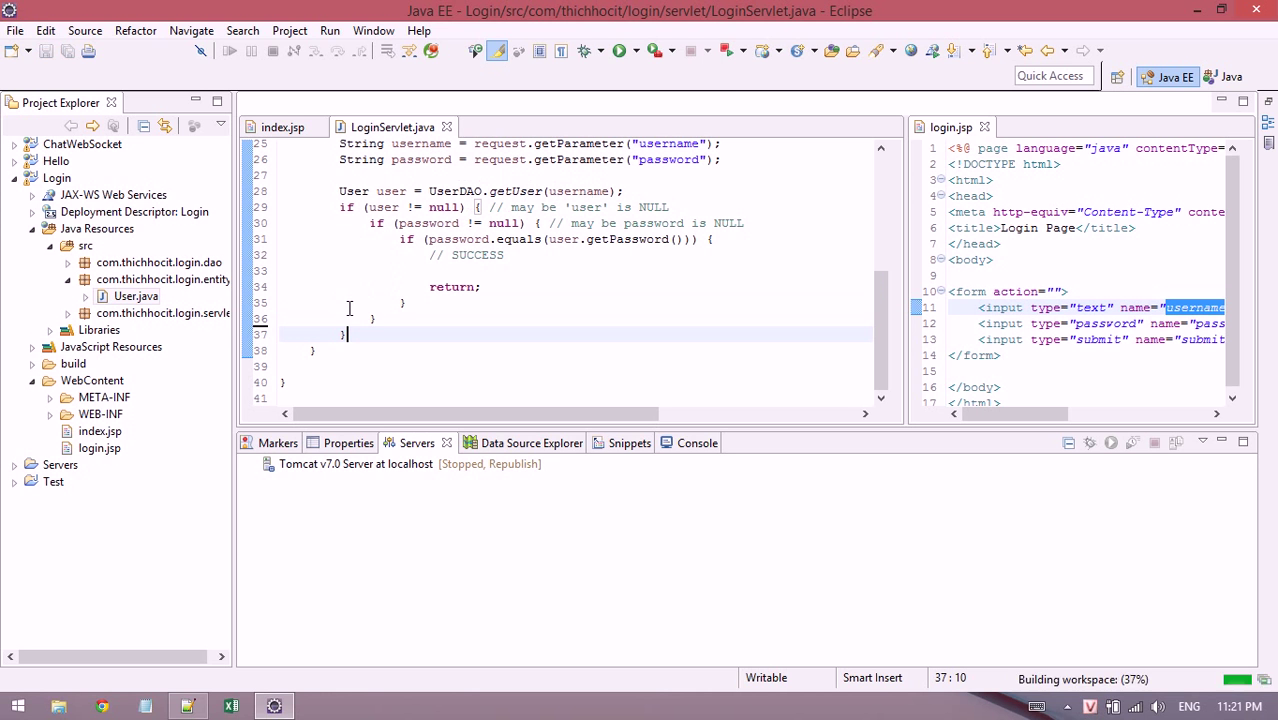
mouse_move(380, 318)
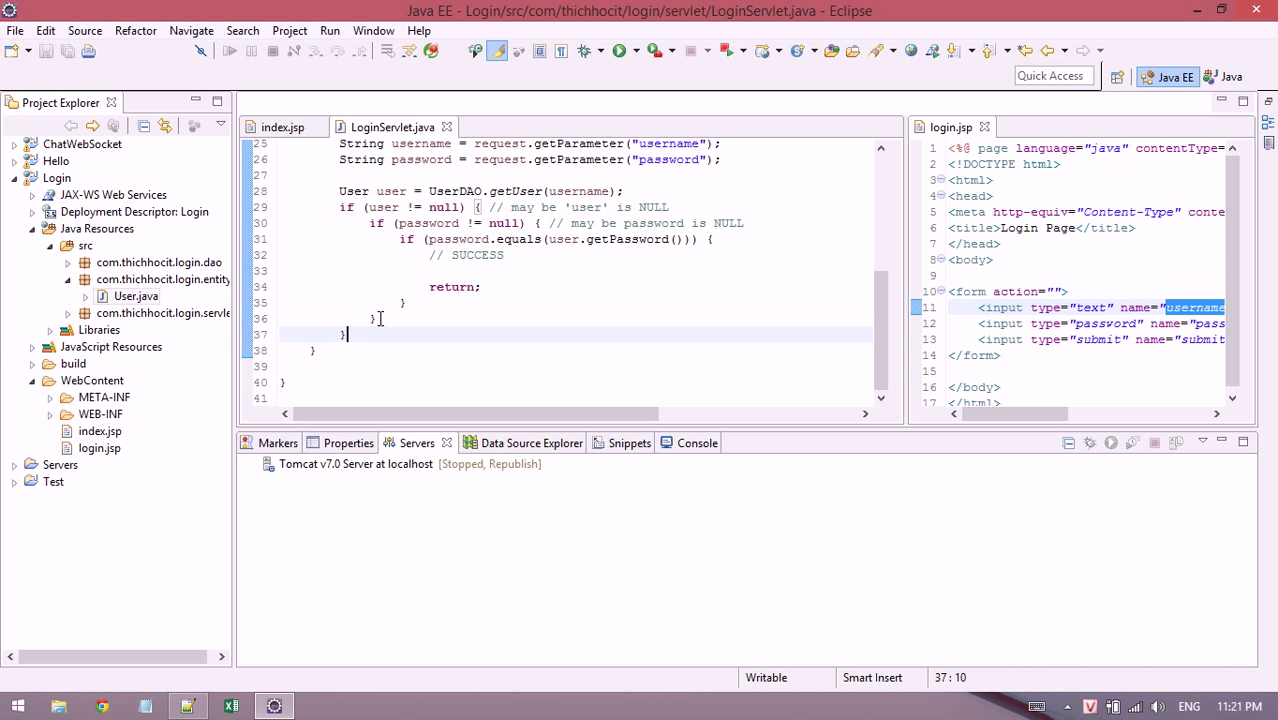
text(else {)
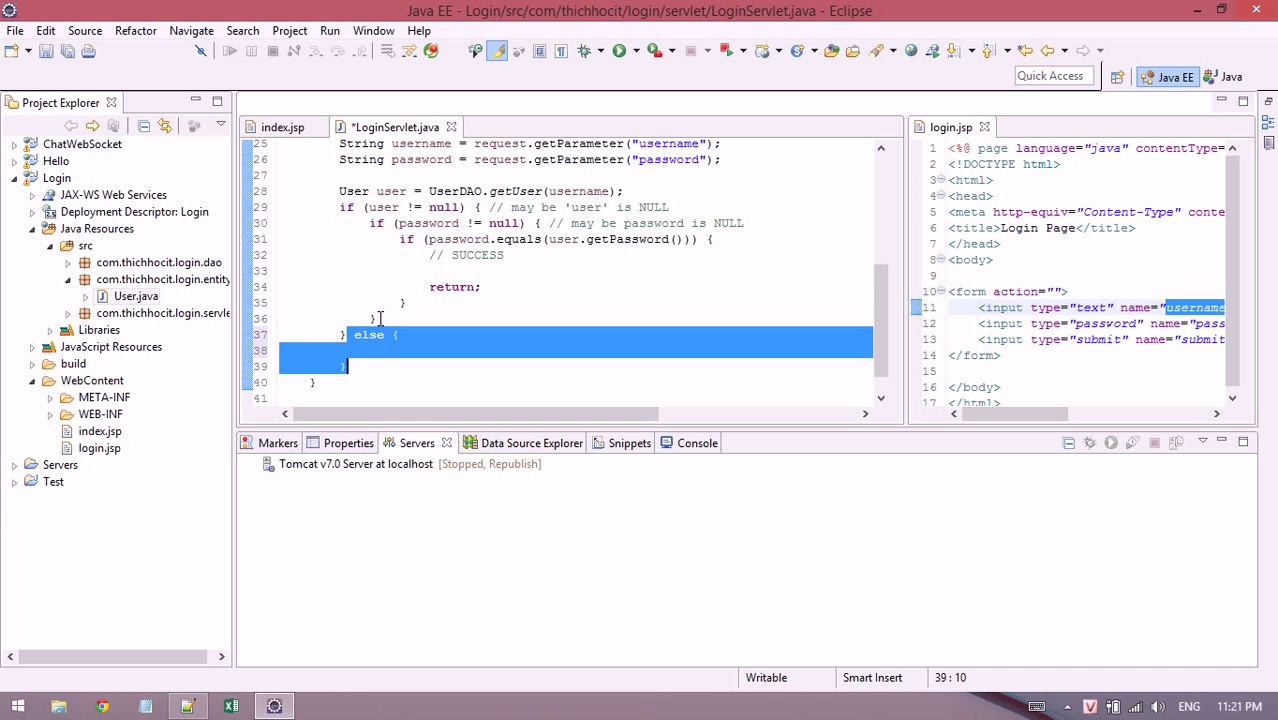
text(// FAIL)
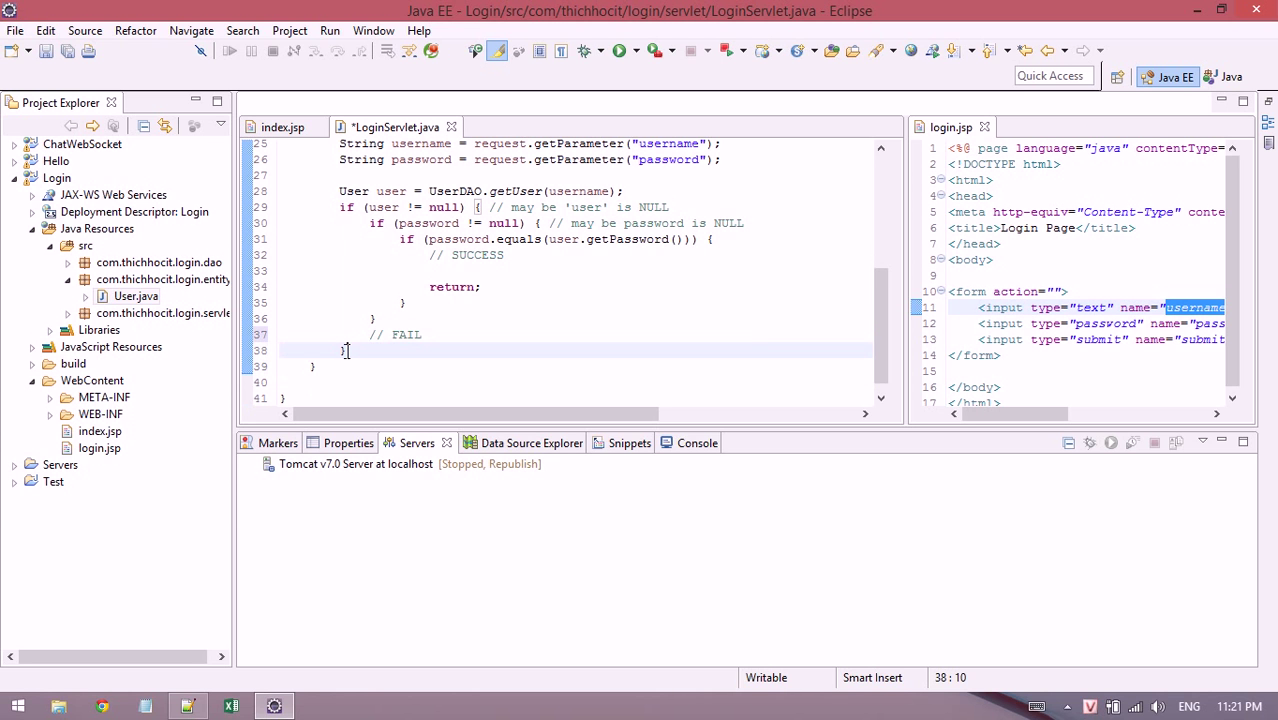
text(// fail)
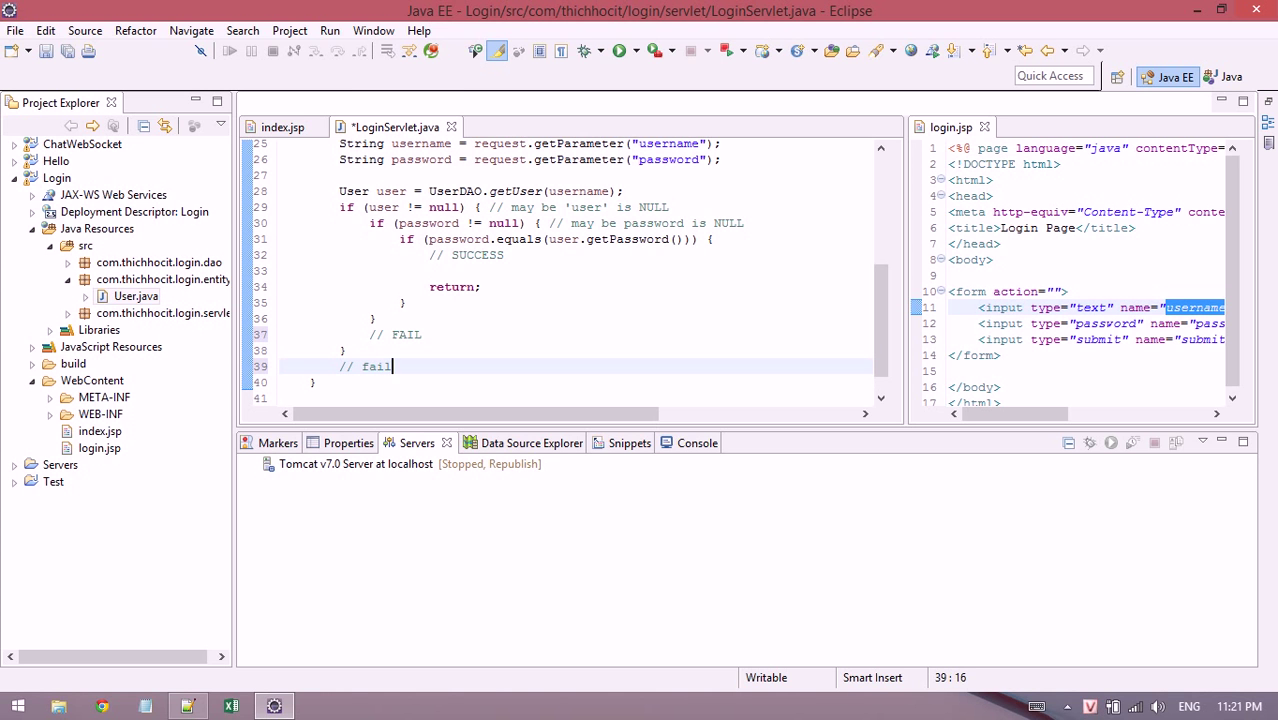
key(ctrl+s)
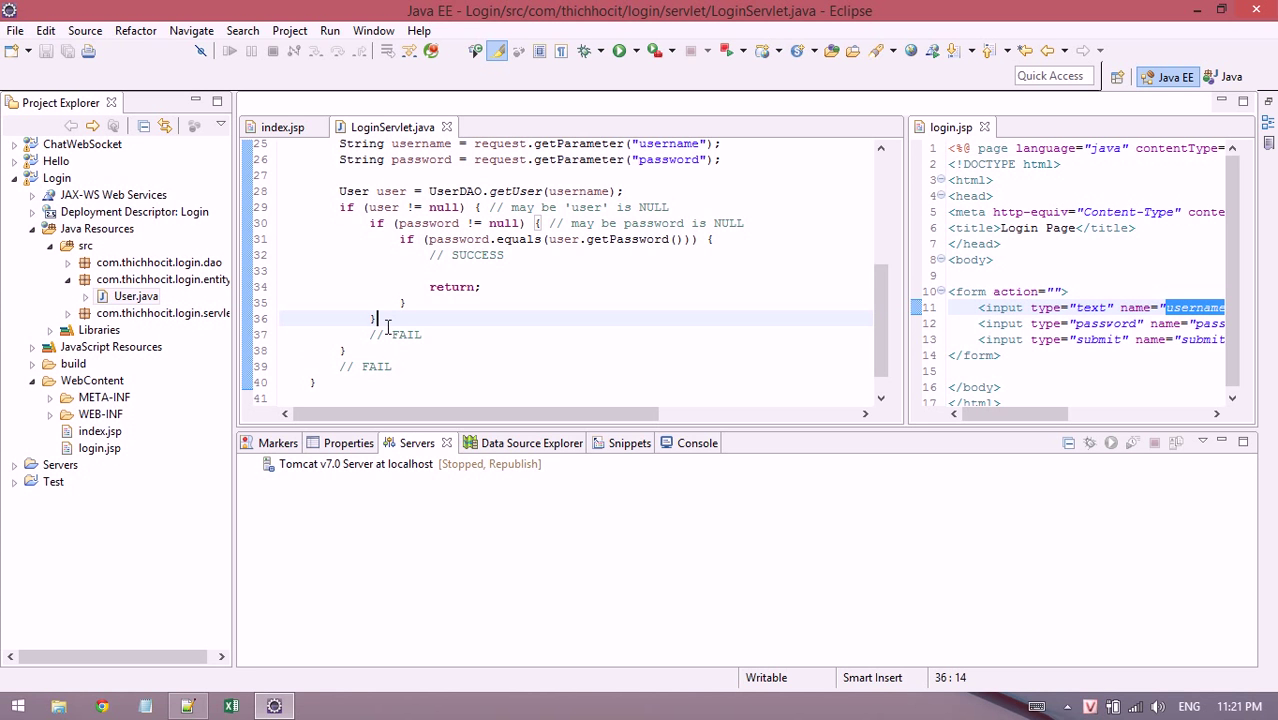
click(476, 272)
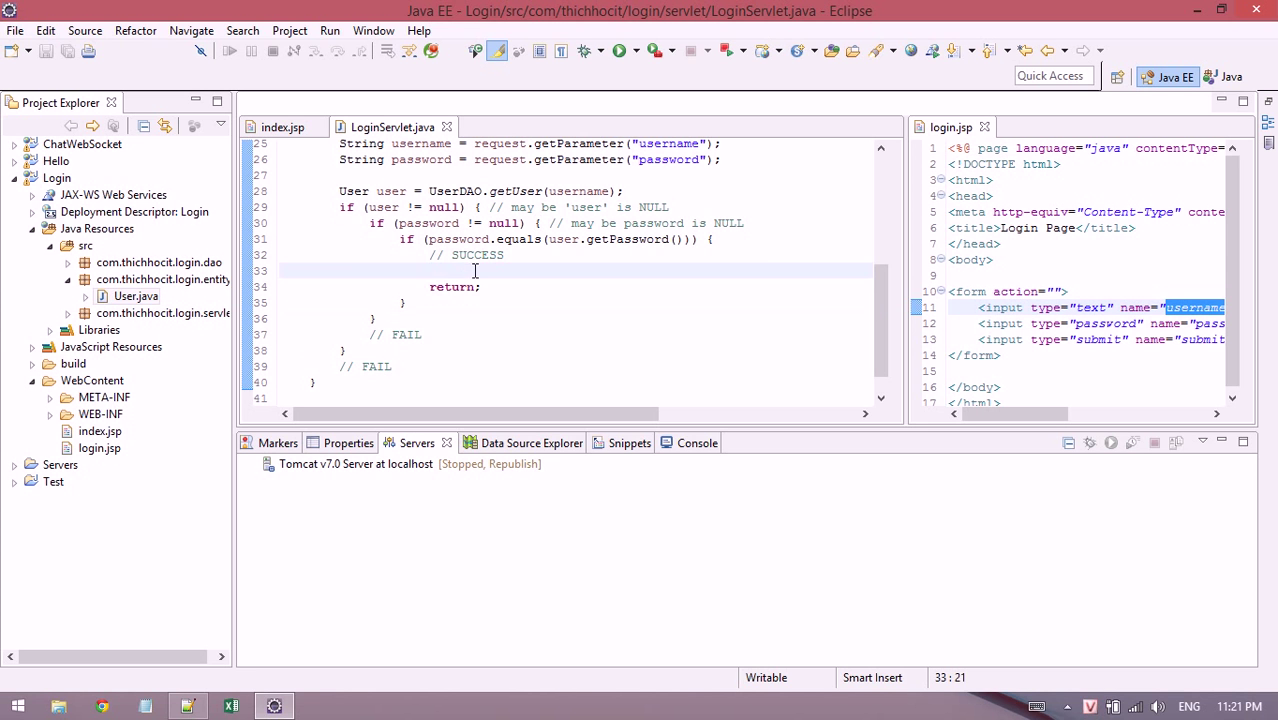
mouse_move(488, 280)
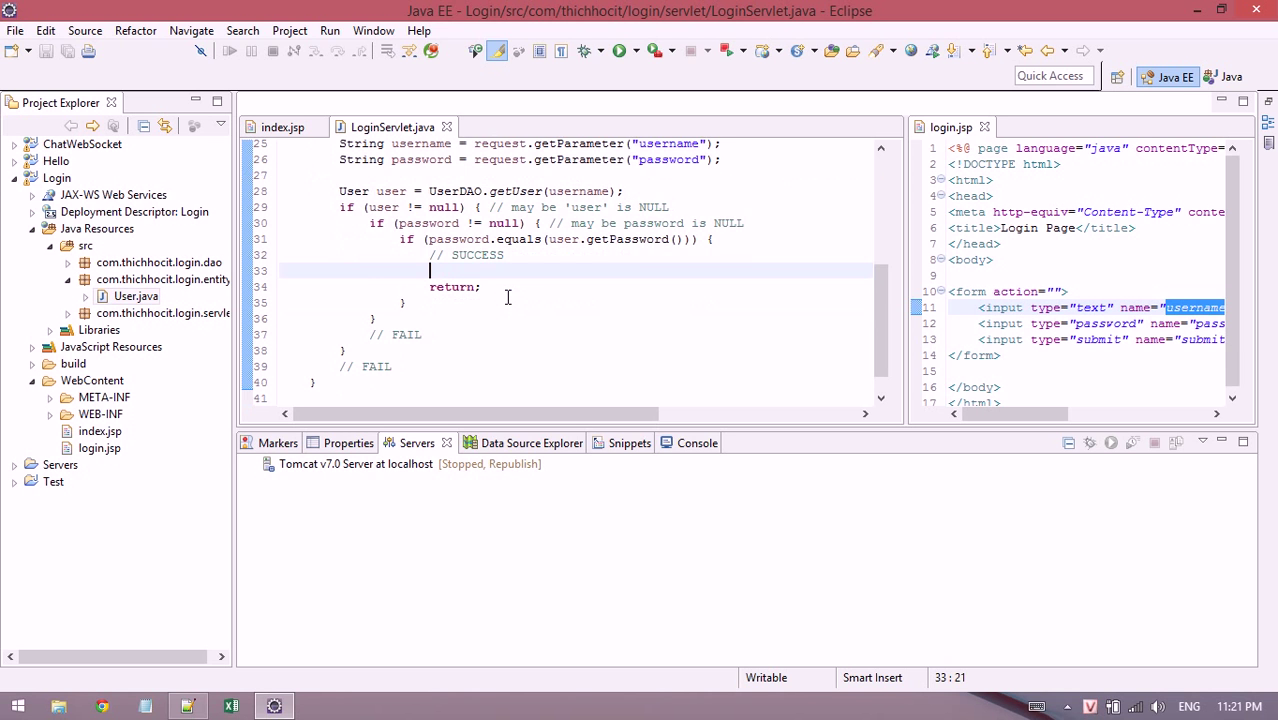
scroll(up, 3)
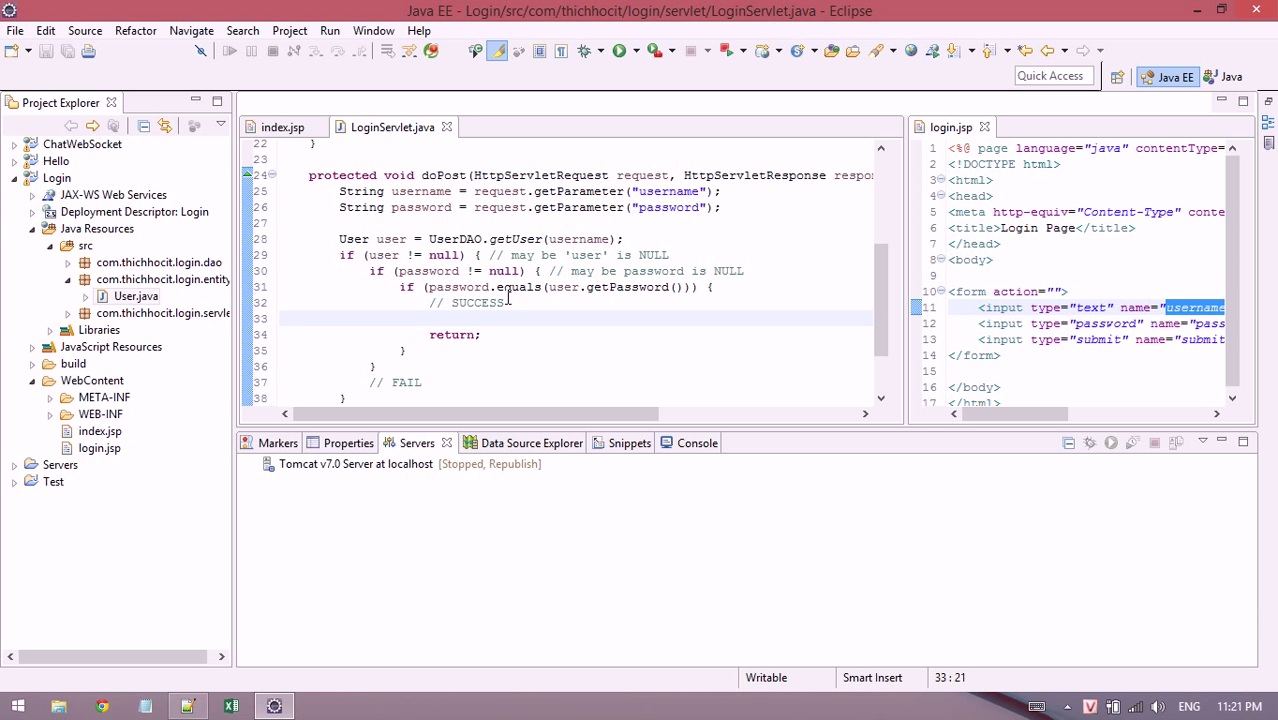
Store the user in the session with request.getSession().setAttribute("user", user).
text(reques)
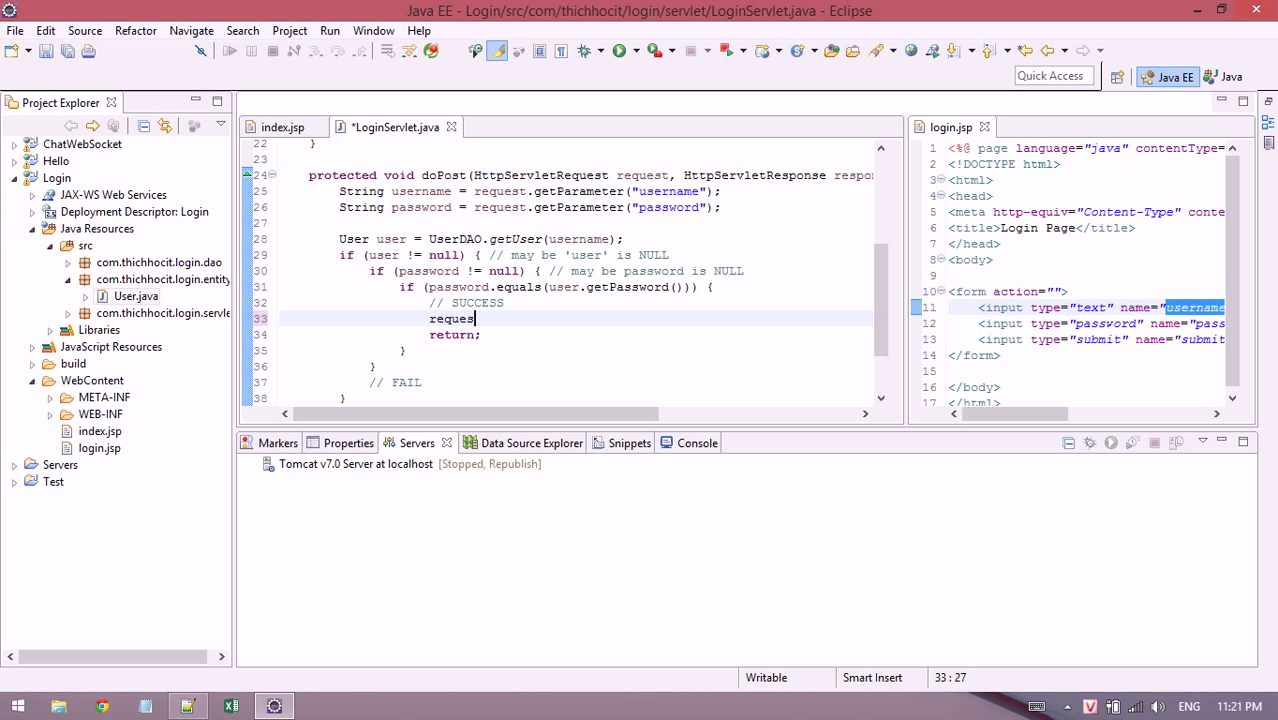
text(t.getSession().a)
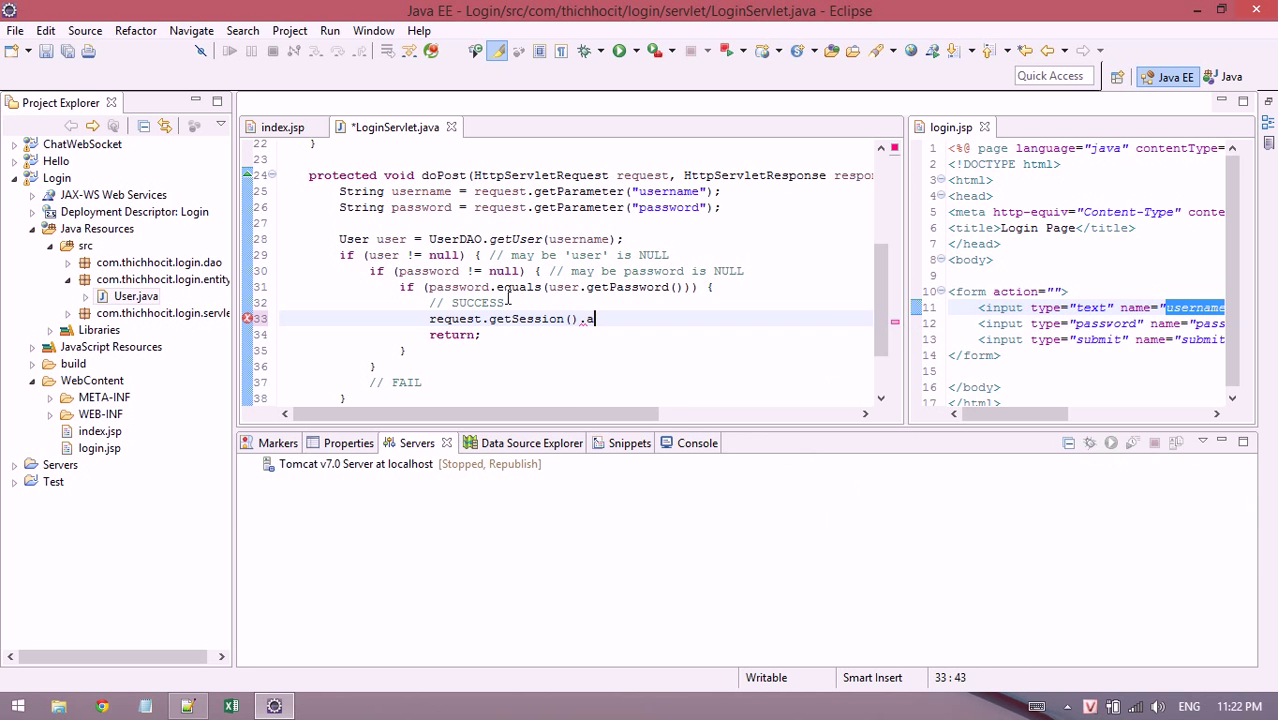
text(set)
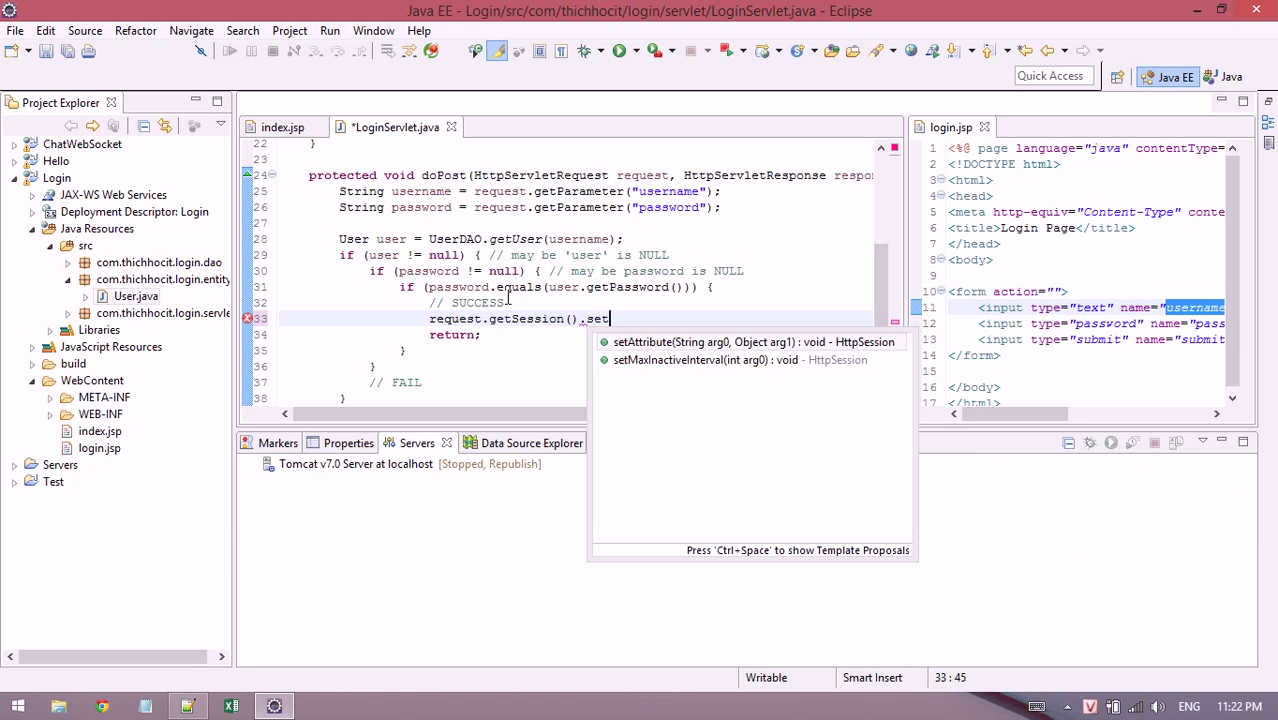
click(756, 342)
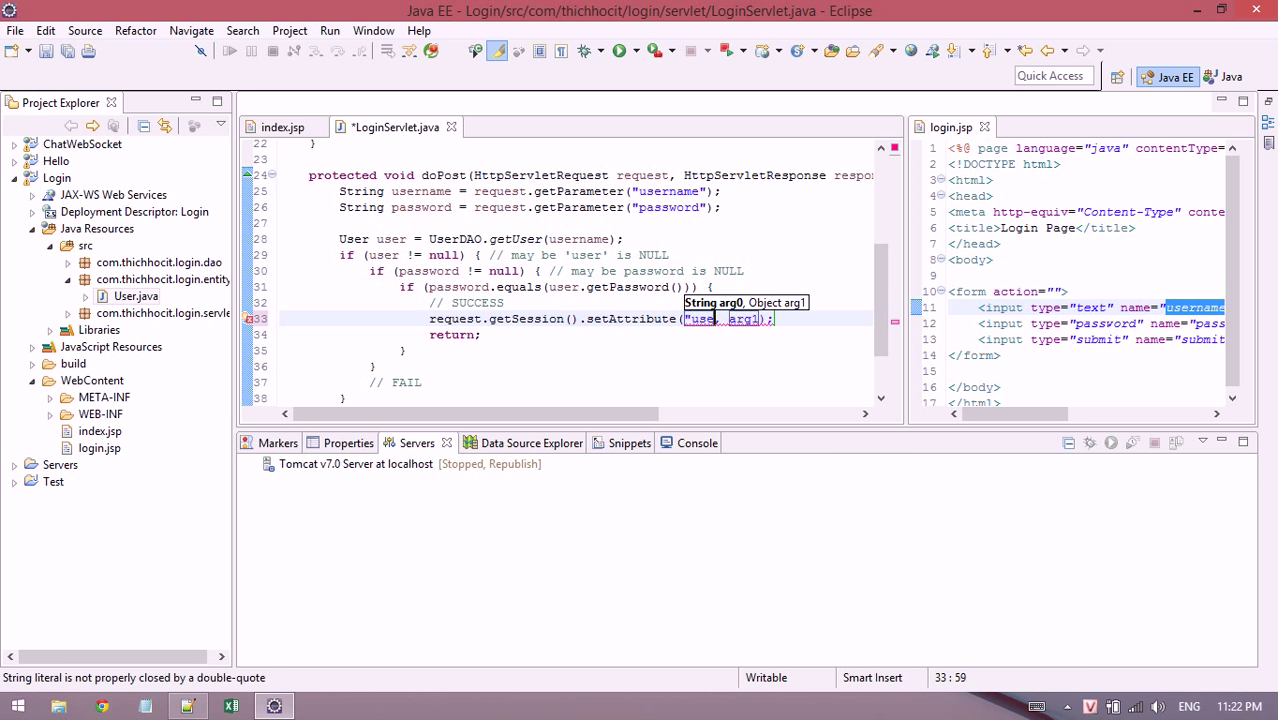
text(user")
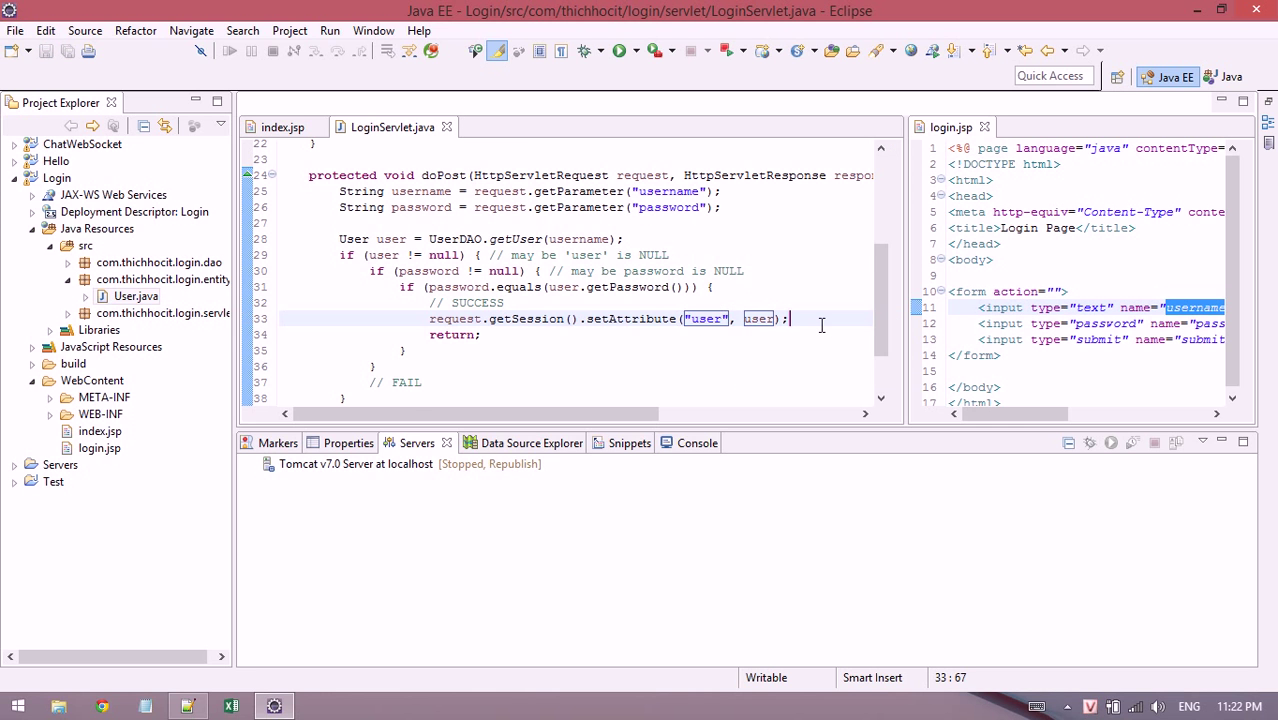
Redirect success to index.jsp with response.sendRedirect and position after the FAIL comment.
text(response.sendRedirect("index.jsp");)
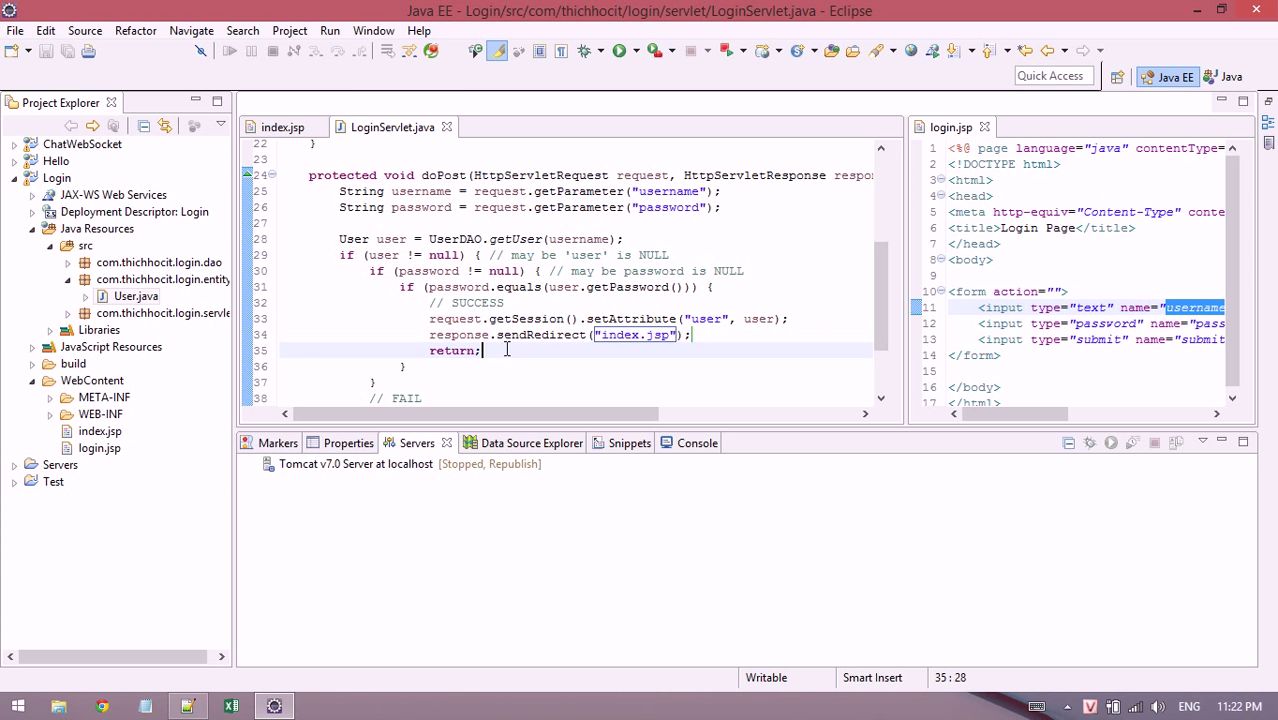
scroll(down, 3)
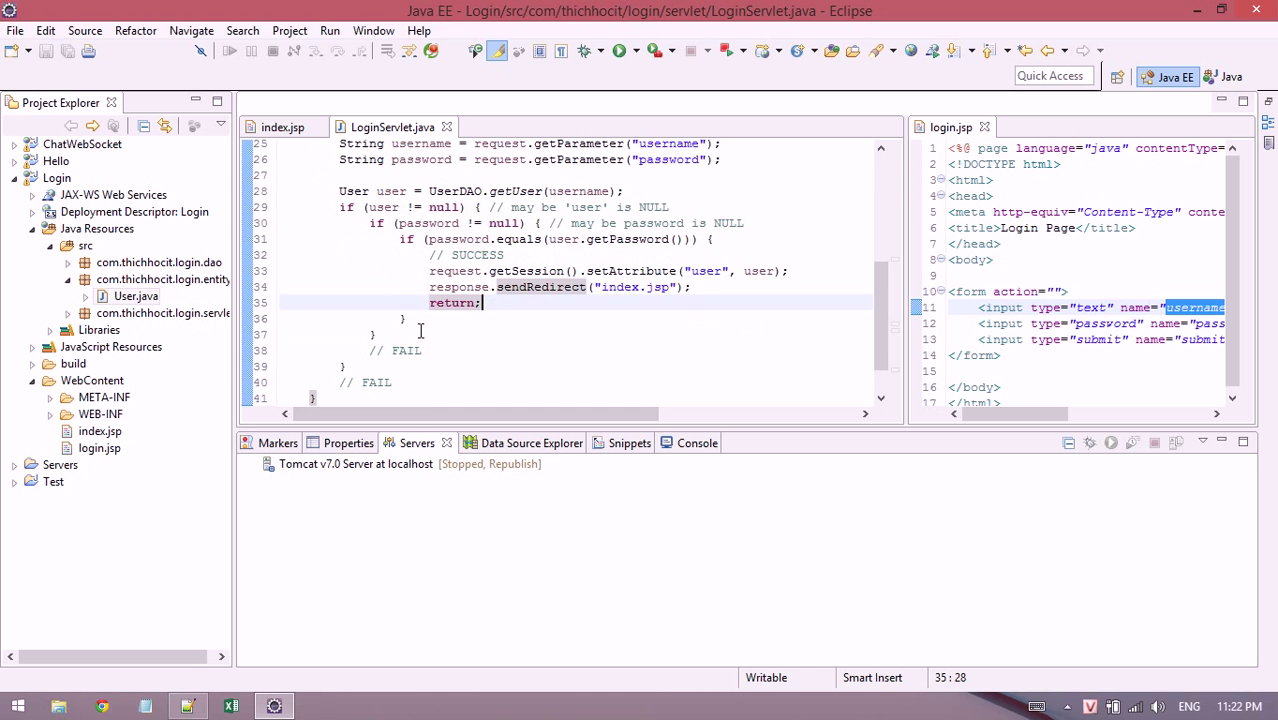
click(426, 350)
text(response.sendRedirect("");)
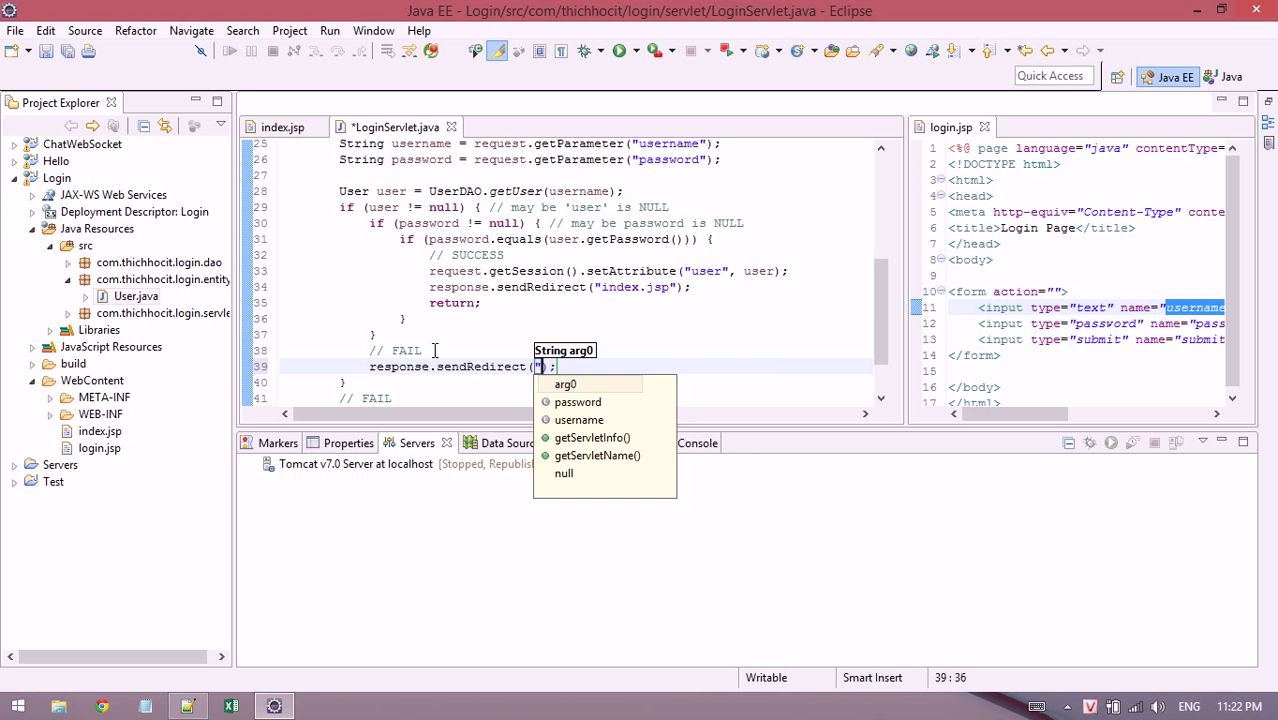
Complete the failure redirect to LoginFail.jsp.
text(loginFail.jsp)
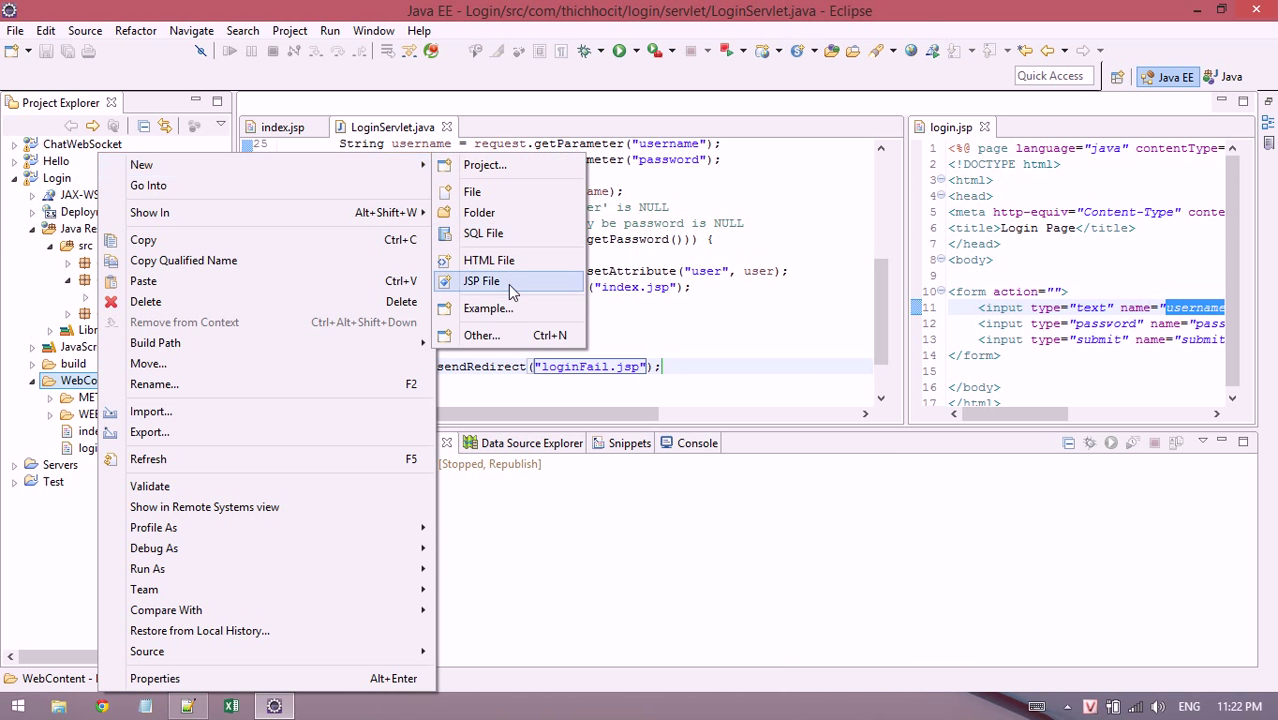
Create loginFail.jsp in WebContent reading 'Login Fail' and return to LoginServlet.
click(480, 280)
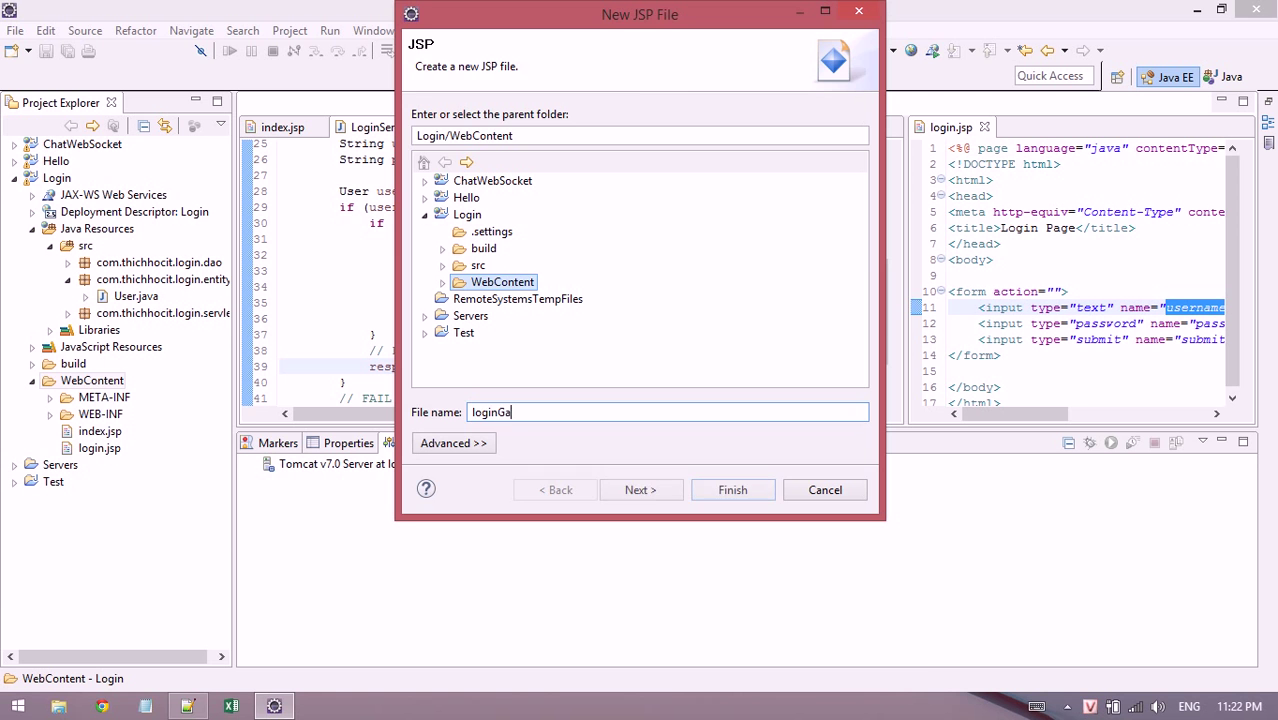
click(732, 488)
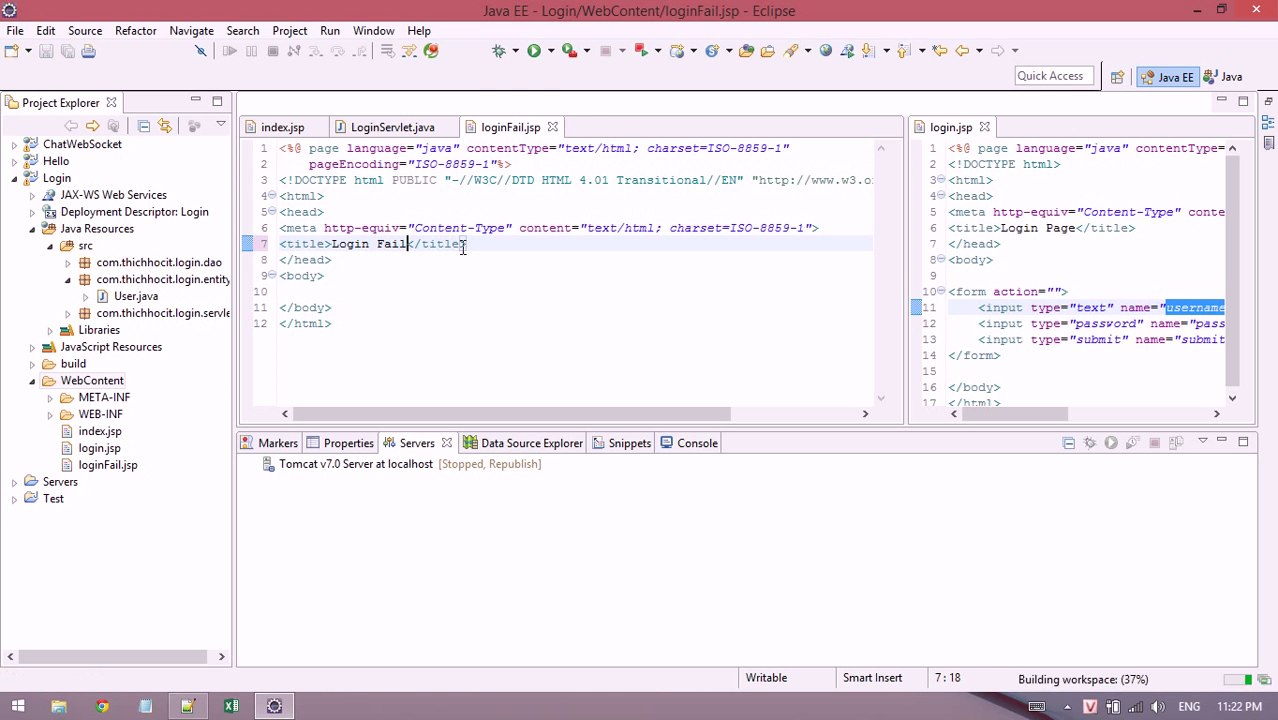
text(Login)
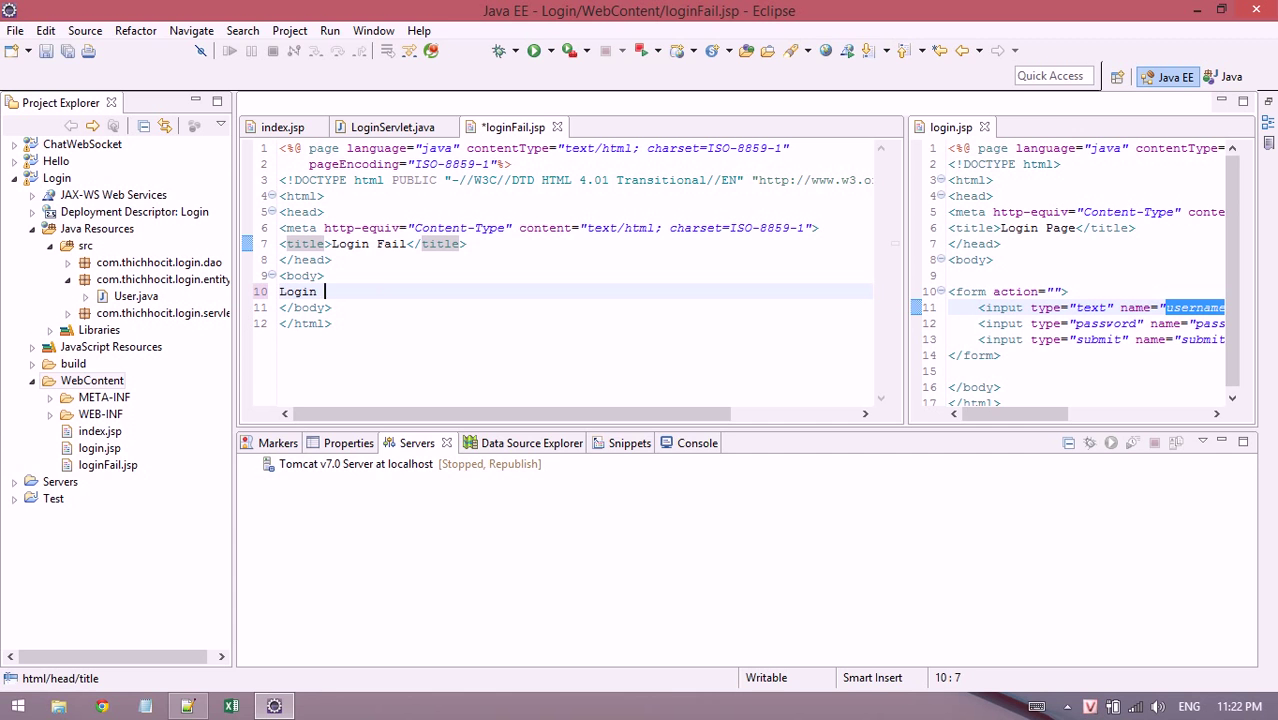
text(Fail)
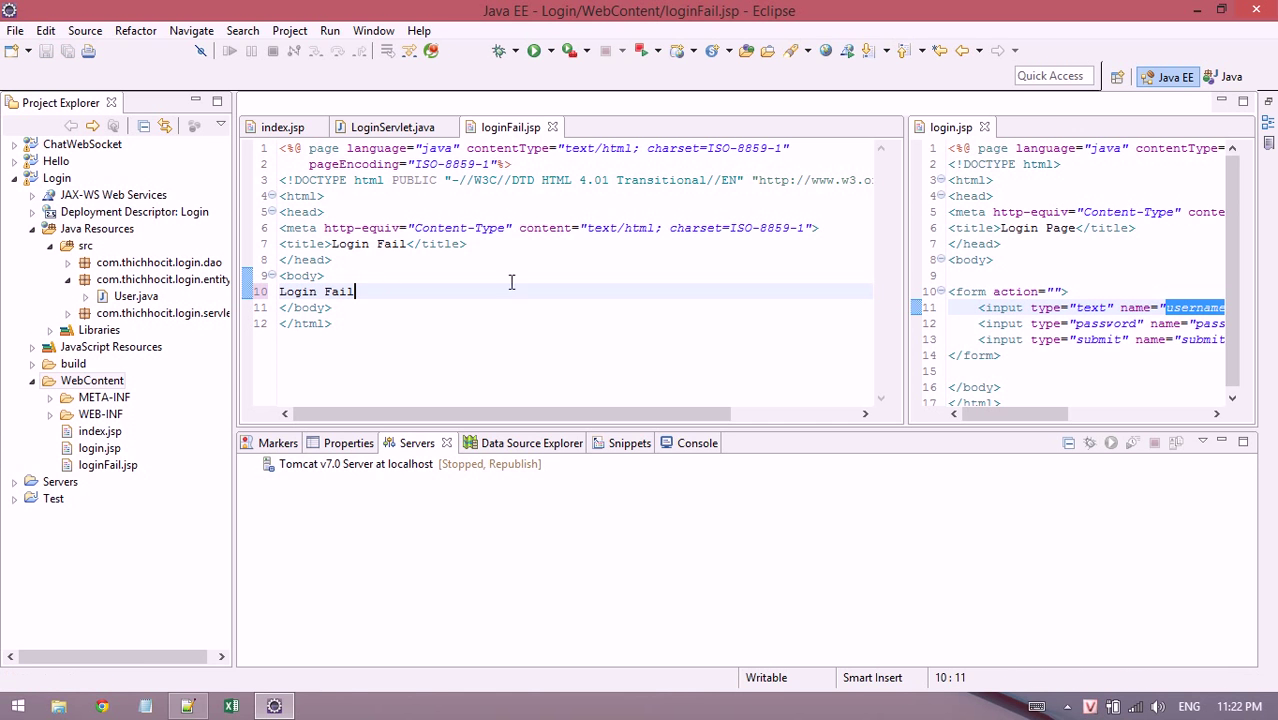
click(108, 464)
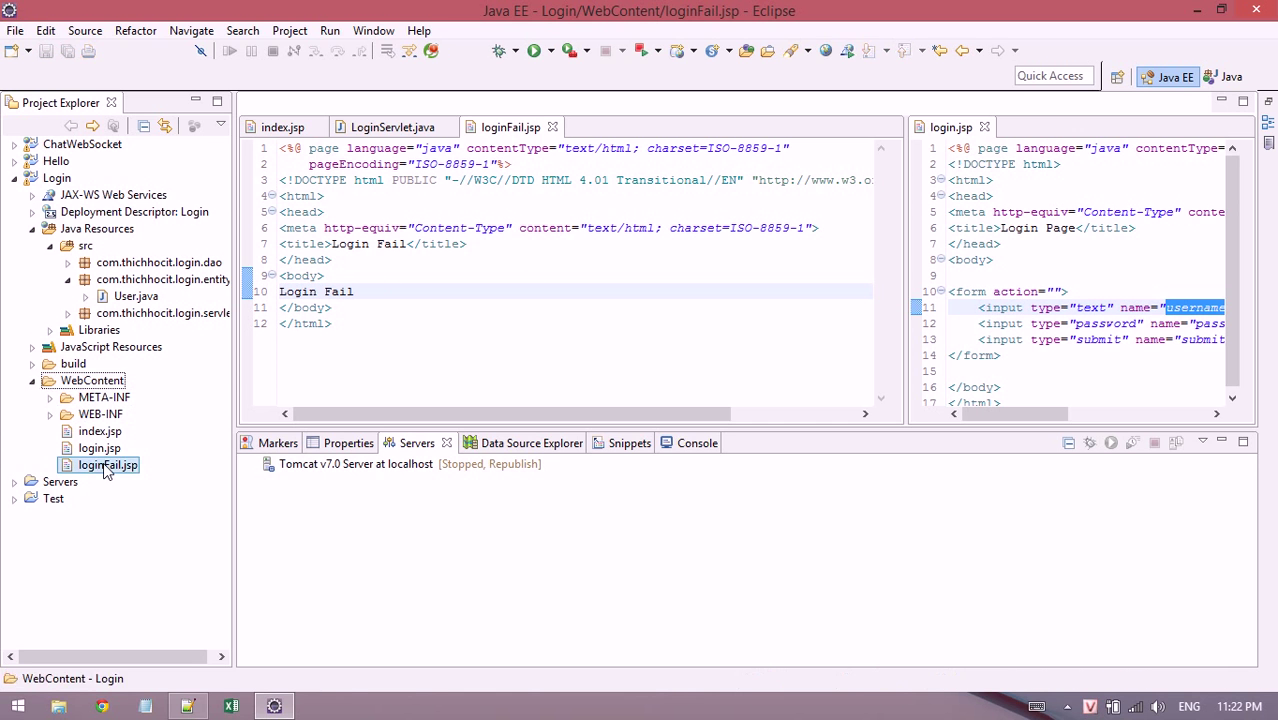
click(392, 128)
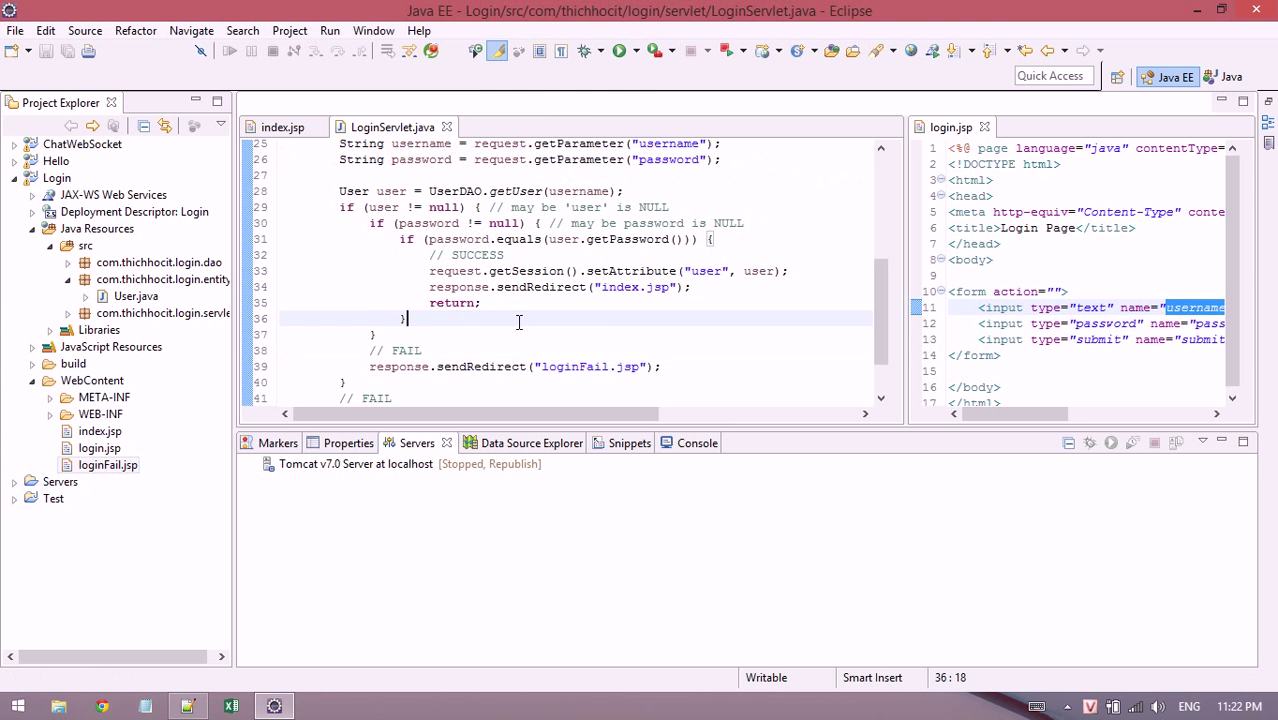
scroll(down, 3)
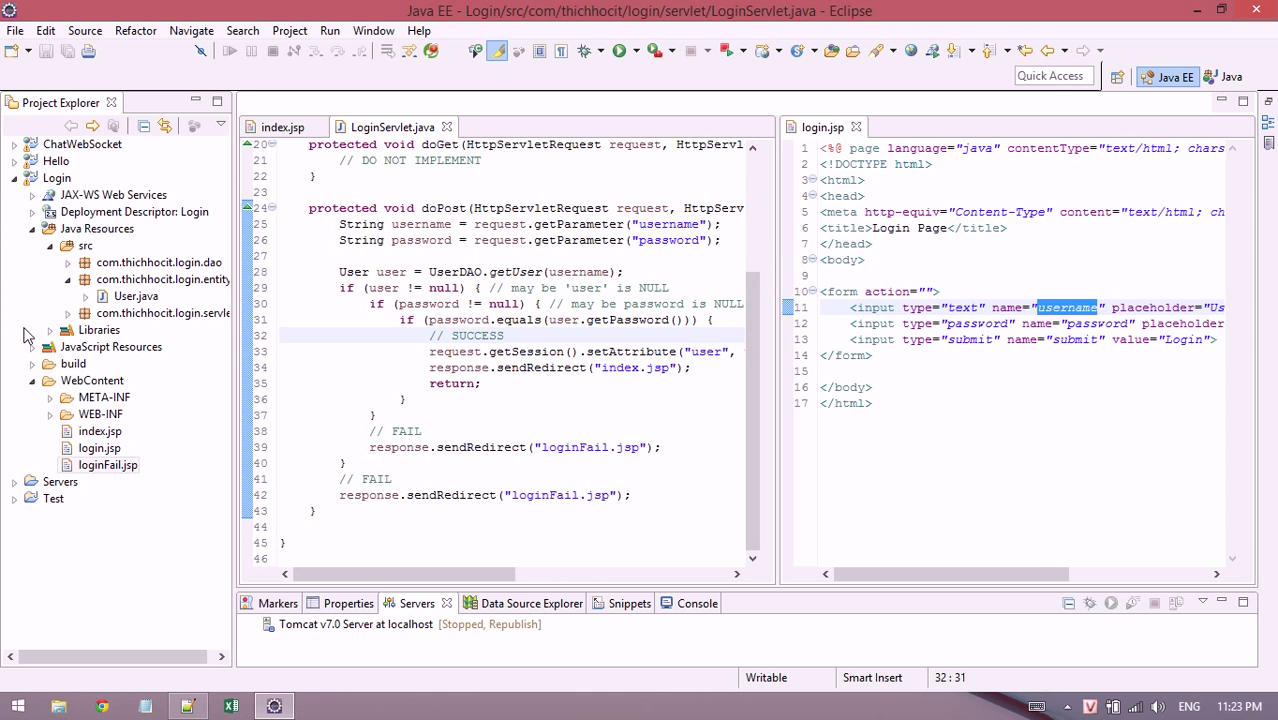
click(98, 432)
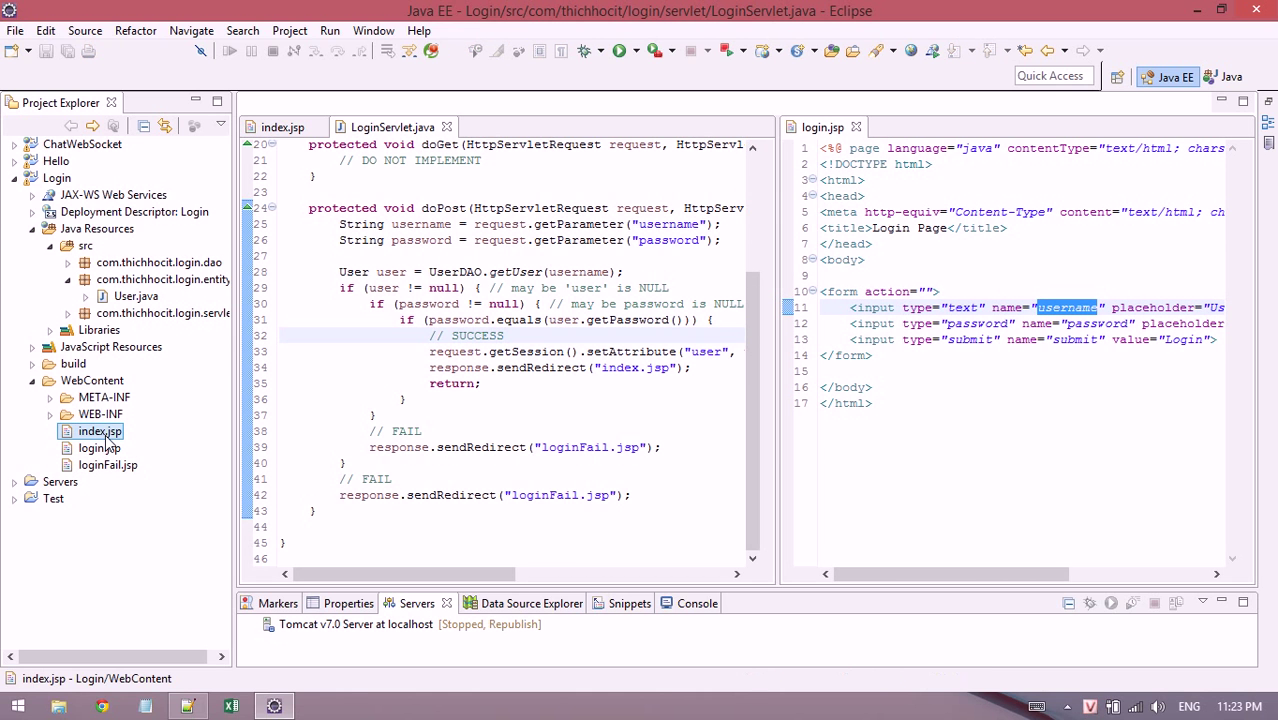
In index.jsp, add a scriptlet reading User user = (User) session.getAttribute("user").
click(282, 128)
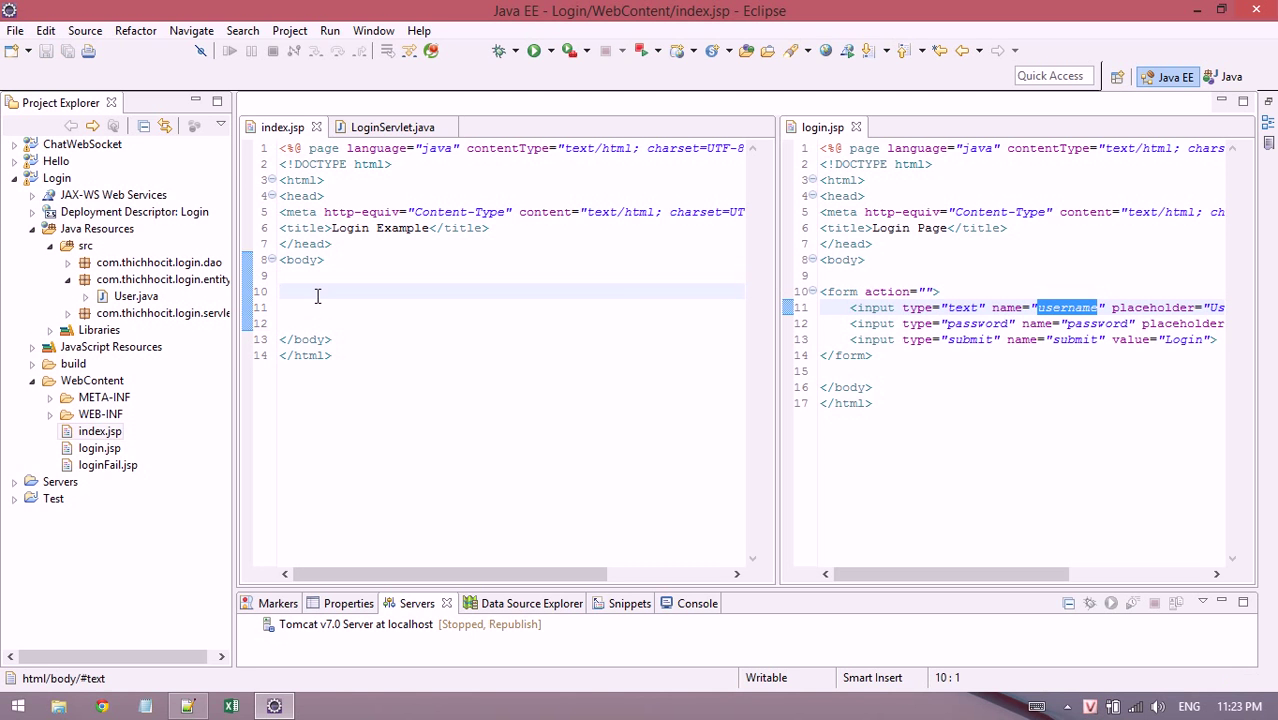
text(<%)
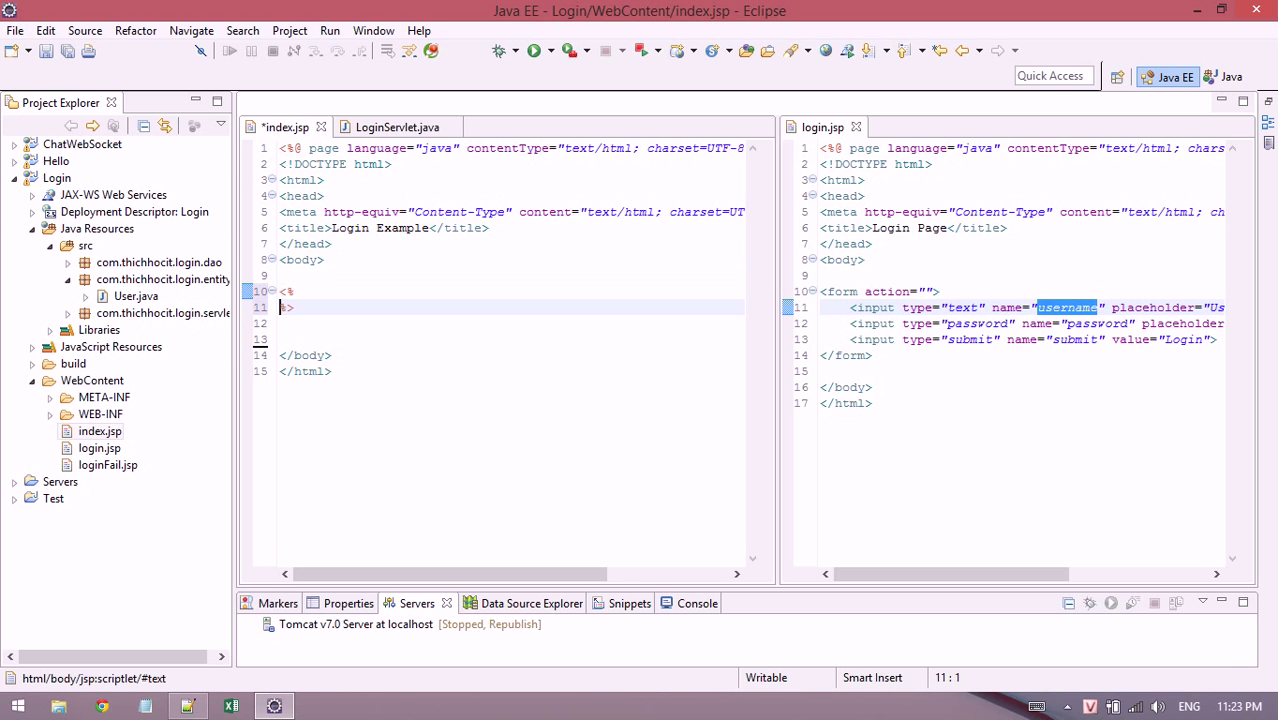
text(User user)
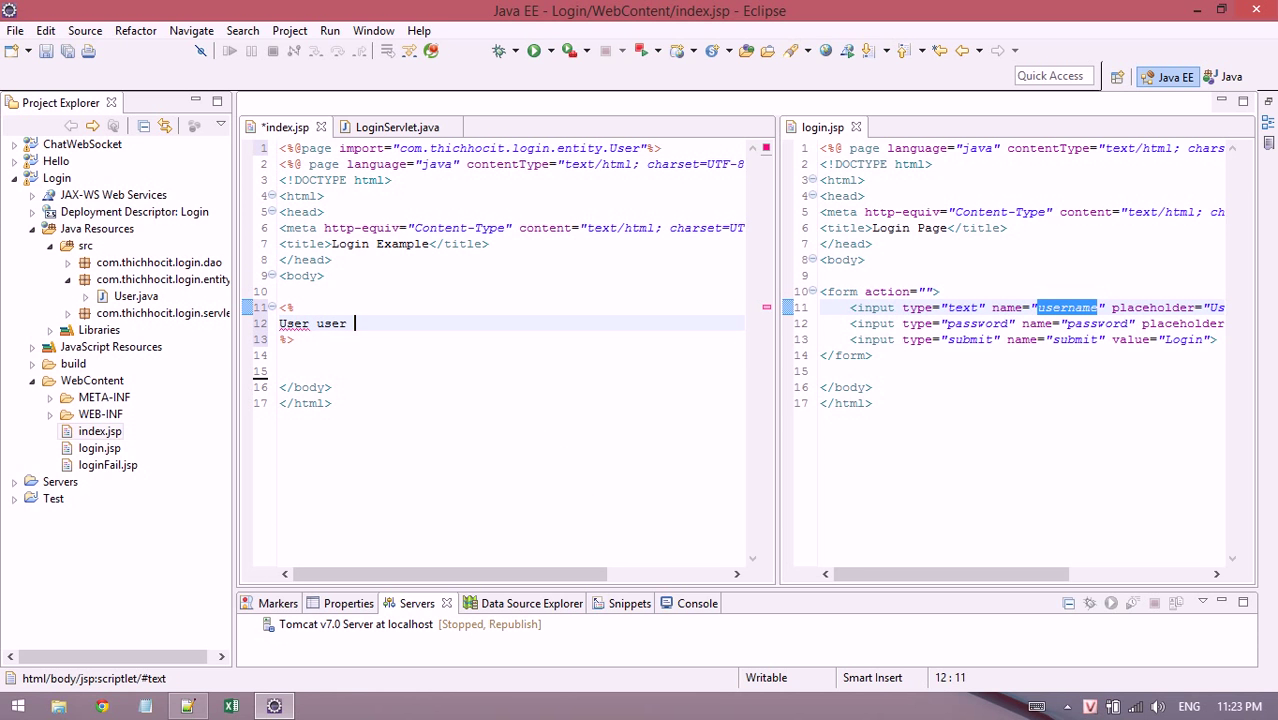
text(= session.)
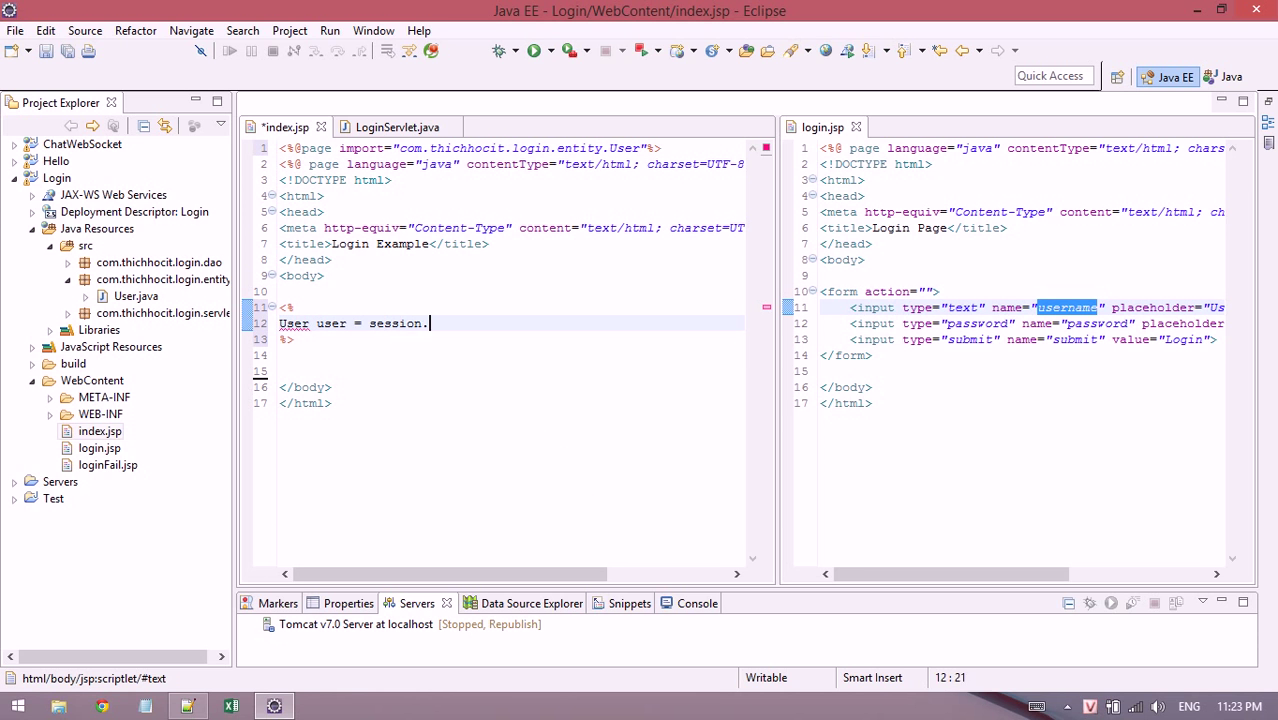
text(getAttribute(")
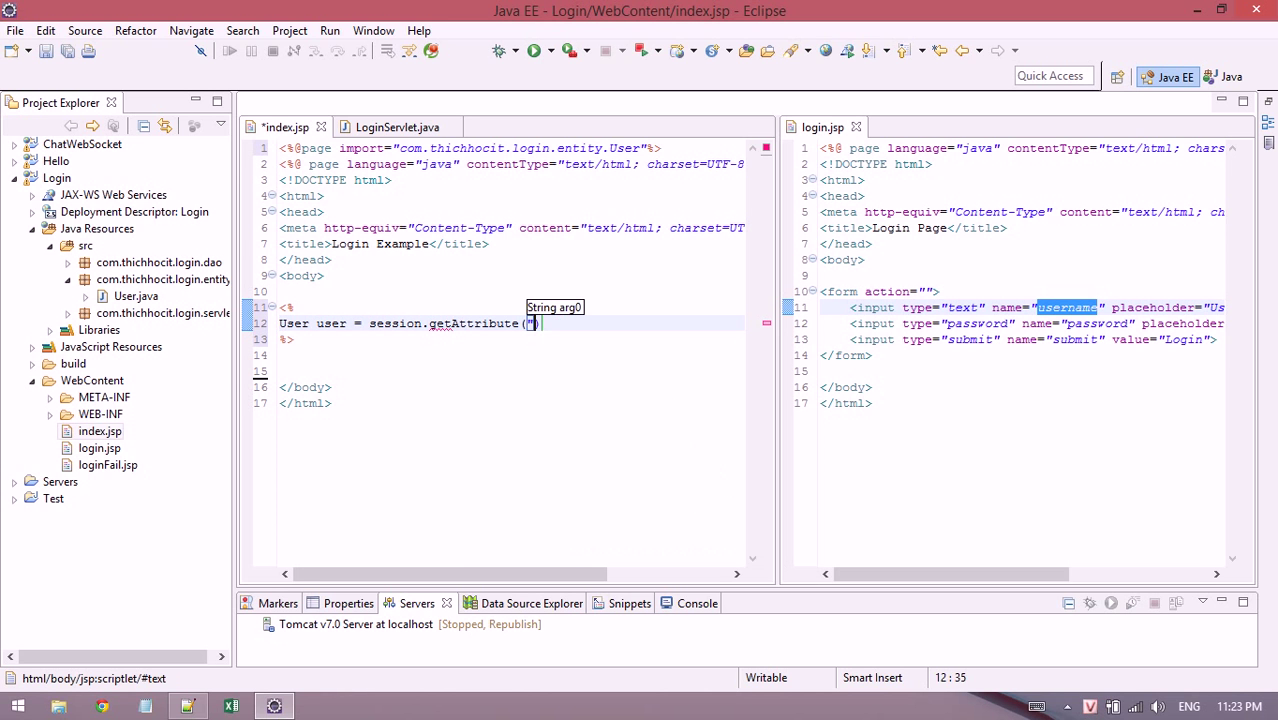
text("user")
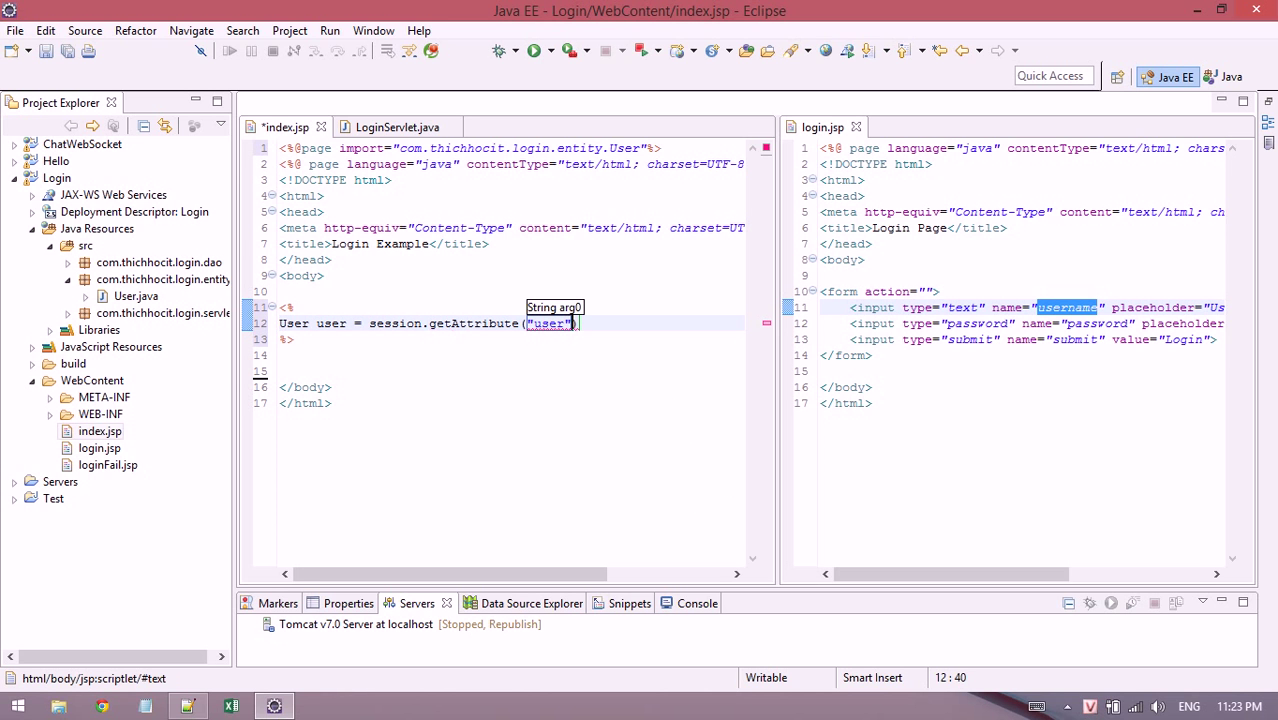
text(;)
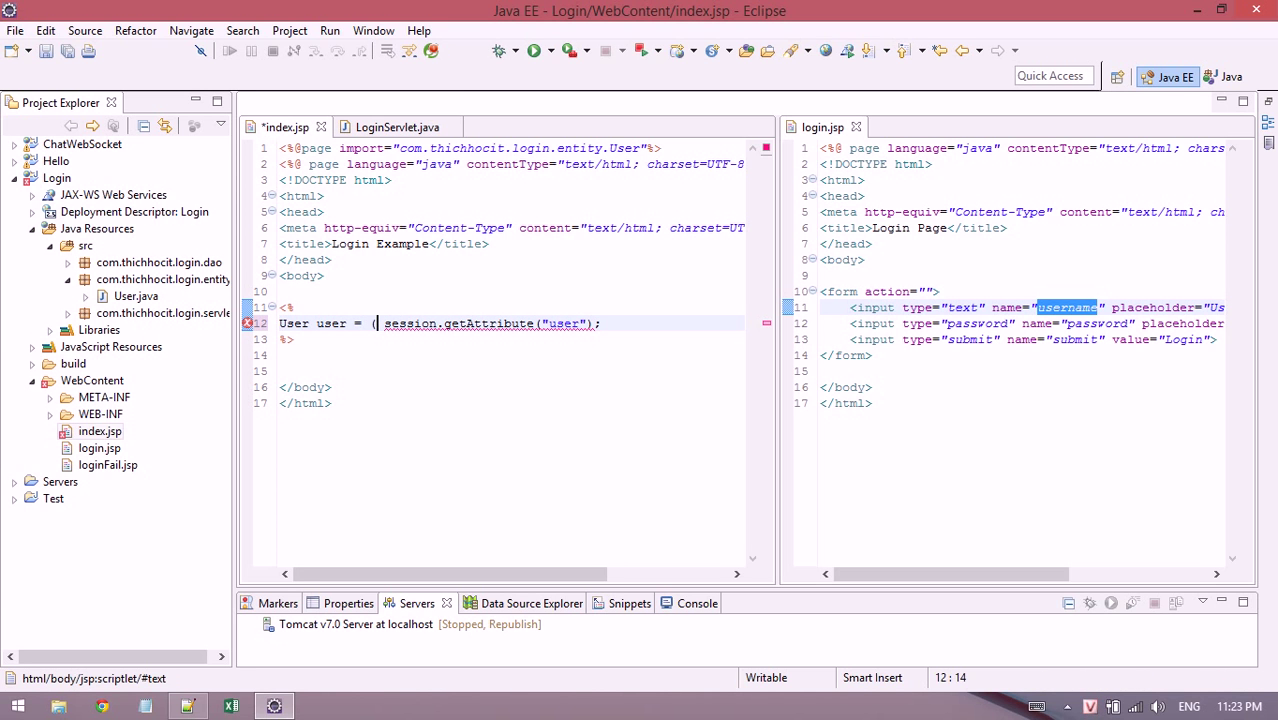
text(User))
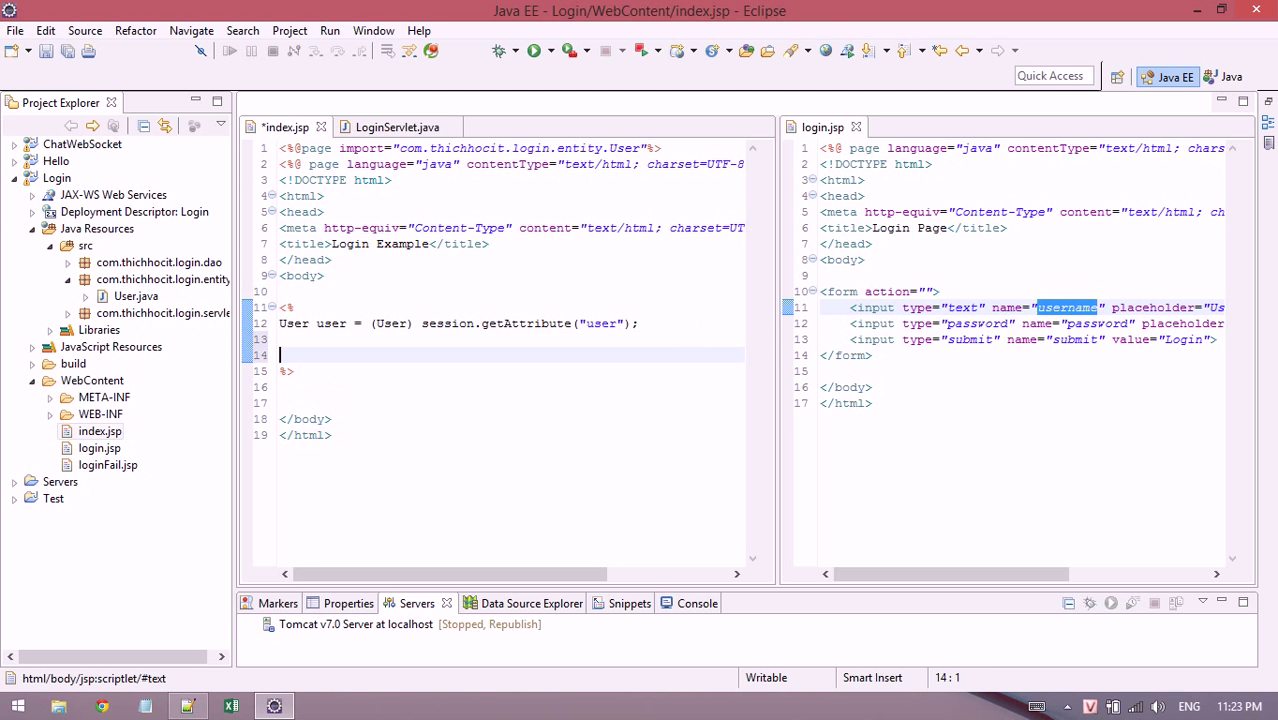
Redirect to login.jsp and return when the session user is null.
text(if (user == null) {)
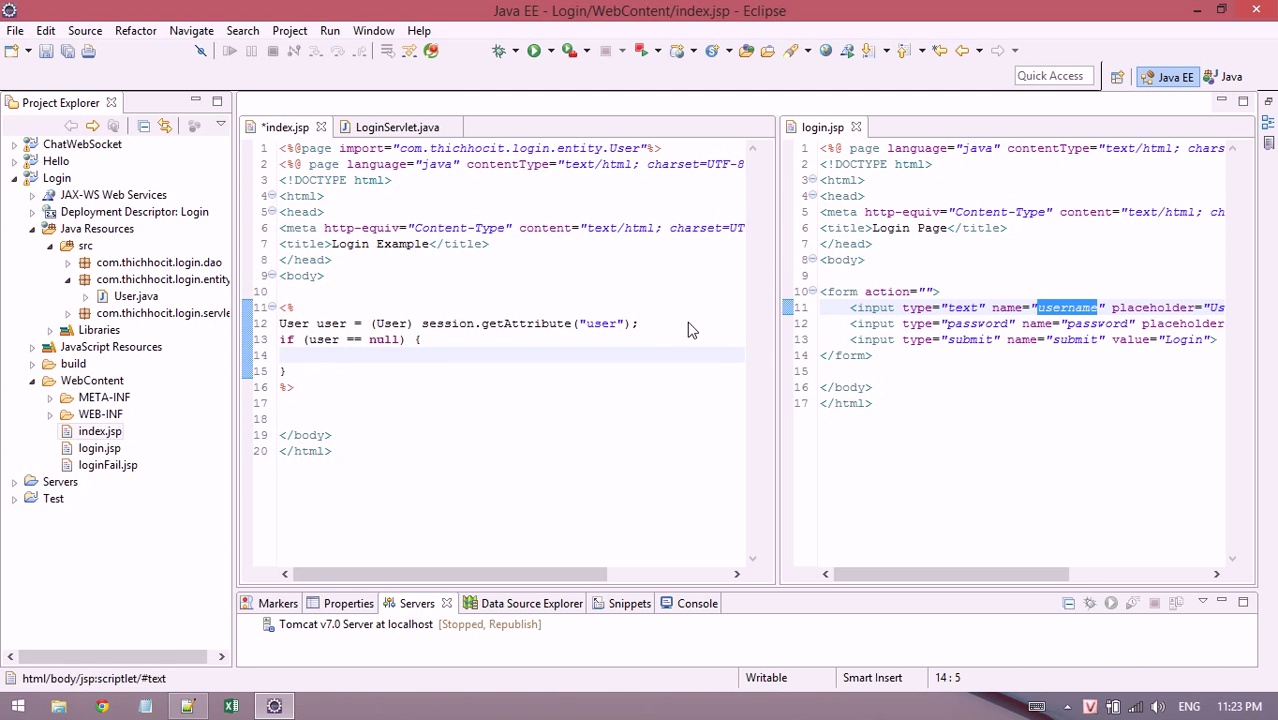
text(response.)
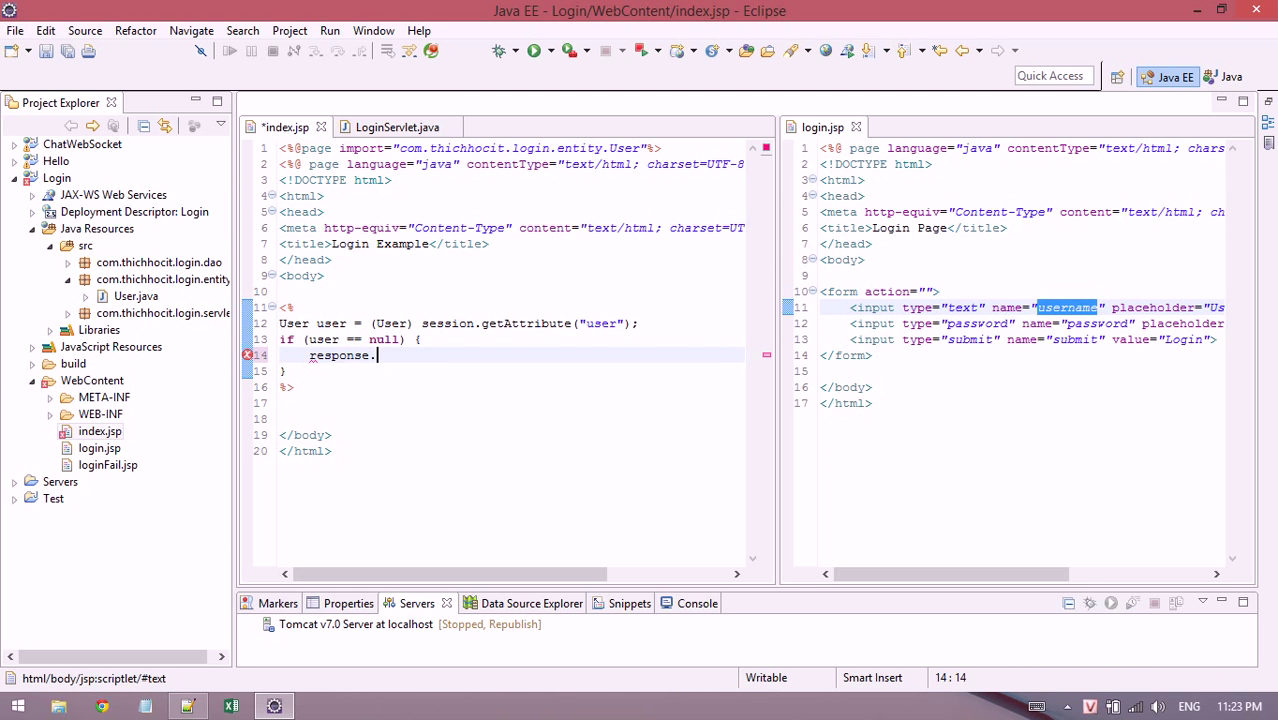
text(sendRedirect("l)
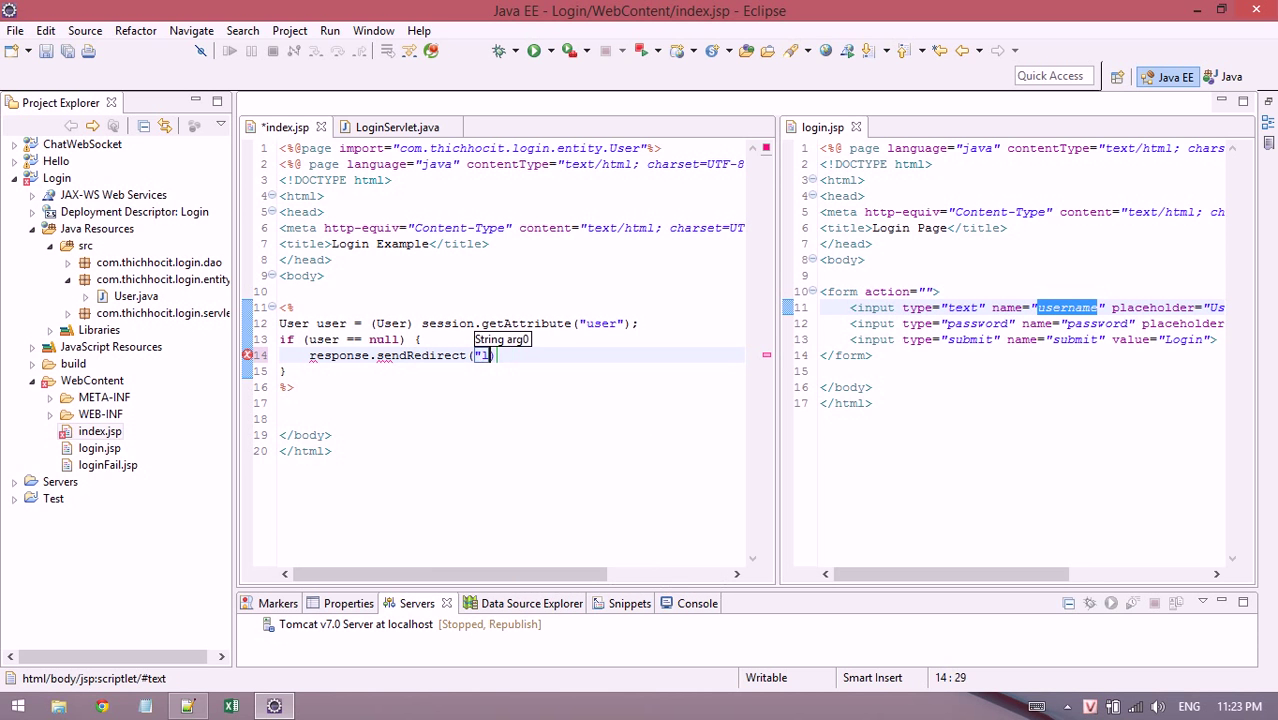
text(login.jsp)
text(ret)
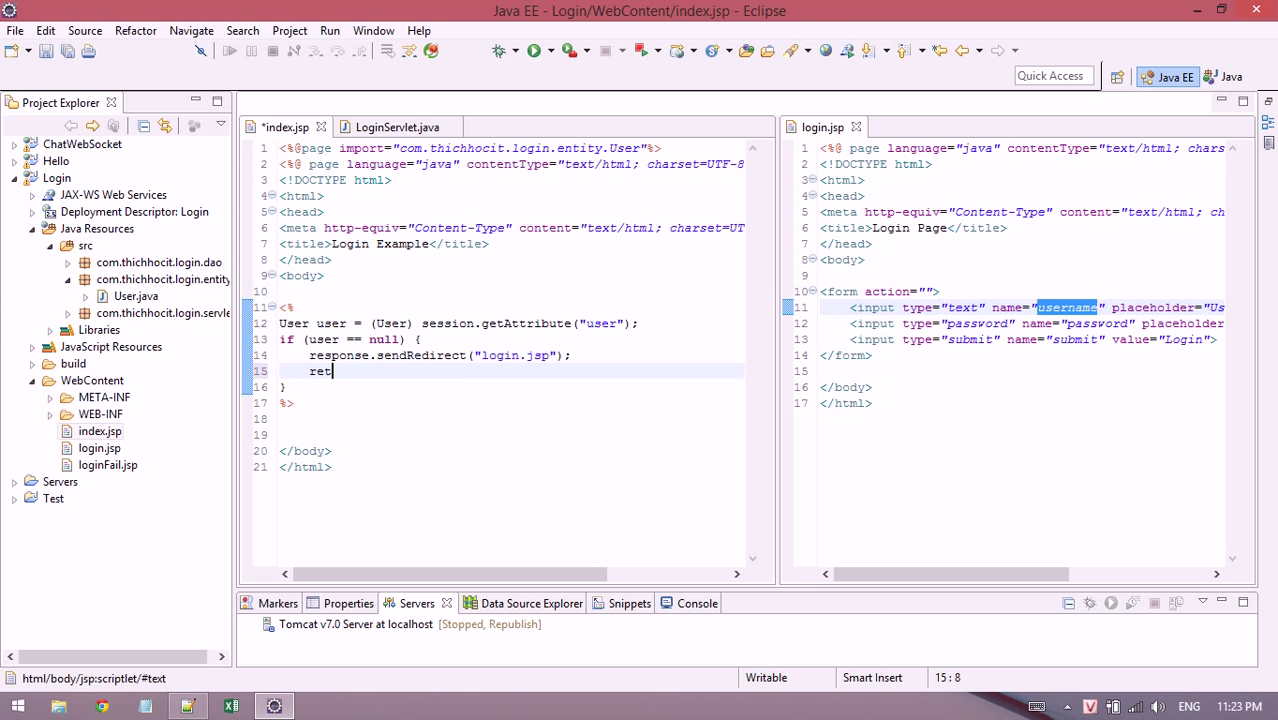
text(urn;)
click(512, 434)
text(<)
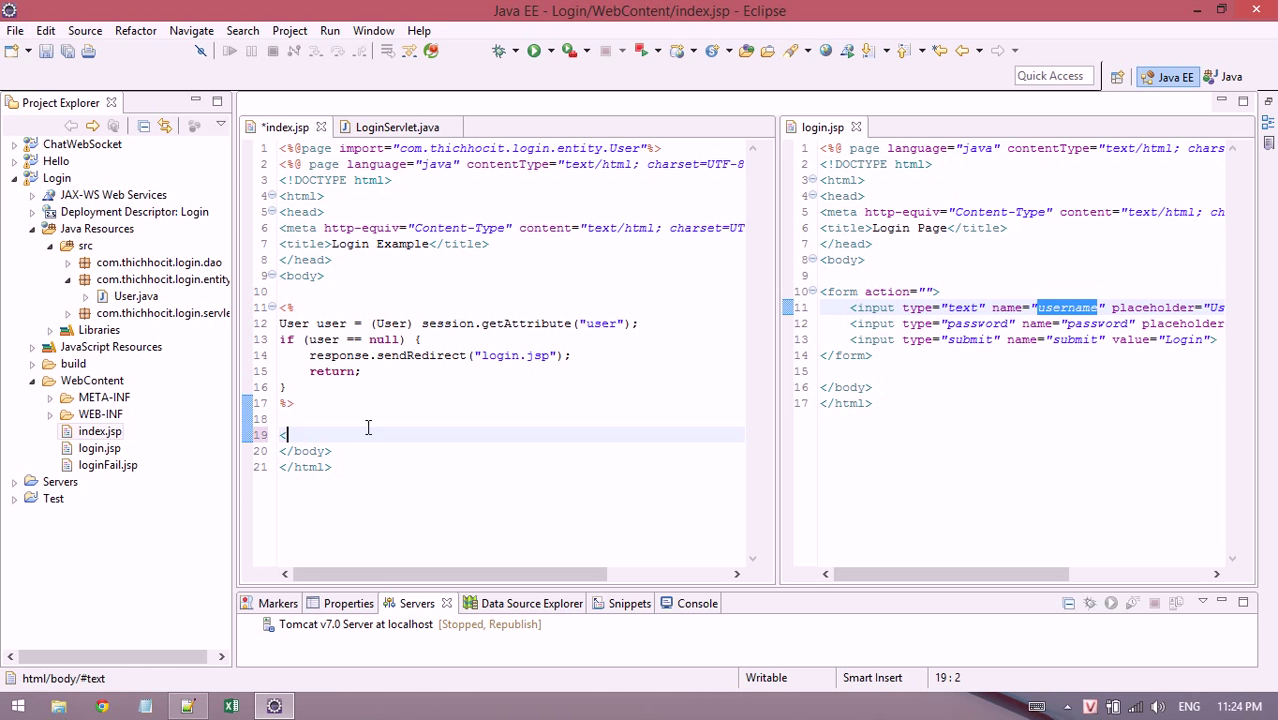
text(%>)
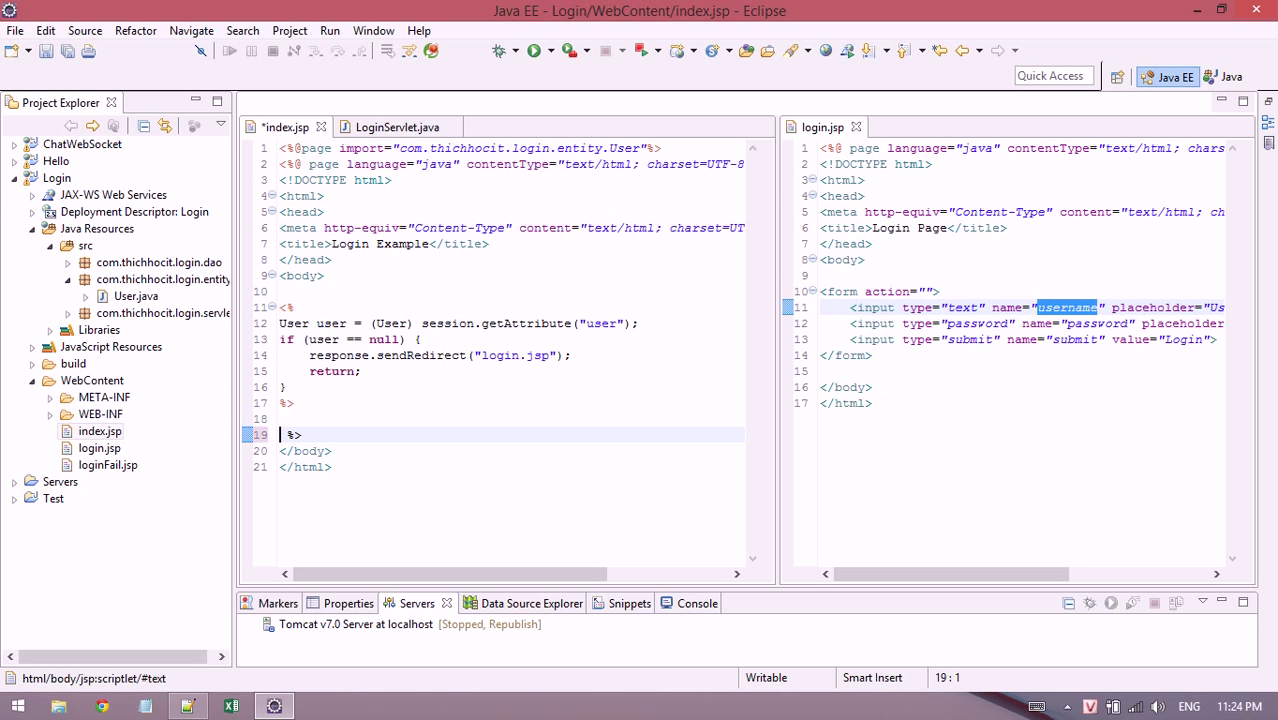
Add Welcome <b><%=user.getFullName()%></b> and save index.jsp.
text(We)
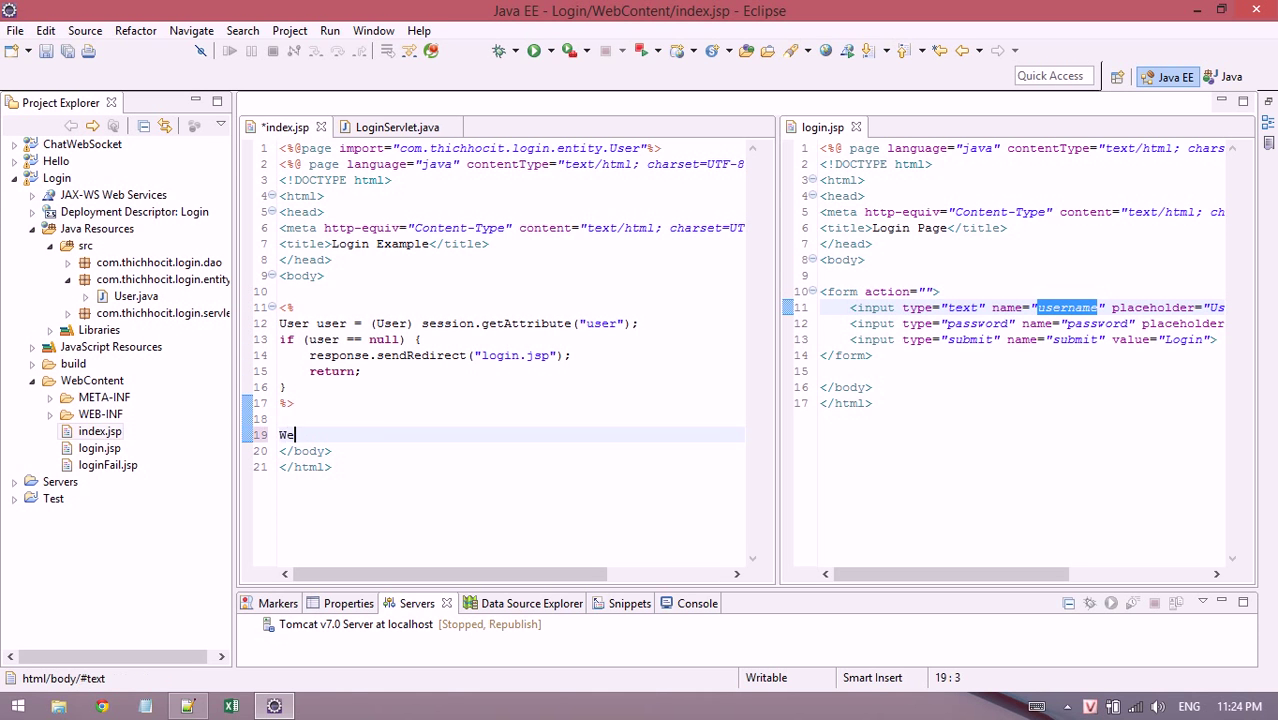
text(lcome)
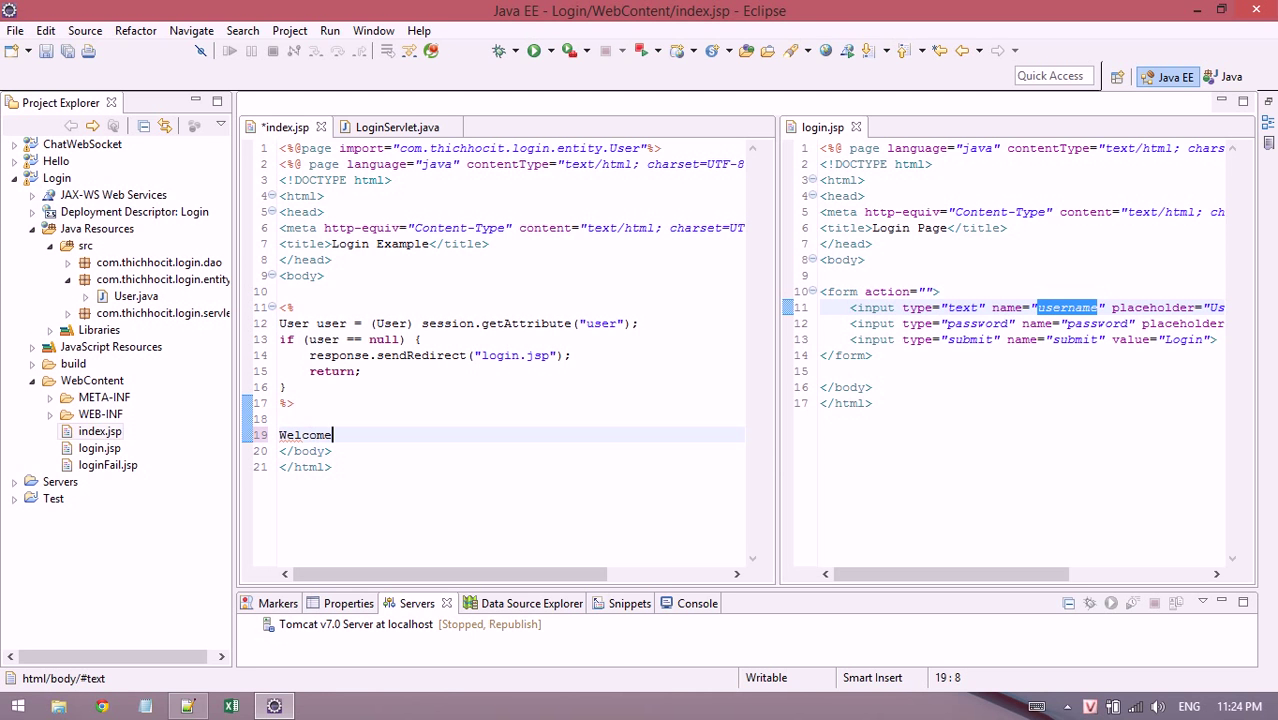
text(<%= %>)
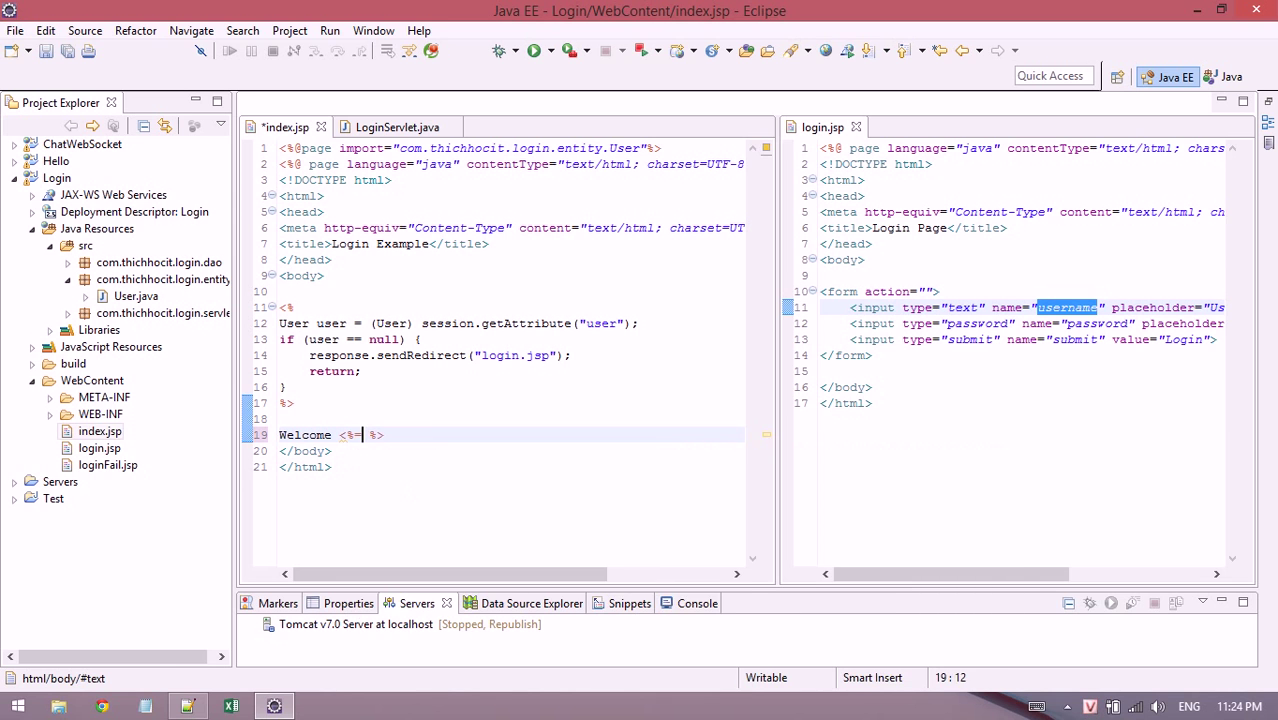
text(user.getFullName()
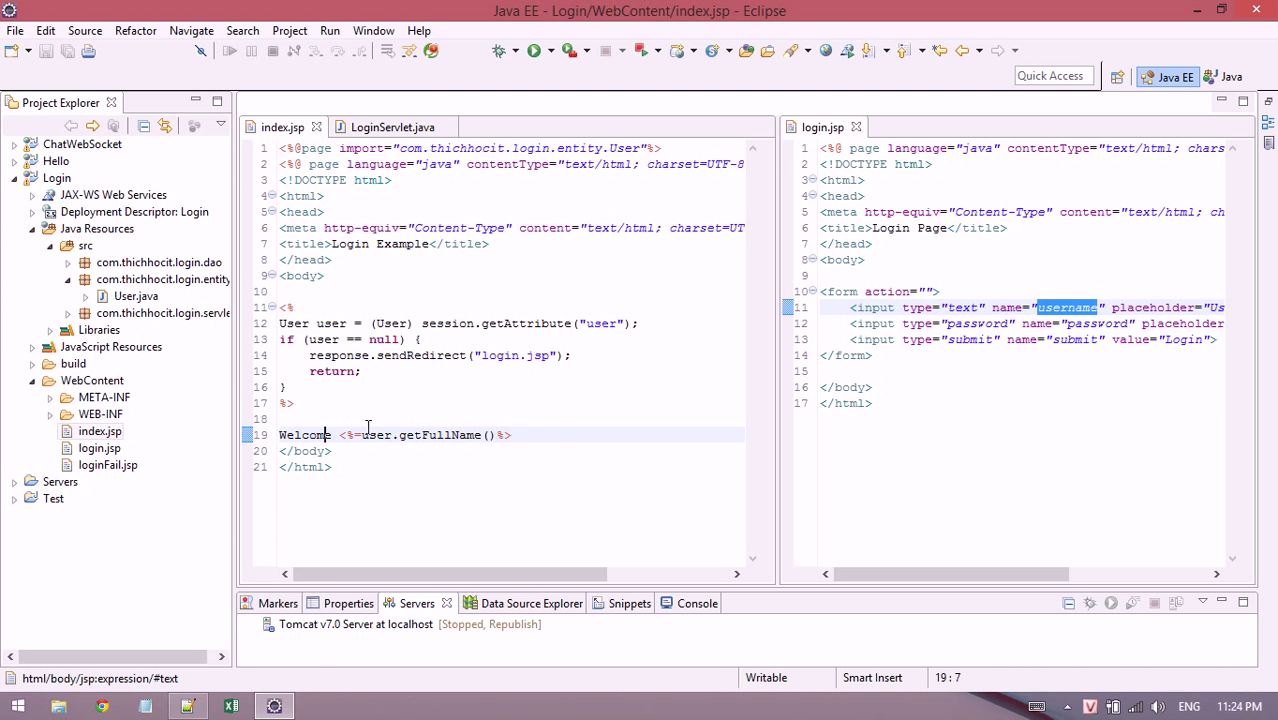
text(<b>)
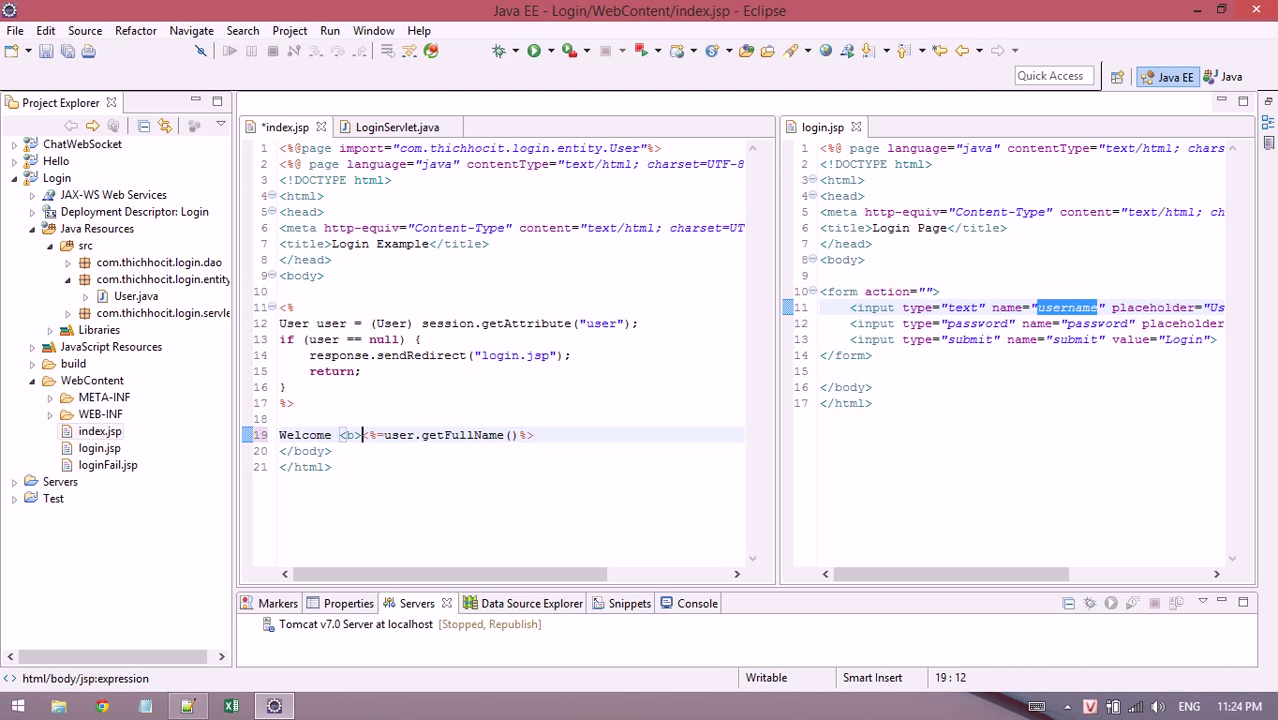
text(</b>)
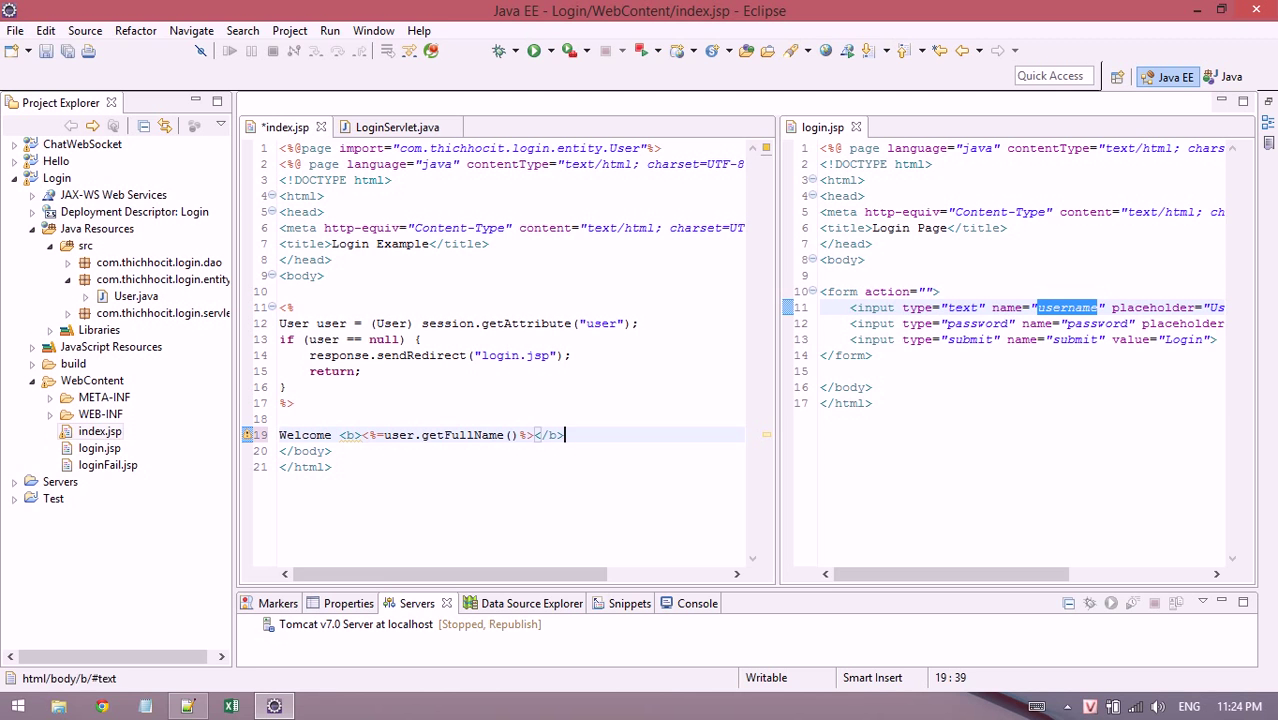
key(ctrl+s)
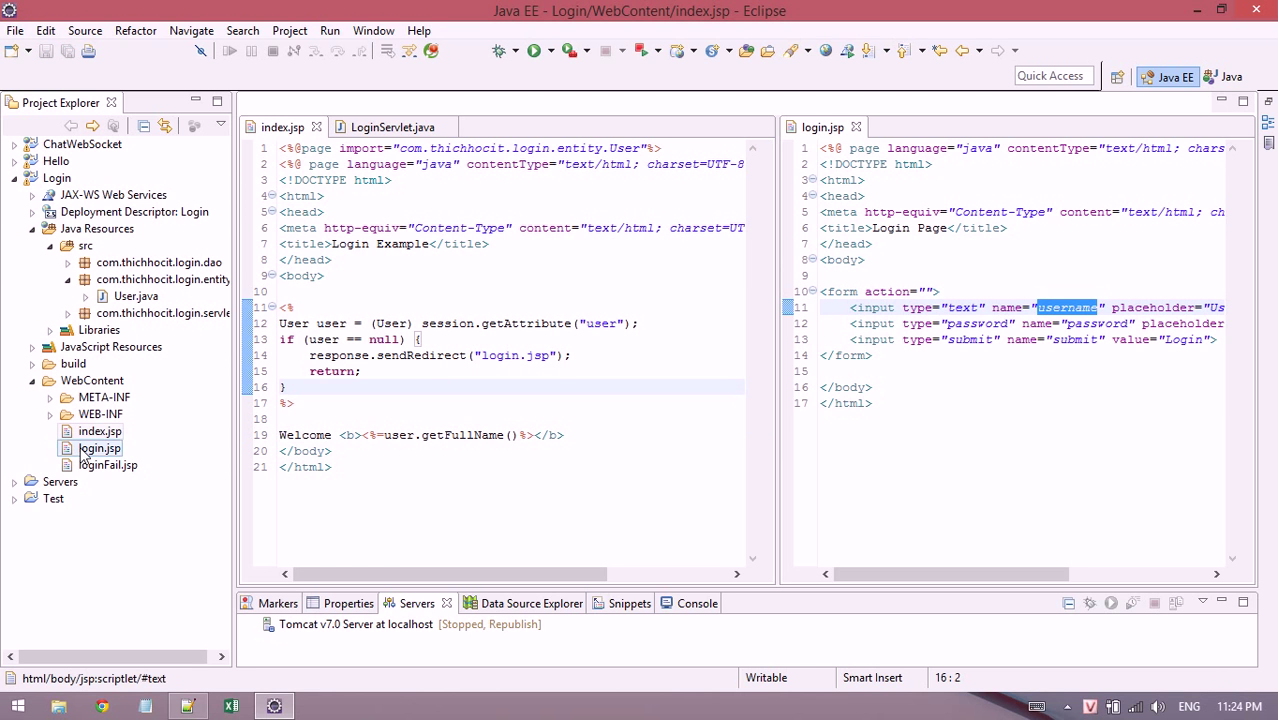
click(158, 262)
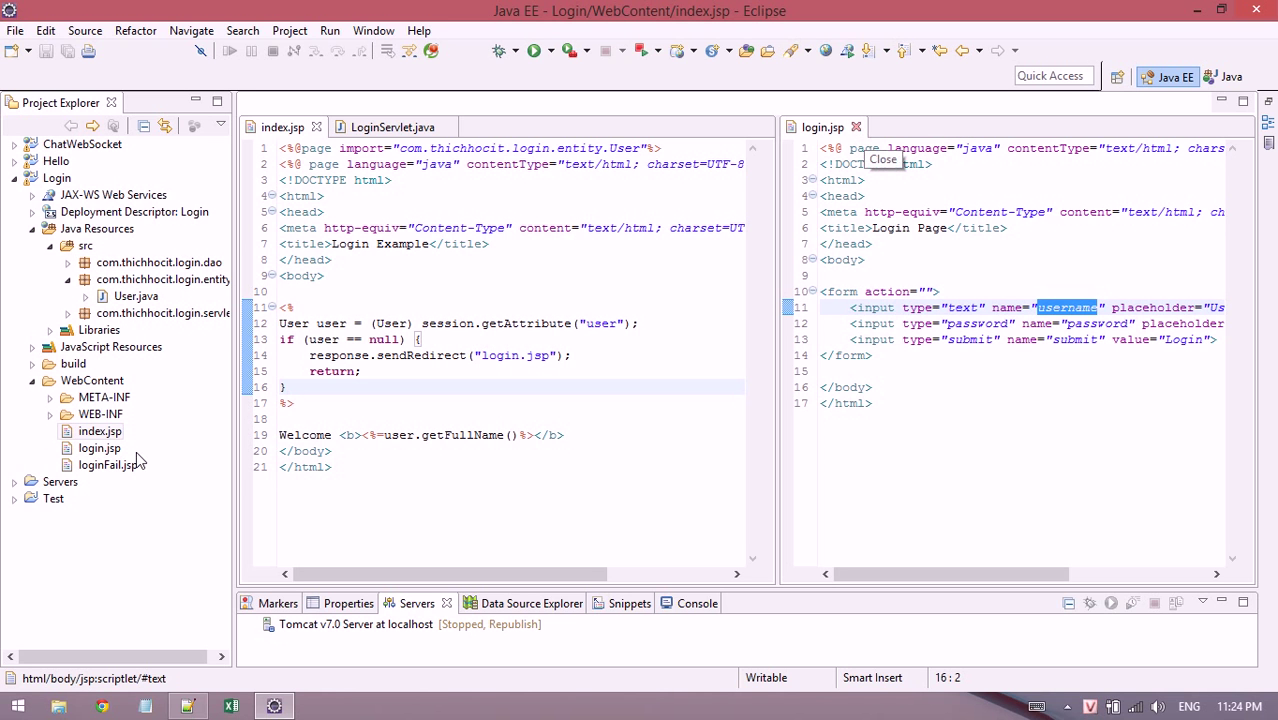
Run index.jsp on the existing Tomcat server, which redirects to login.jsp.
right_click(98, 432)
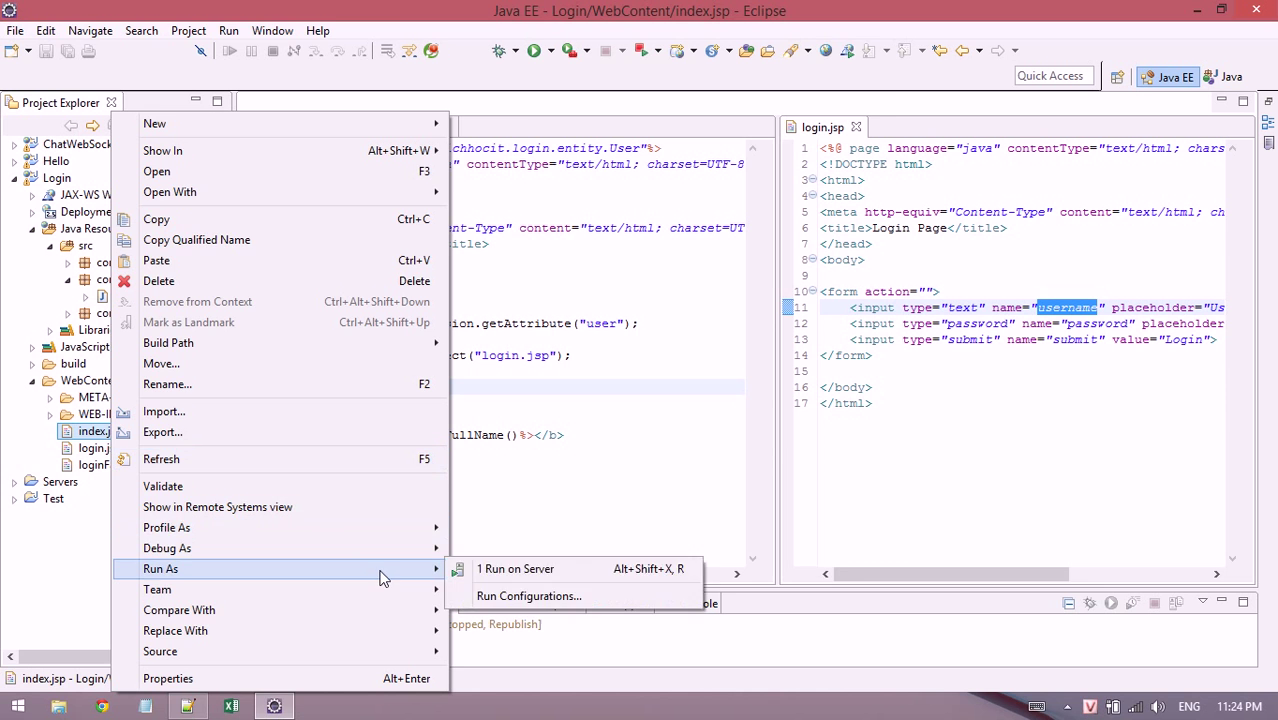
click(516, 568)
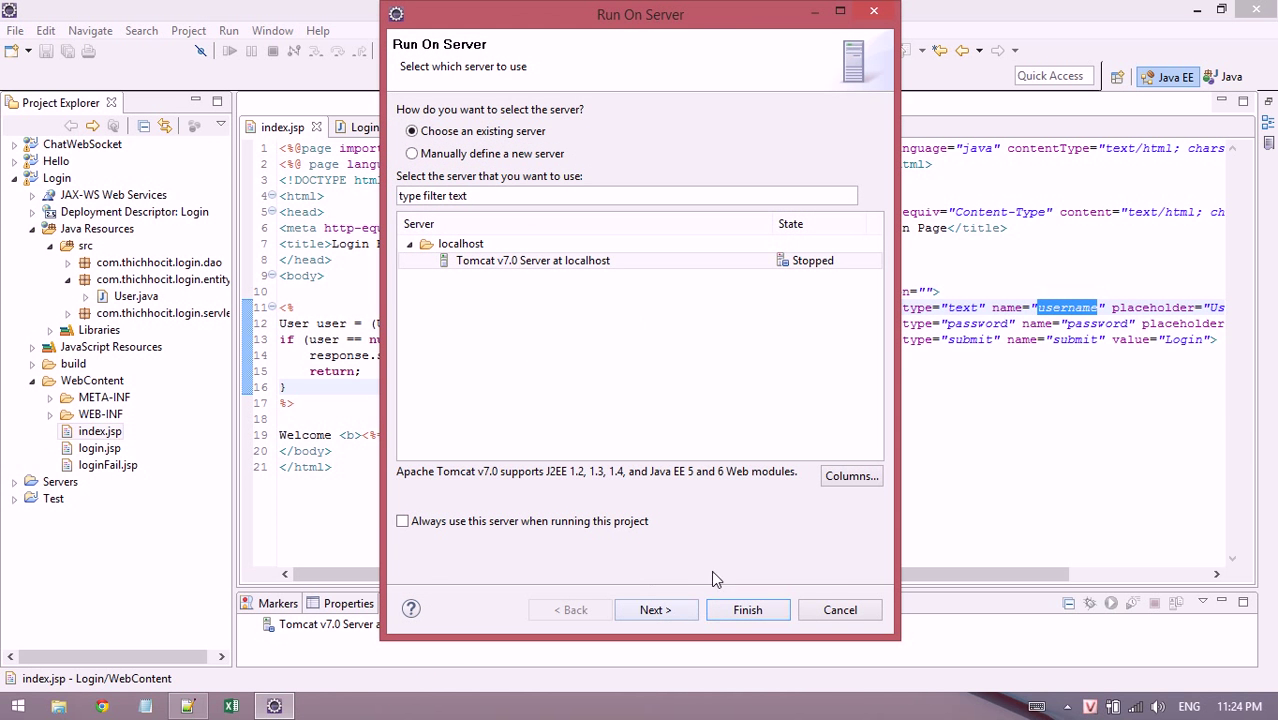
click(748, 610)
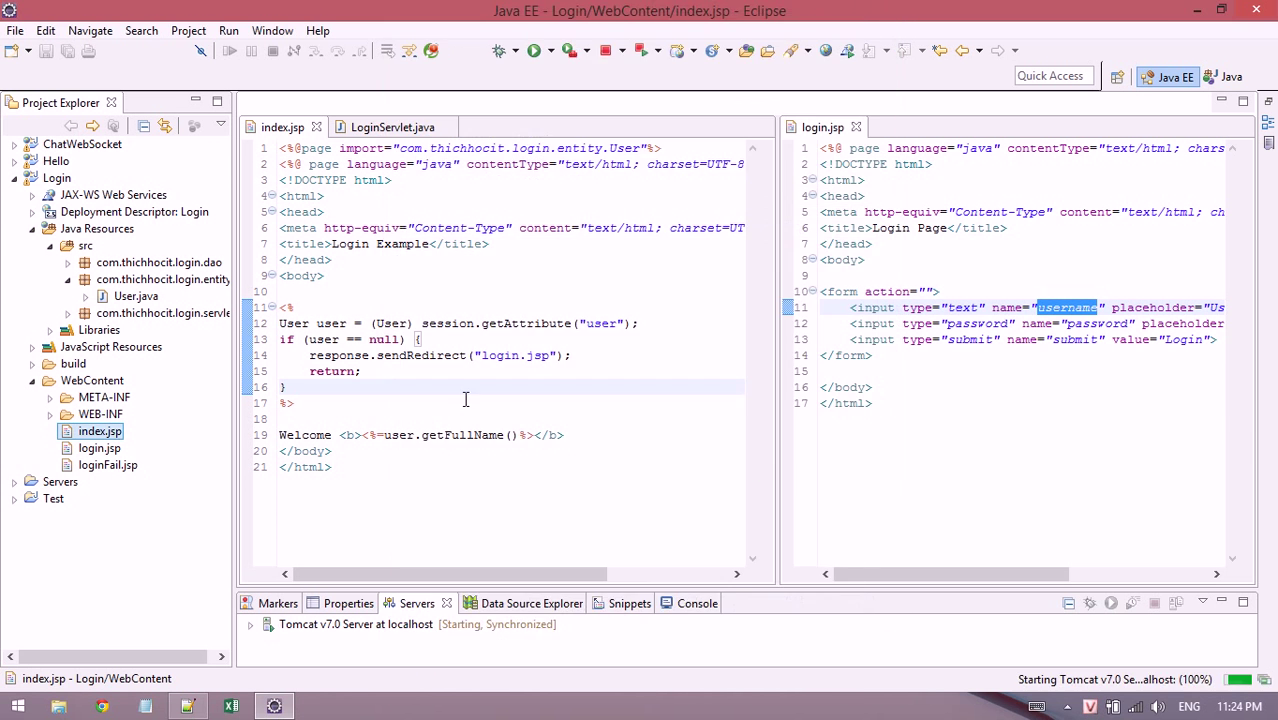
click(676, 604)
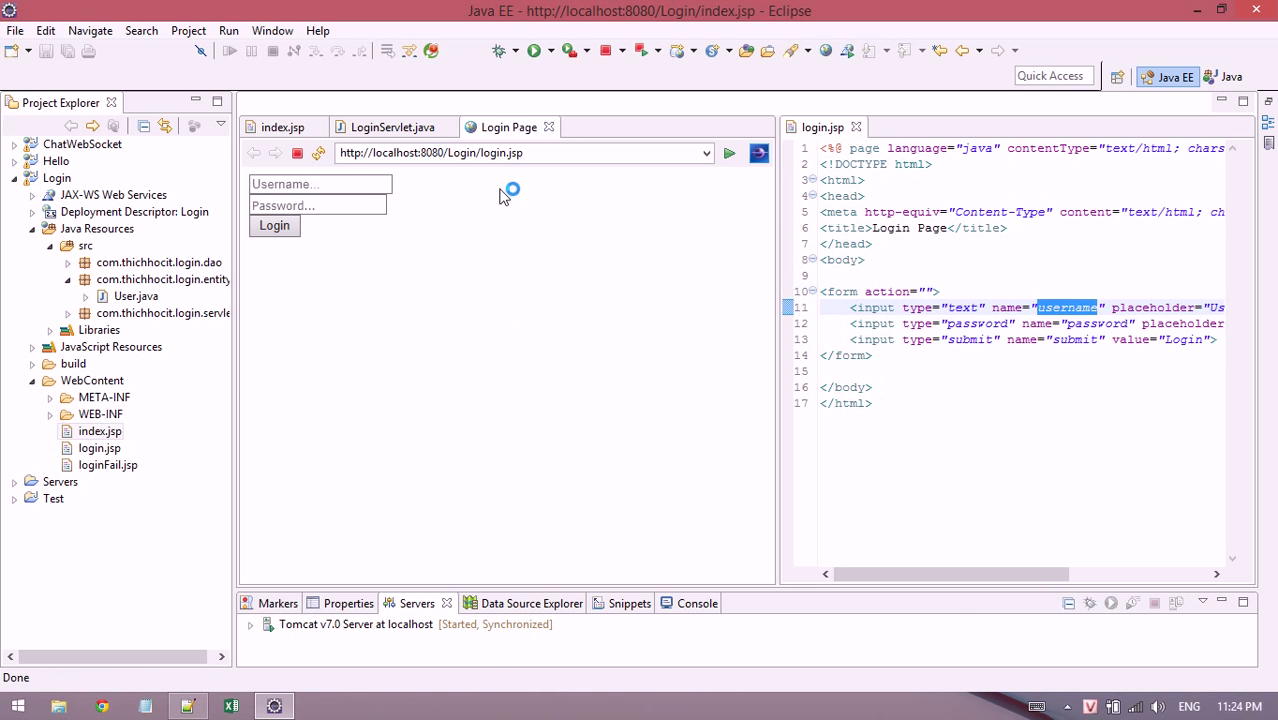
Log in as 'vinhn'; the page only reloads with the credentials in the URL.
click(320, 184)
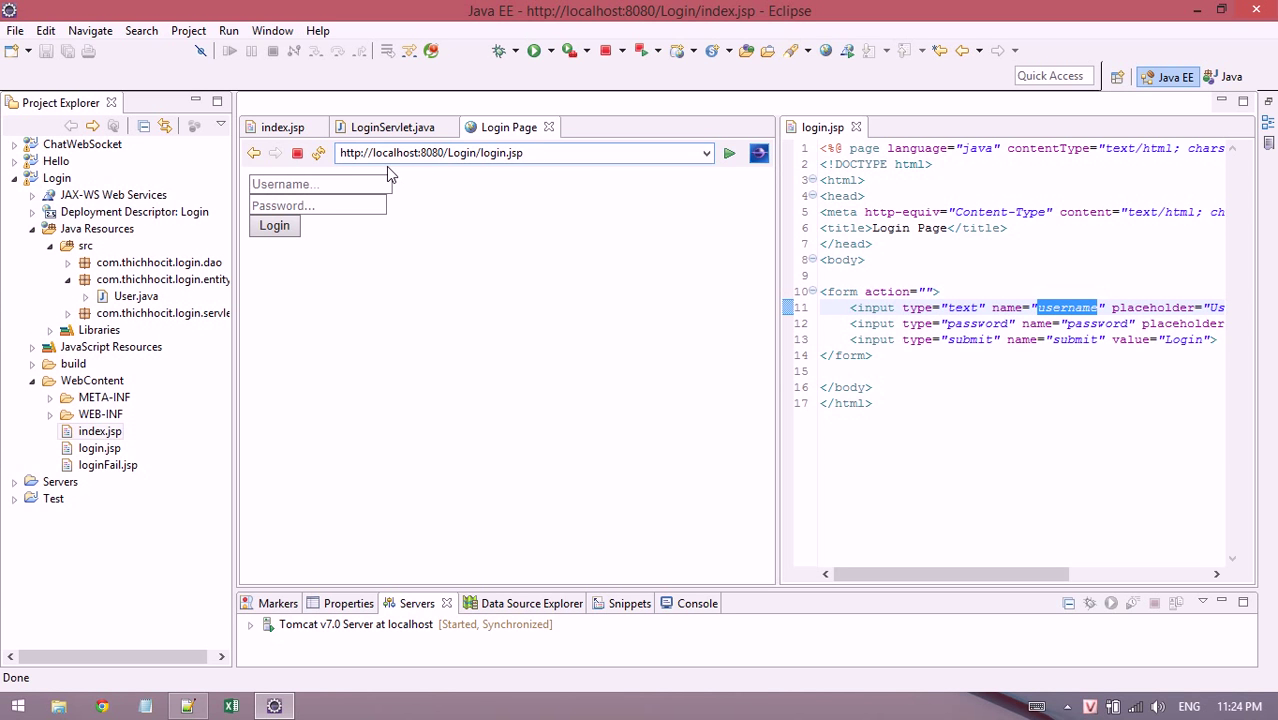
text(vinhnx)
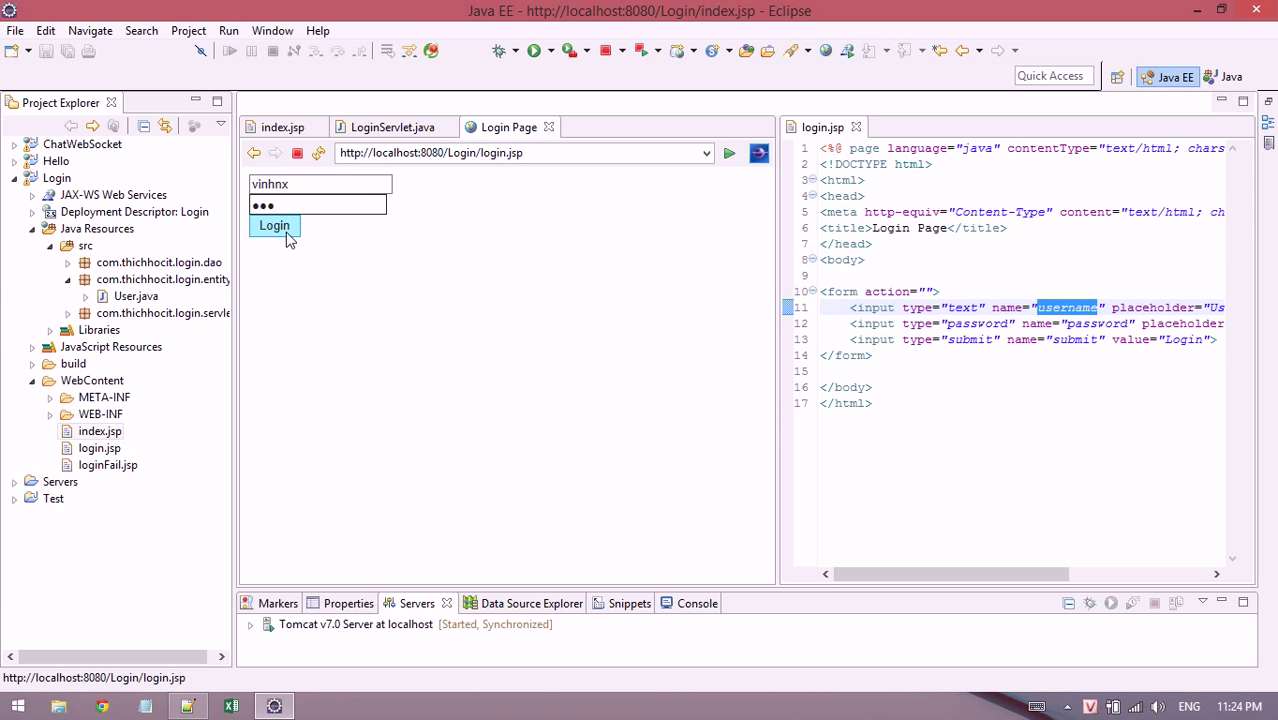
click(274, 224)
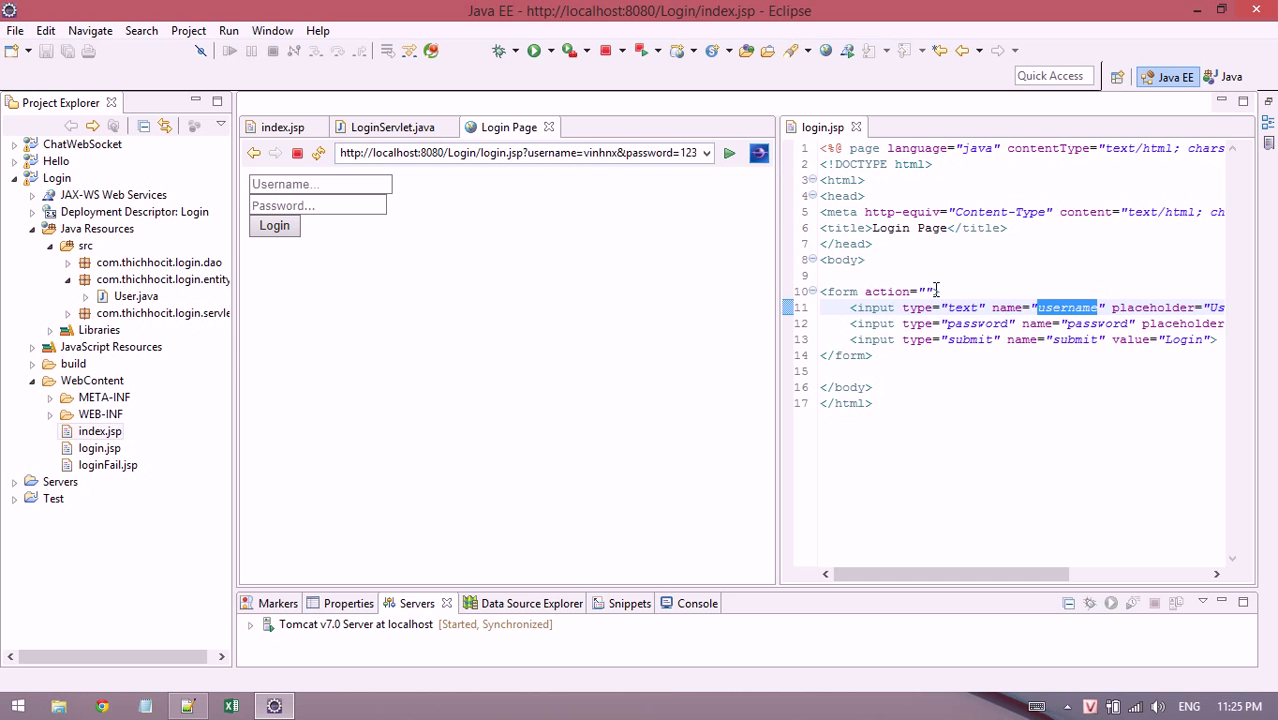
Set the form action to LoginServlet with POST and log in as 'vinhnx', getting an HTTP 500 sendRedirect error.
click(930, 292)
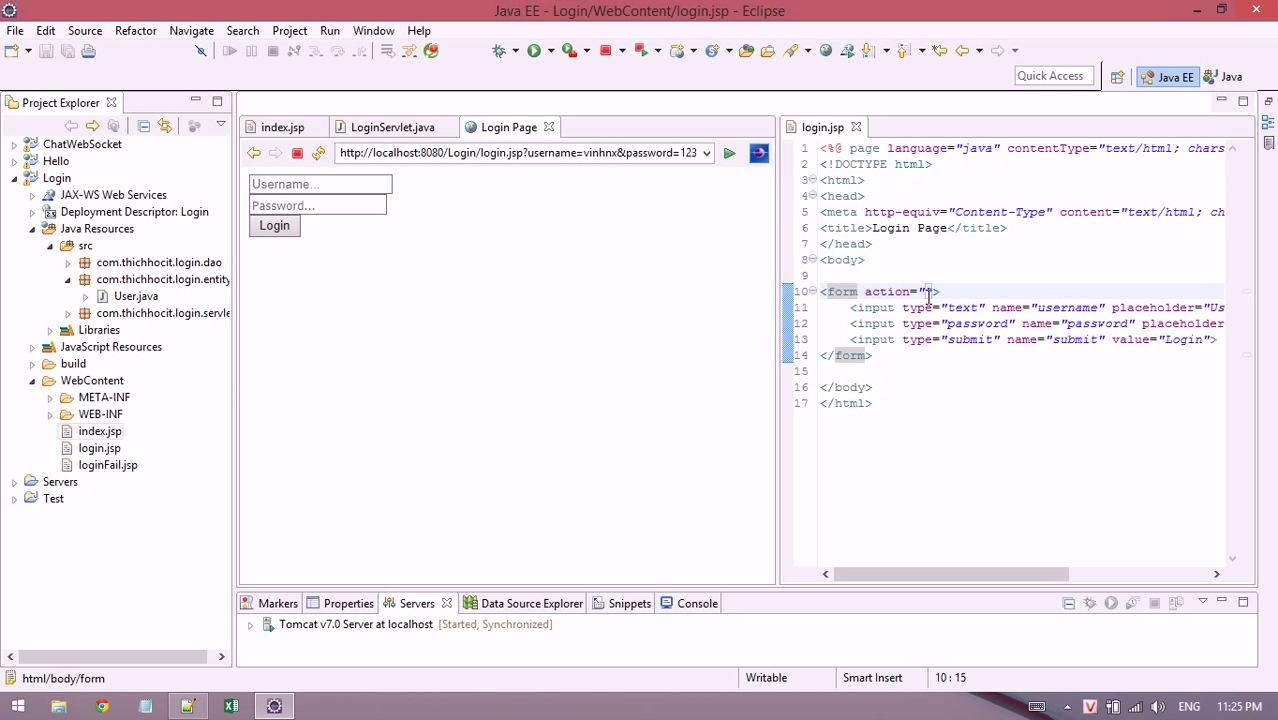
text(LoginSe)
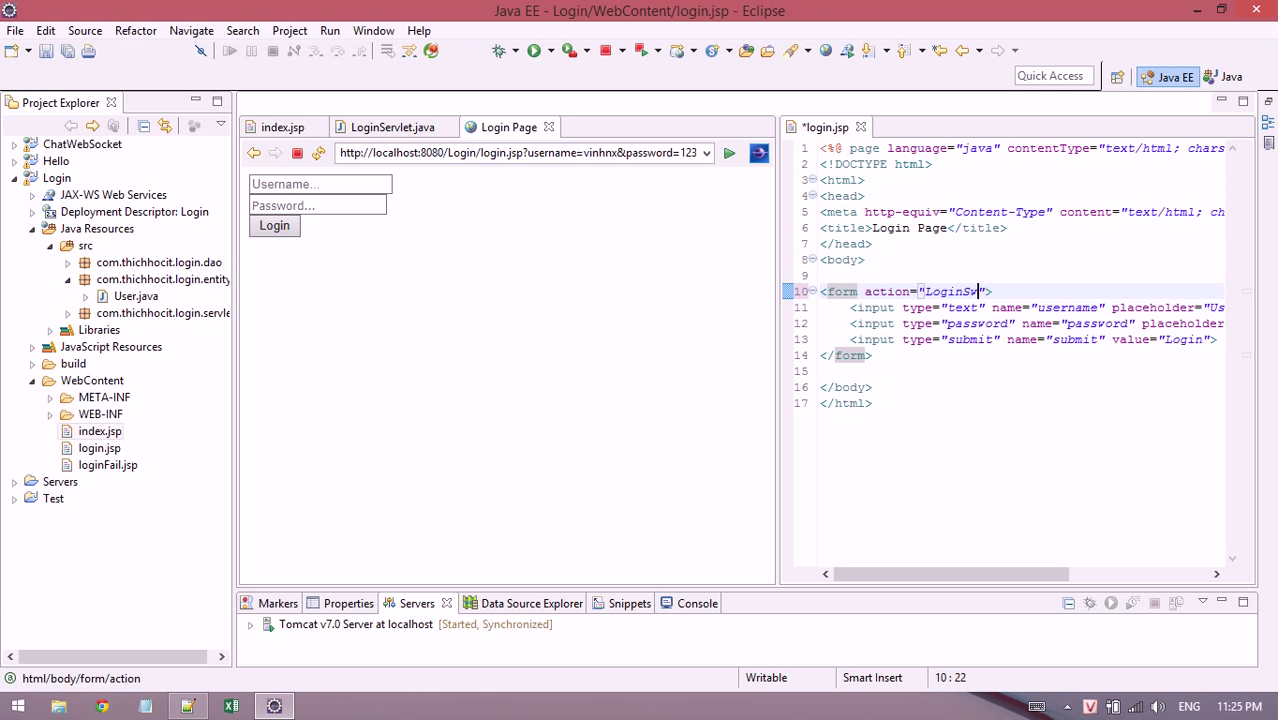
text(ervlet" method="POST)
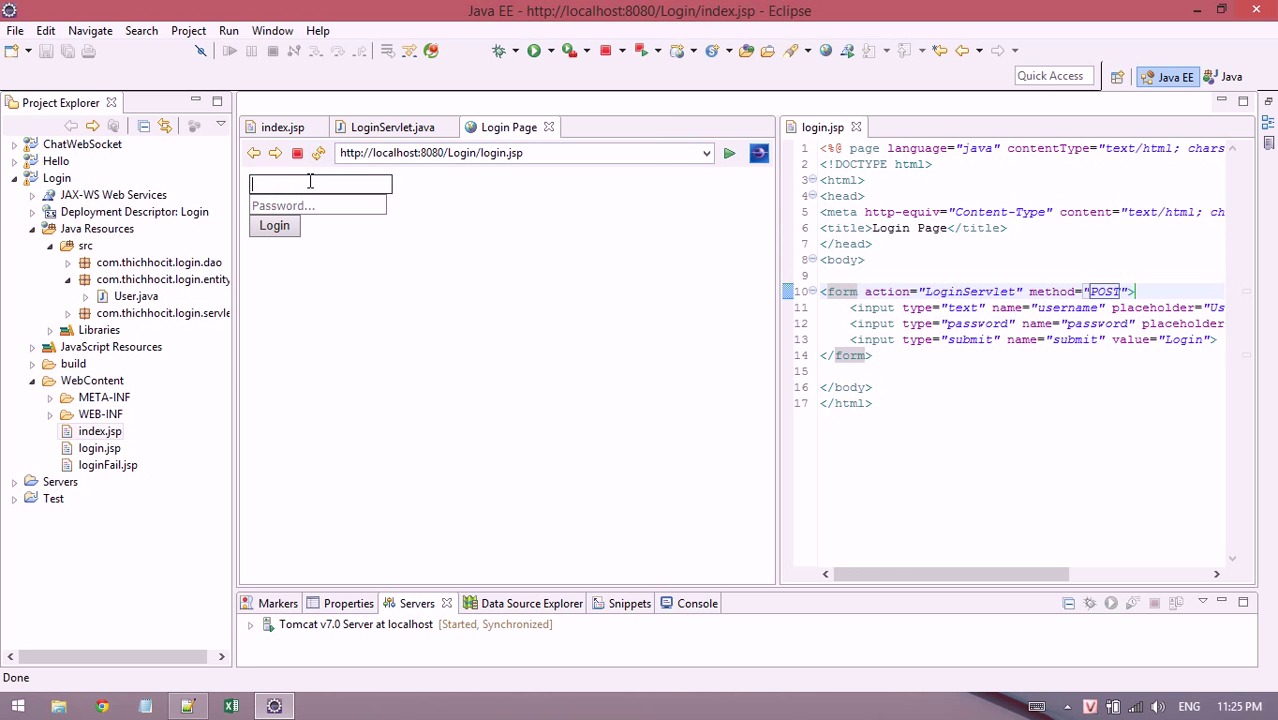
text(vinhnx)
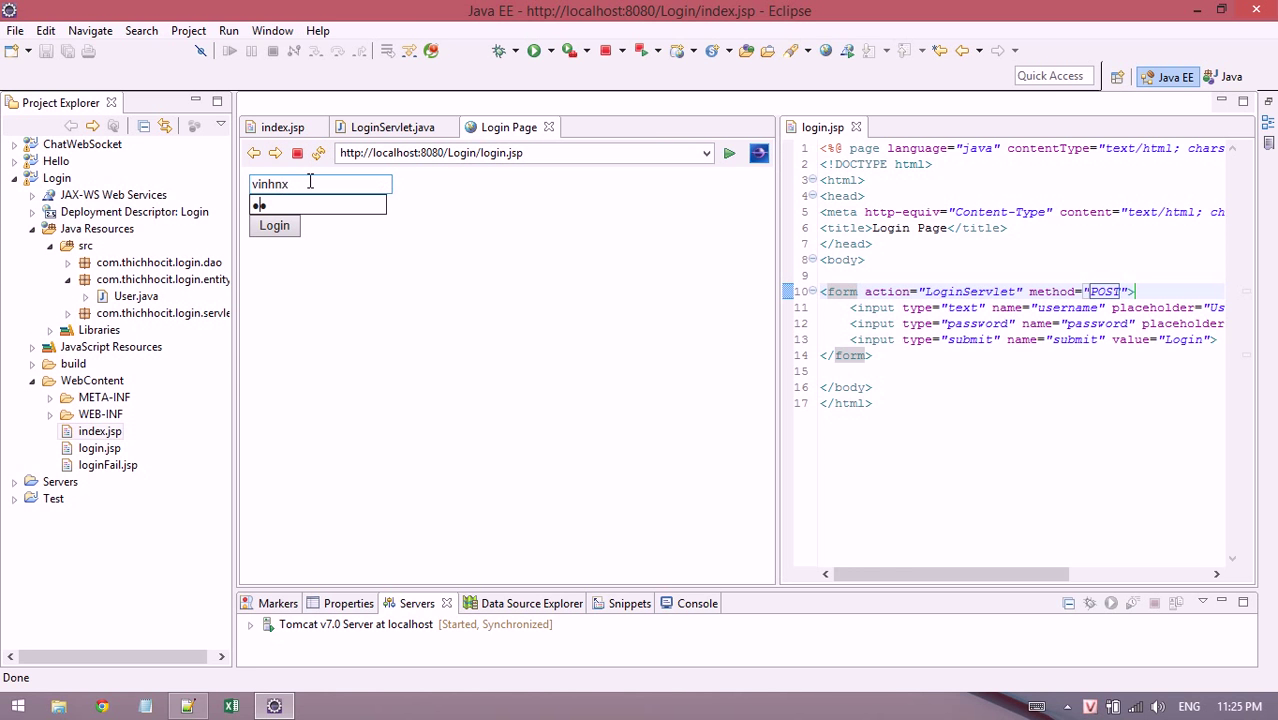
click(274, 224)
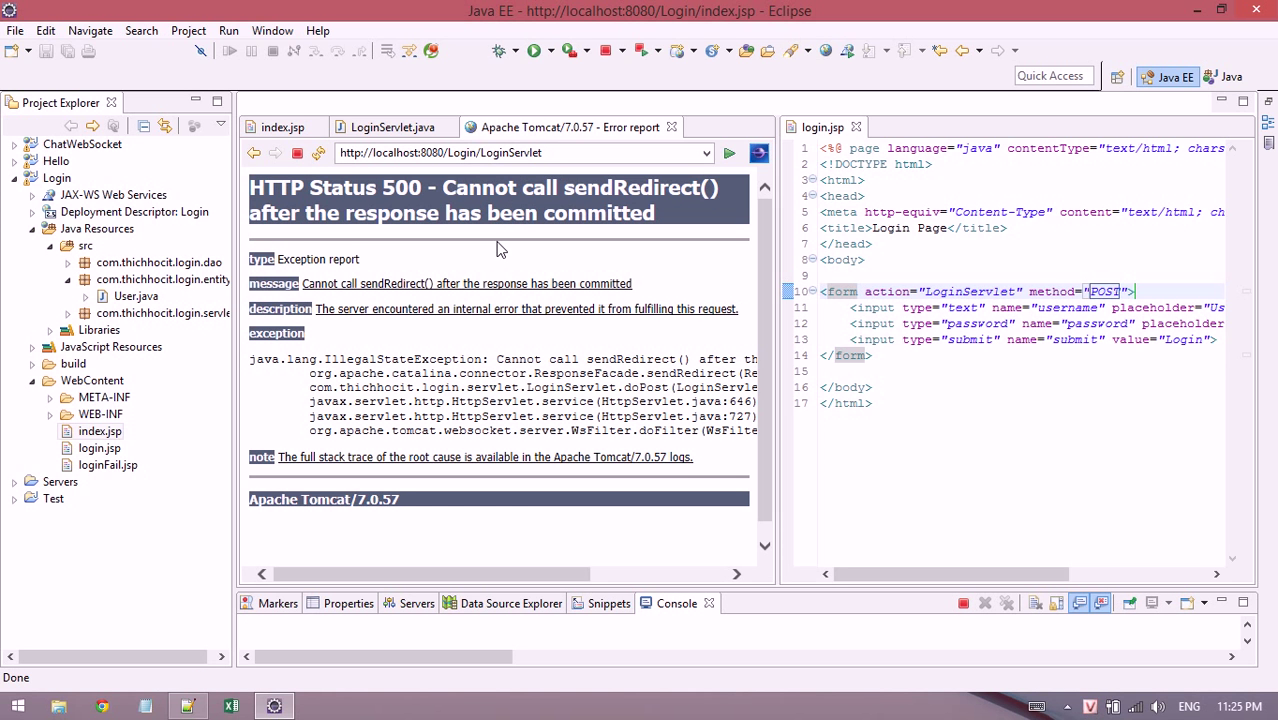
mouse_move(508, 216)
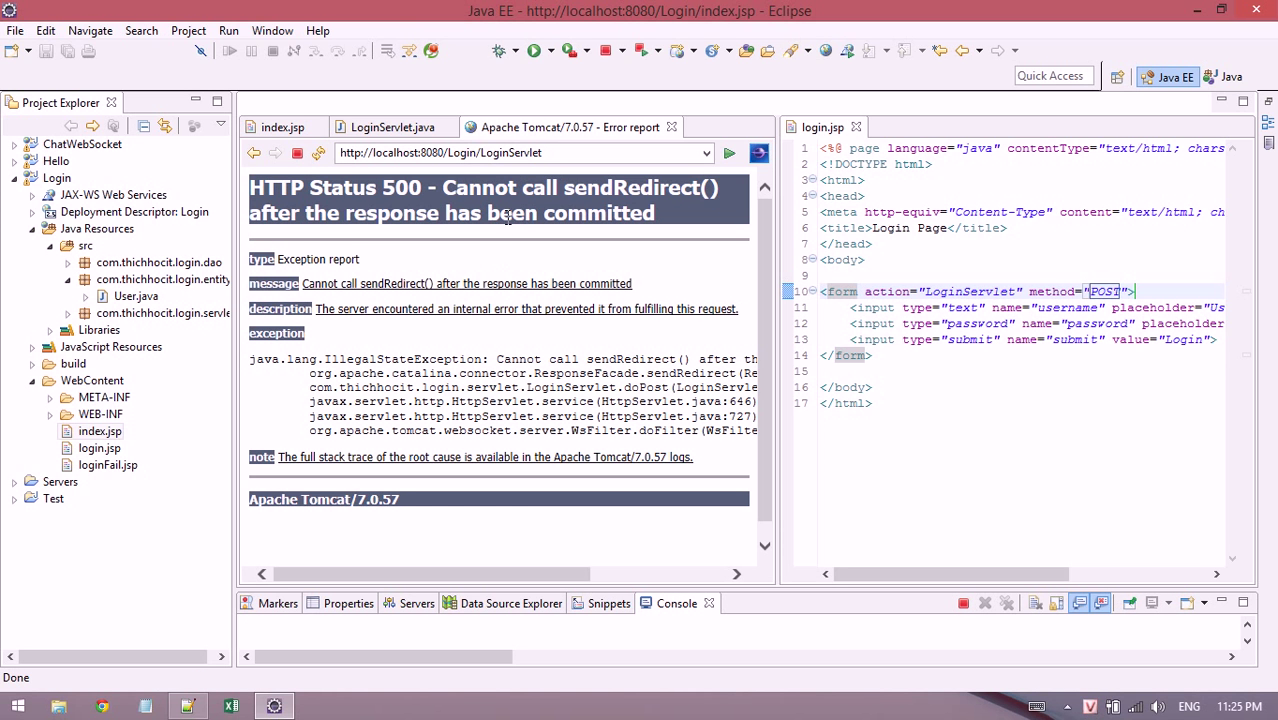
mouse_move(388, 224)
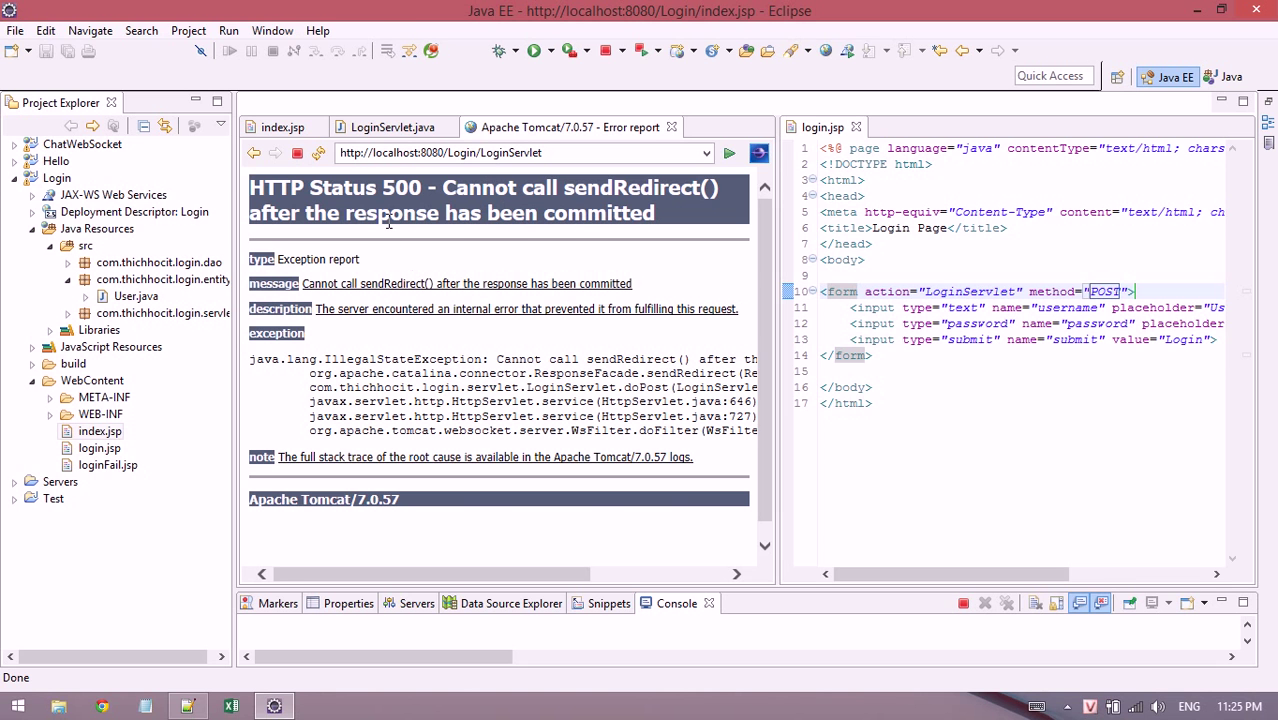
mouse_move(392, 128)
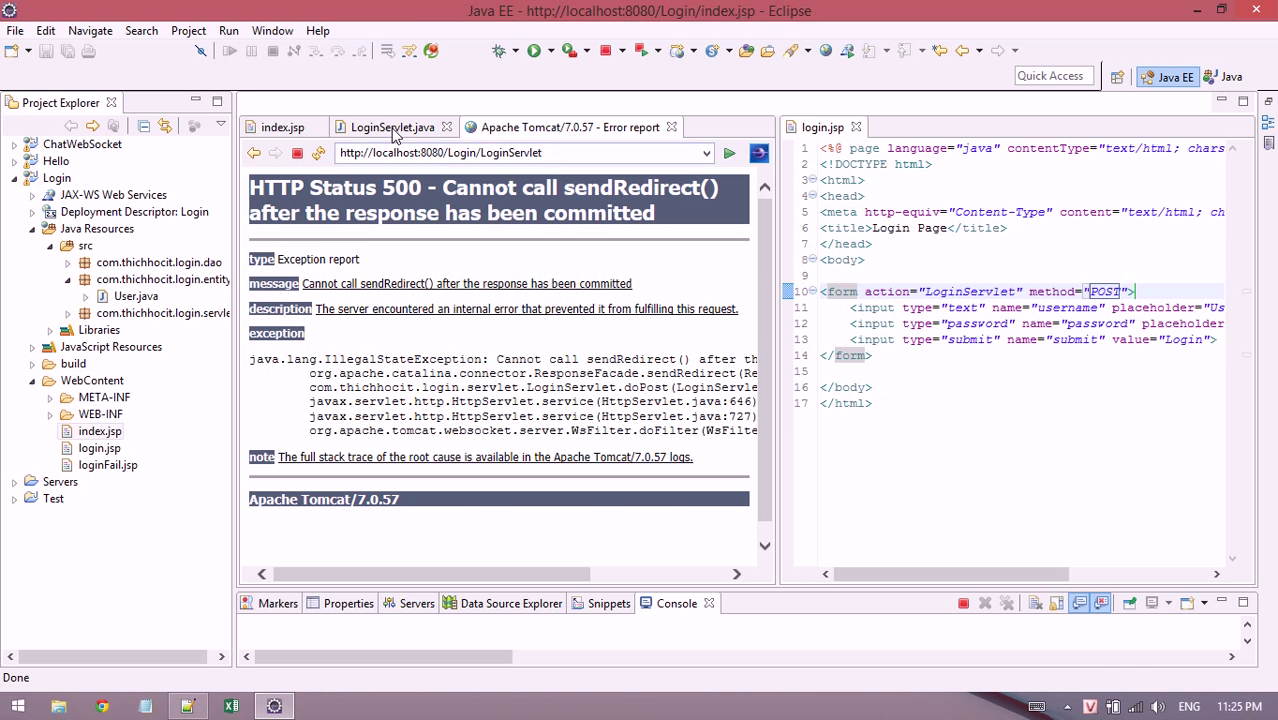
In doPost, drop the return and move the first FAIL redirect to loginFail.jsp into an else branch.
click(392, 128)
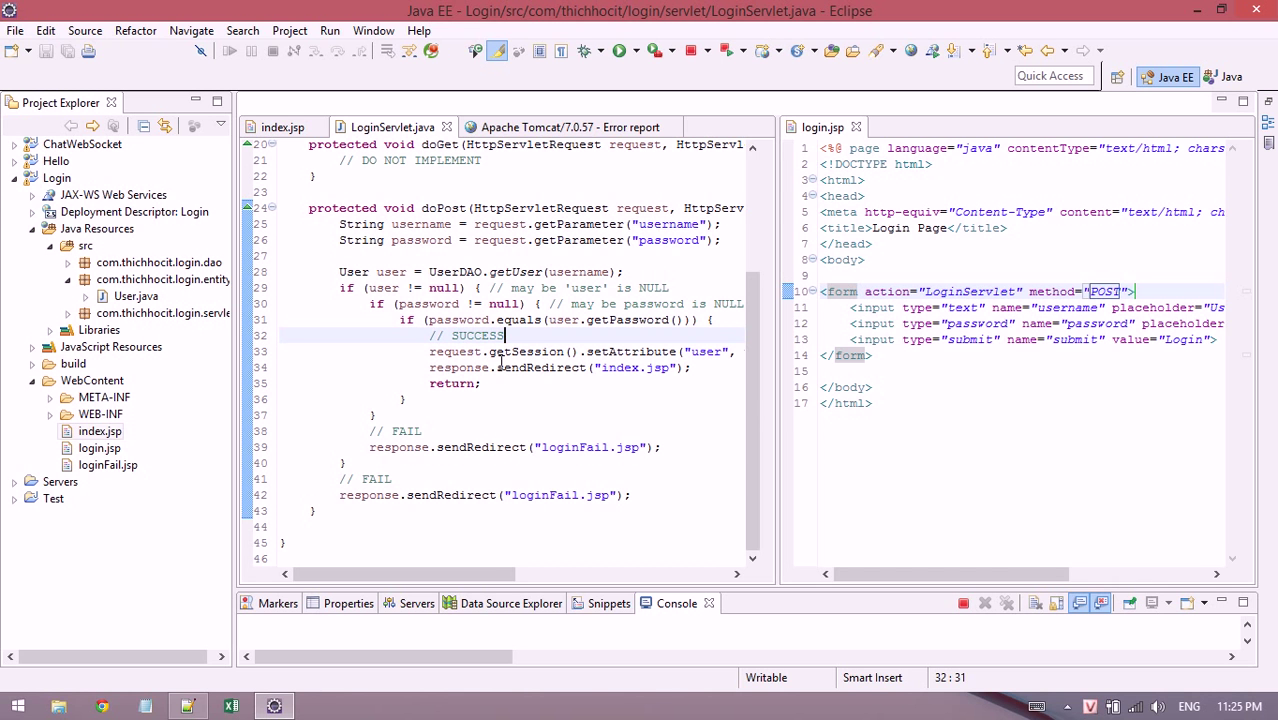
double_click(630, 352)
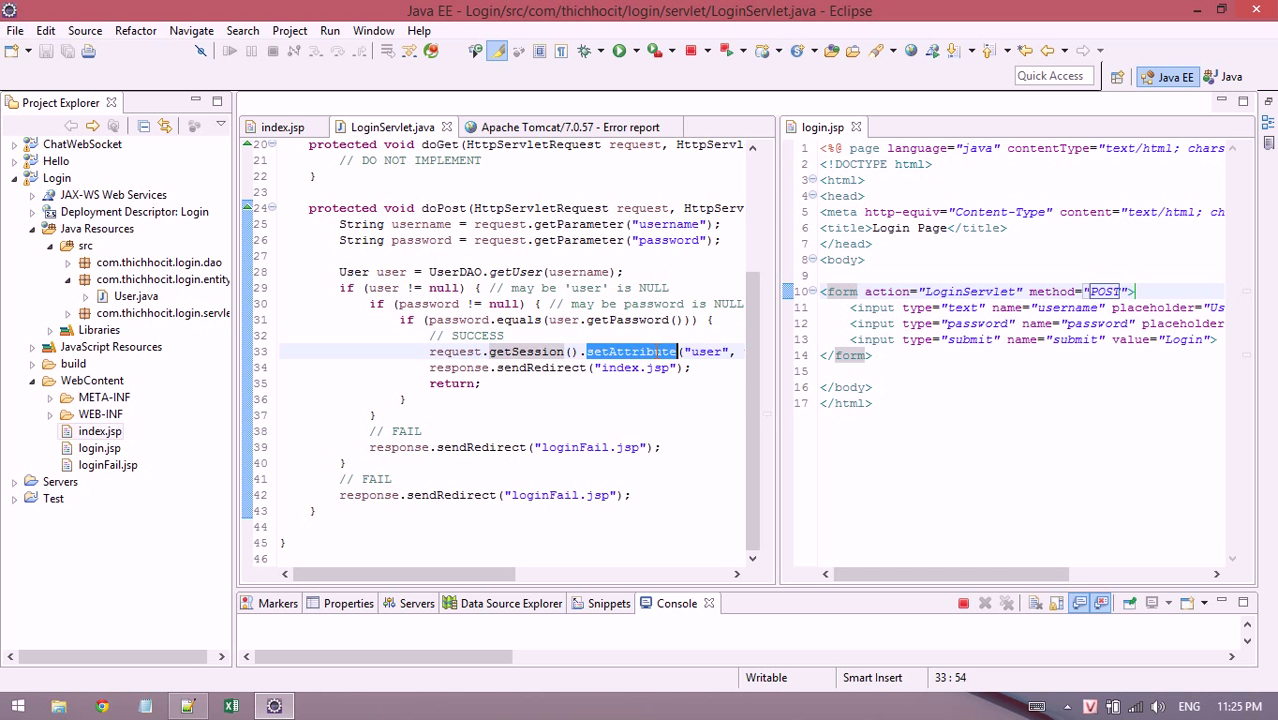
double_click(540, 368)
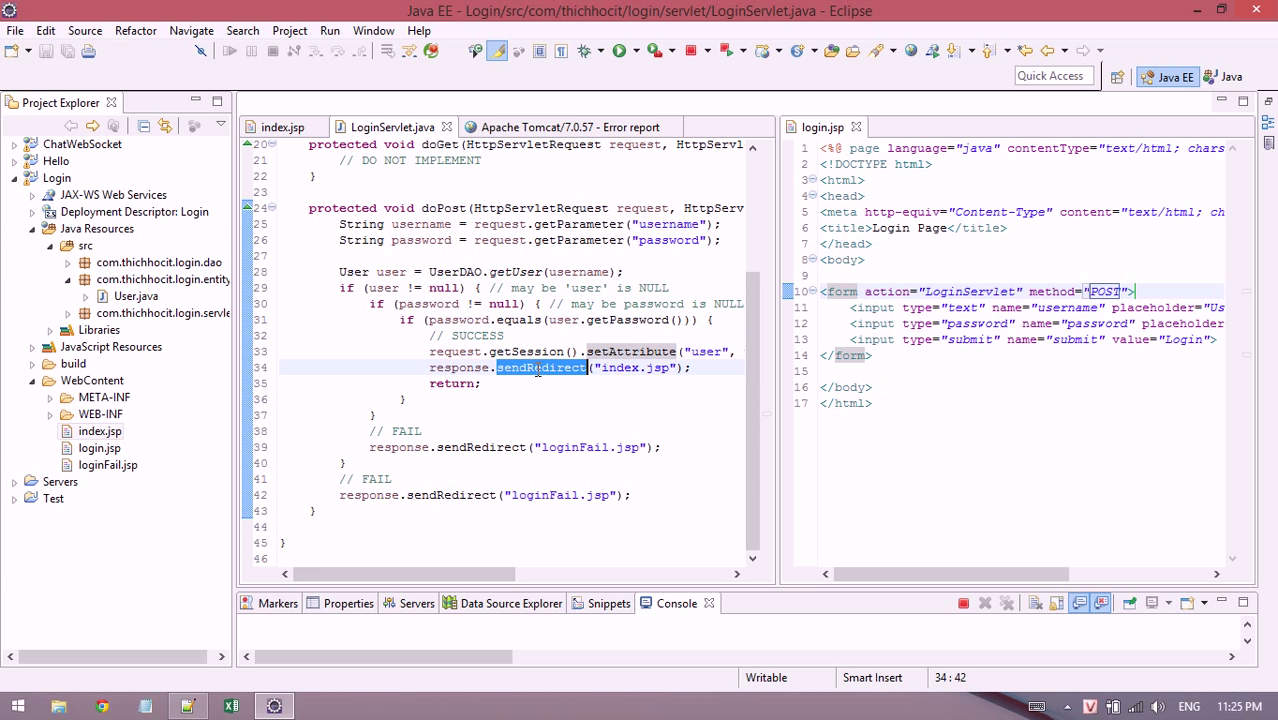
double_click(456, 368)
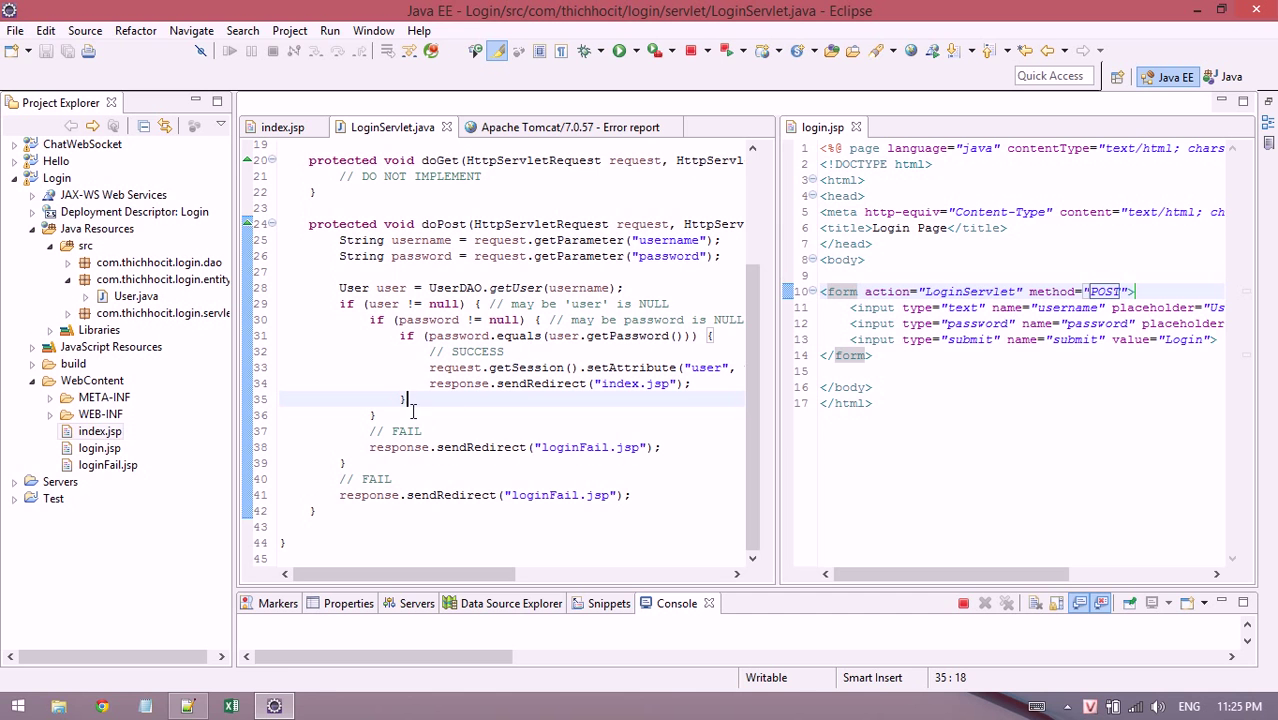
text(else {)
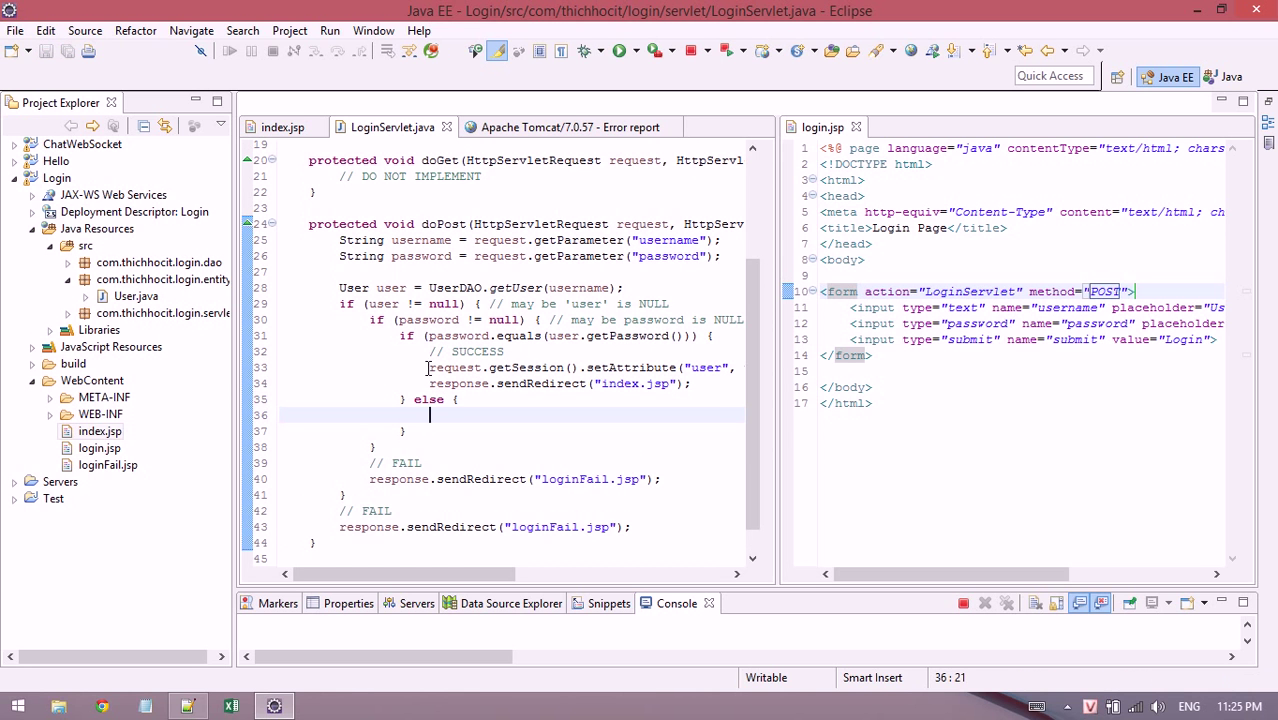
click(452, 480)
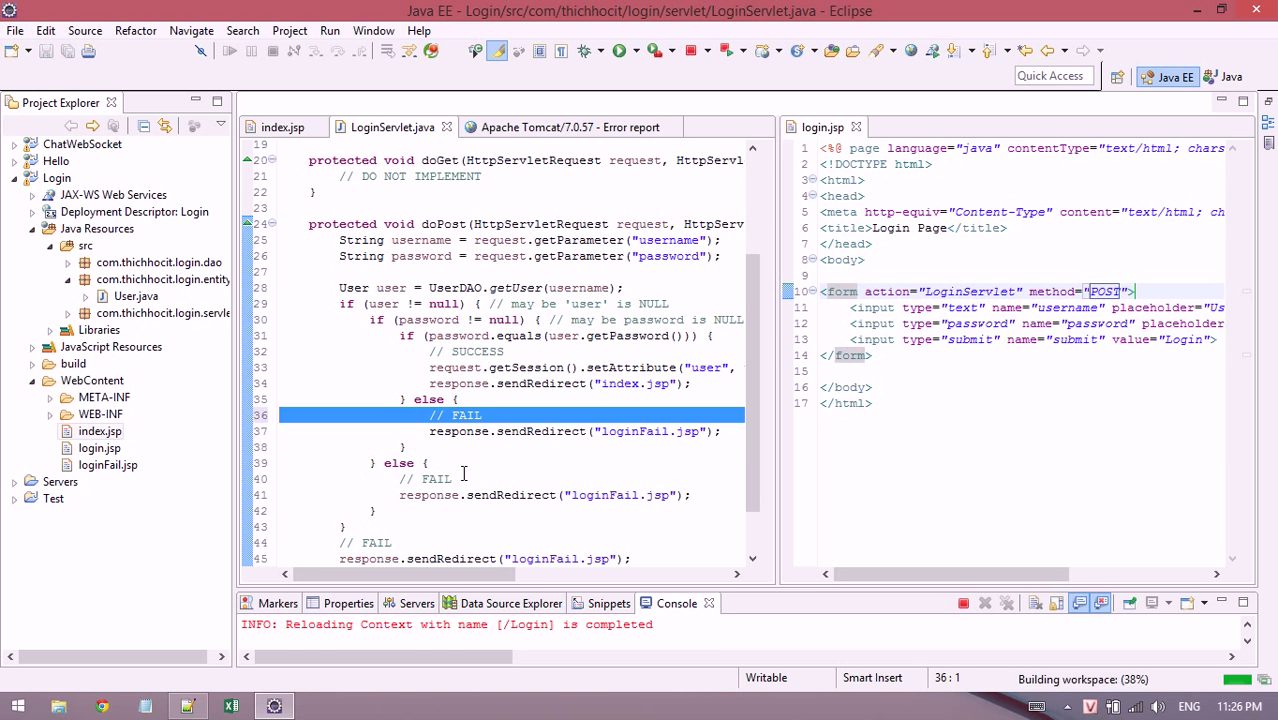
Add an outer else redirecting to loginFail.jsp, save, and restart Tomcat.
click(350, 526)
text( else {)
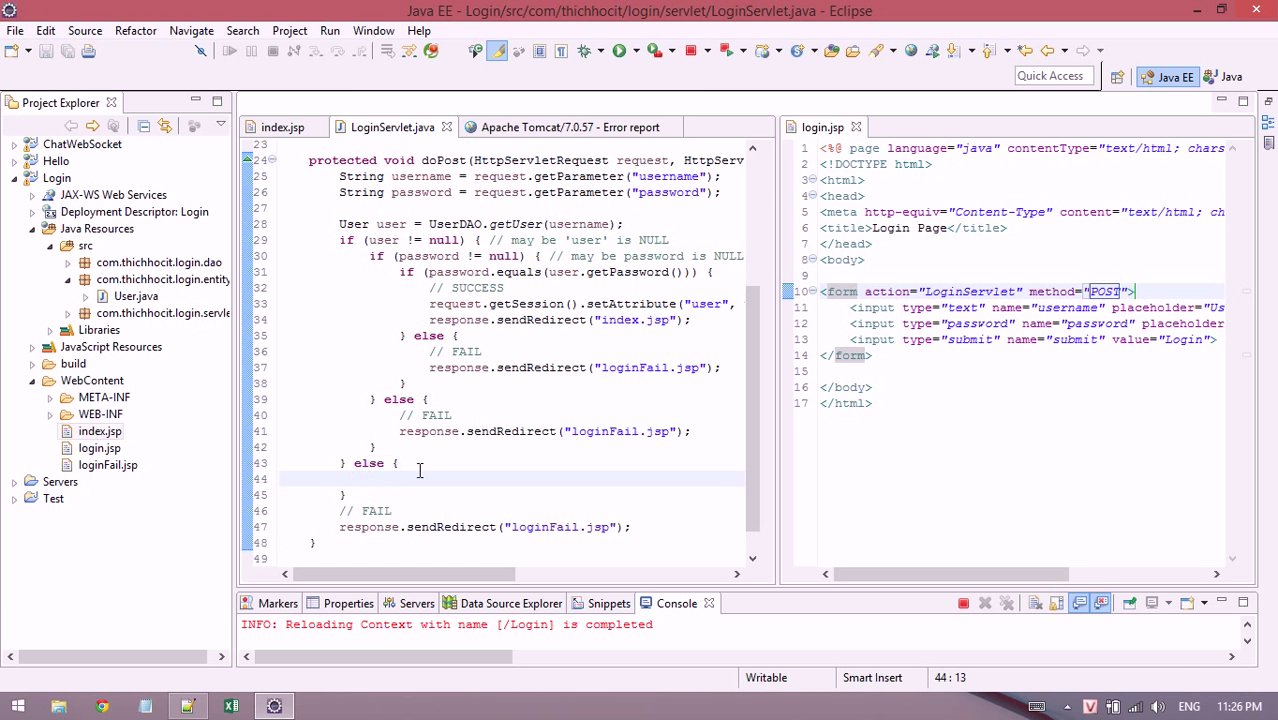
click(378, 512)
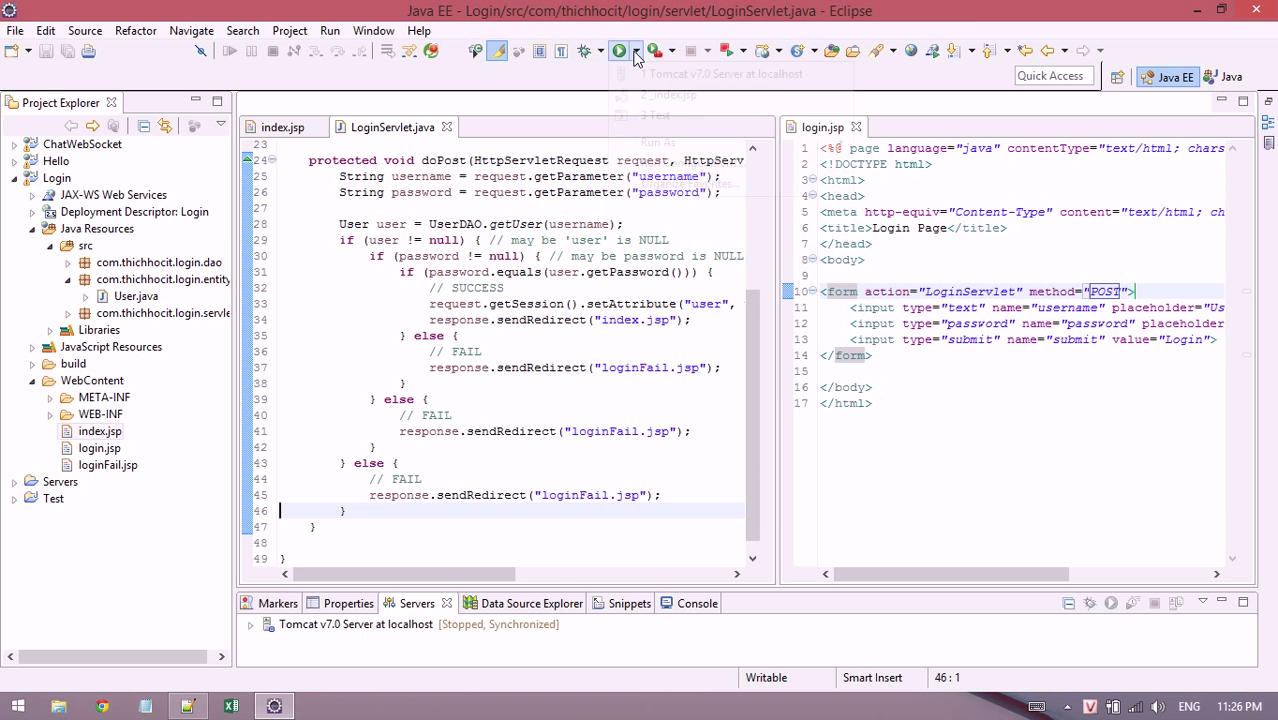
click(618, 52)
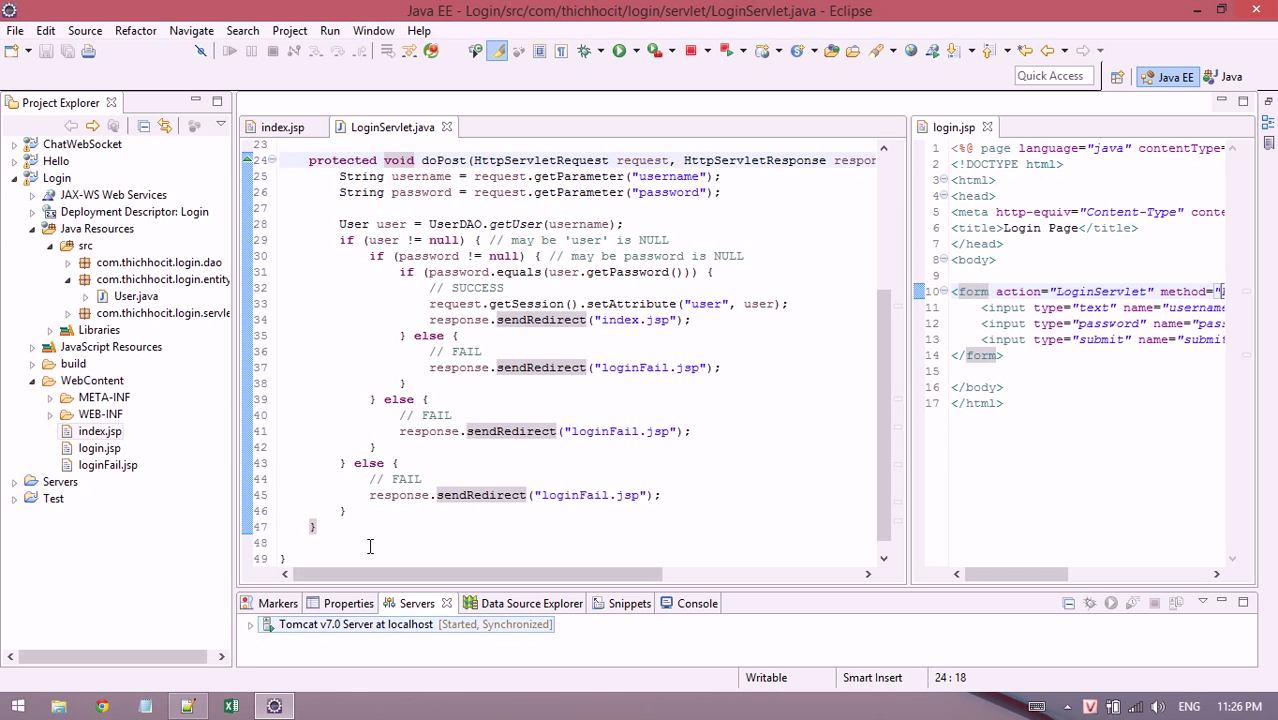
Run index.jsp on the server and log in; index.jsp shows 'Welcome Nguyen Xuan Vinh'.
click(134, 212)
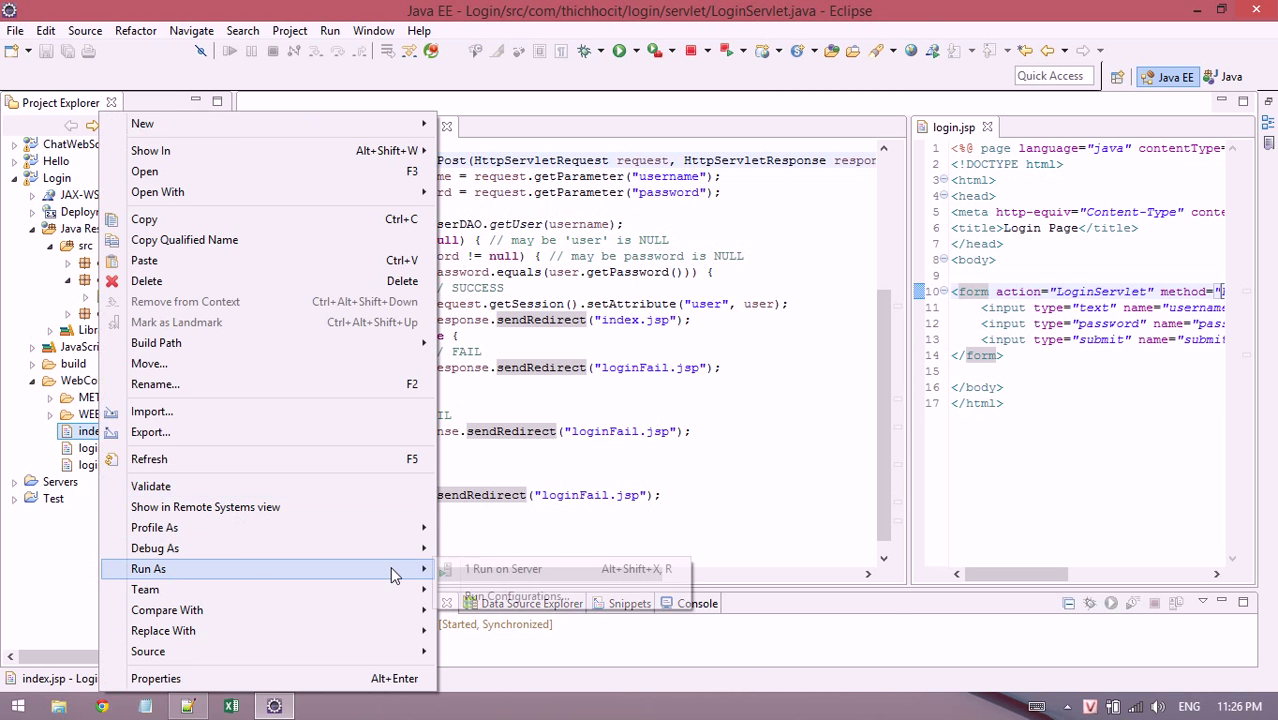
click(504, 568)
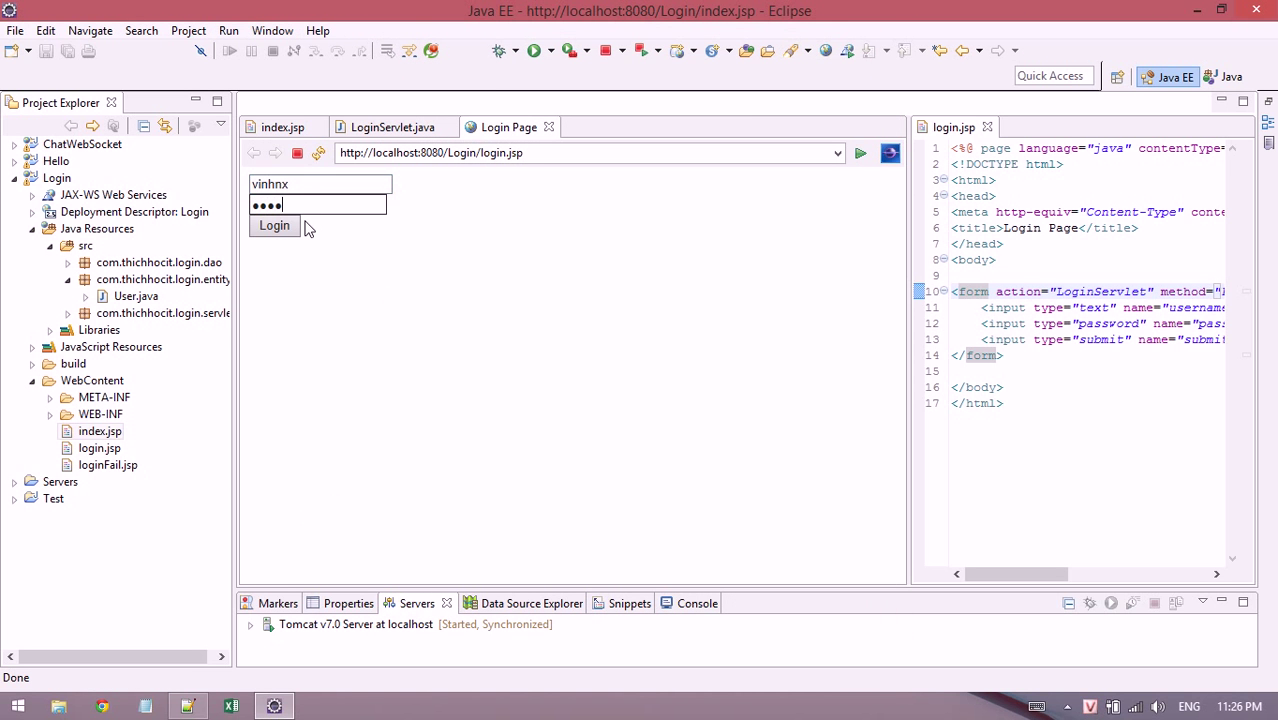
click(274, 224)
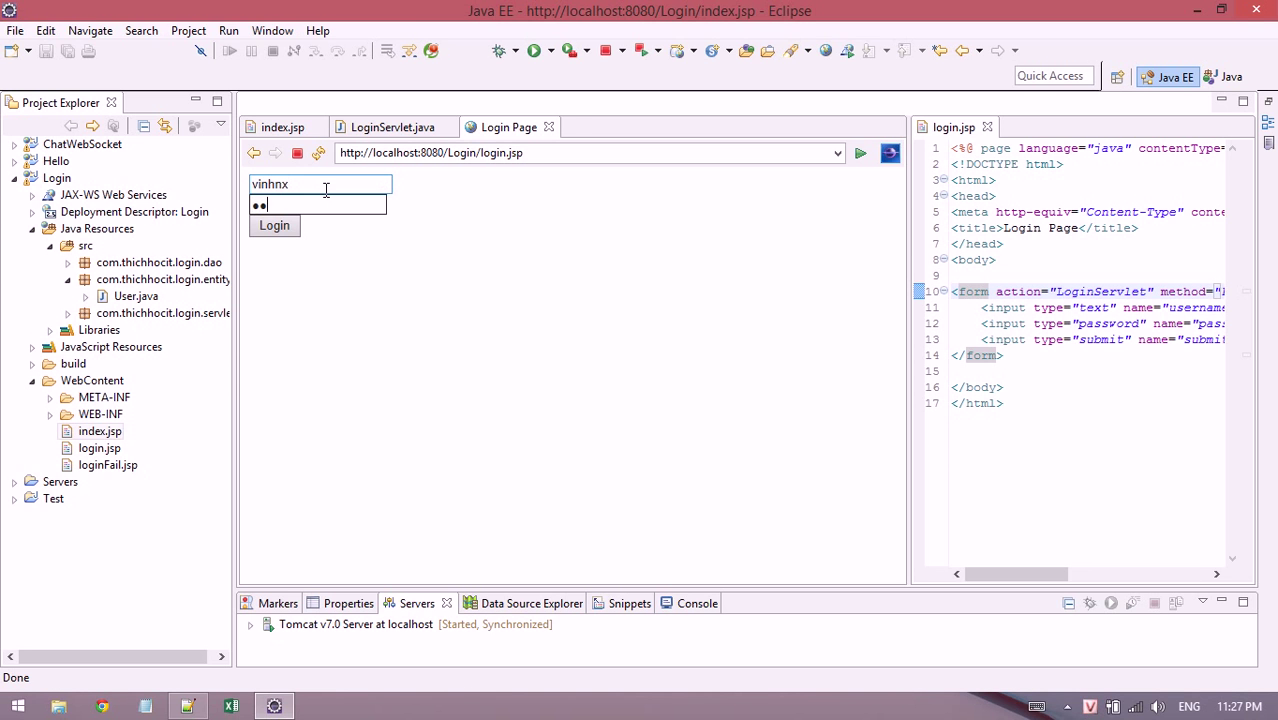
click(274, 224)
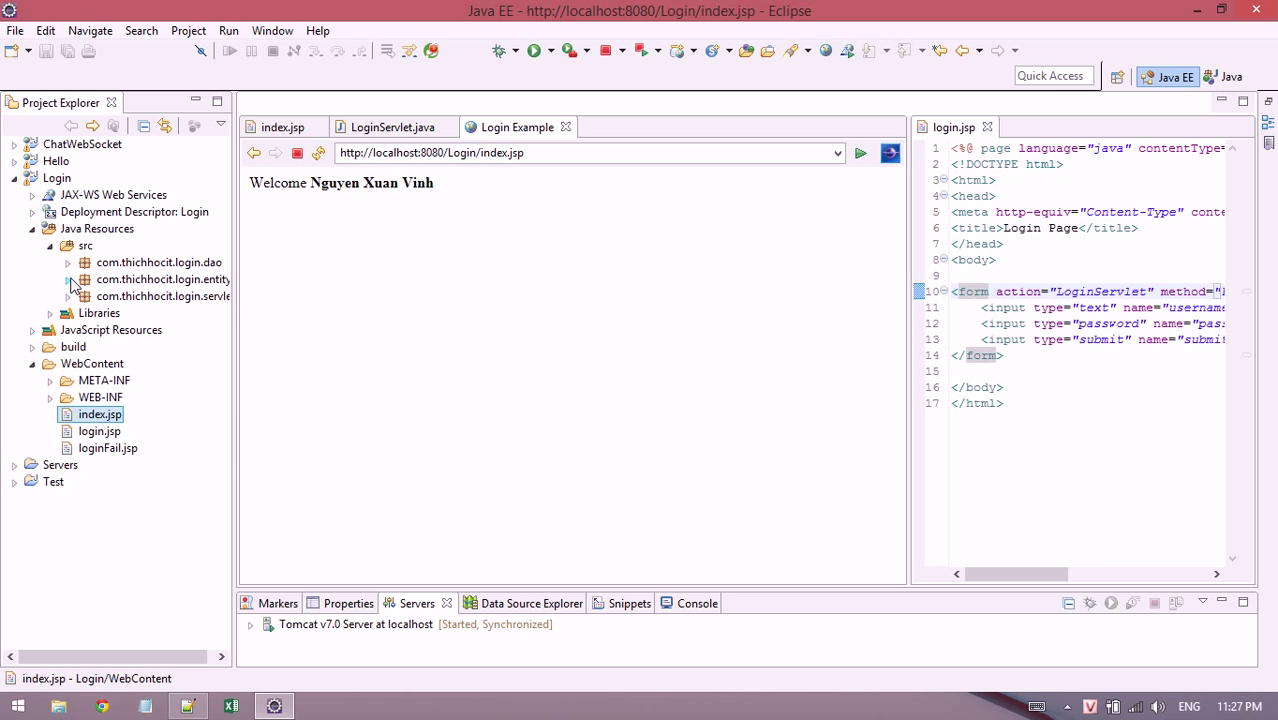
mouse_move(900, 350)
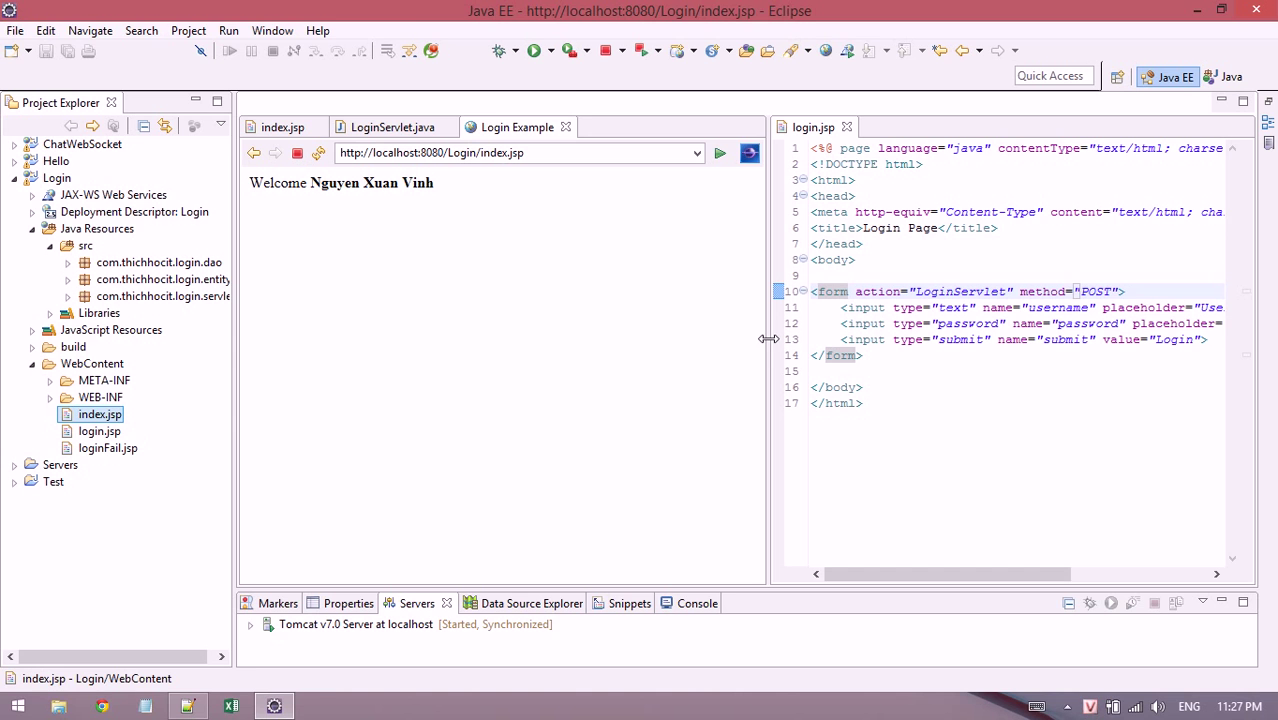
click(846, 128)
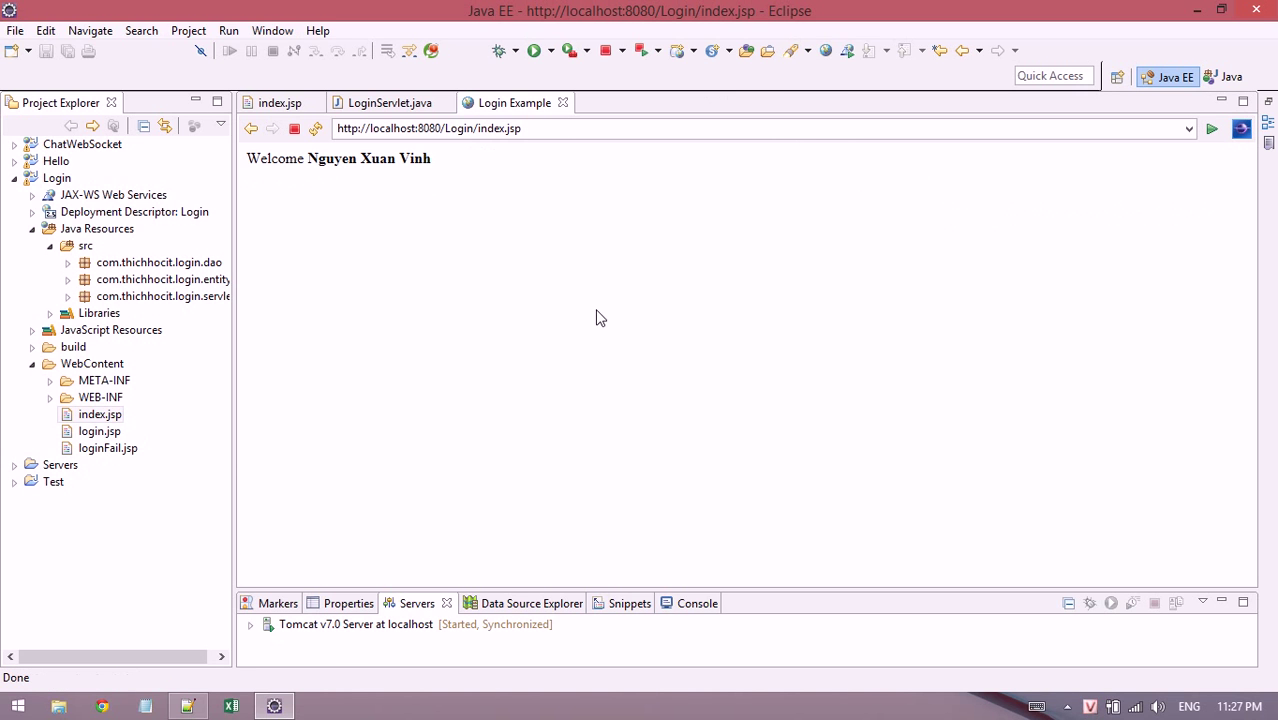
mouse_move(1004, 300)
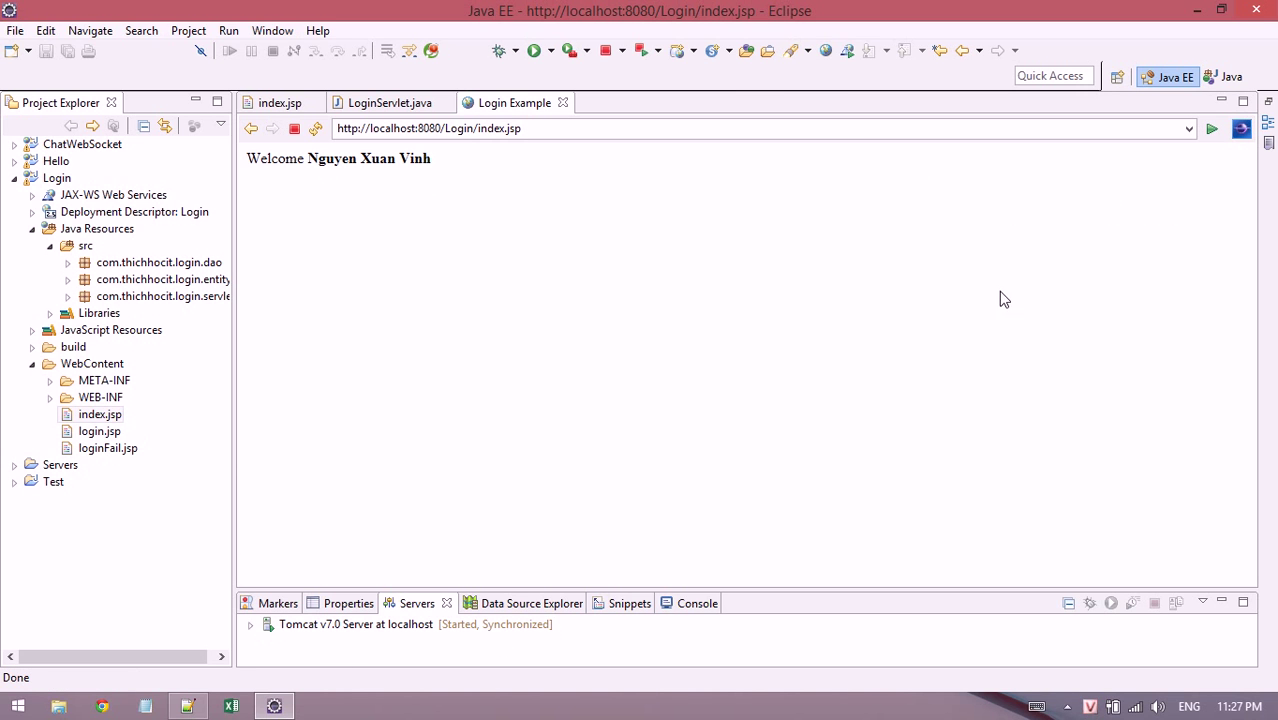
mouse_move(1062, 676)
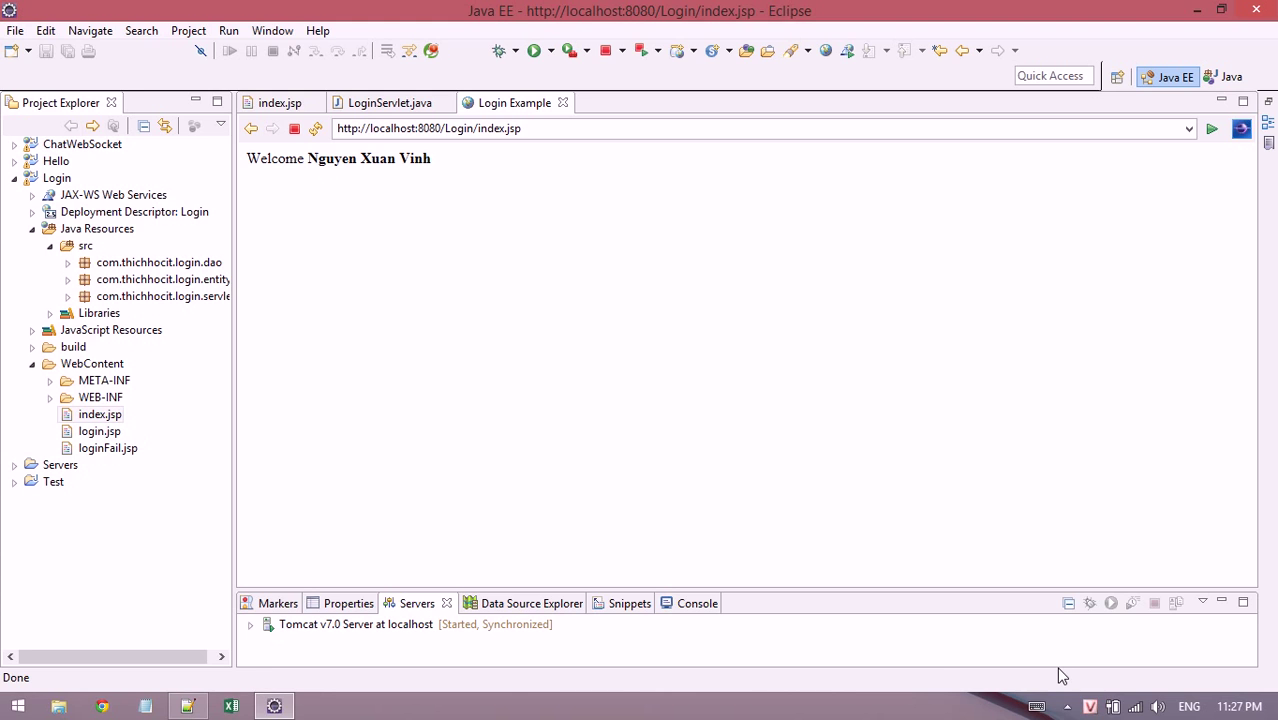